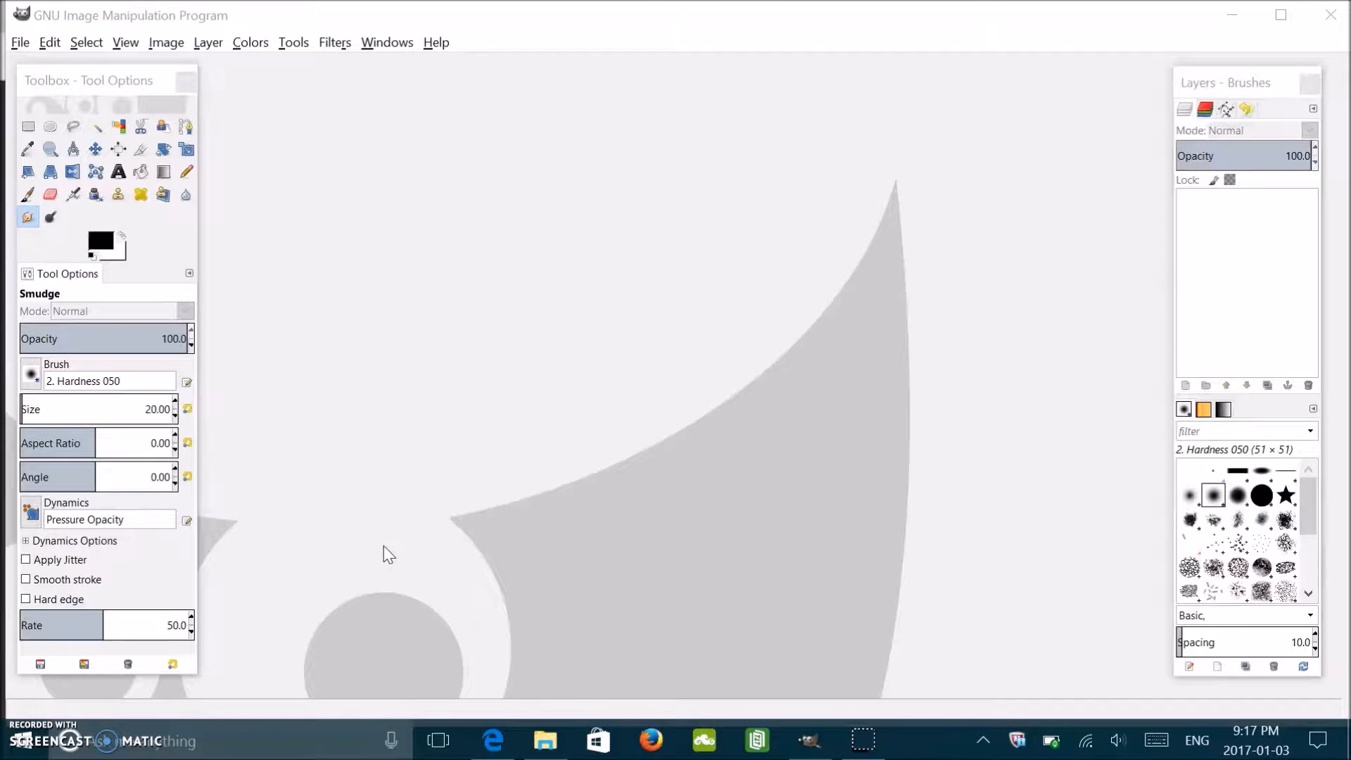
mouse_move(619, 531)
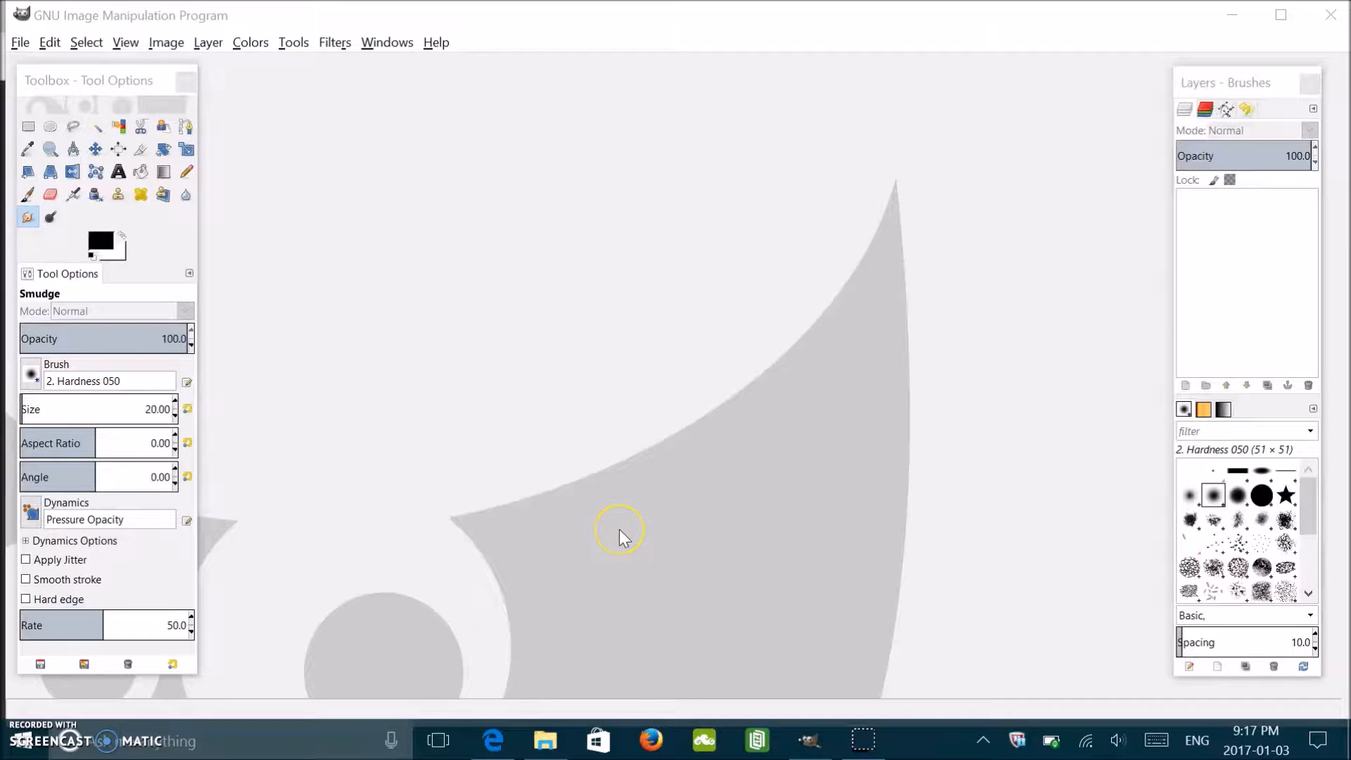
mouse_move(620, 539)
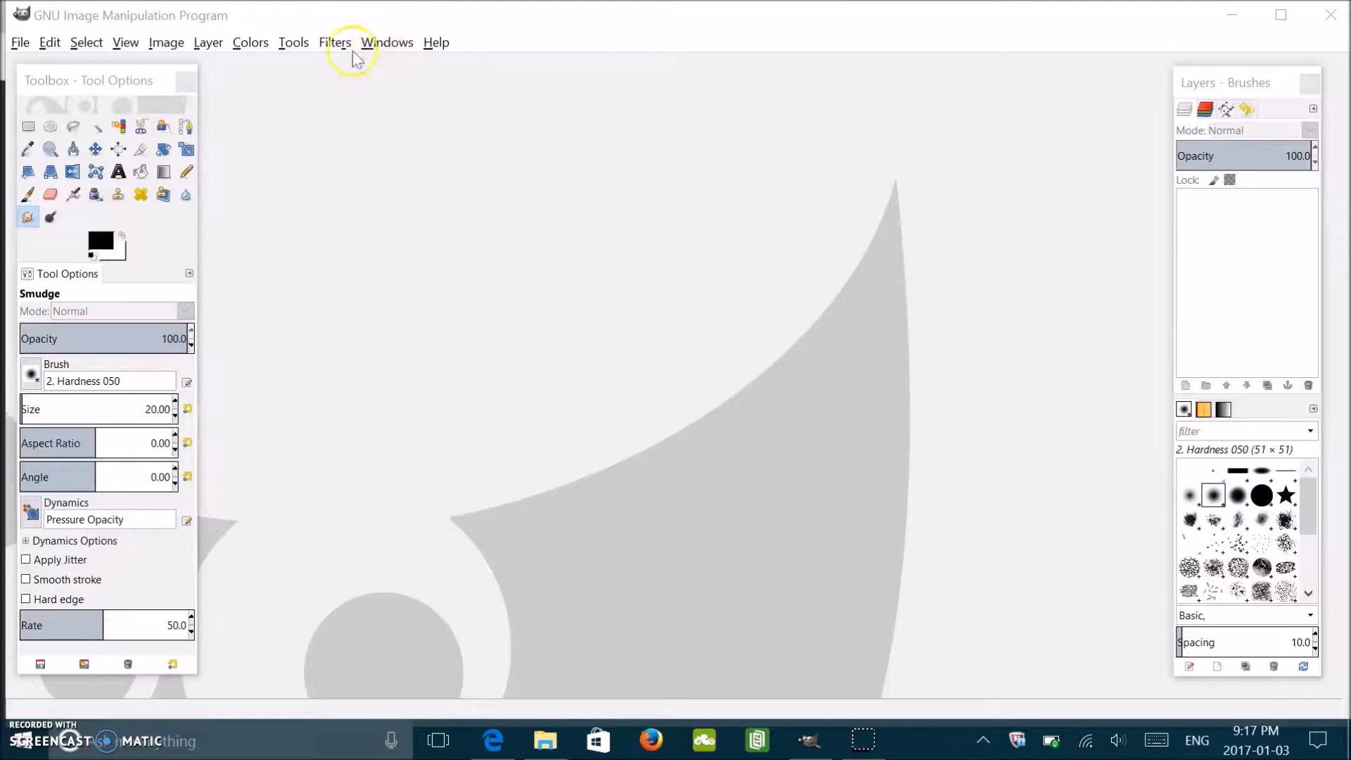
mouse_move(19, 42)
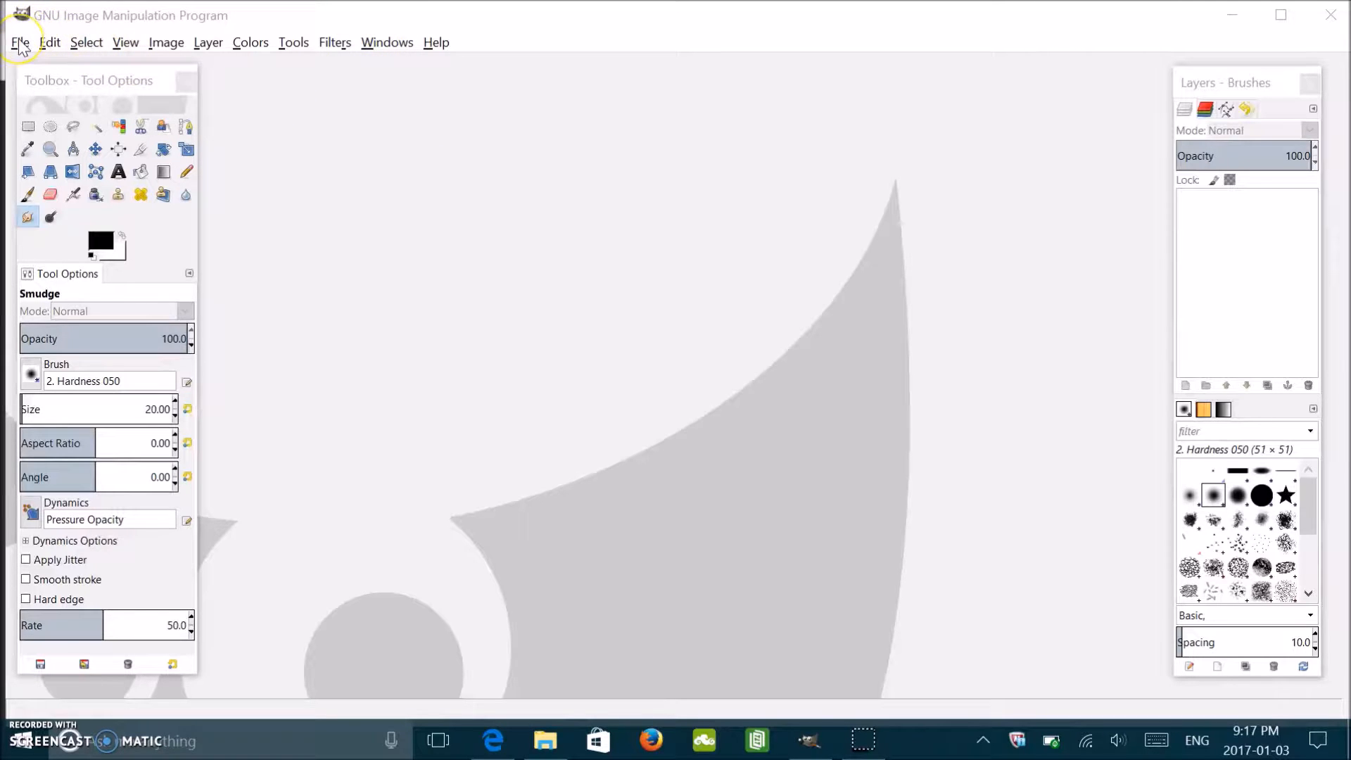
Step: Load landscape-wallpaper-5.jpg from the Iceland folder as a layer
click(19, 42)
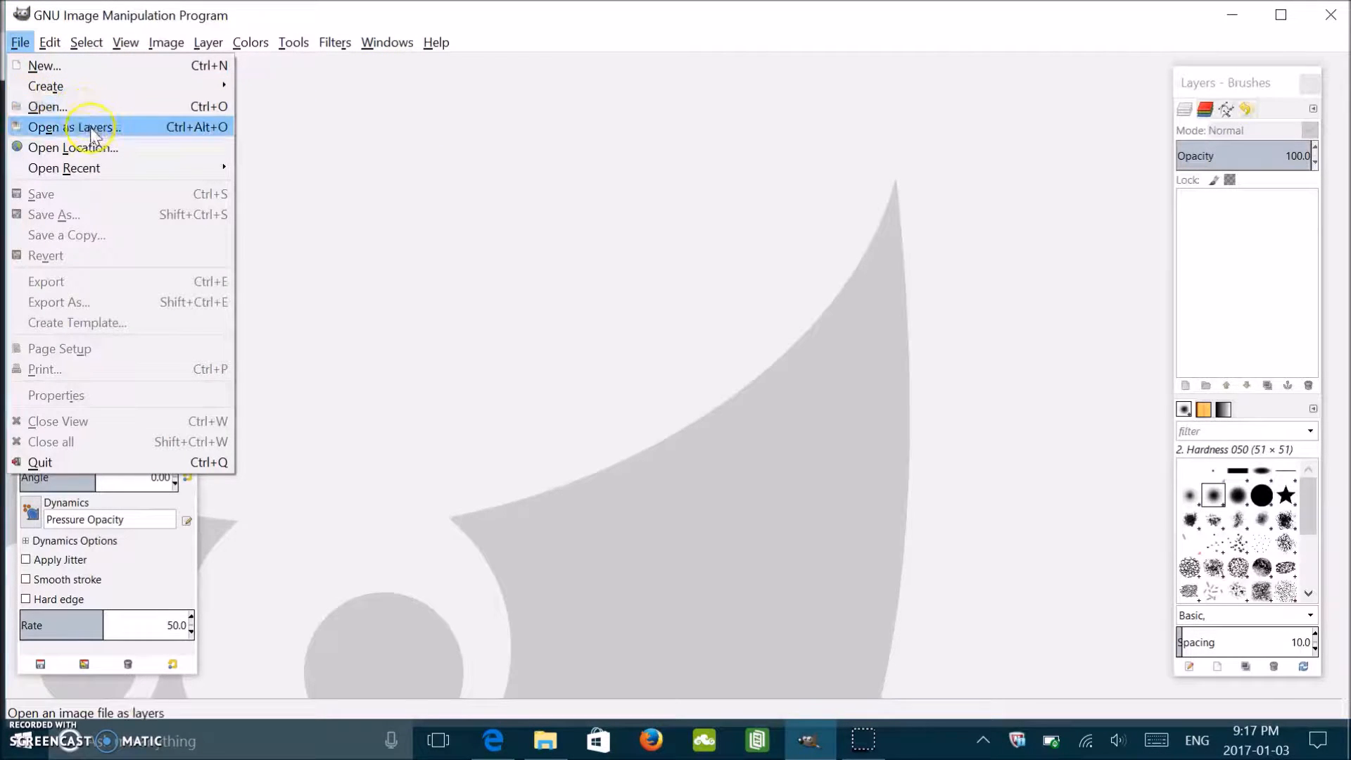
mouse_move(164, 138)
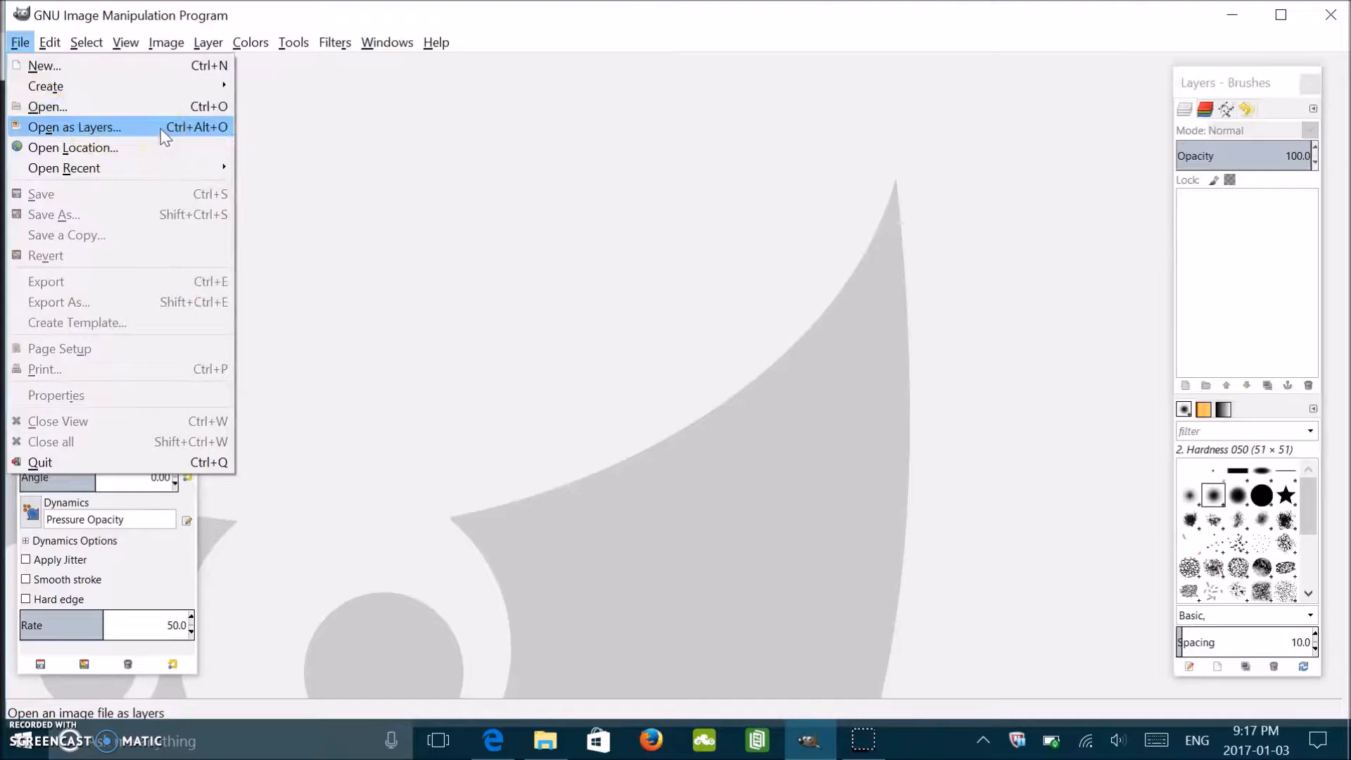
click(75, 126)
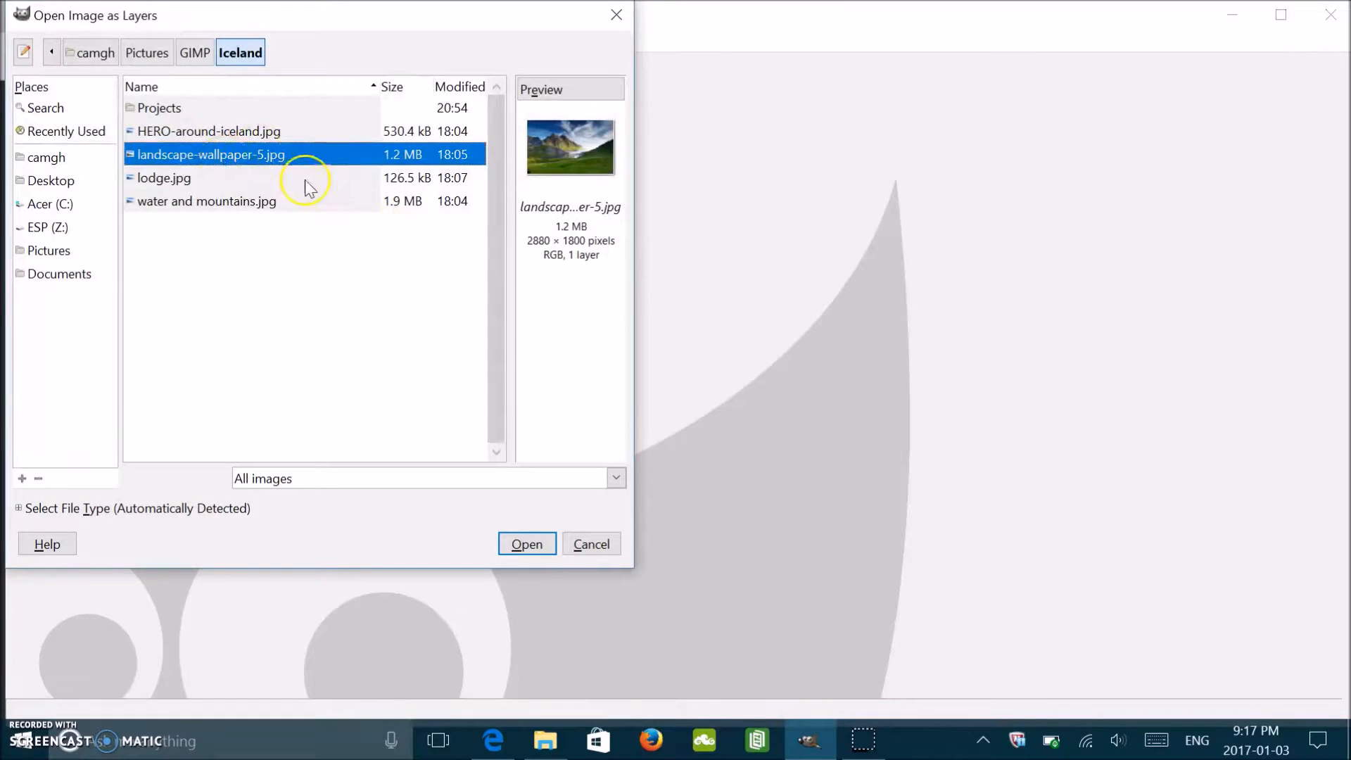
click(526, 543)
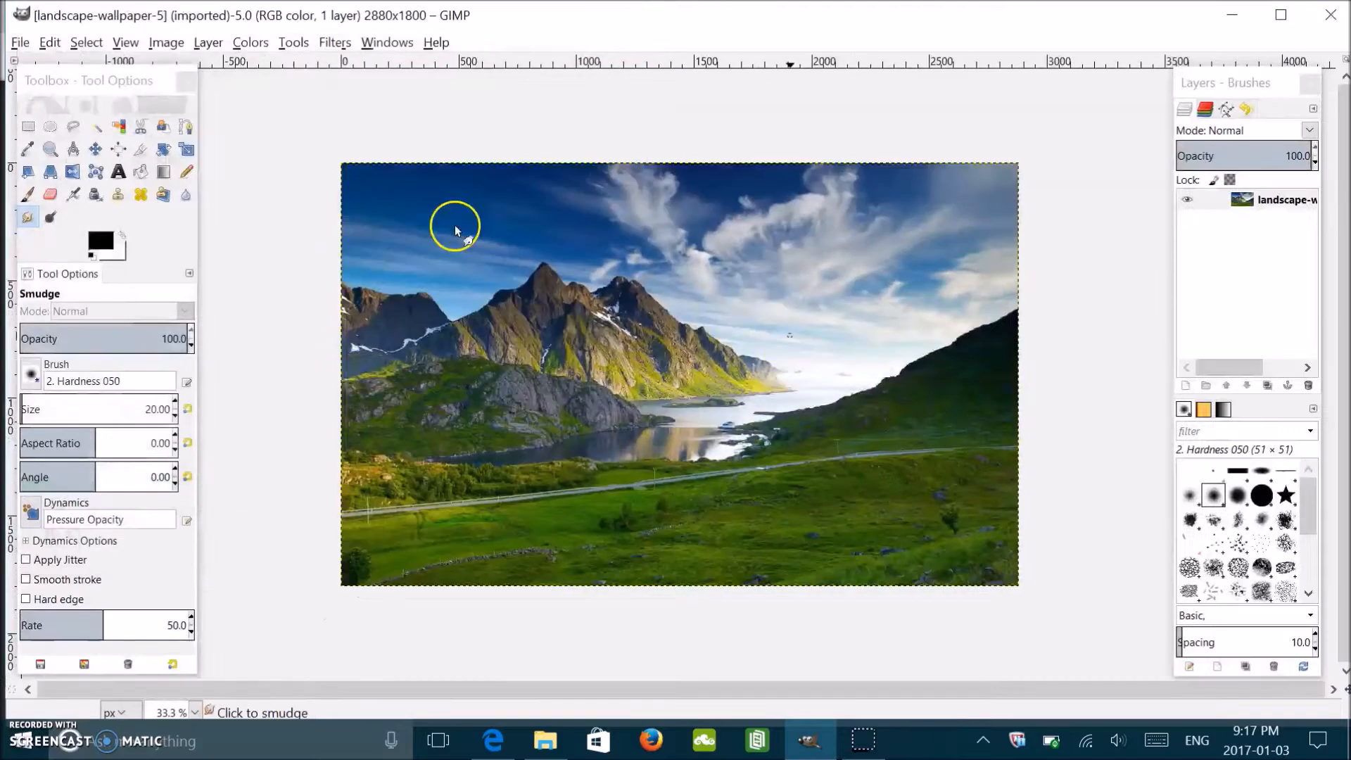
mouse_move(1043, 431)
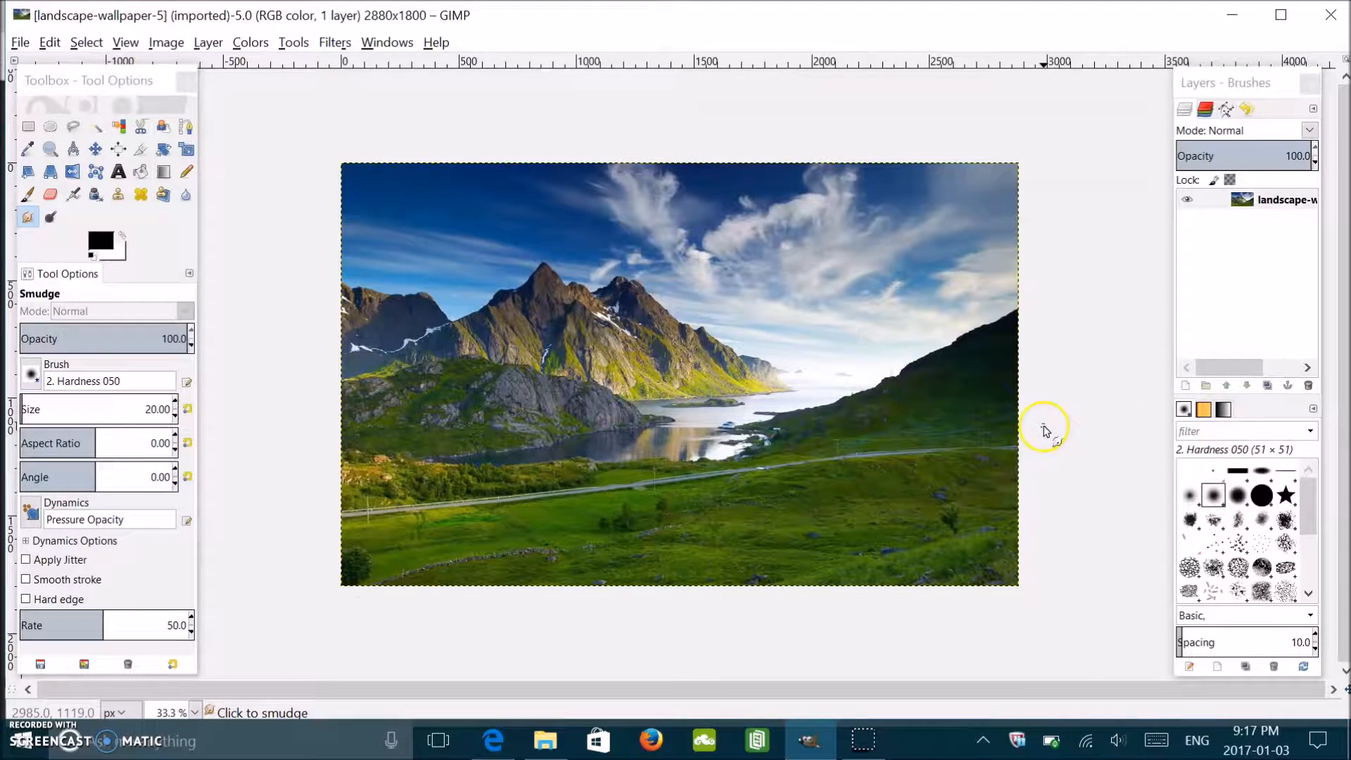
mouse_move(540, 250)
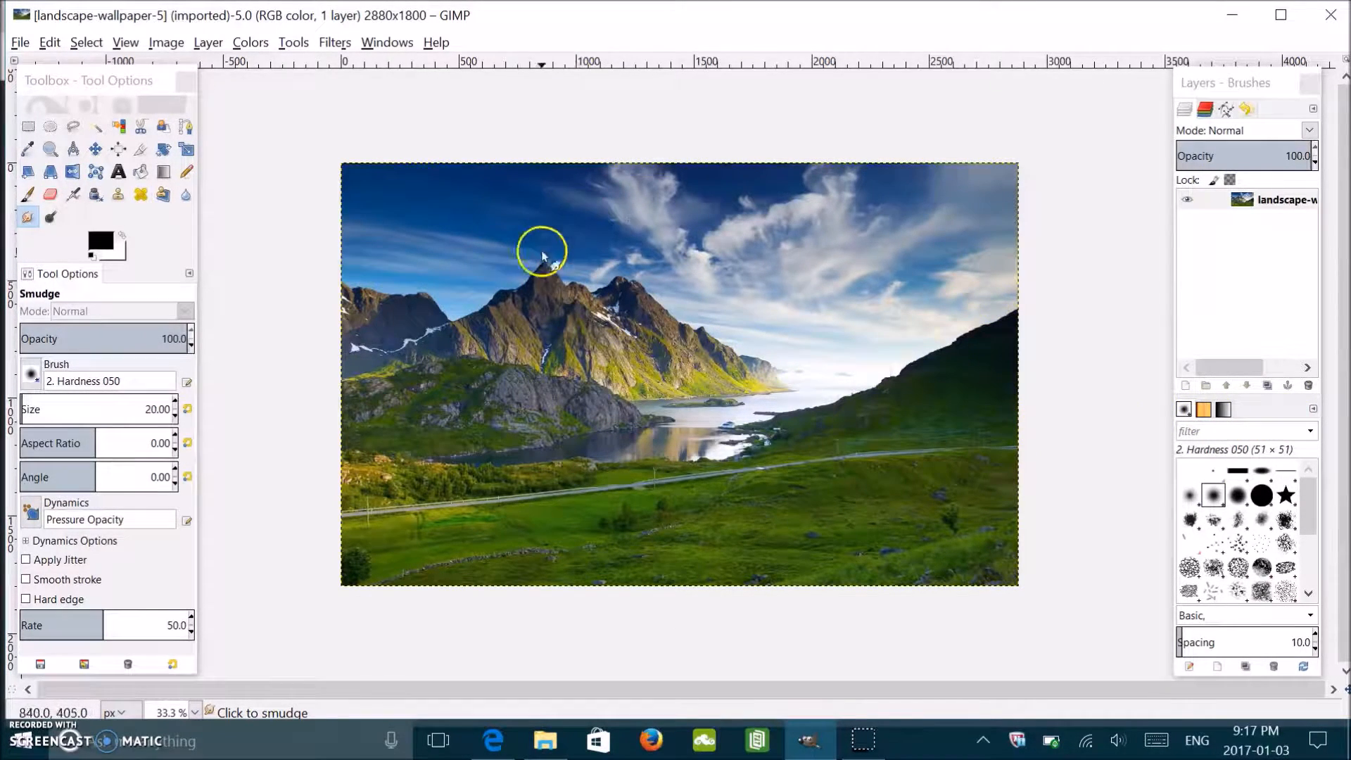
mouse_move(592, 333)
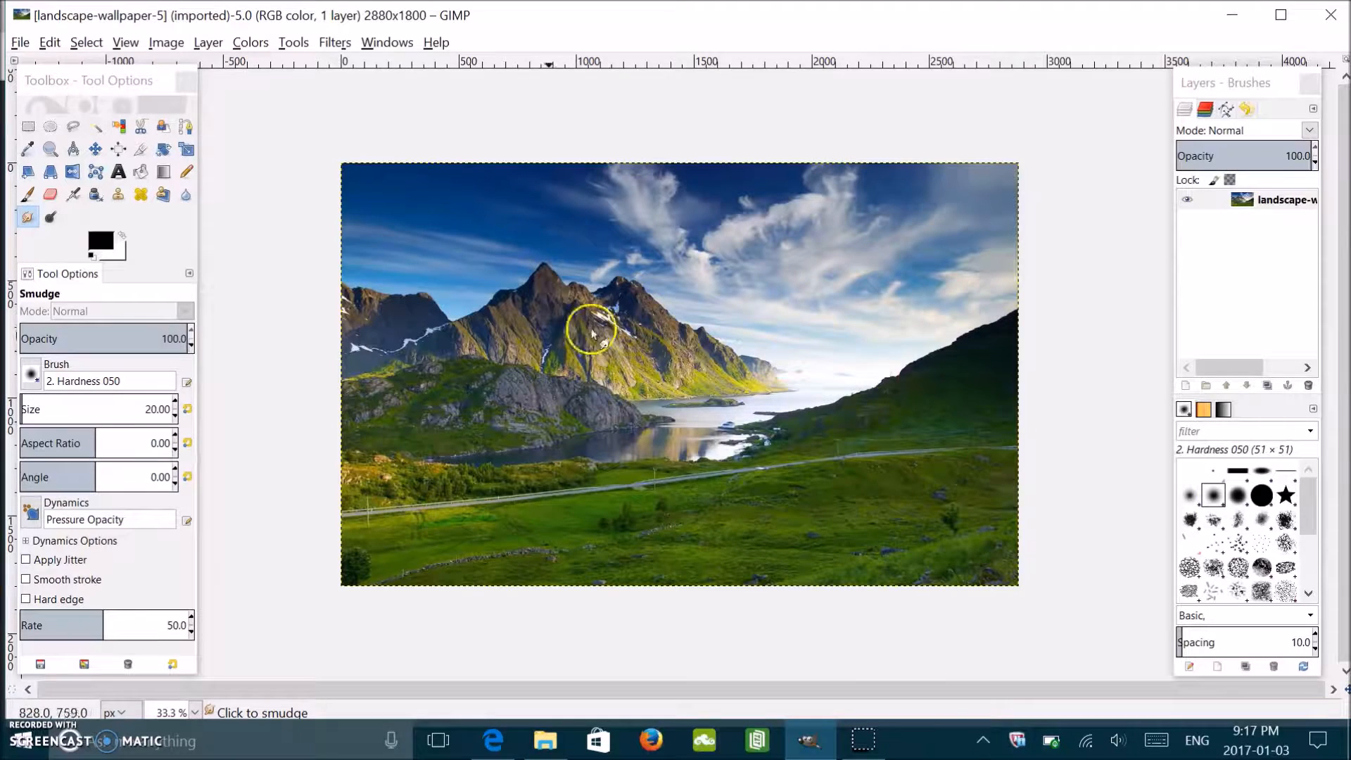
mouse_move(519, 456)
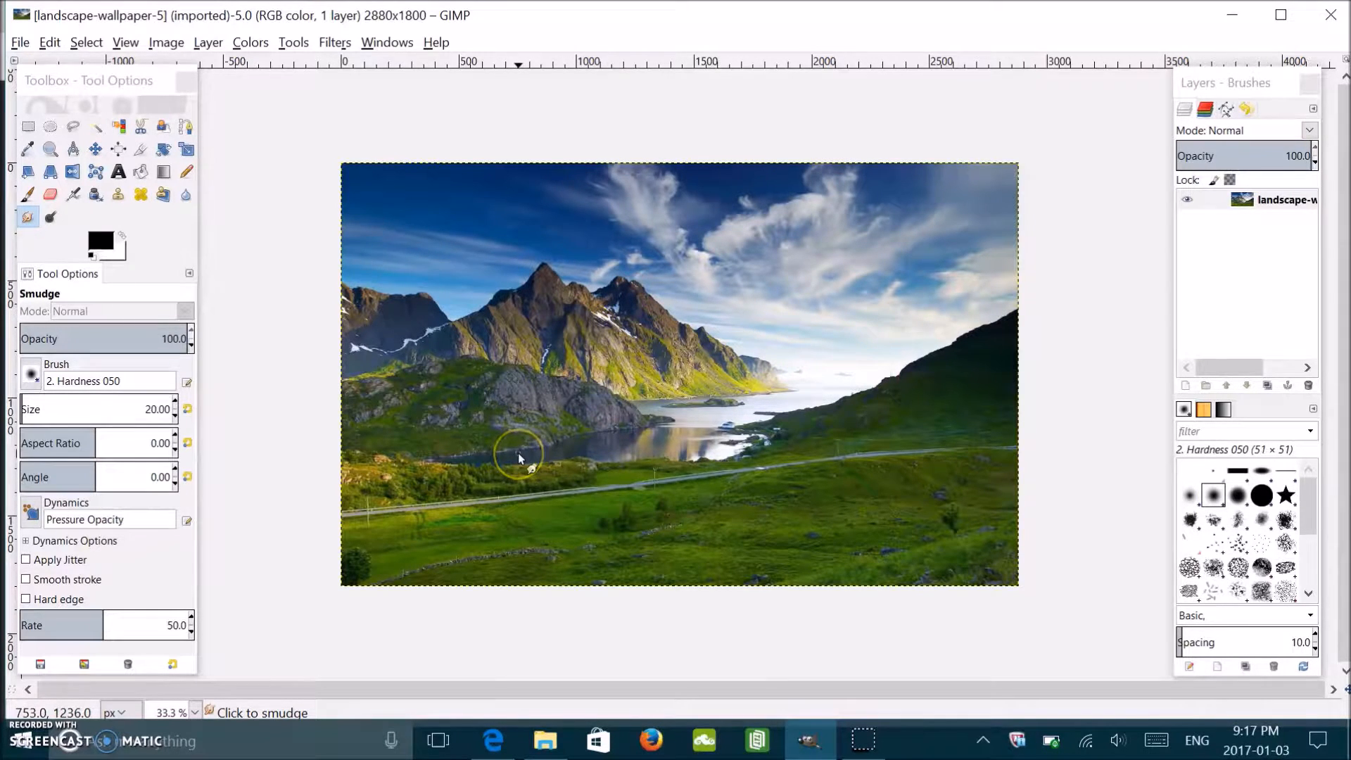
mouse_move(474, 393)
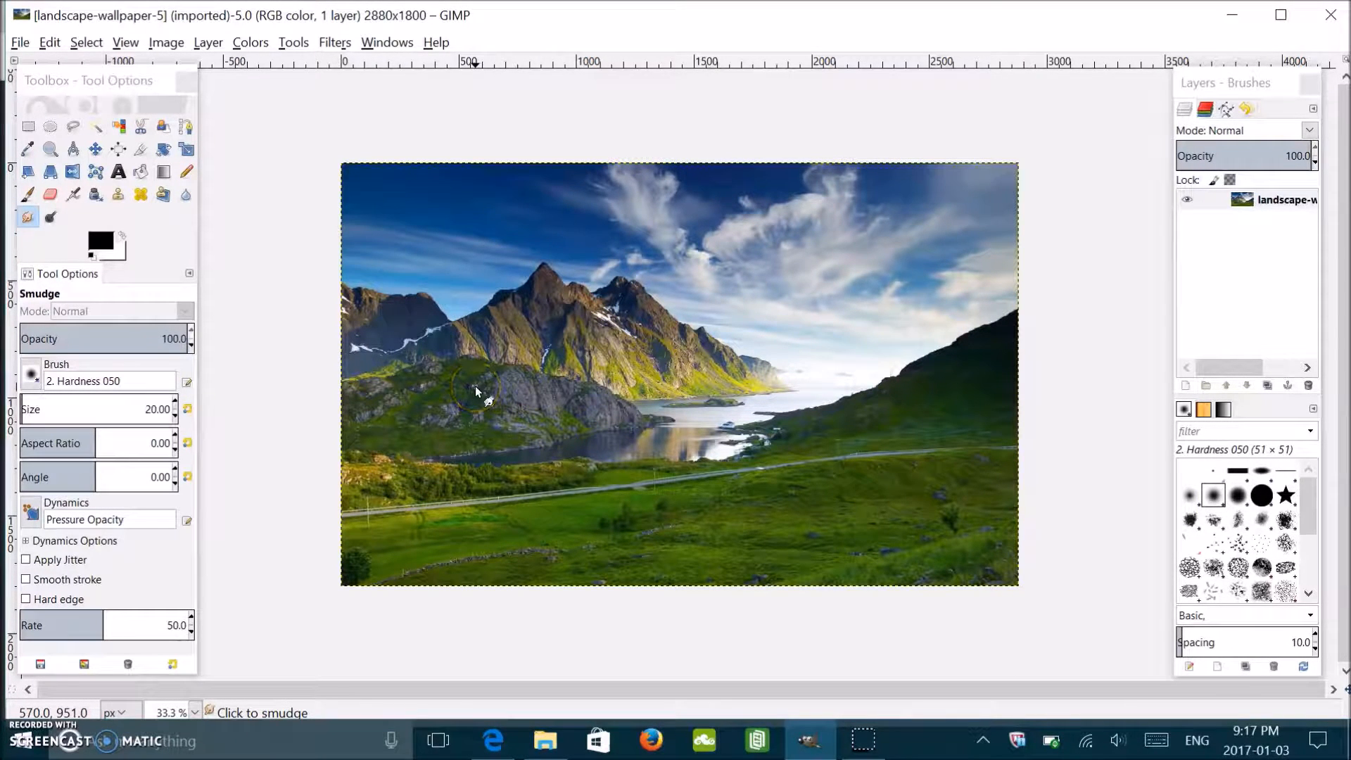
mouse_move(710, 255)
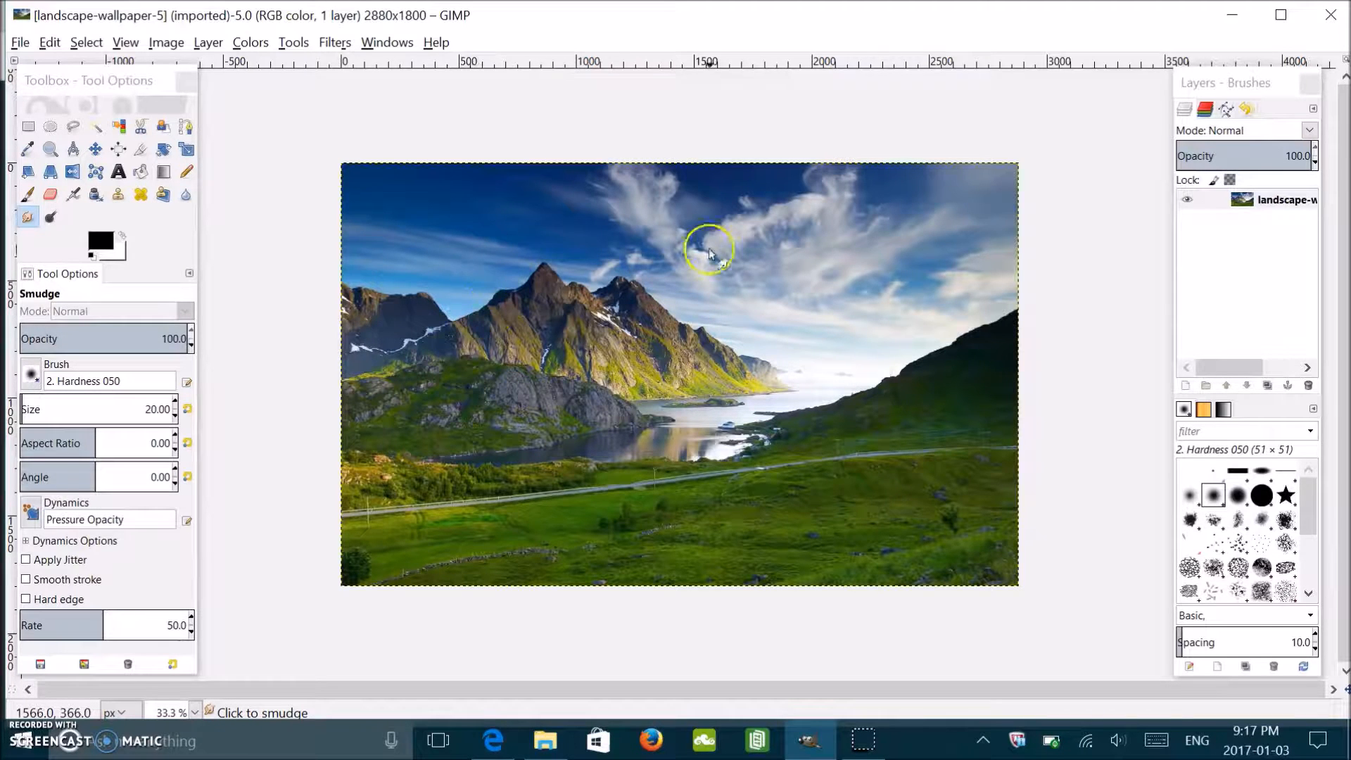
mouse_move(673, 172)
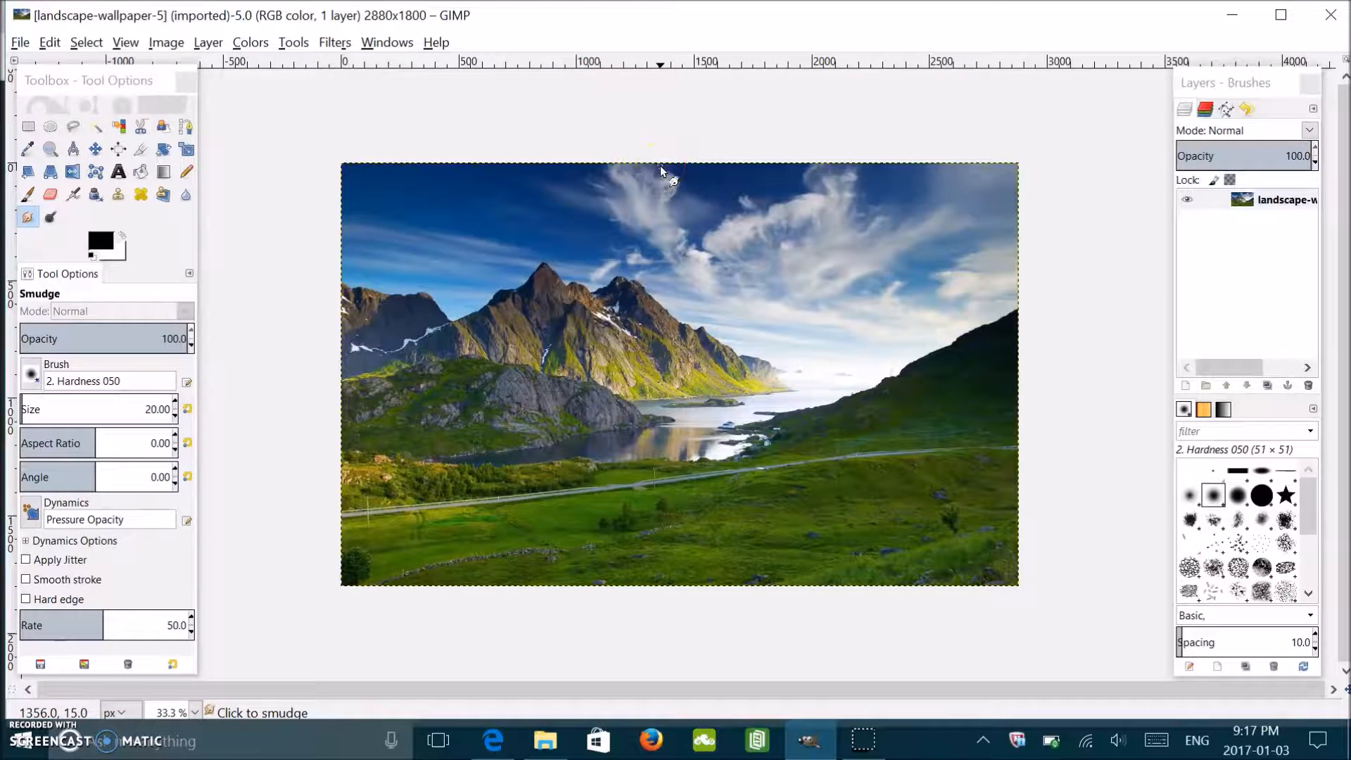
mouse_move(431, 456)
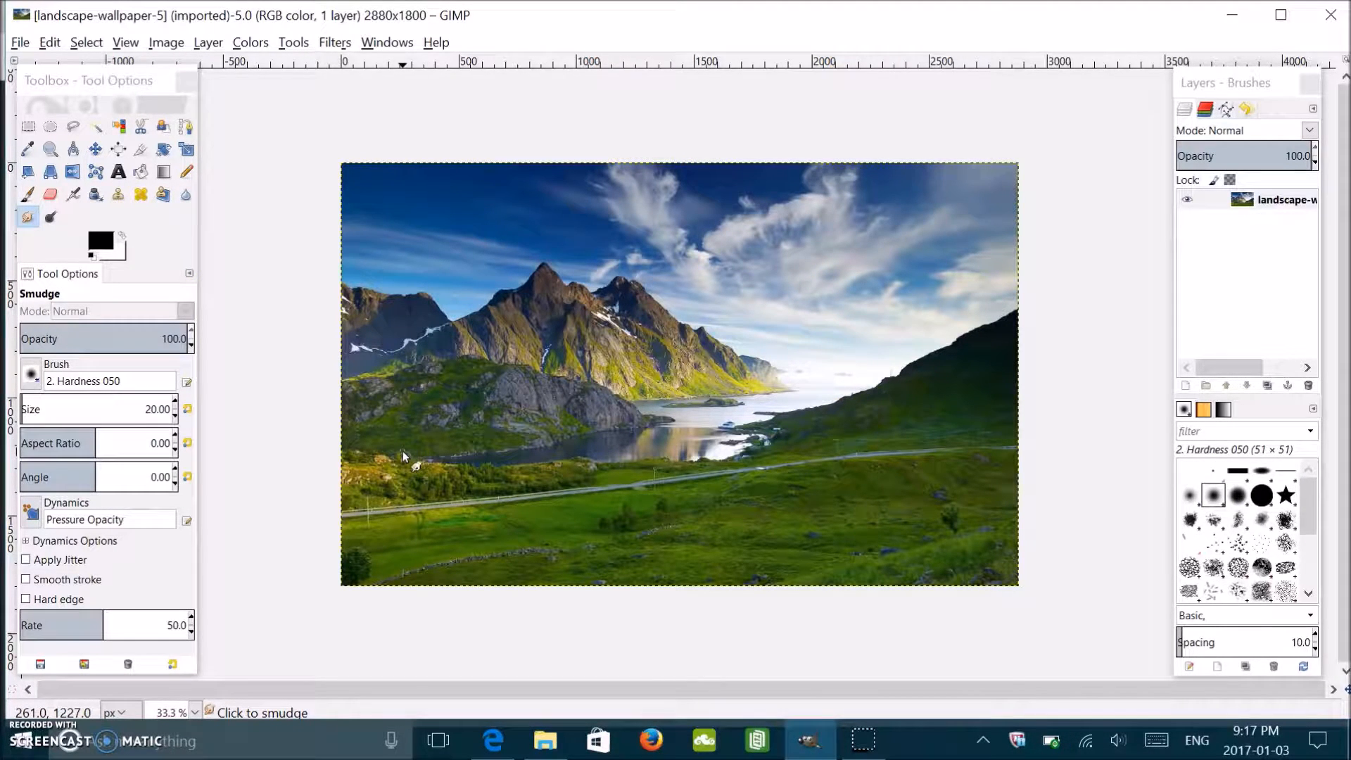
mouse_move(642, 362)
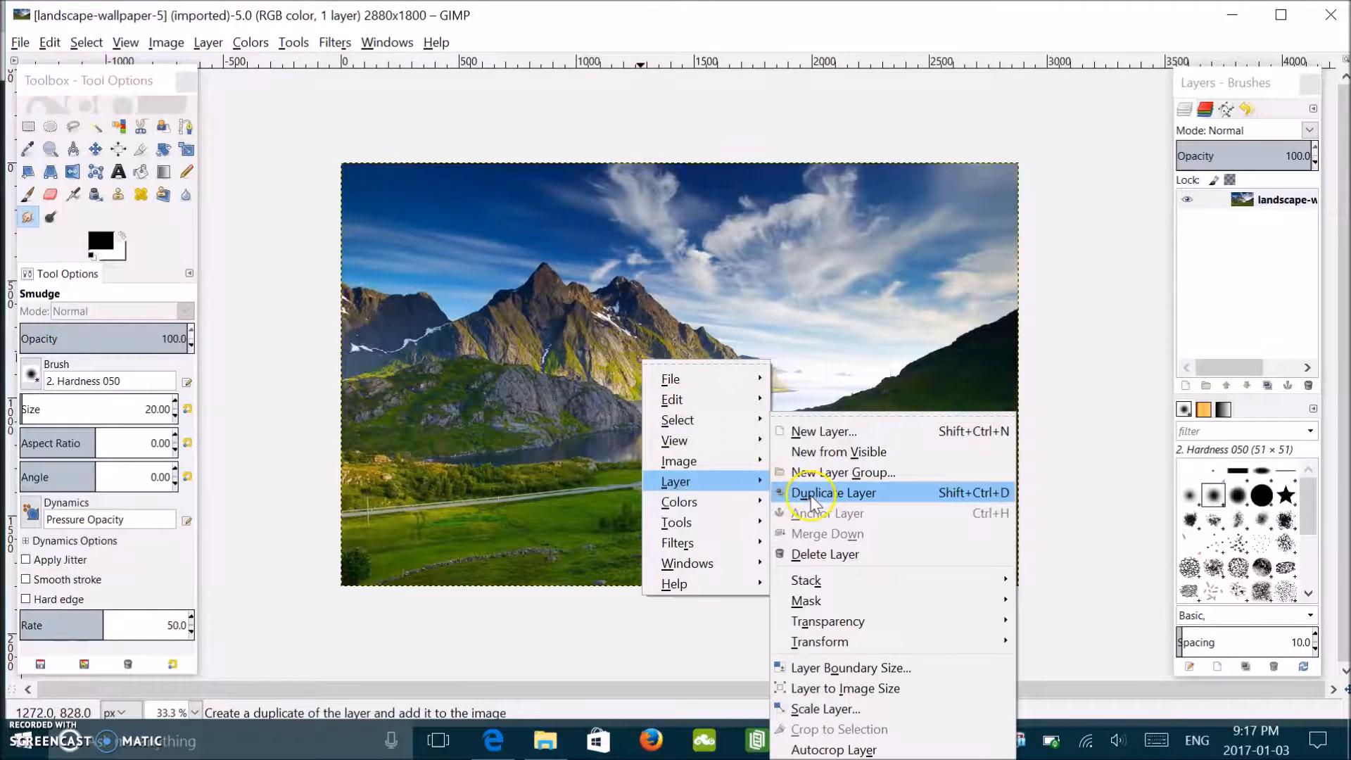
click(832, 493)
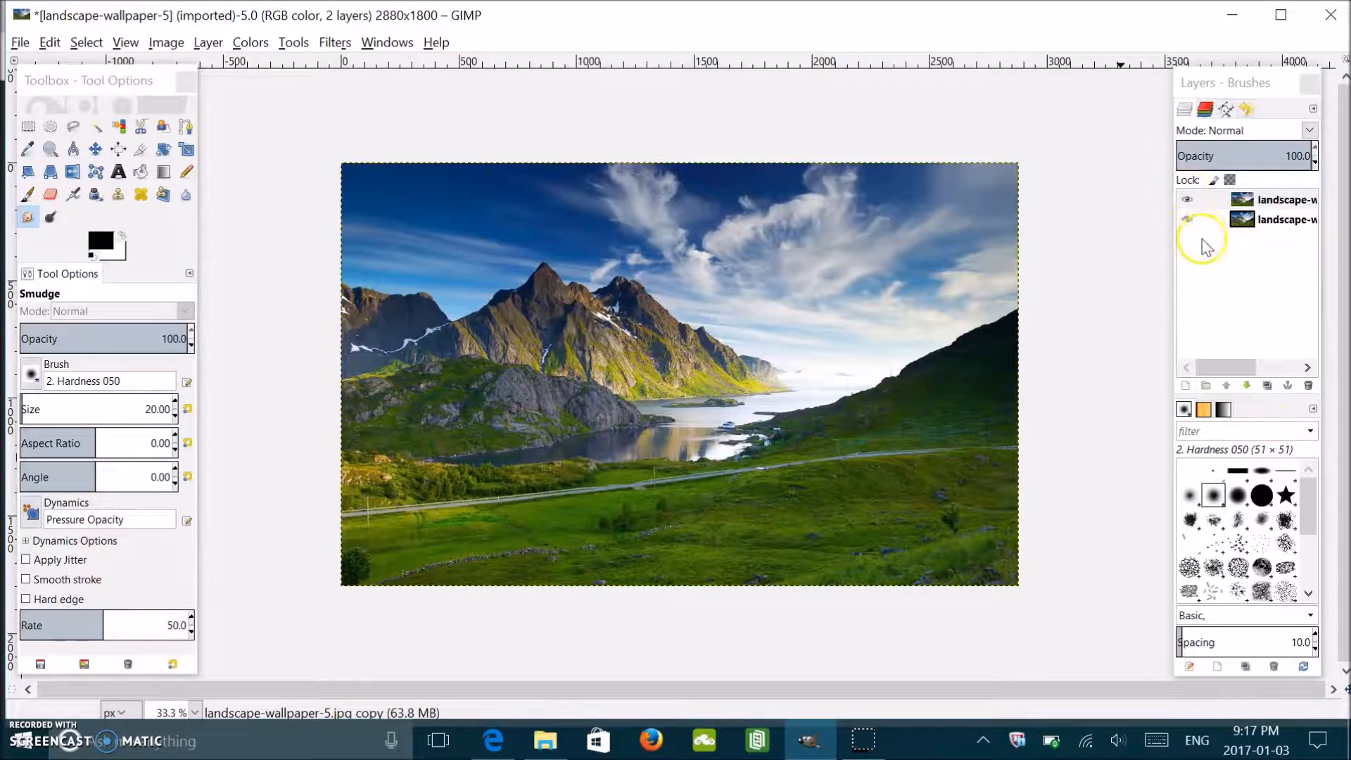
click(1279, 198)
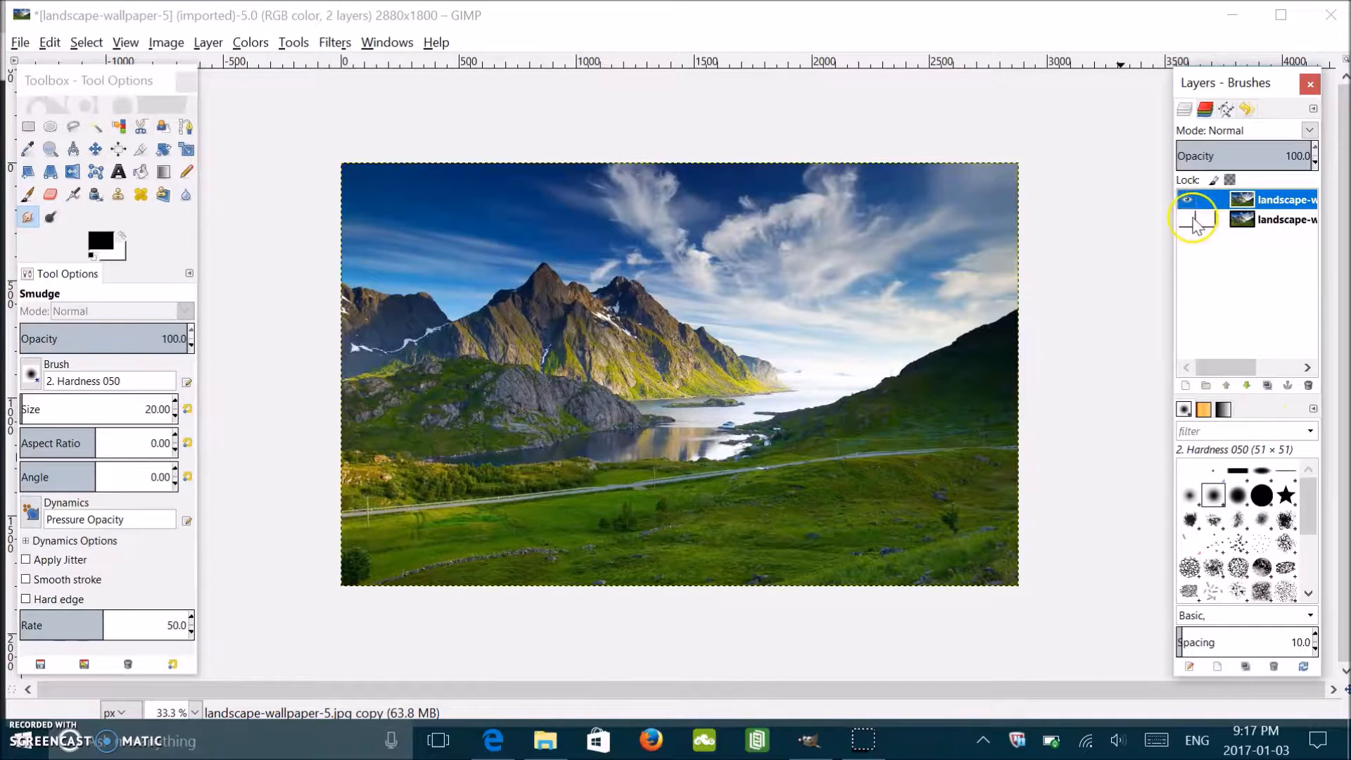
mouse_move(1128, 272)
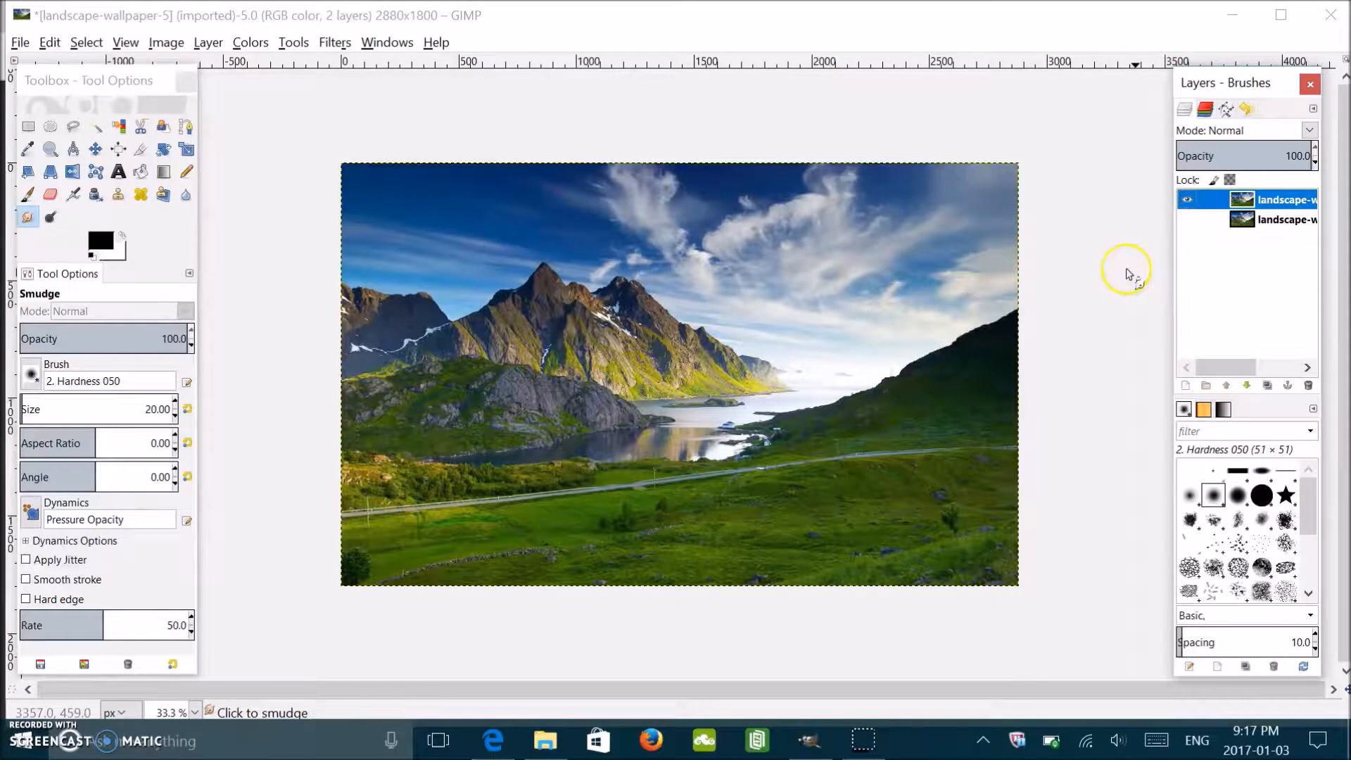
mouse_move(417, 325)
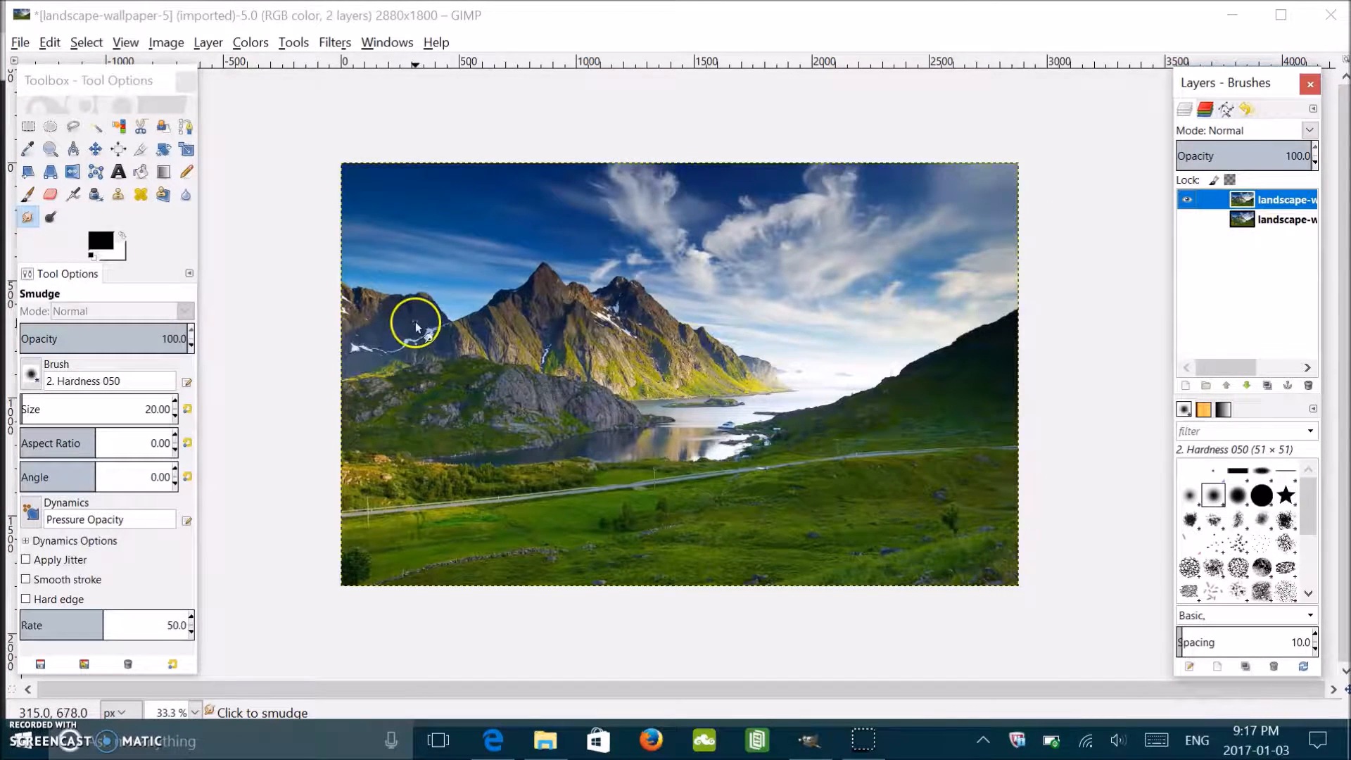
mouse_move(1275, 285)
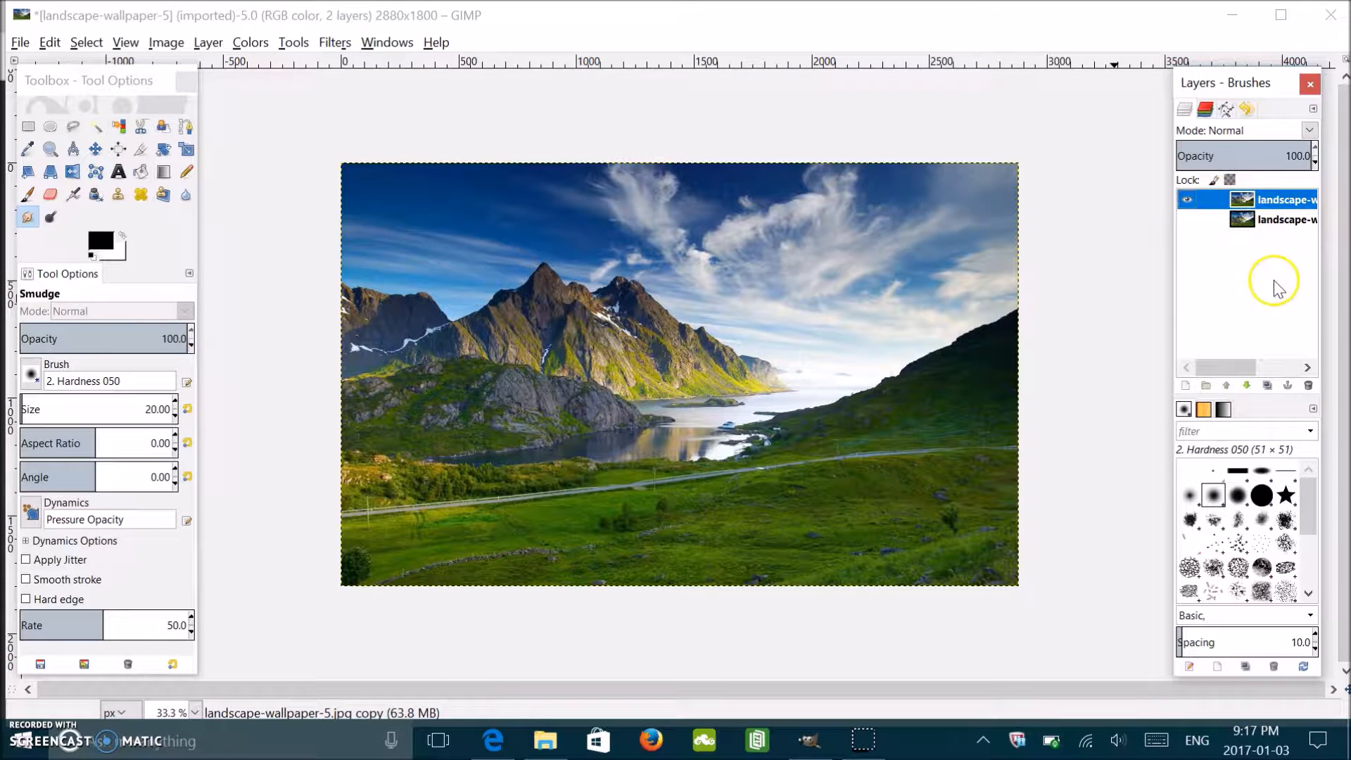
mouse_move(1265, 297)
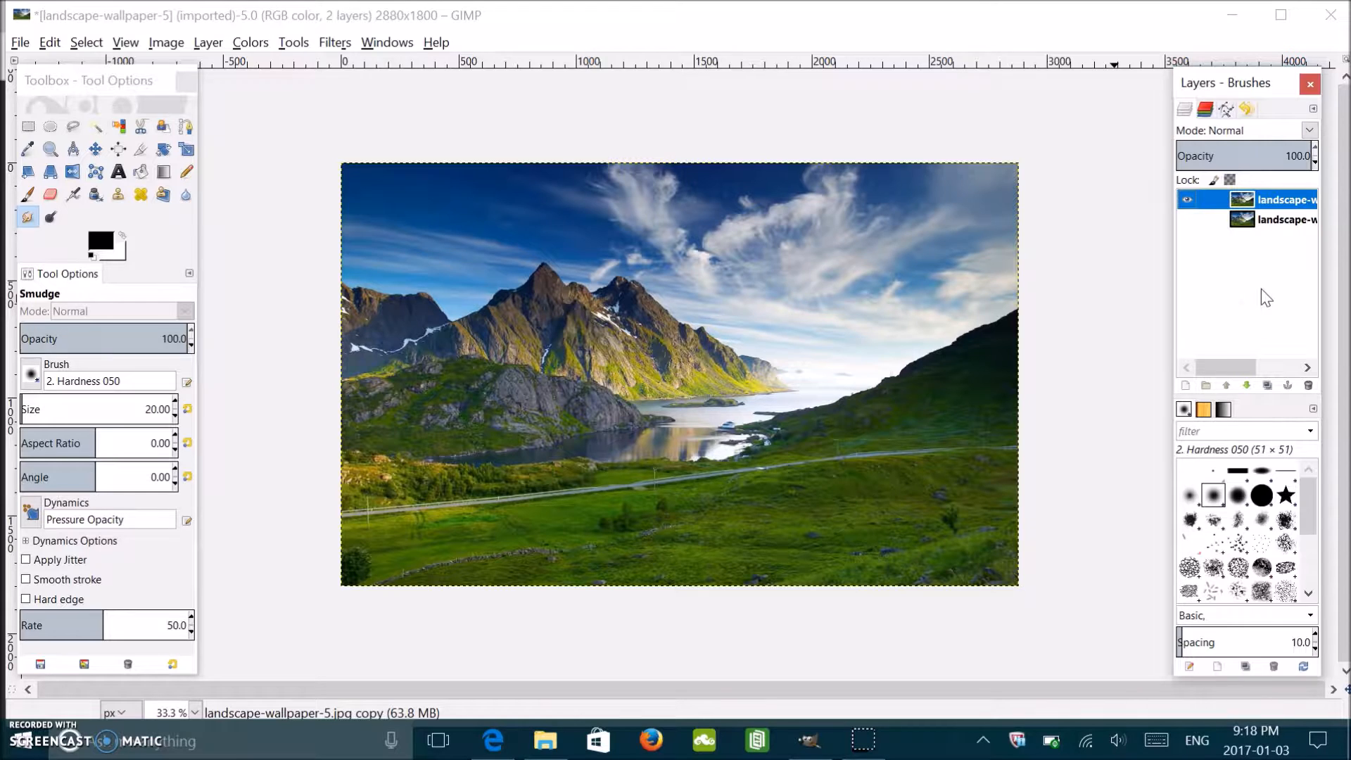
mouse_move(670, 256)
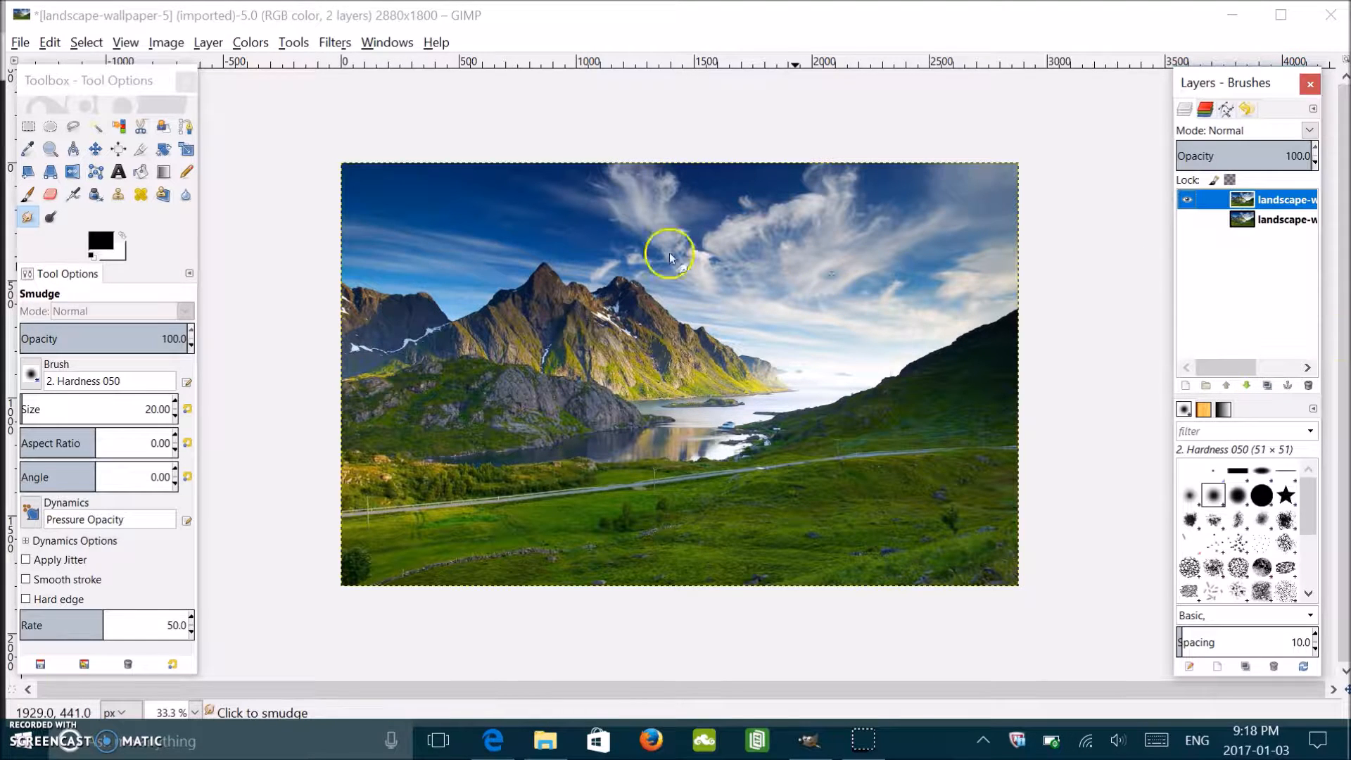
mouse_move(663, 290)
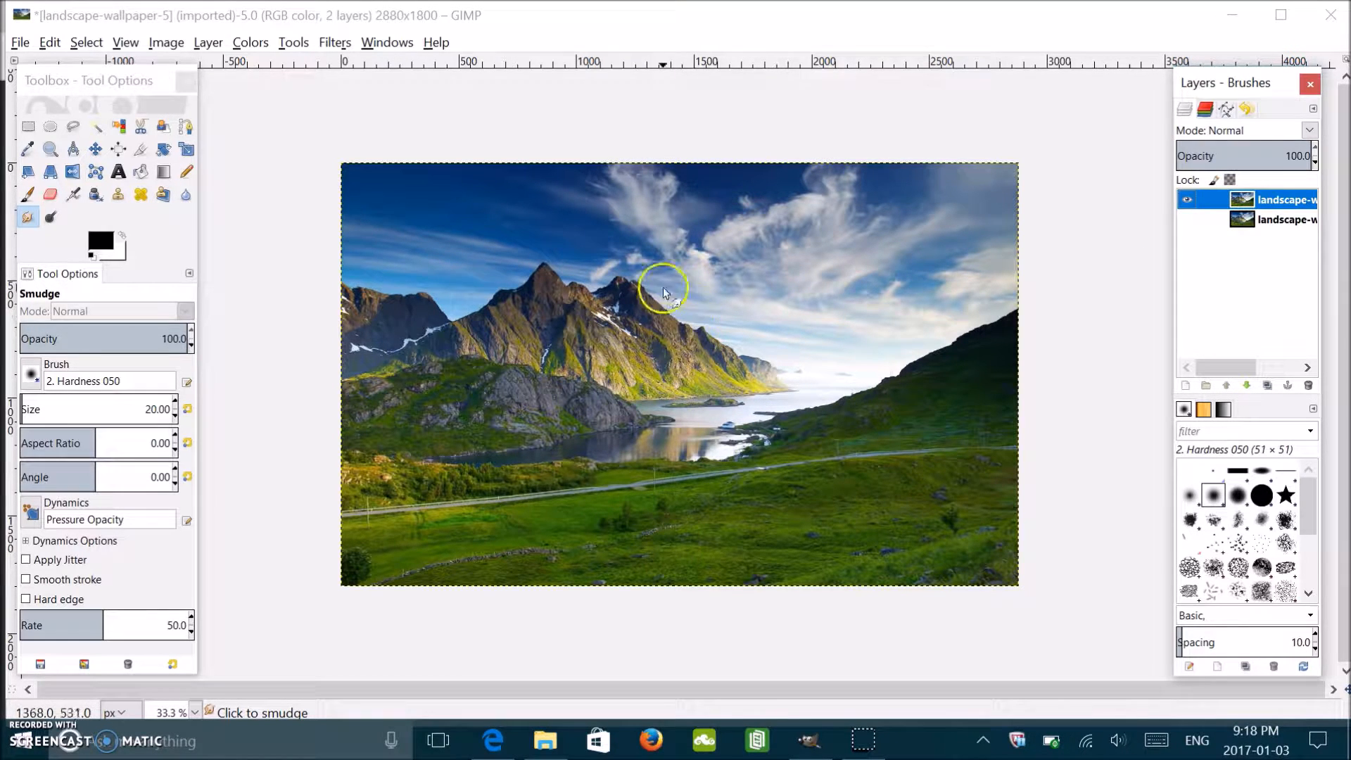
mouse_move(646, 215)
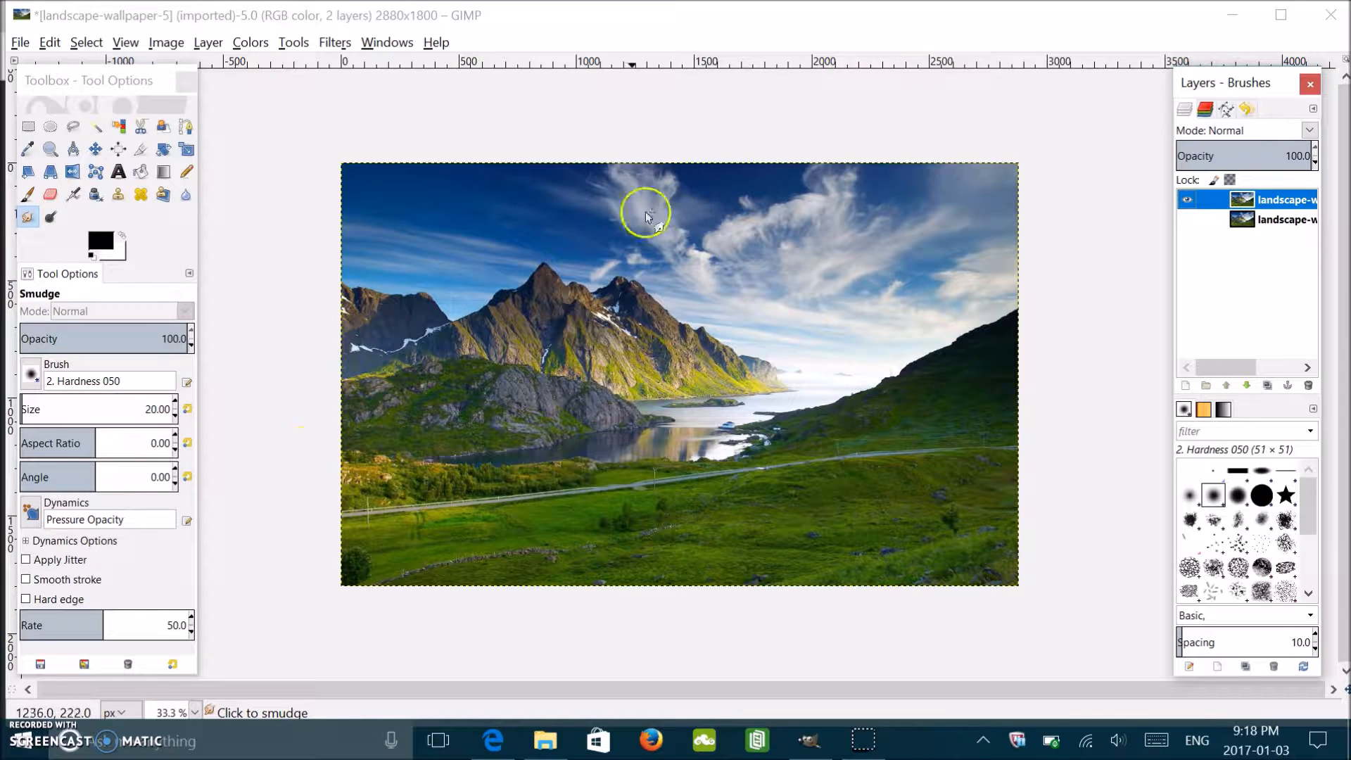
mouse_move(870, 211)
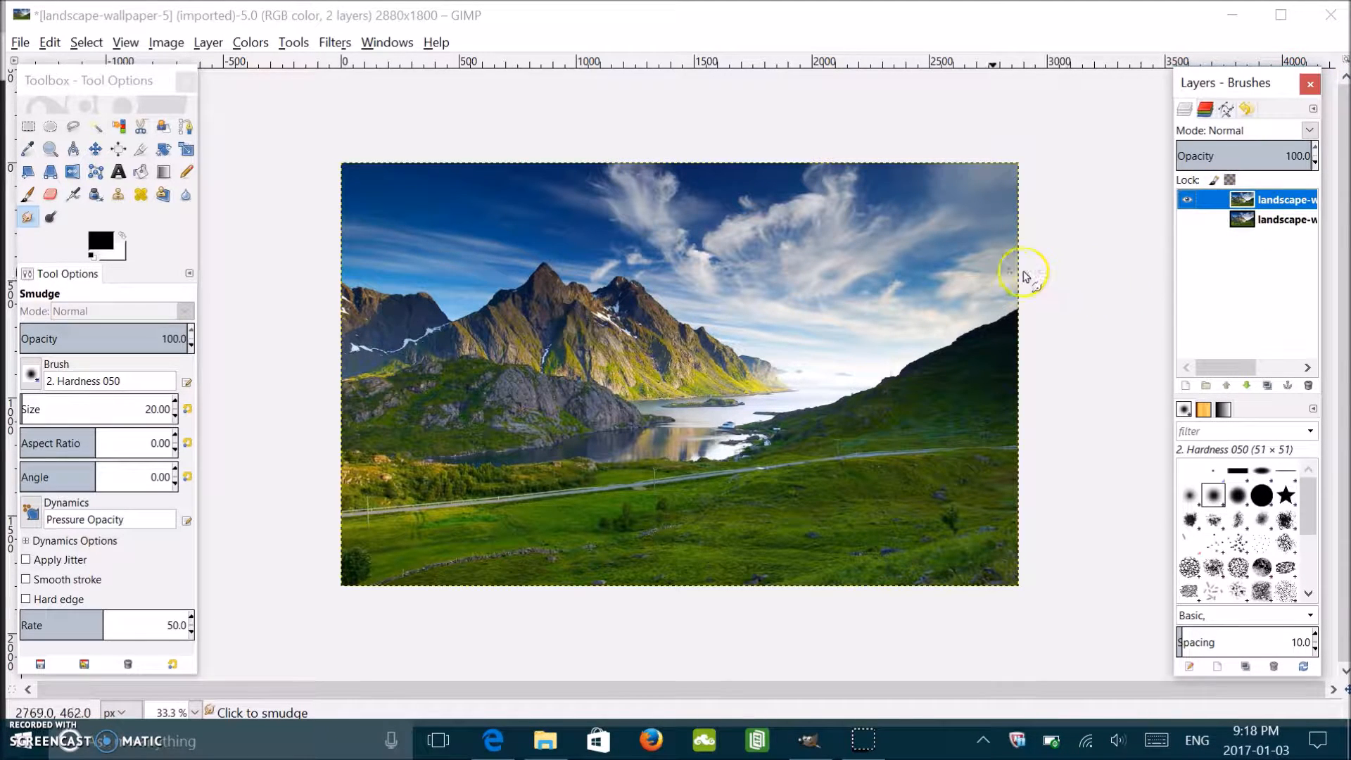
mouse_move(627, 265)
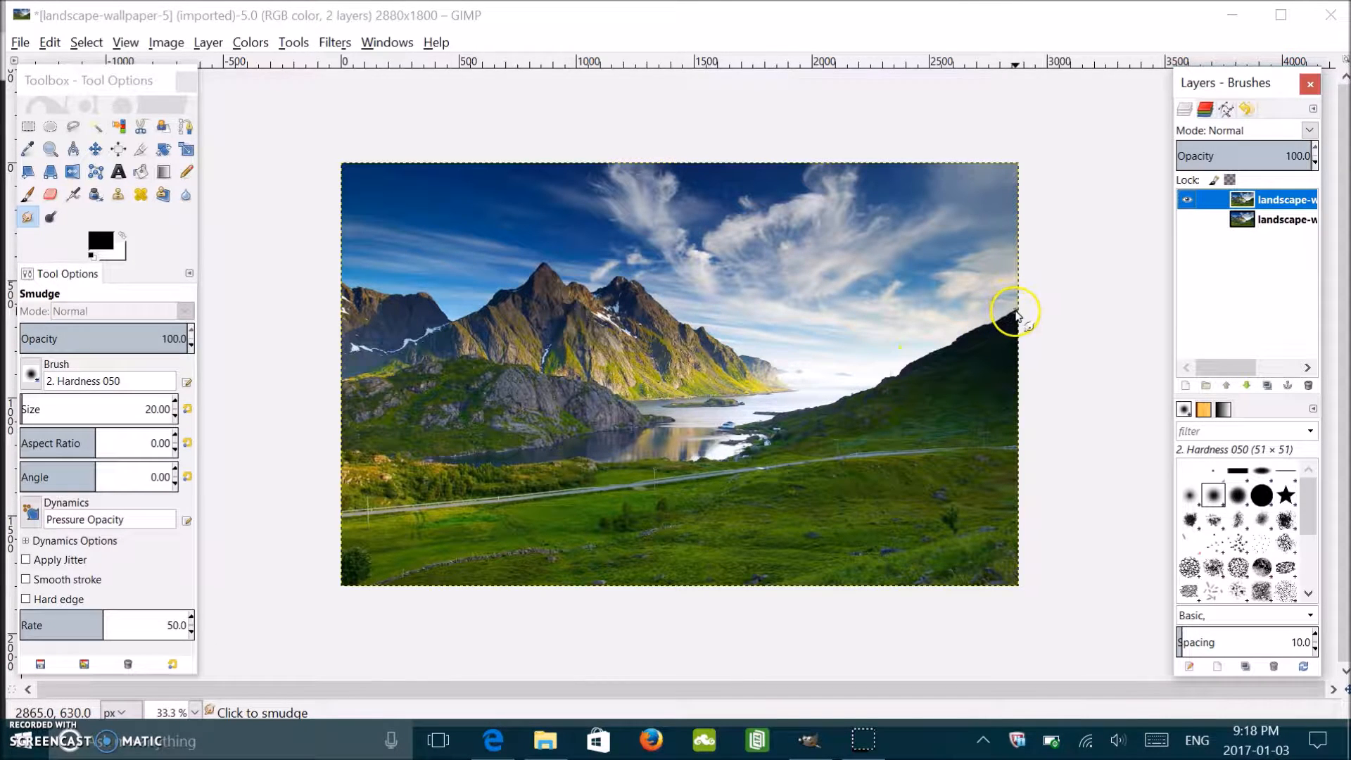
mouse_move(337, 284)
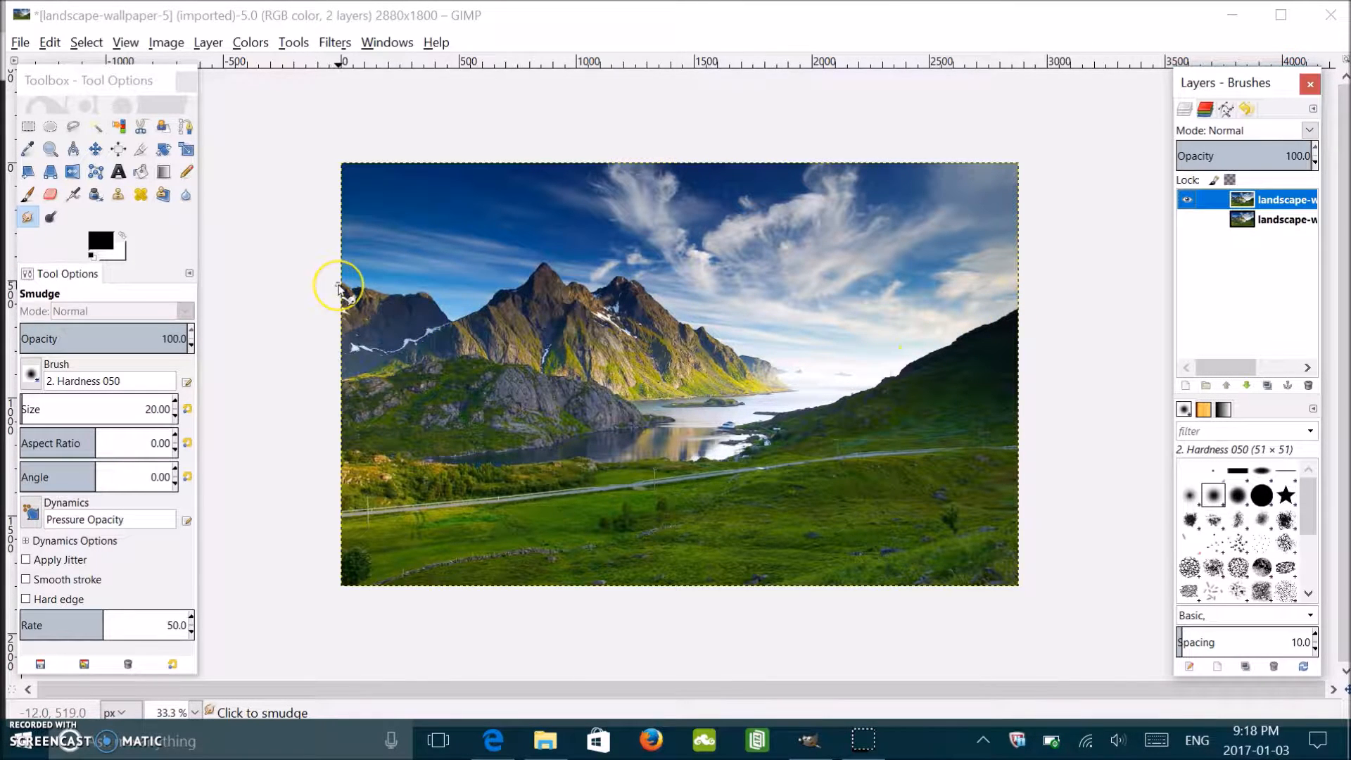
mouse_move(325, 287)
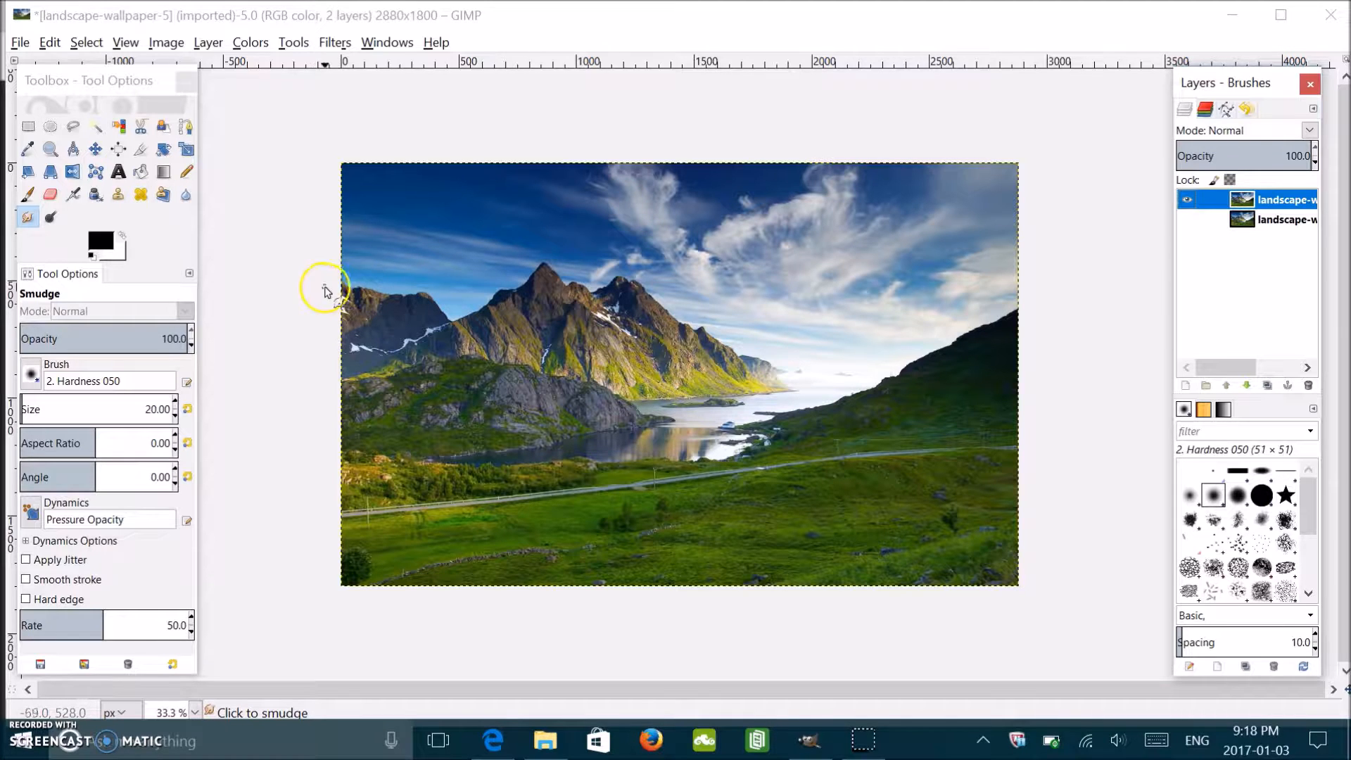
mouse_move(892, 304)
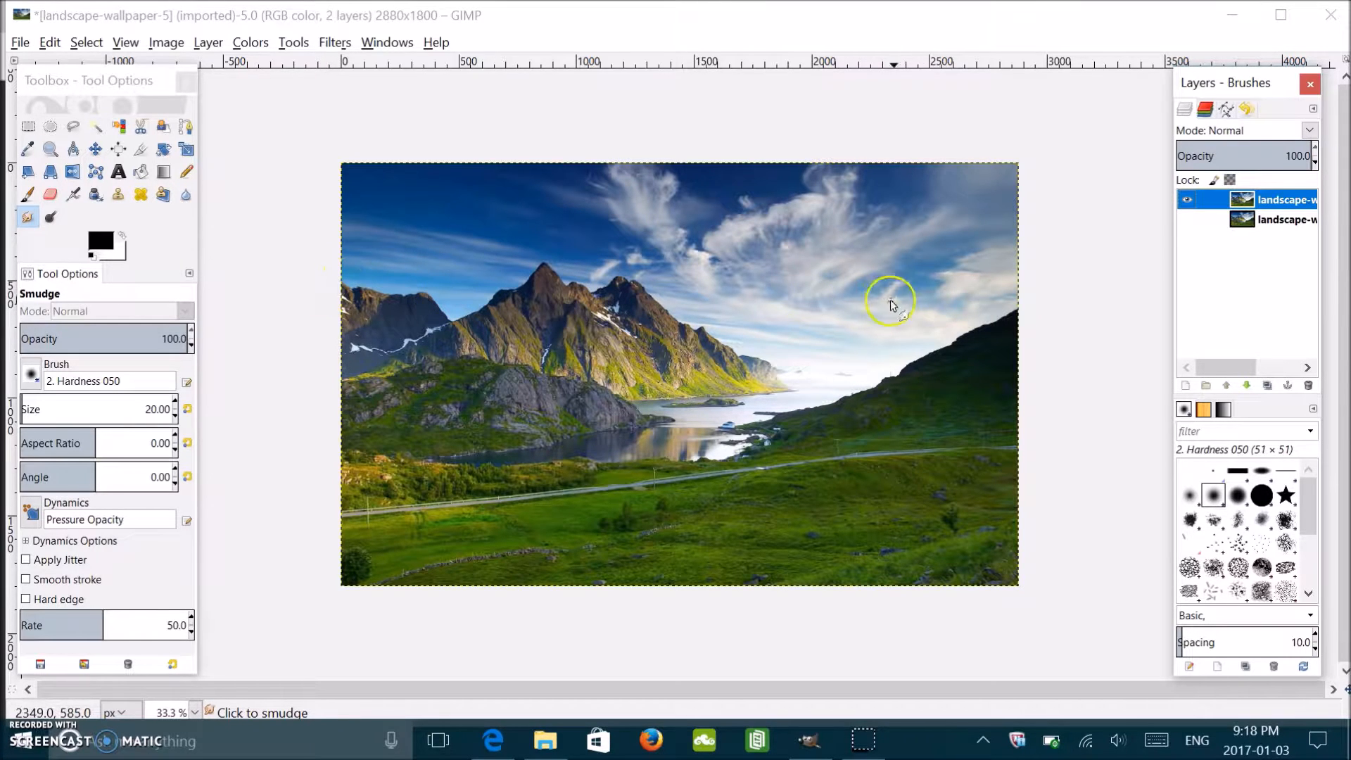
mouse_move(377, 297)
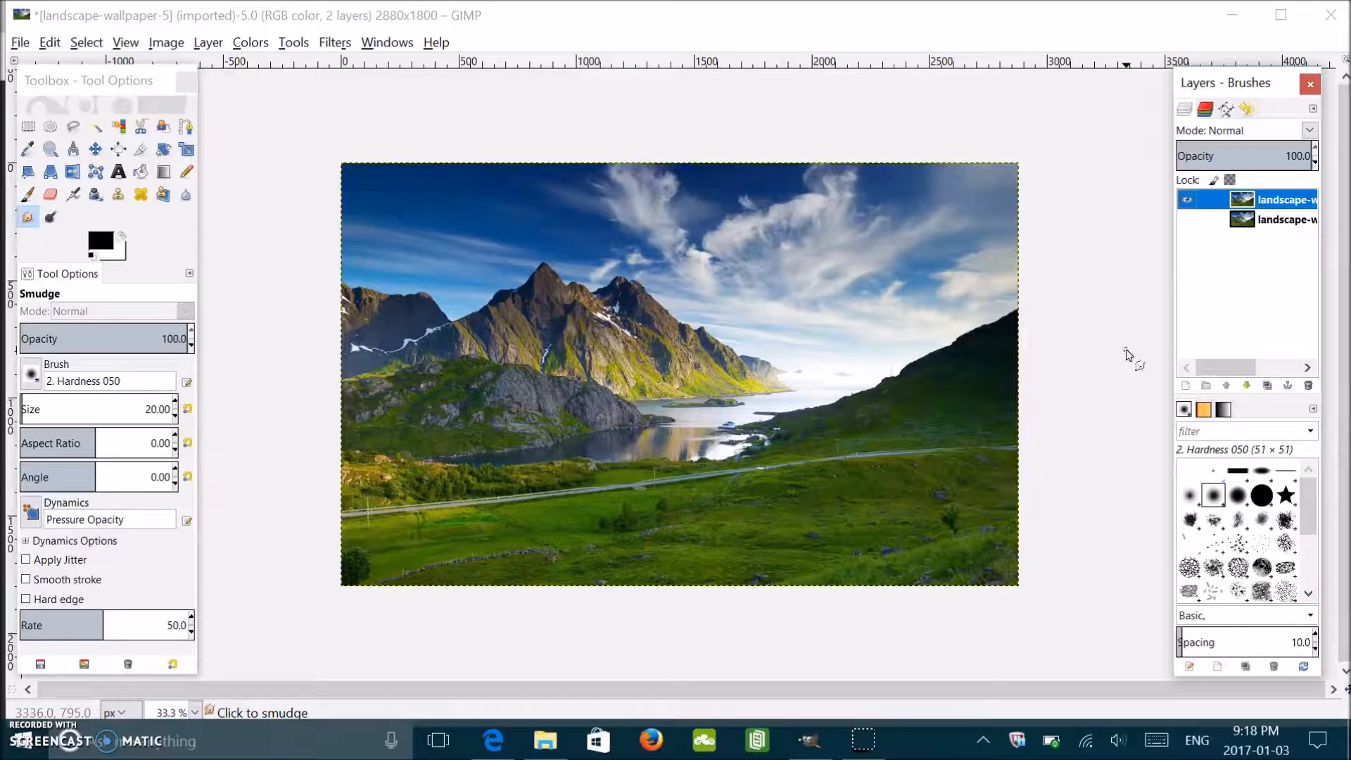
mouse_move(887, 467)
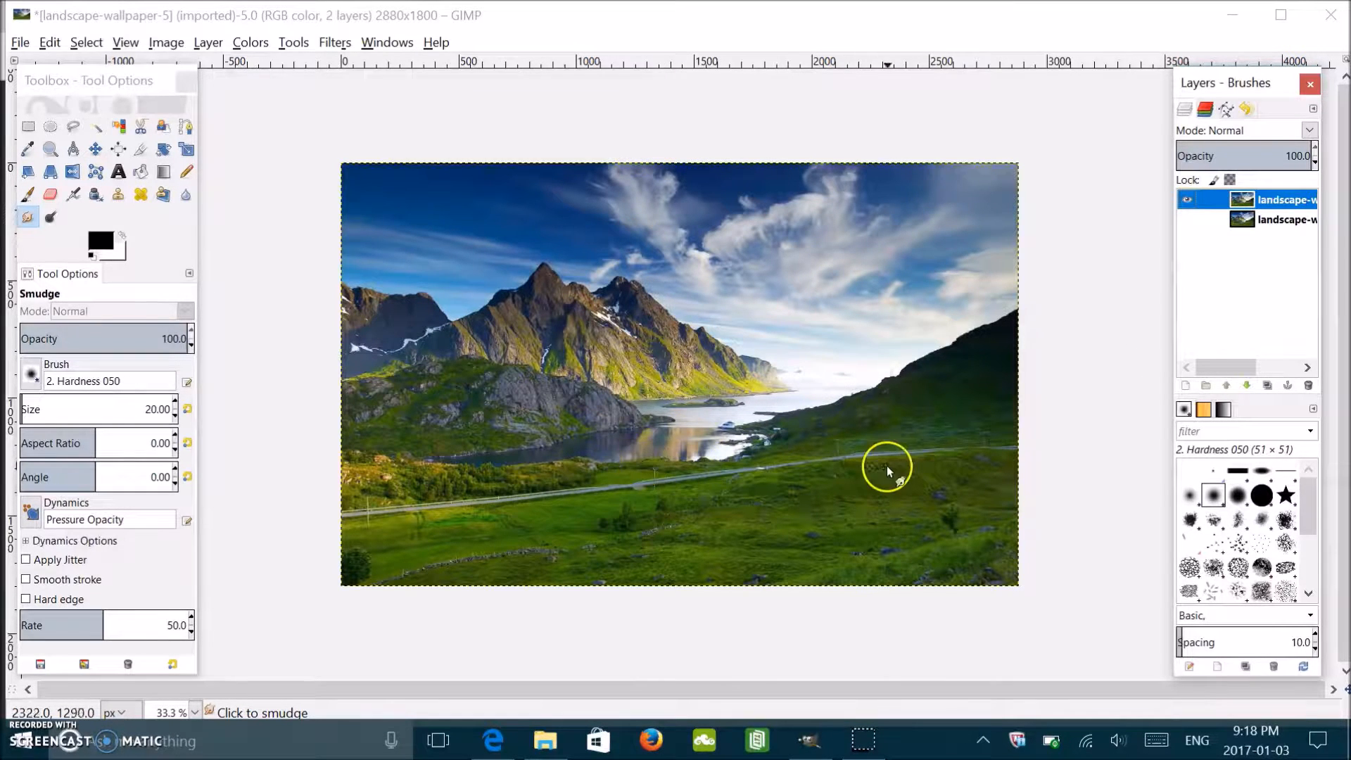
mouse_move(232, 151)
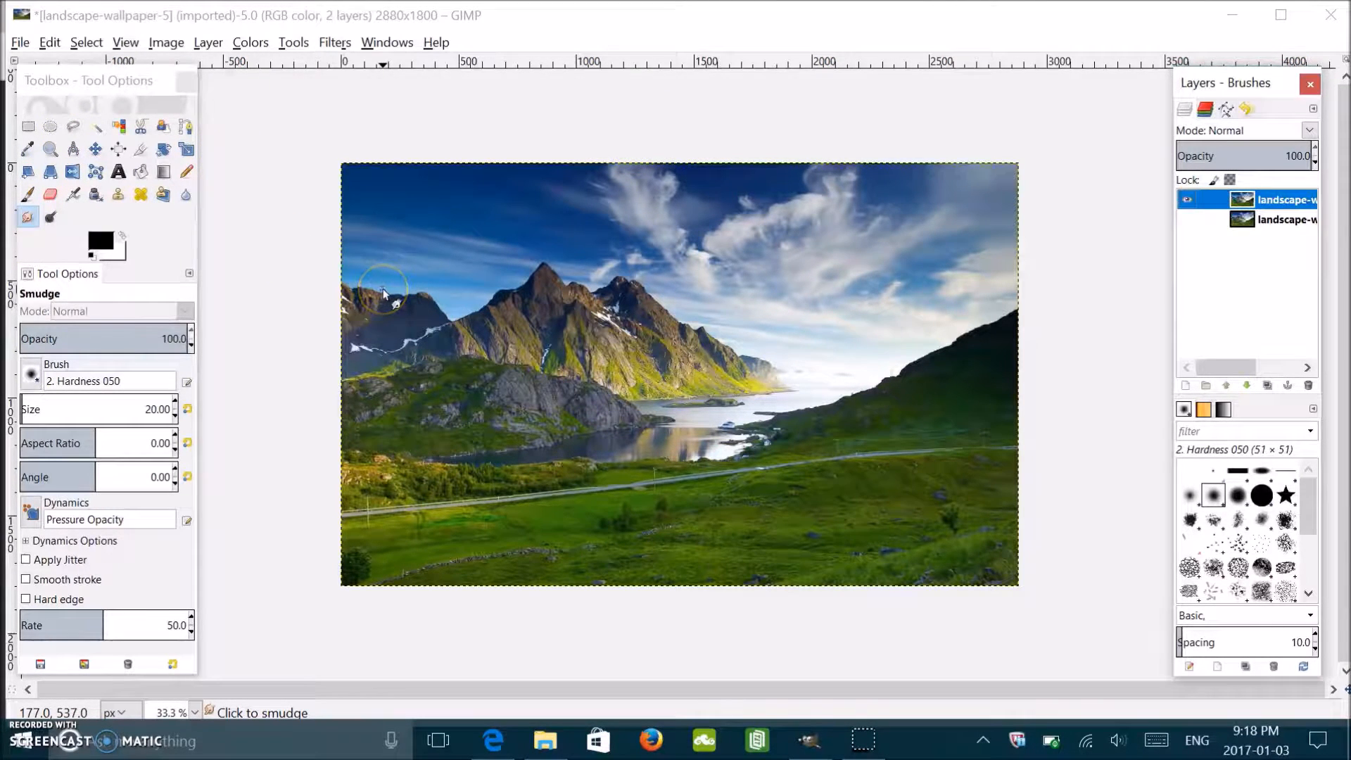
mouse_move(323, 117)
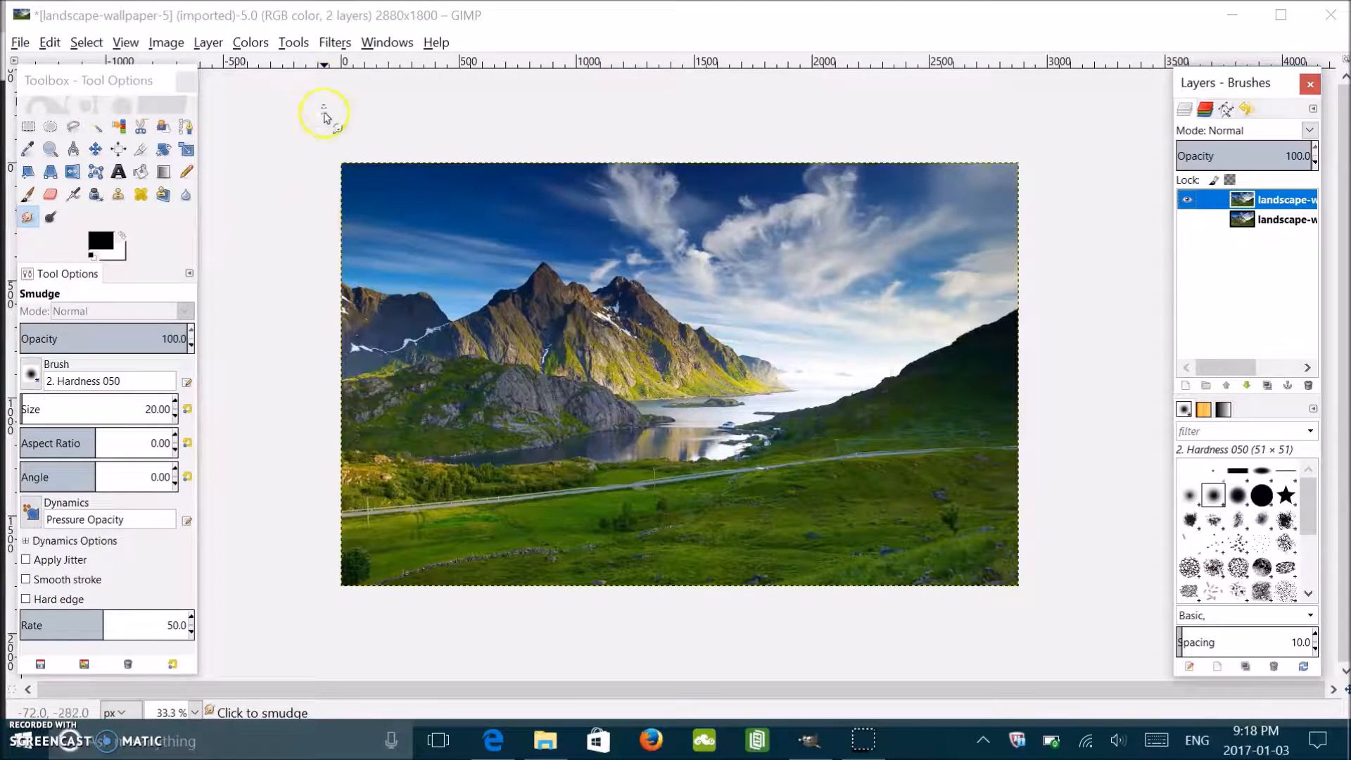
Step: Activate the Crop tool with centre-line guides for framing the photo
click(293, 42)
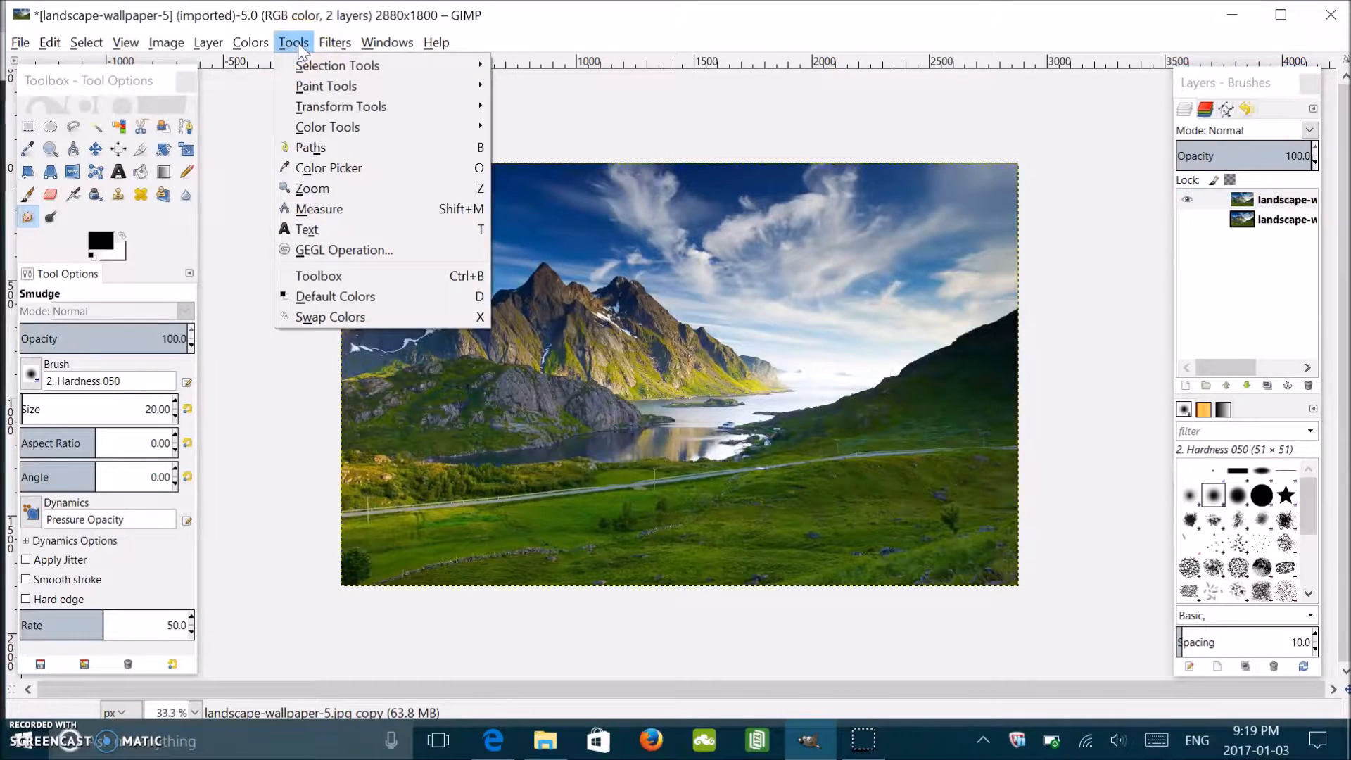
mouse_move(340, 106)
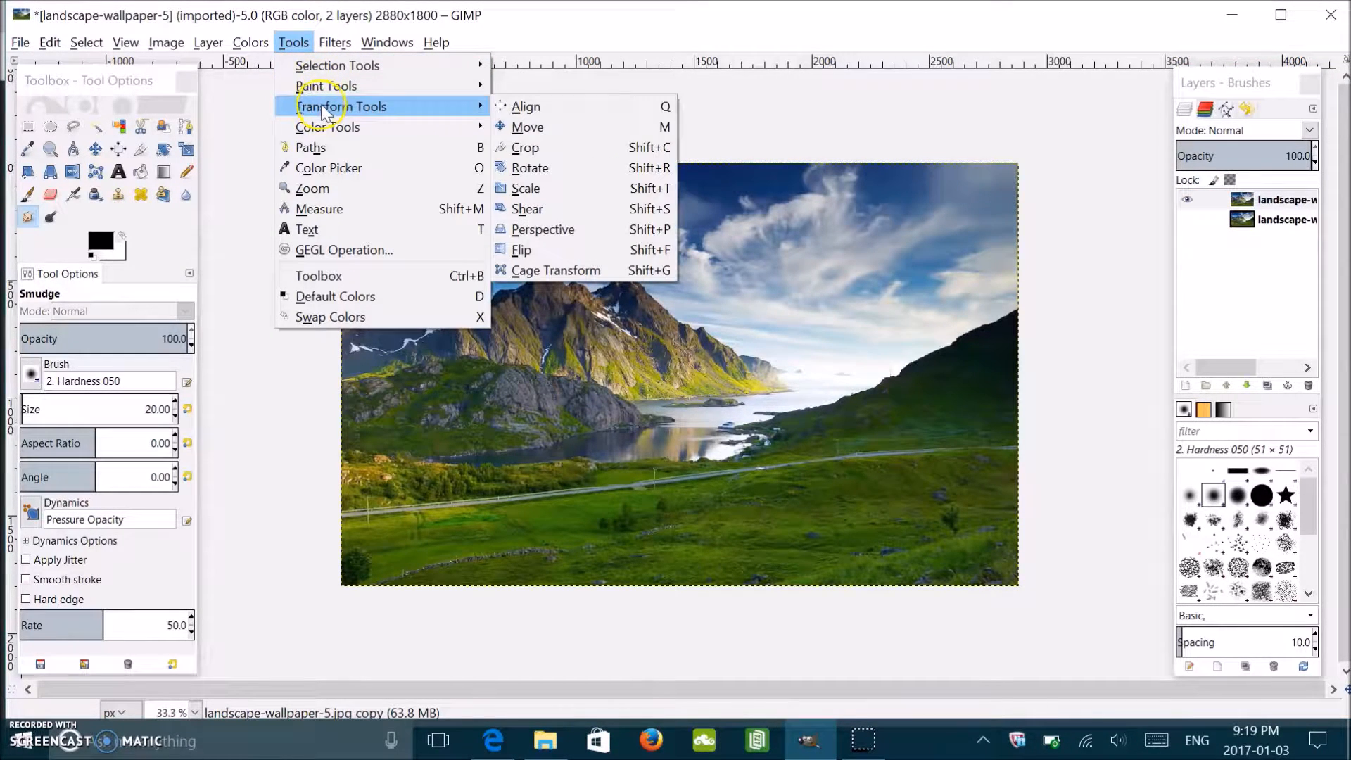
mouse_move(564, 147)
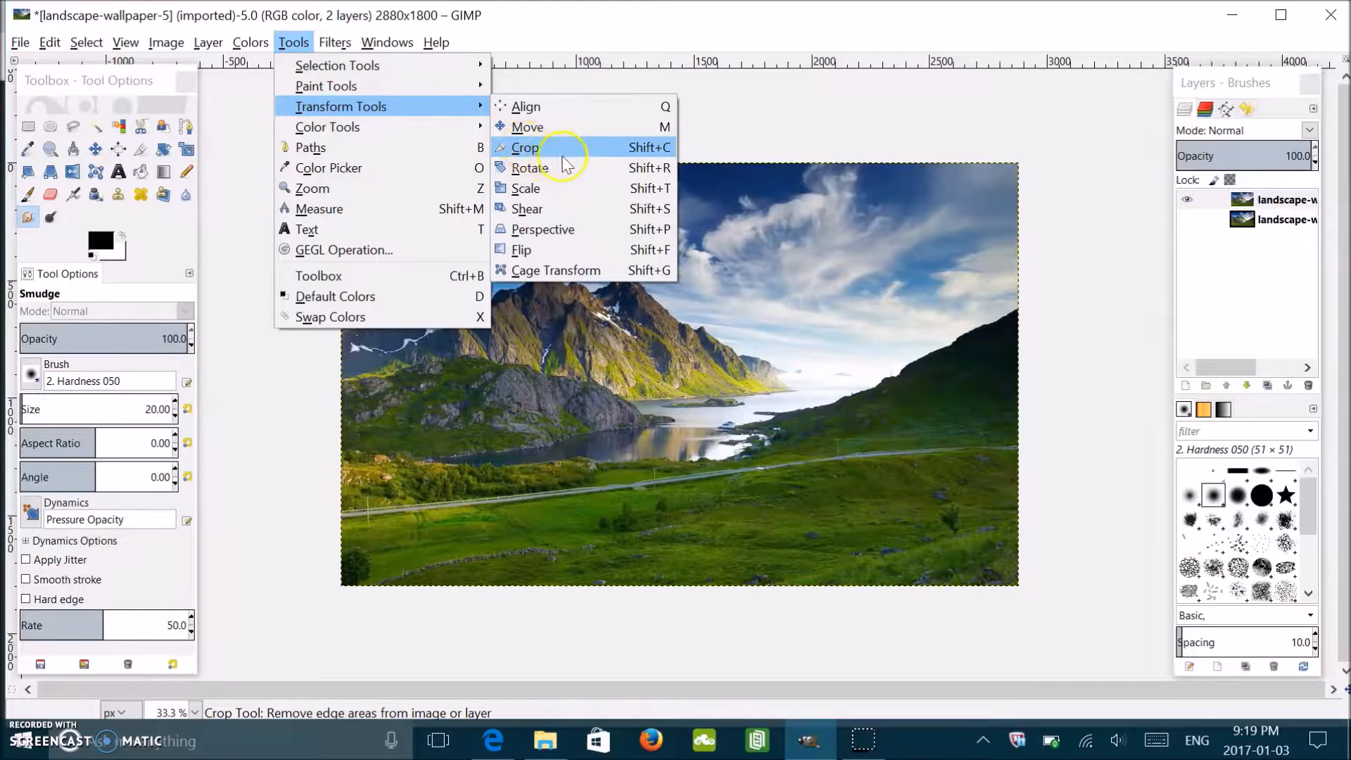
click(525, 147)
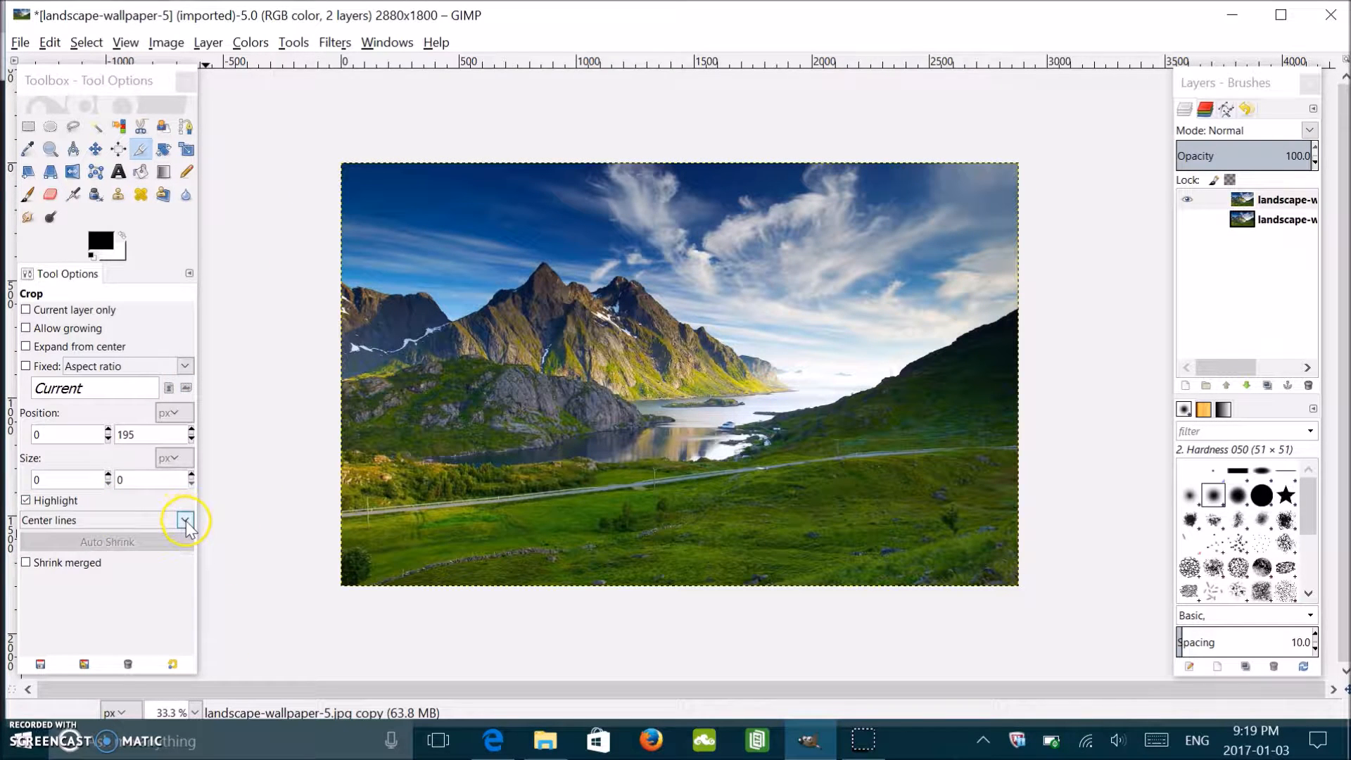
click(183, 520)
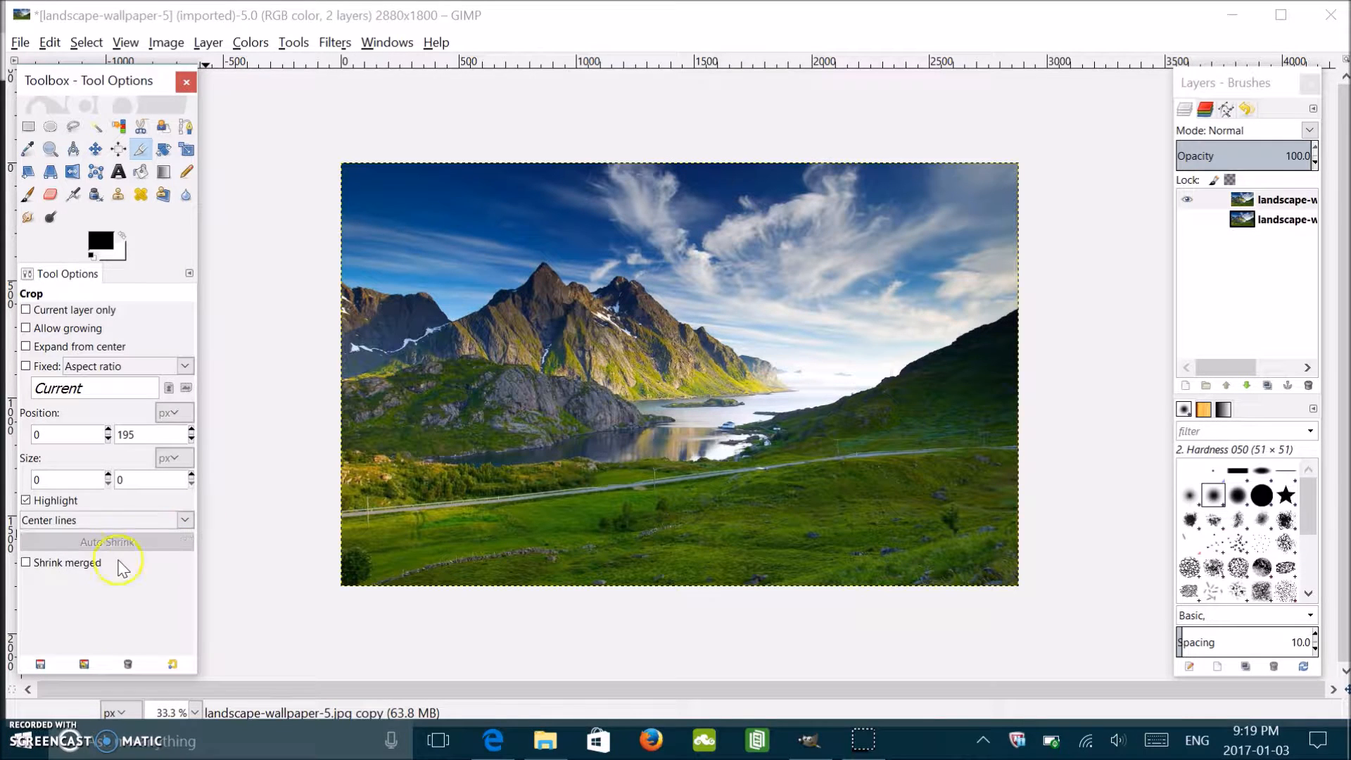
mouse_move(342, 166)
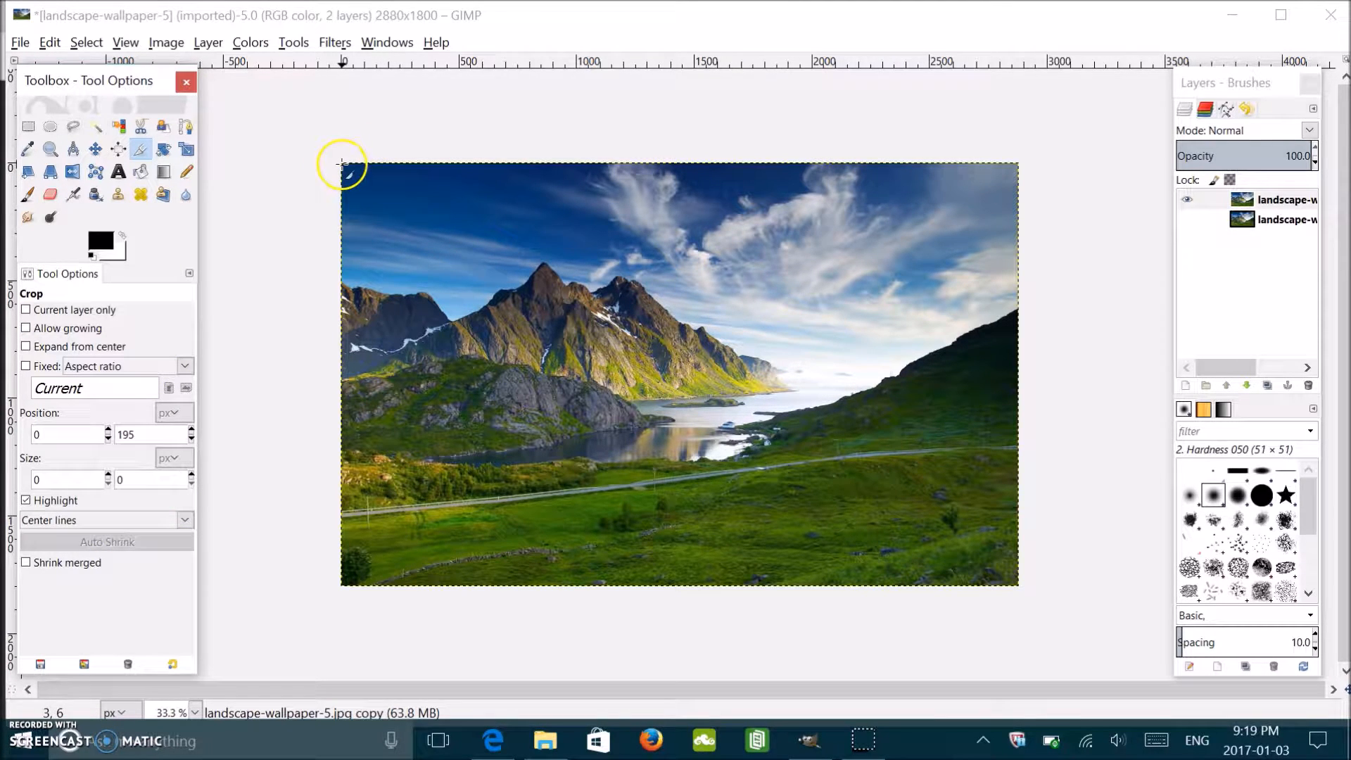
mouse_move(342, 168)
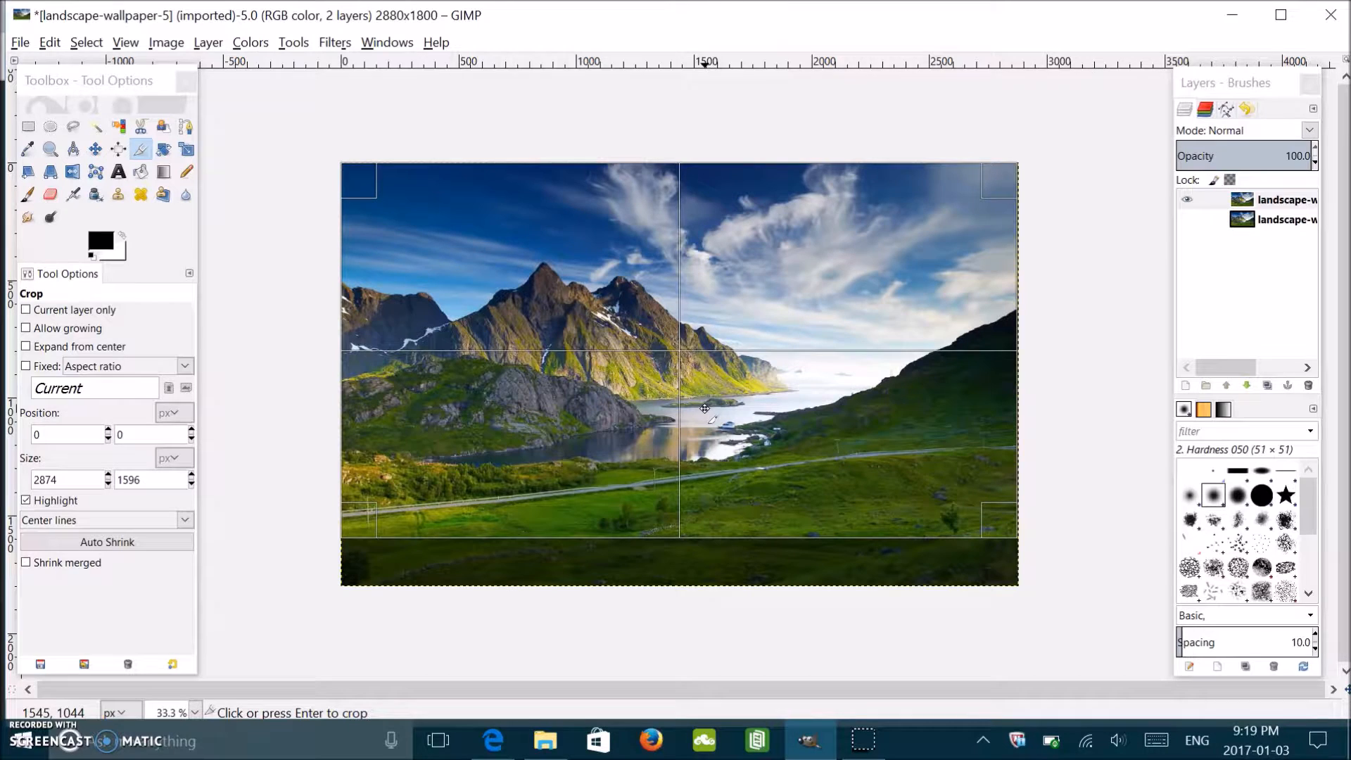
mouse_move(698, 384)
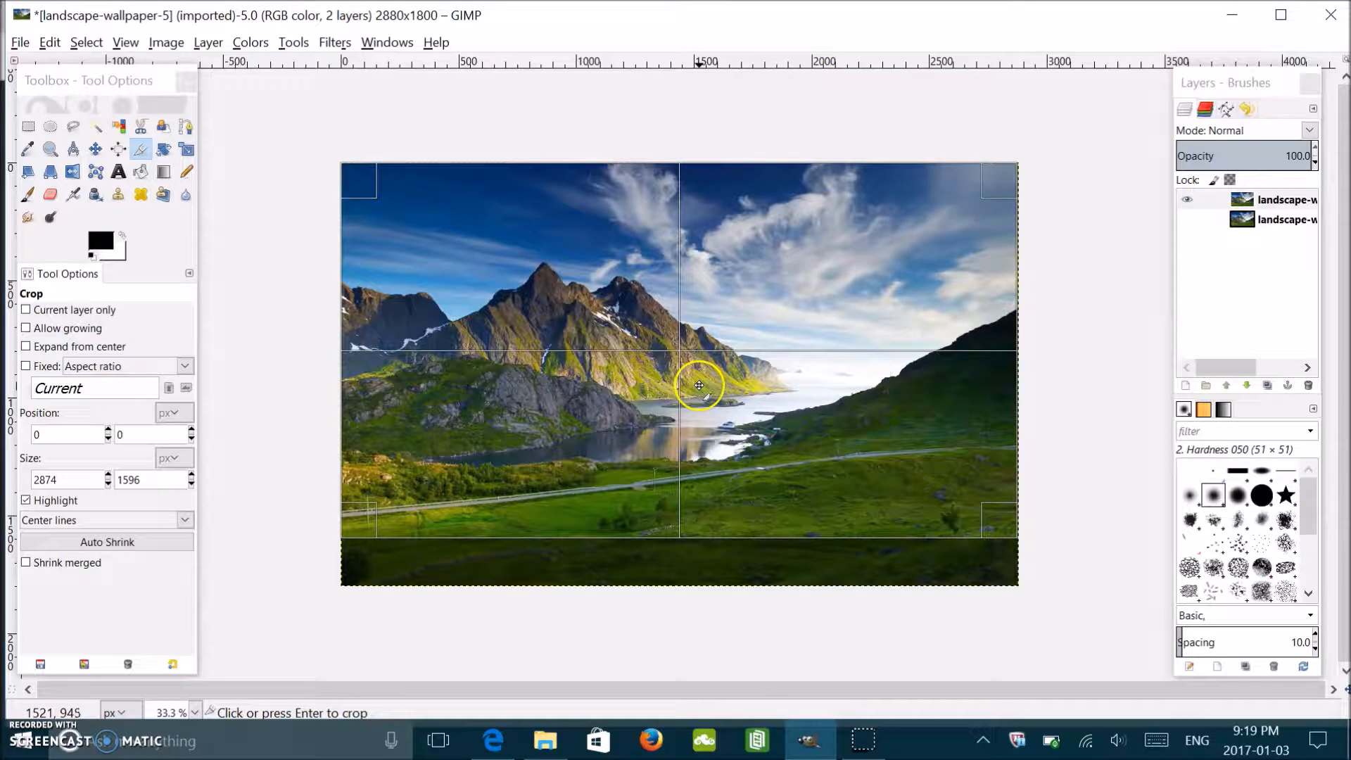
mouse_move(552, 242)
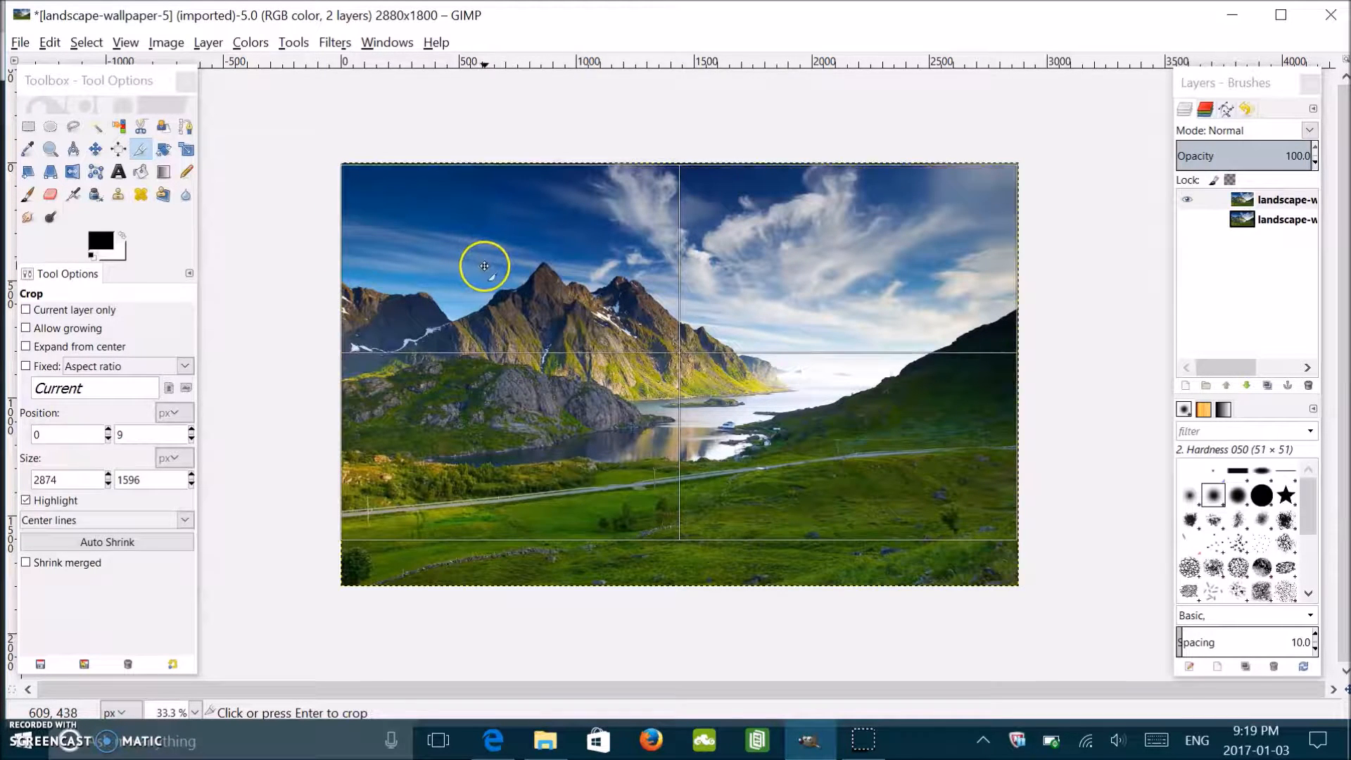
mouse_move(494, 257)
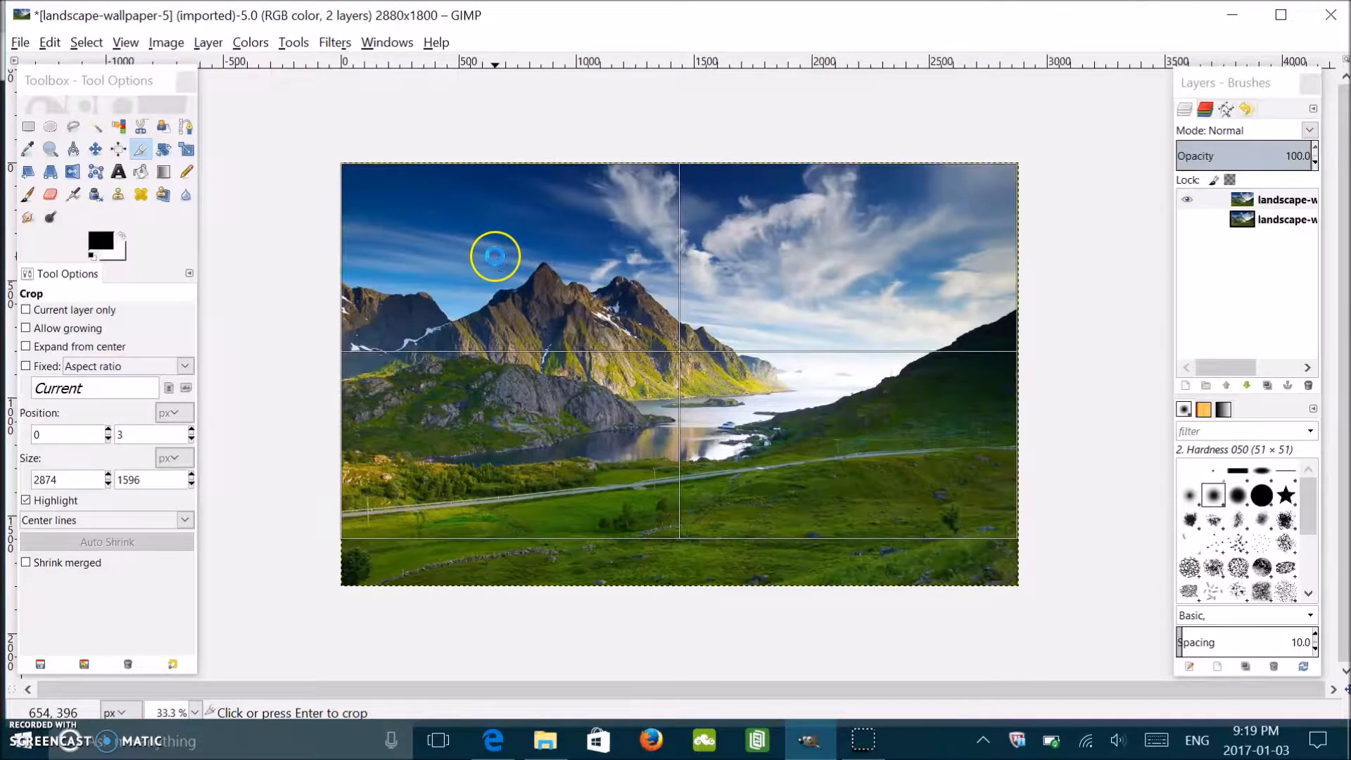
Step: Apply the 2874 × 1596 px crop, trimming the bottom grass strip
key(Return)
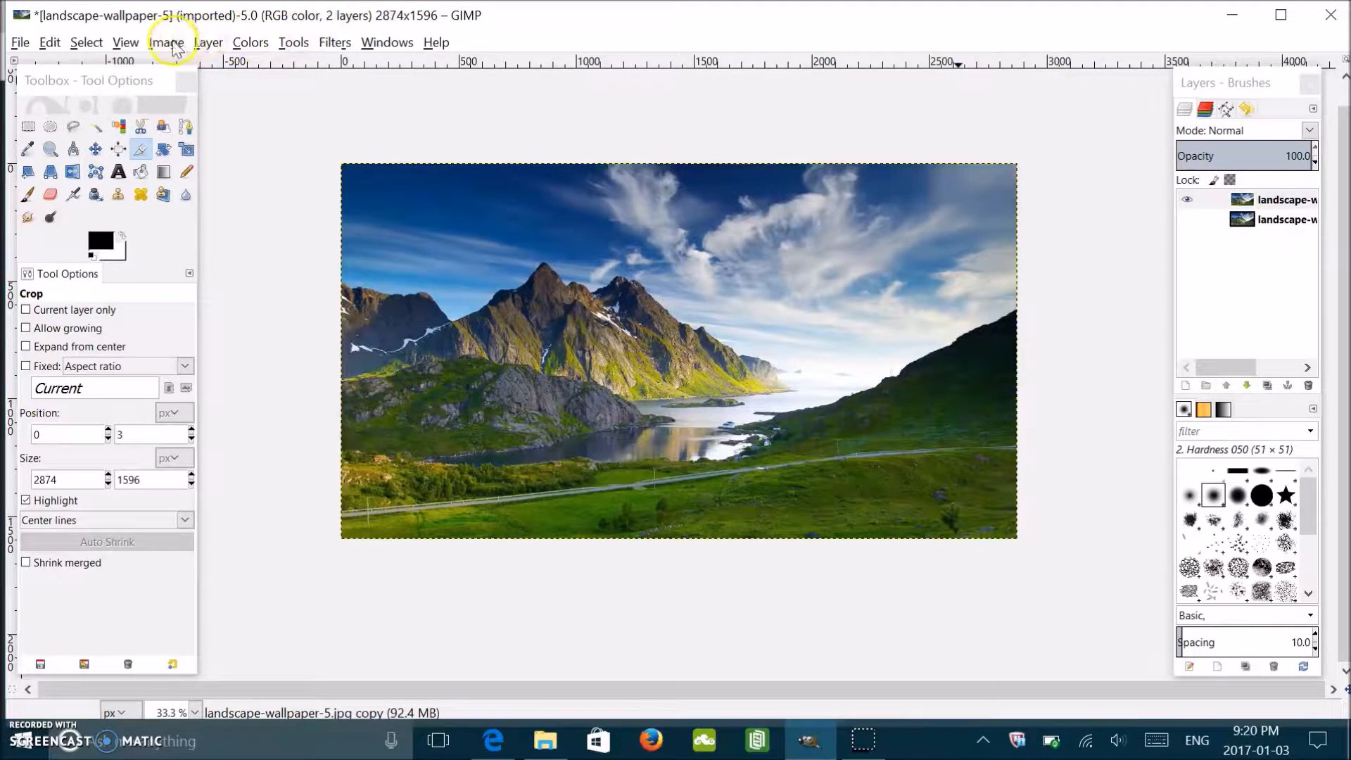
Step: Scale the image to a 1596 × 1596 px square via Scale Image
click(166, 42)
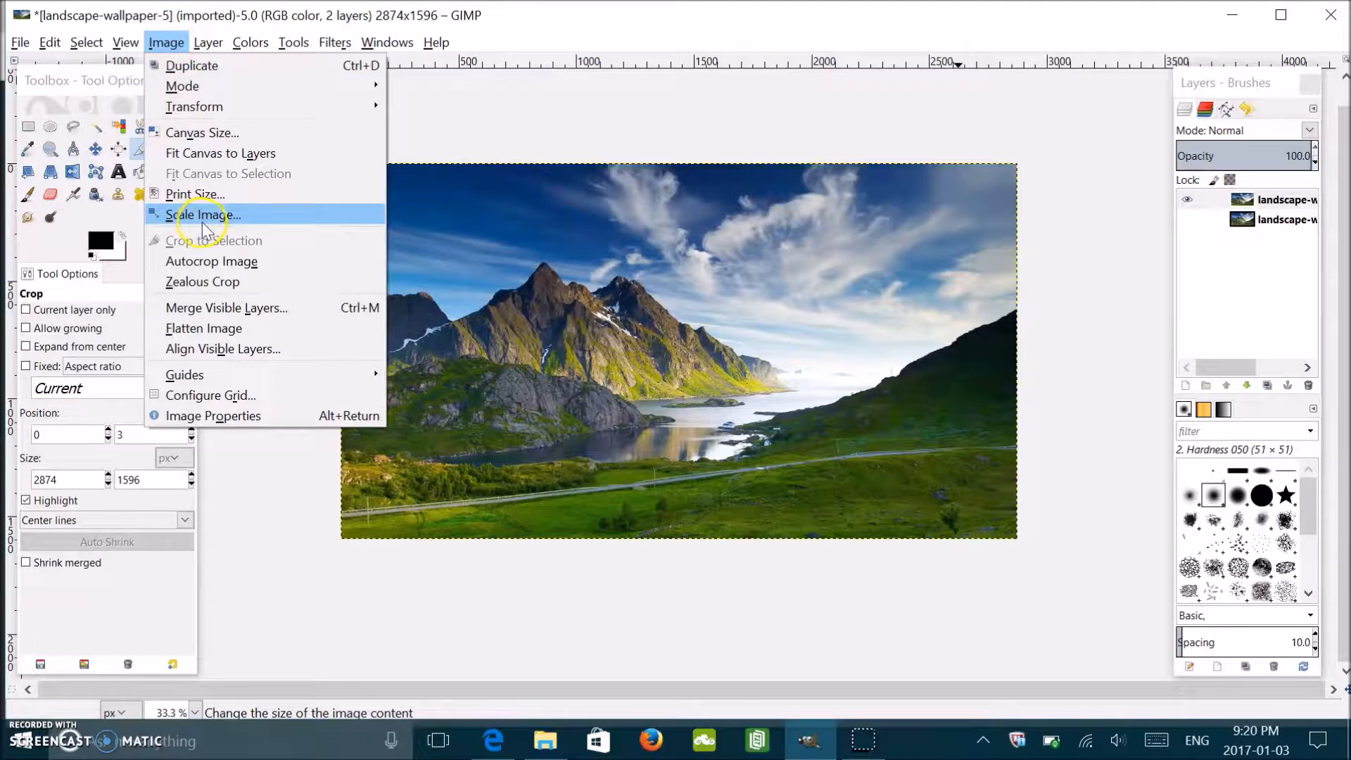
click(205, 214)
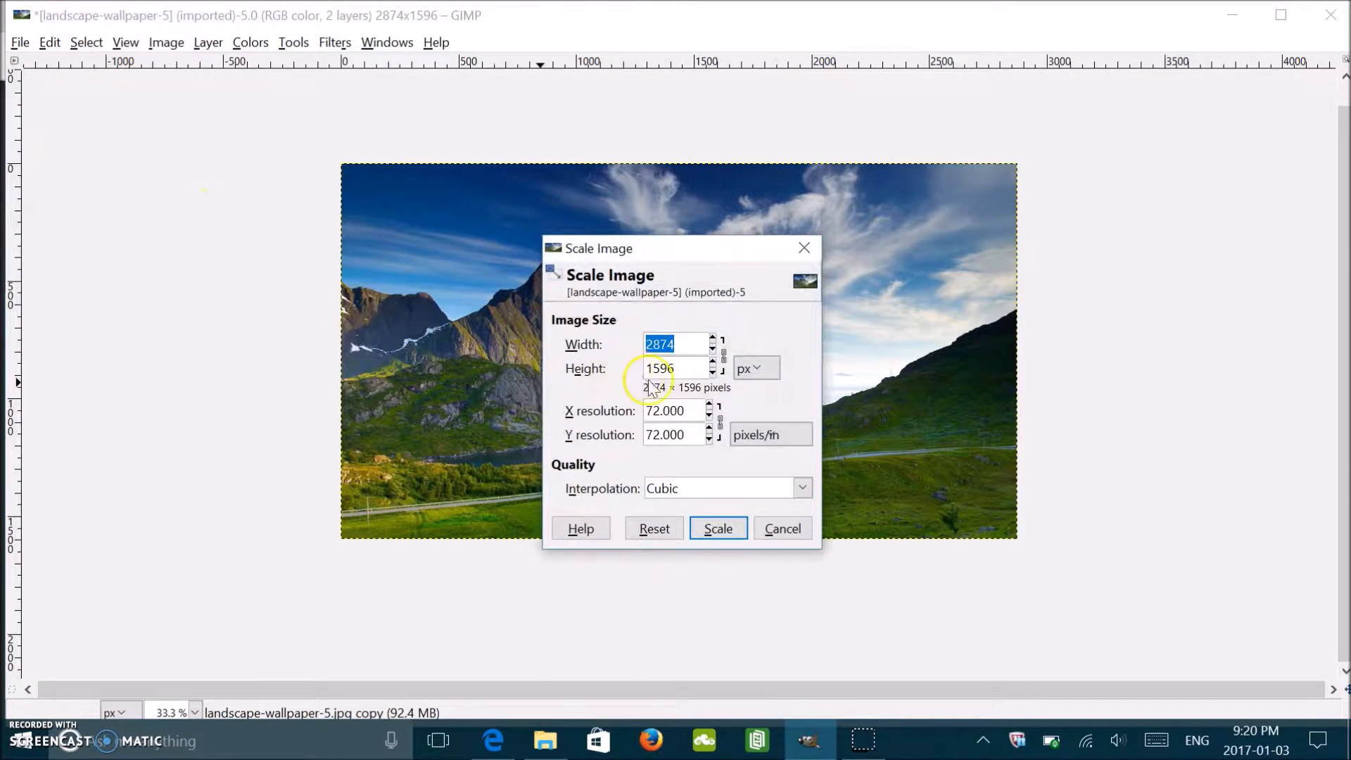
mouse_move(766, 293)
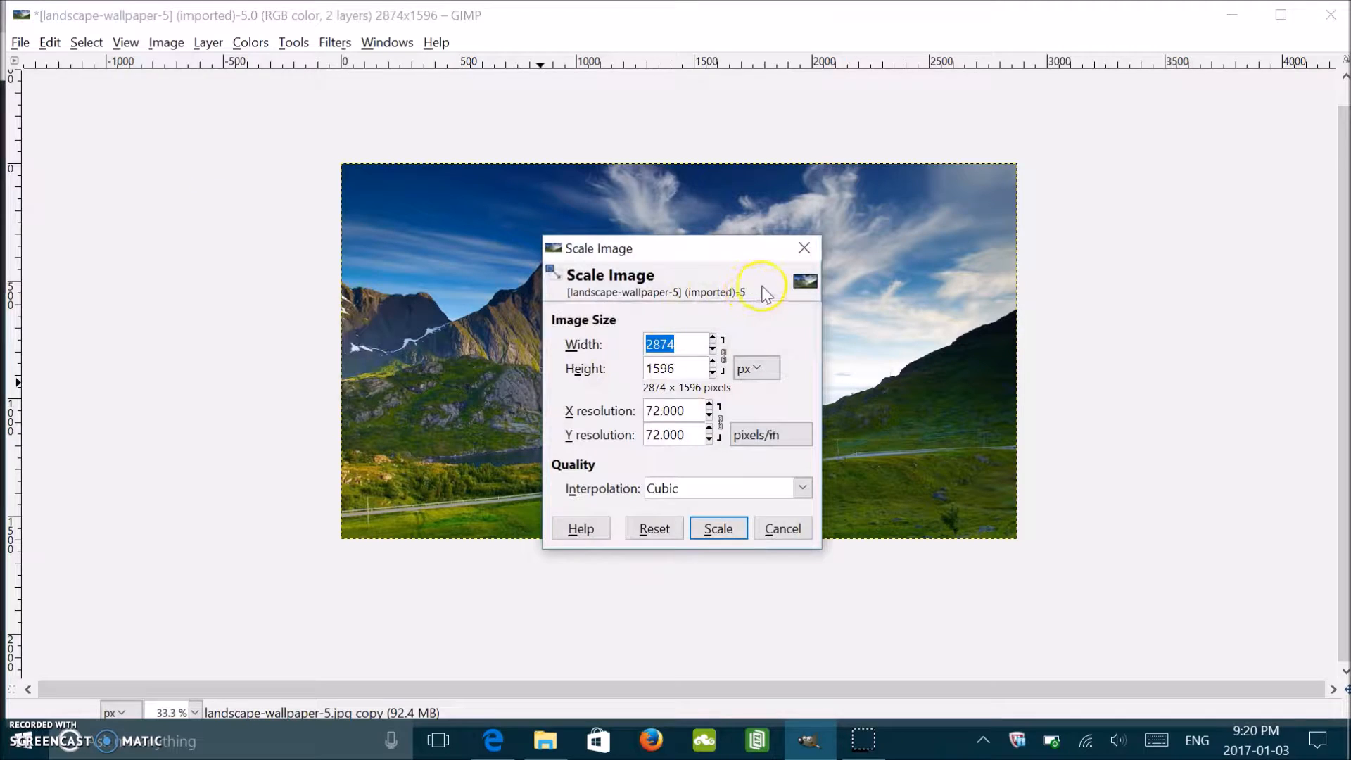
mouse_move(761, 313)
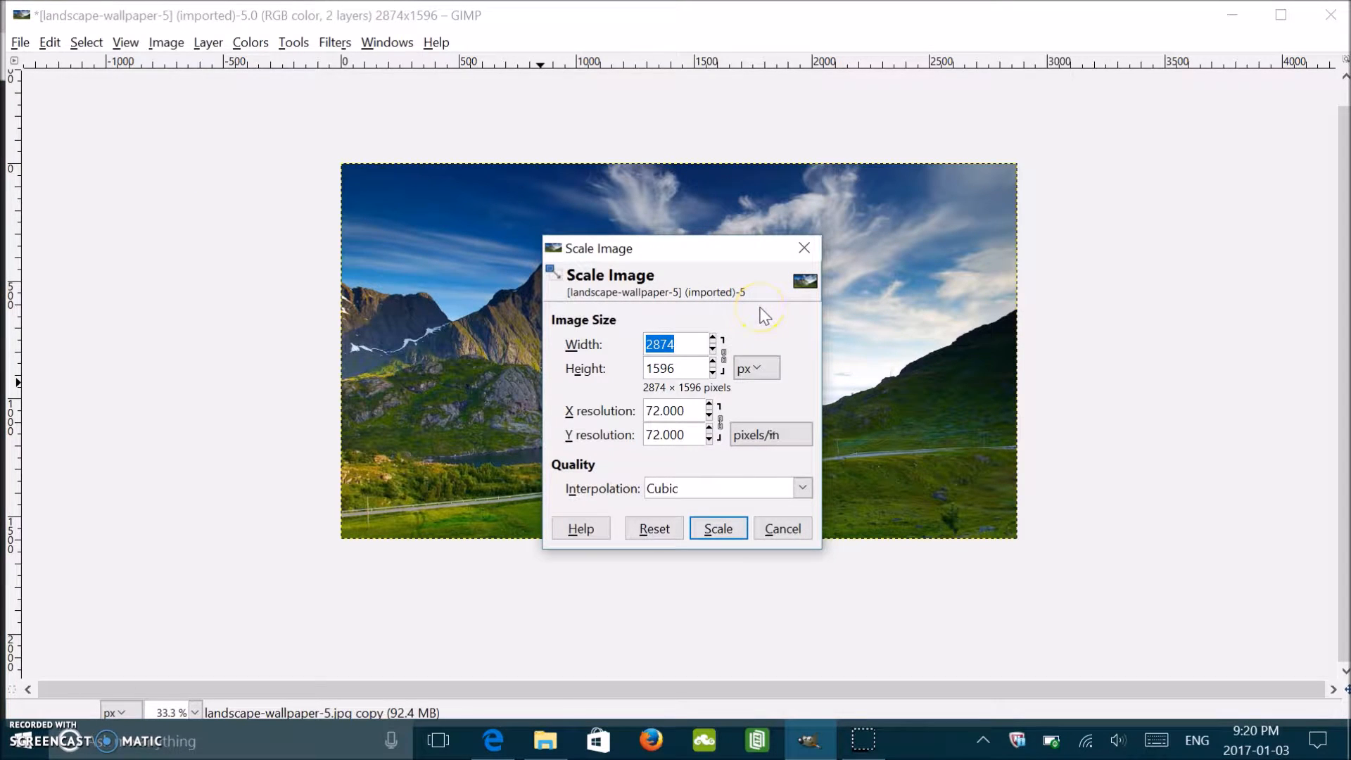
mouse_move(731, 370)
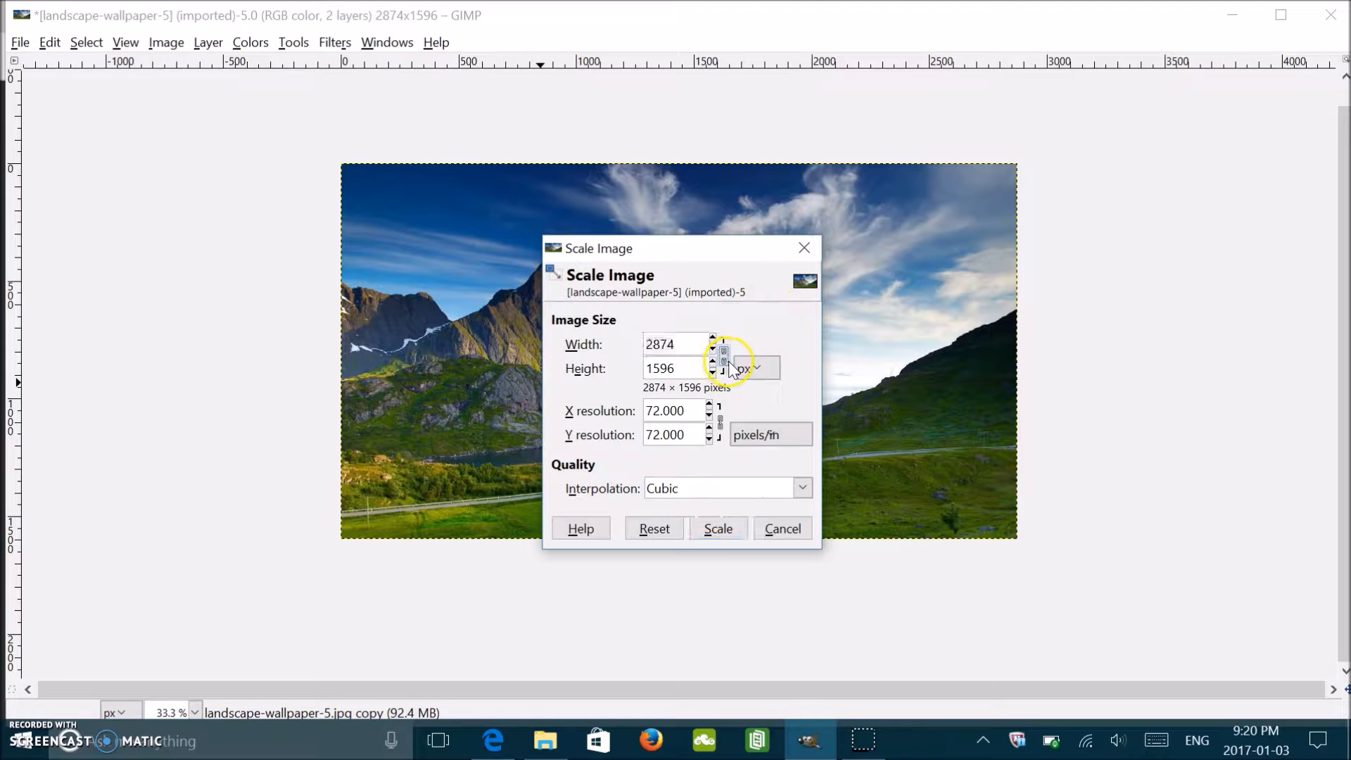
mouse_move(625, 357)
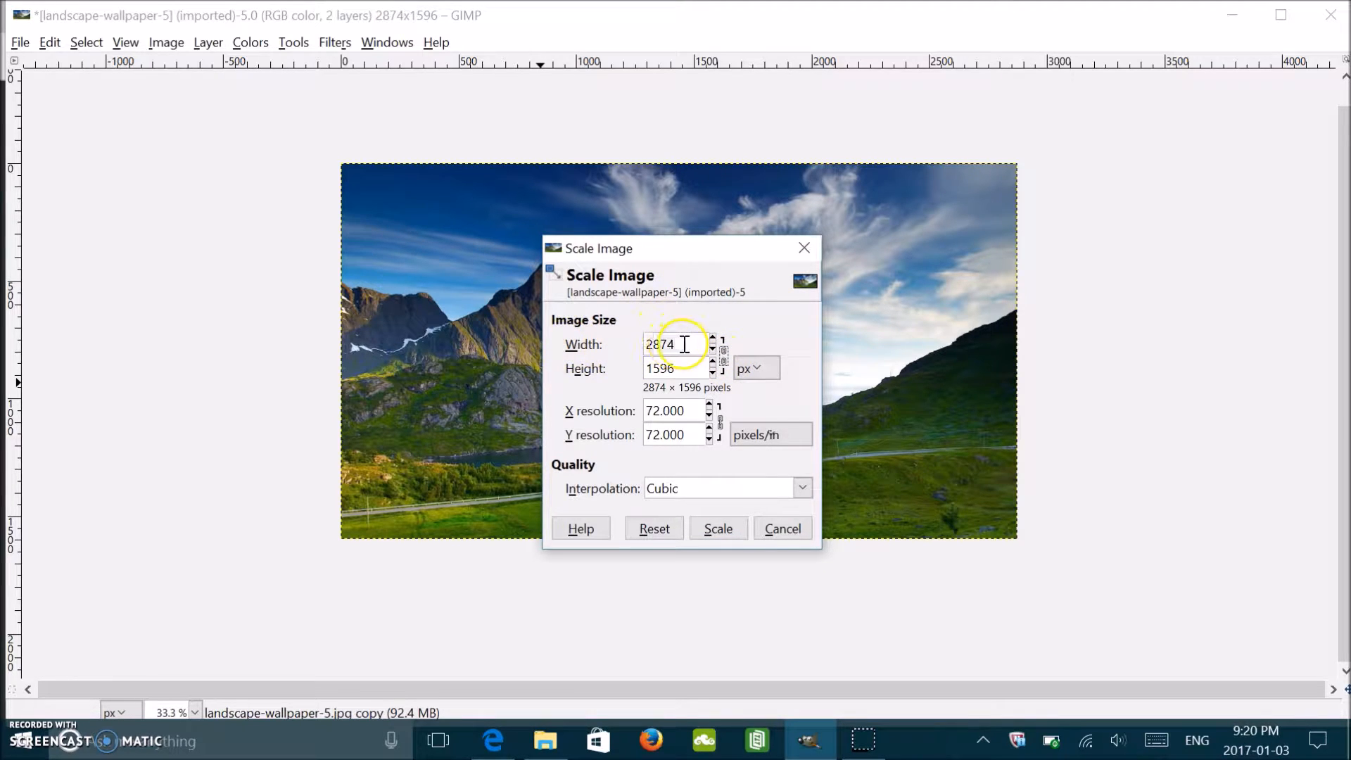
mouse_move(687, 353)
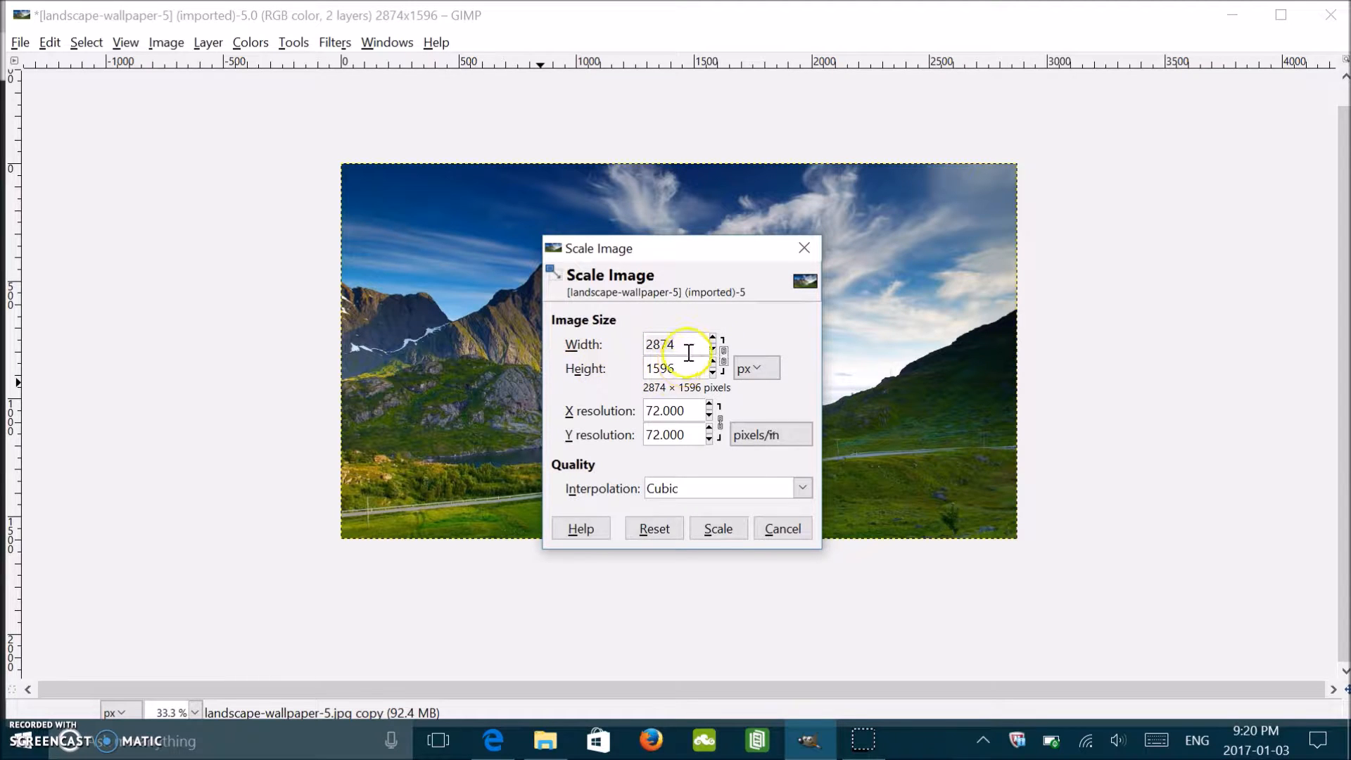
triple_click(676, 343)
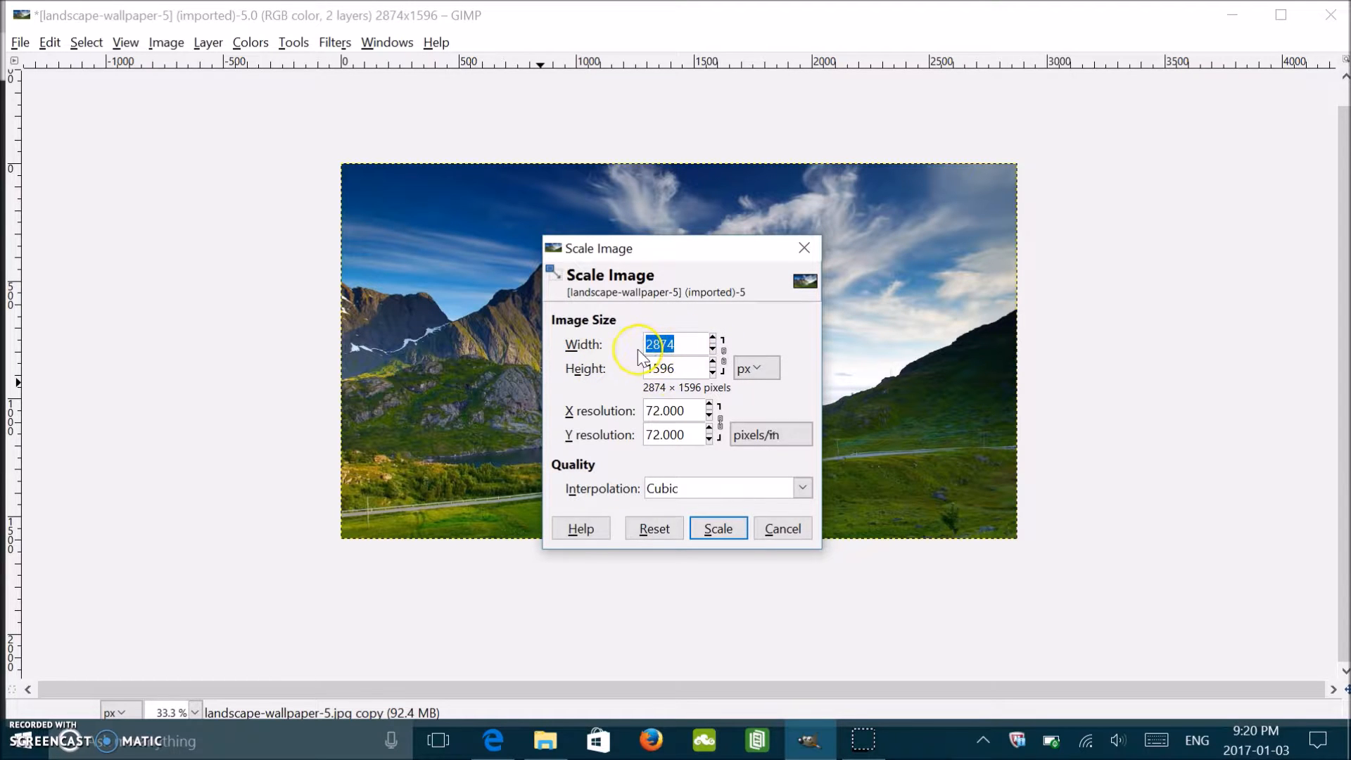
text(1)
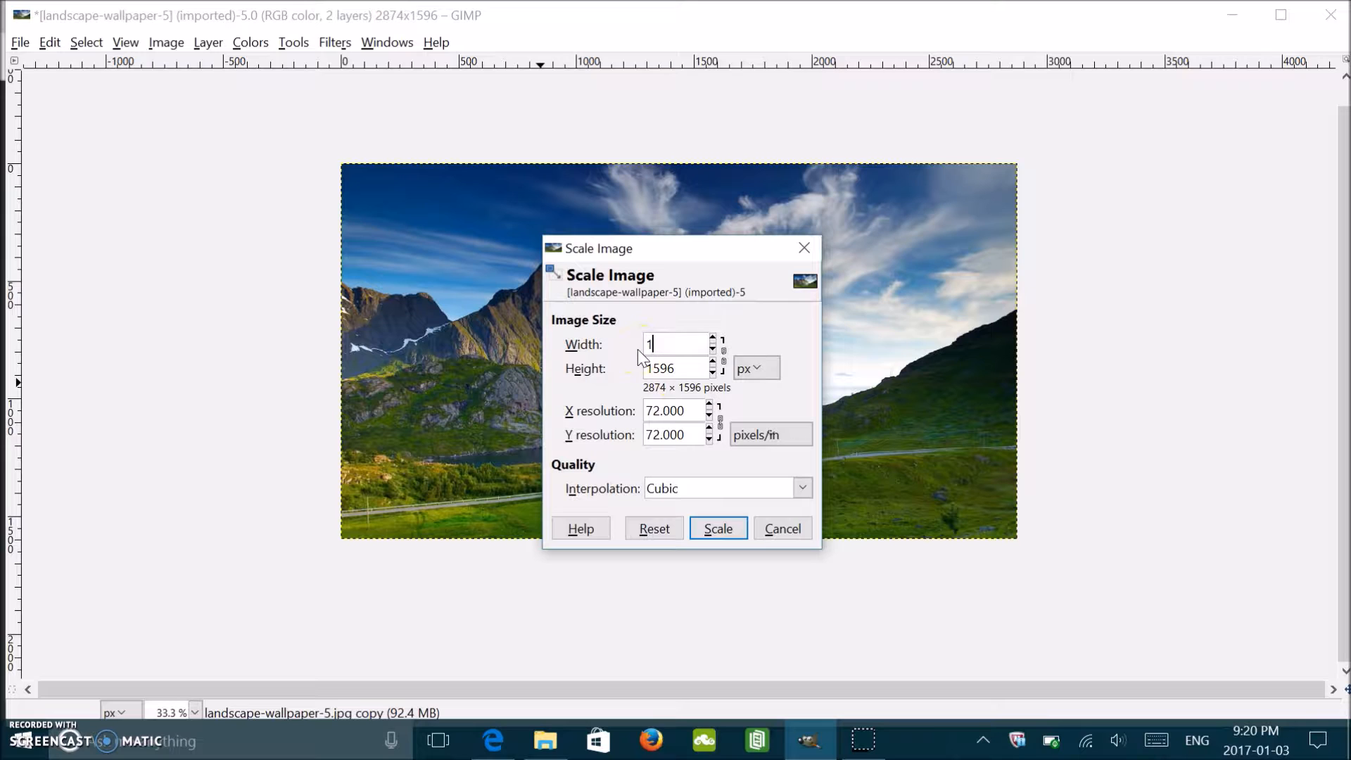
text(596)
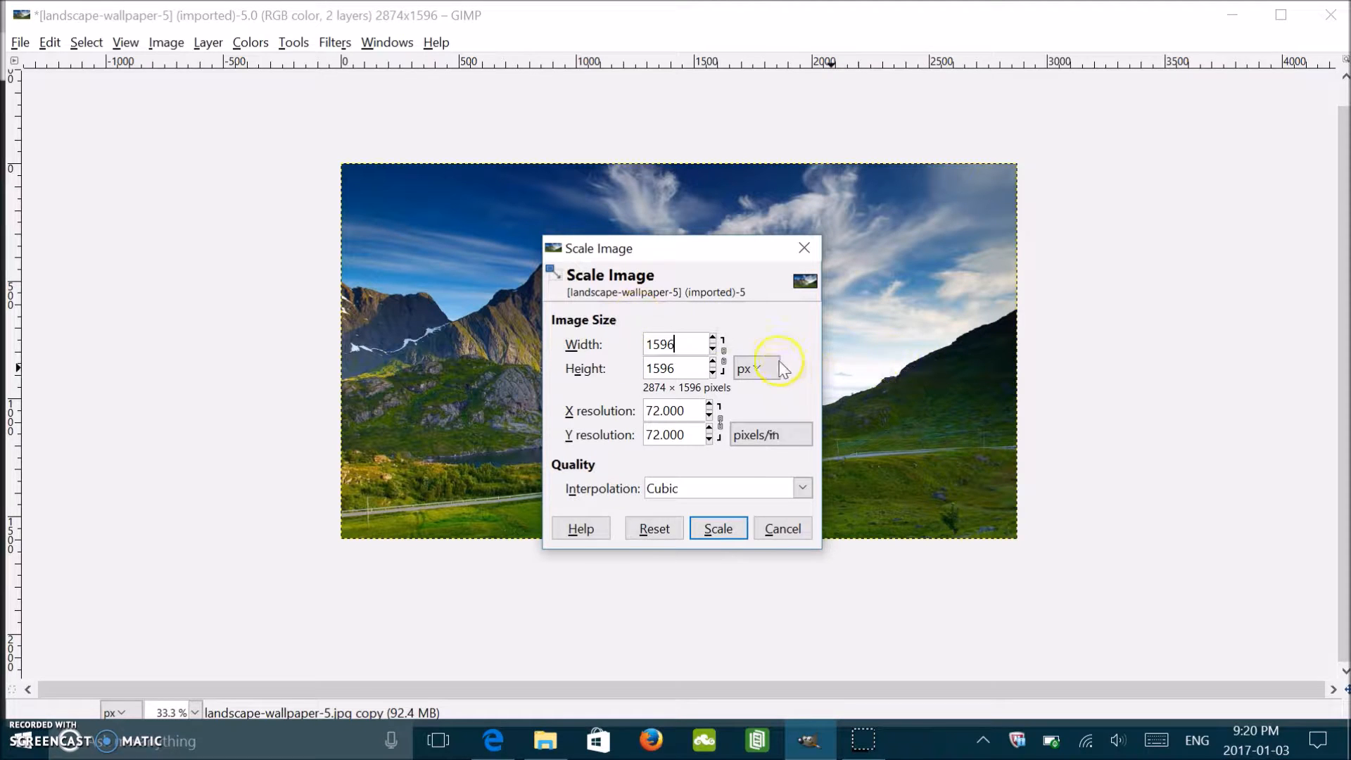
click(718, 527)
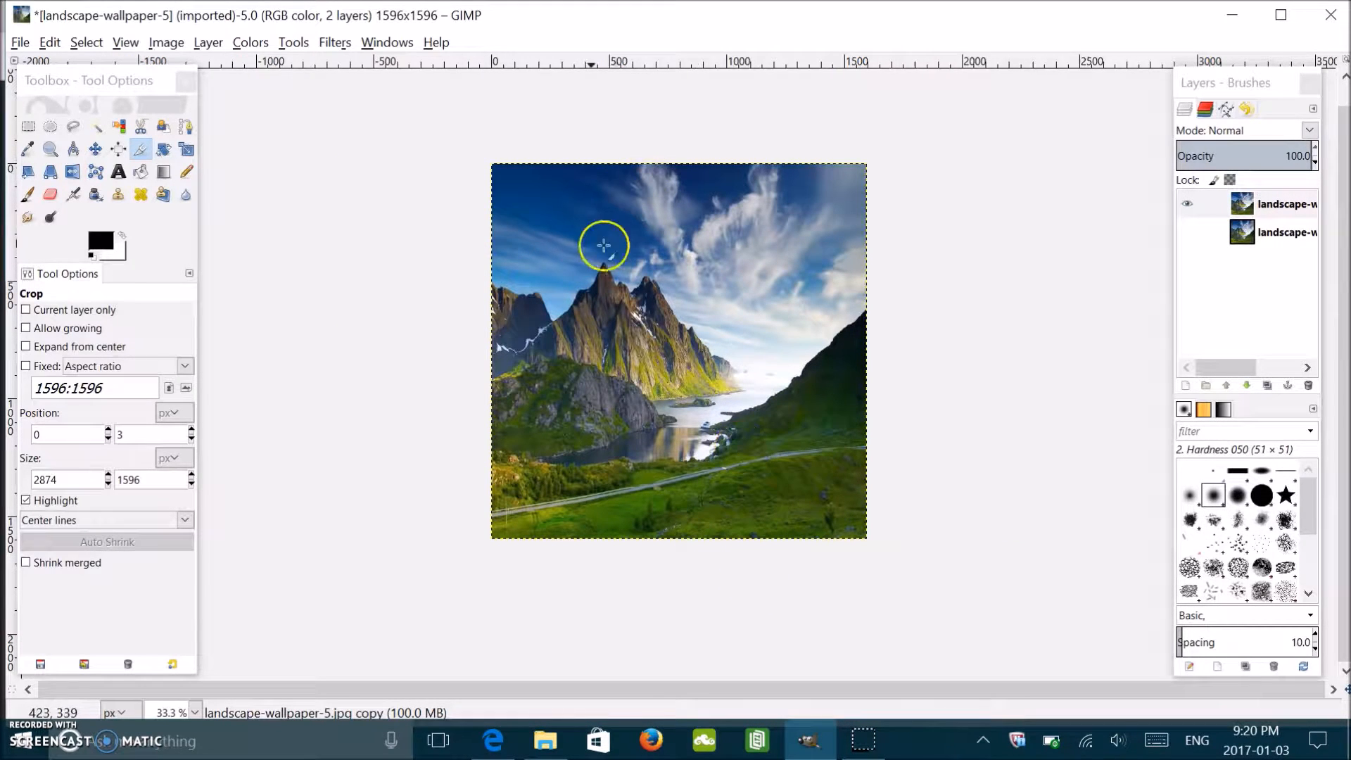
mouse_move(430, 210)
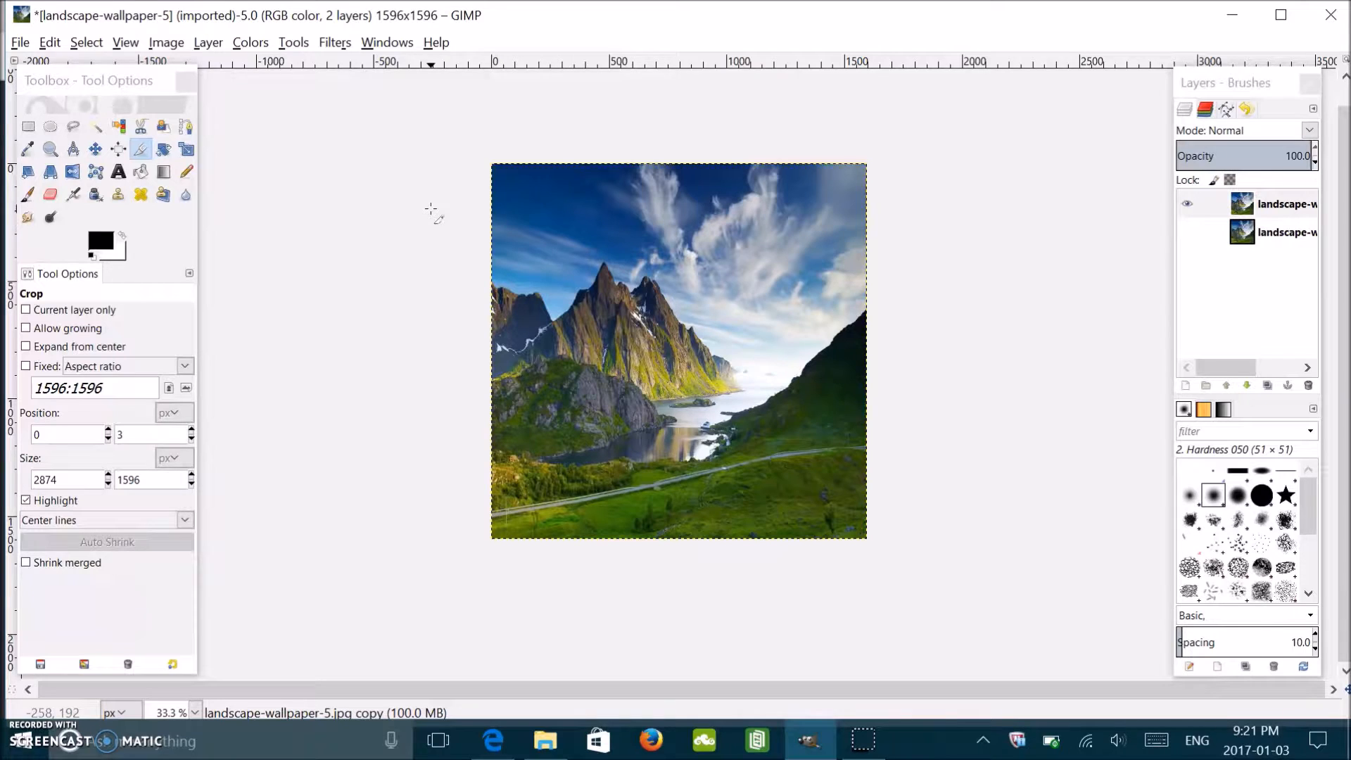
mouse_move(324, 42)
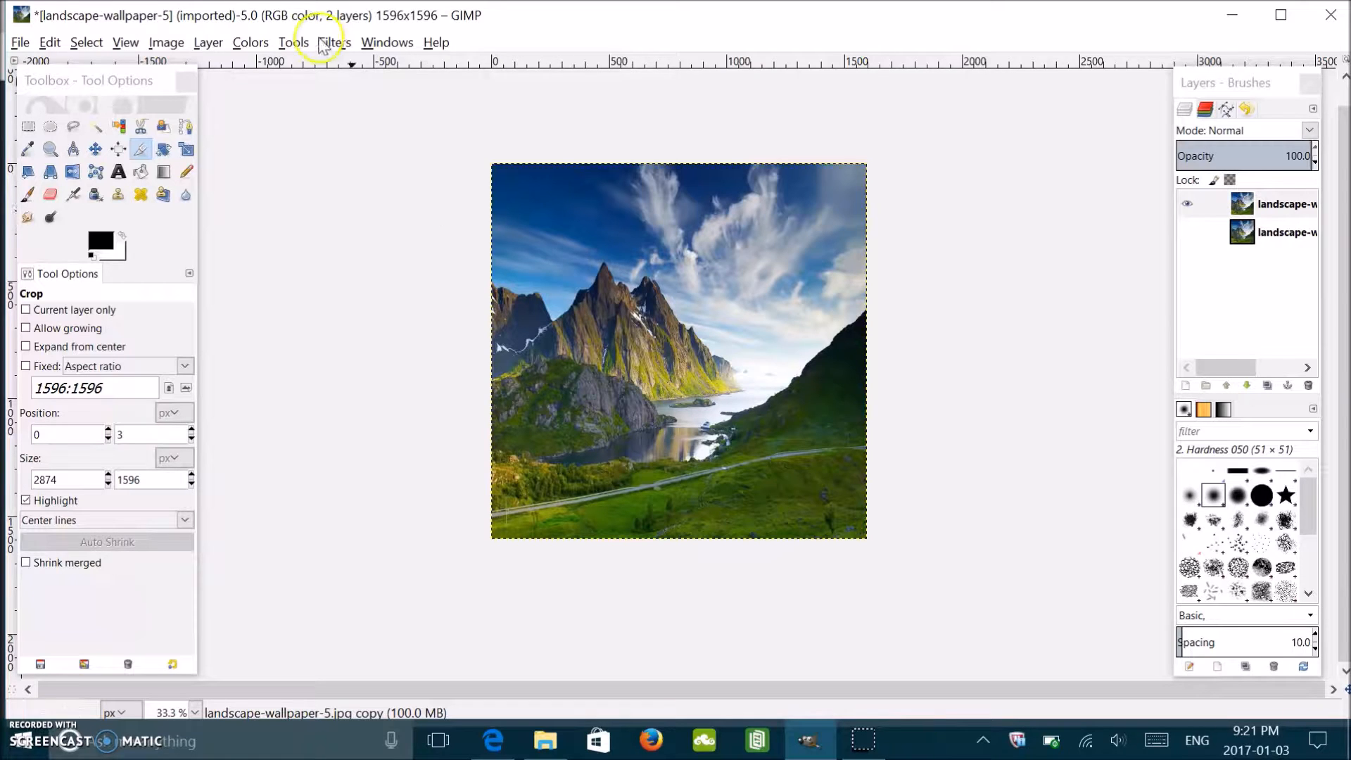
Step: Apply Polar Coordinates (depth 100, offset 180, To polar) to wrap the landscape into a circle
click(328, 42)
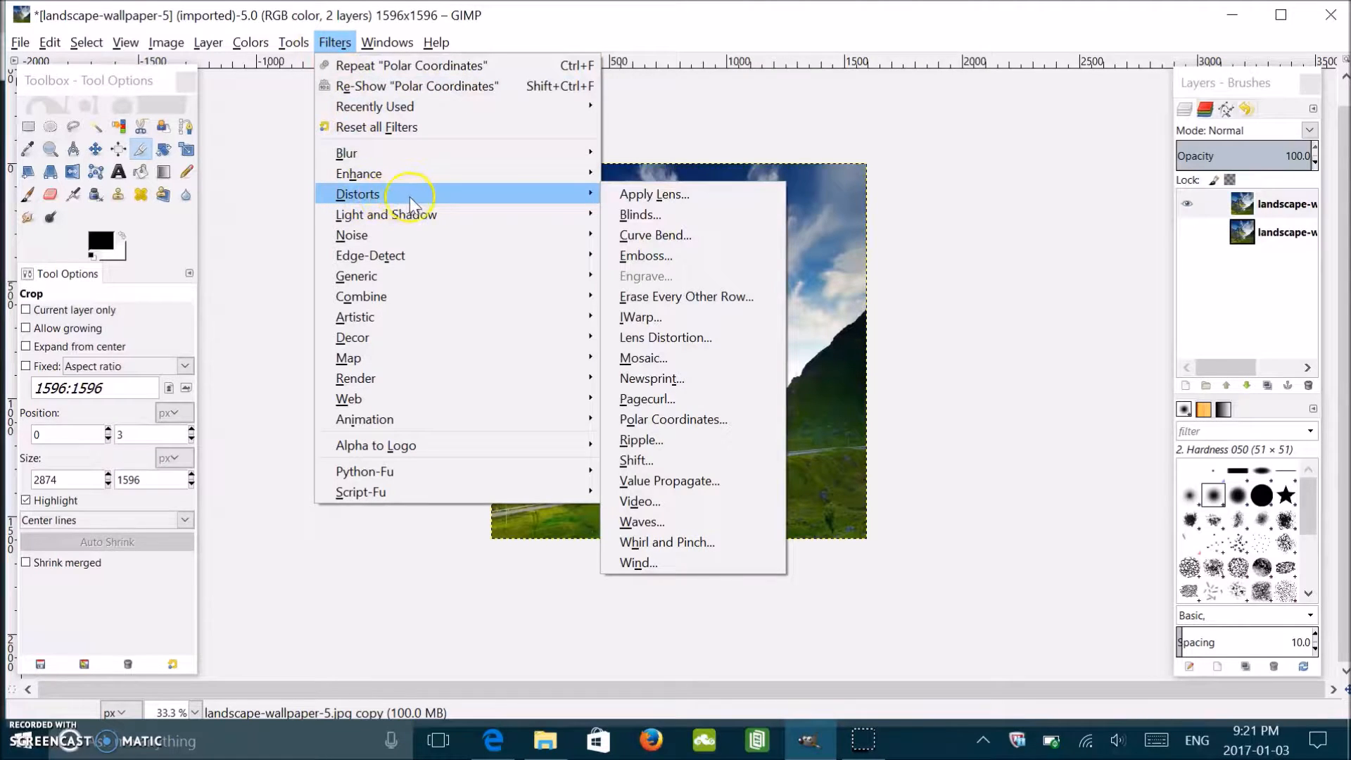
mouse_move(666, 336)
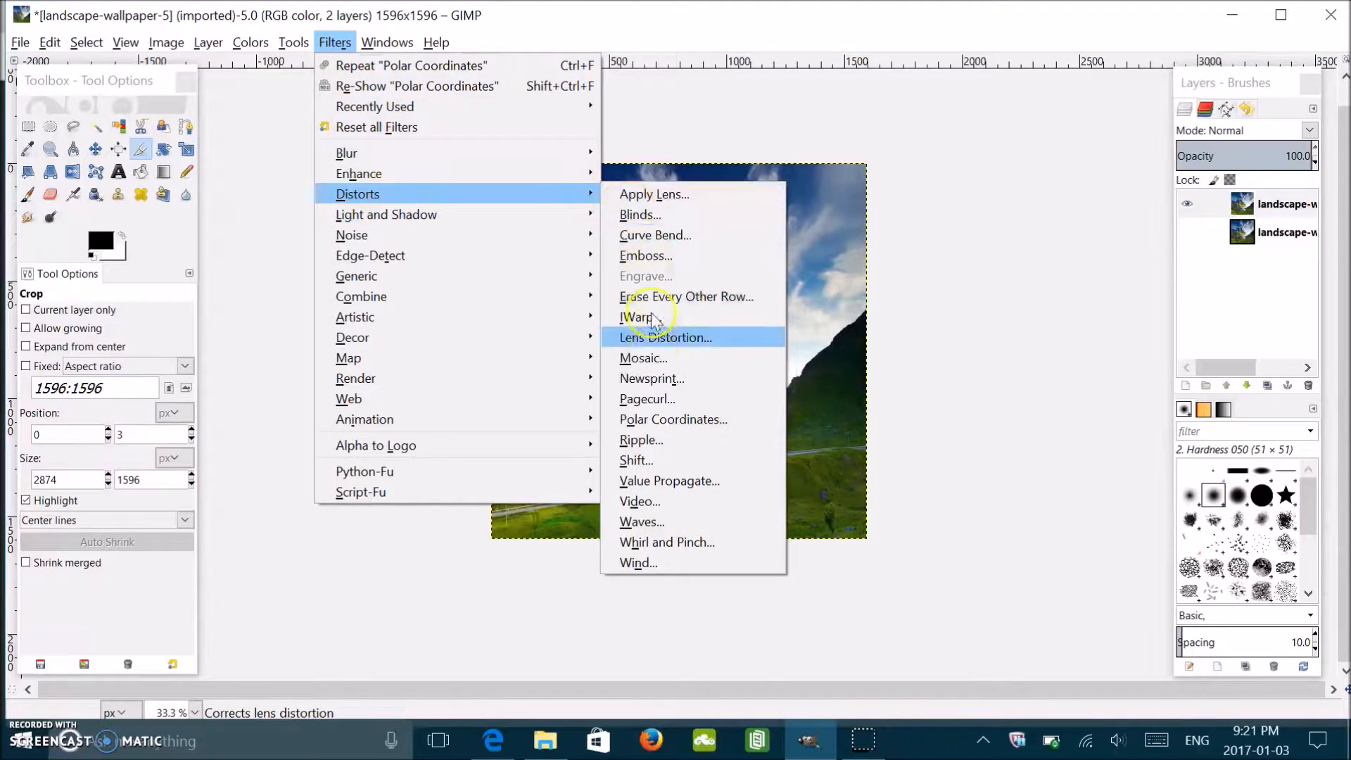
mouse_move(672, 419)
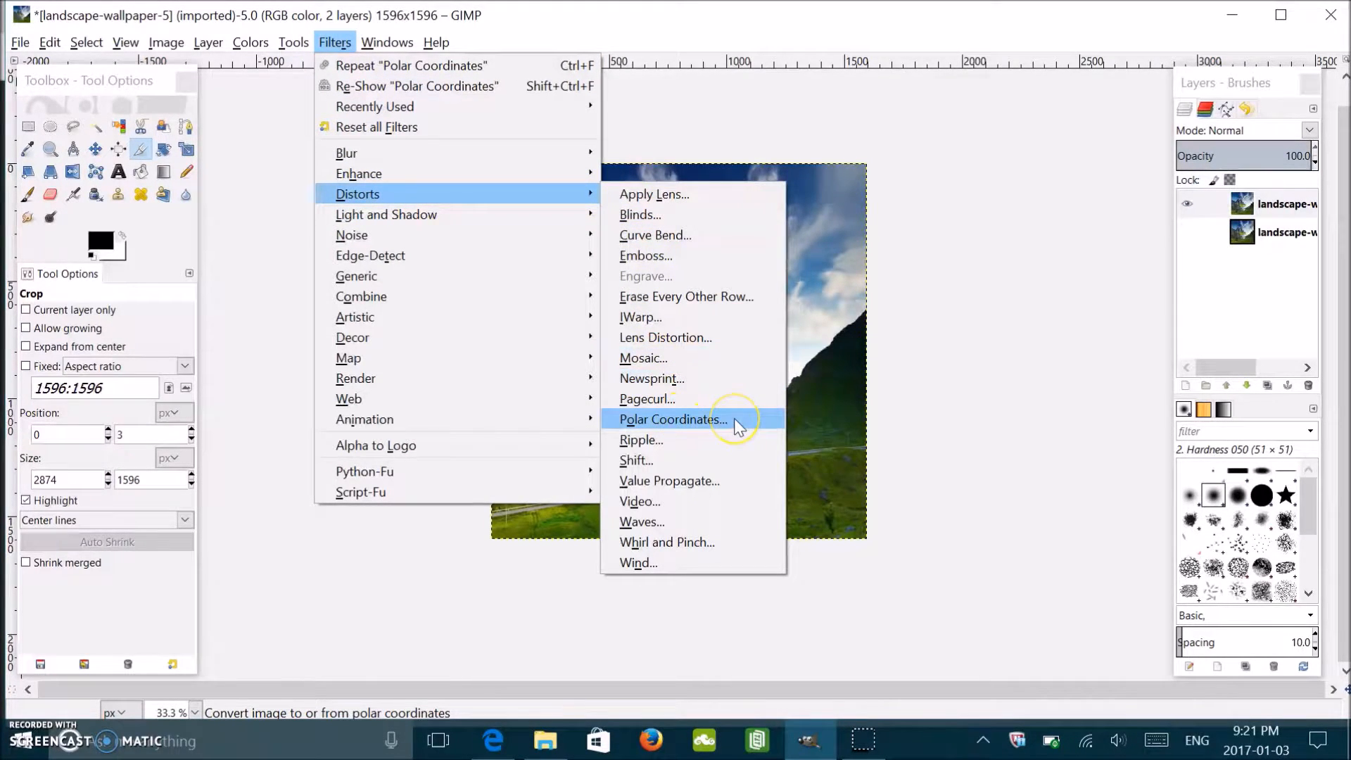
click(671, 419)
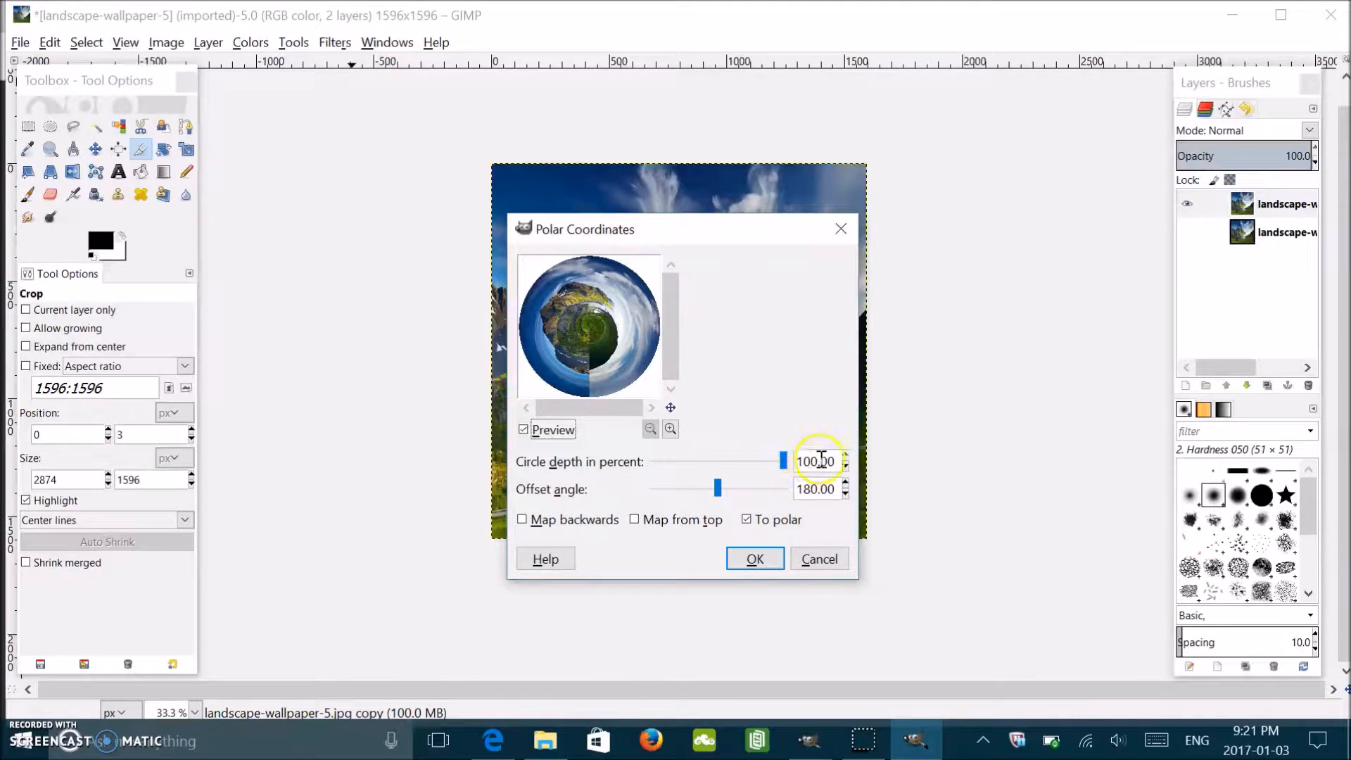
mouse_move(705, 488)
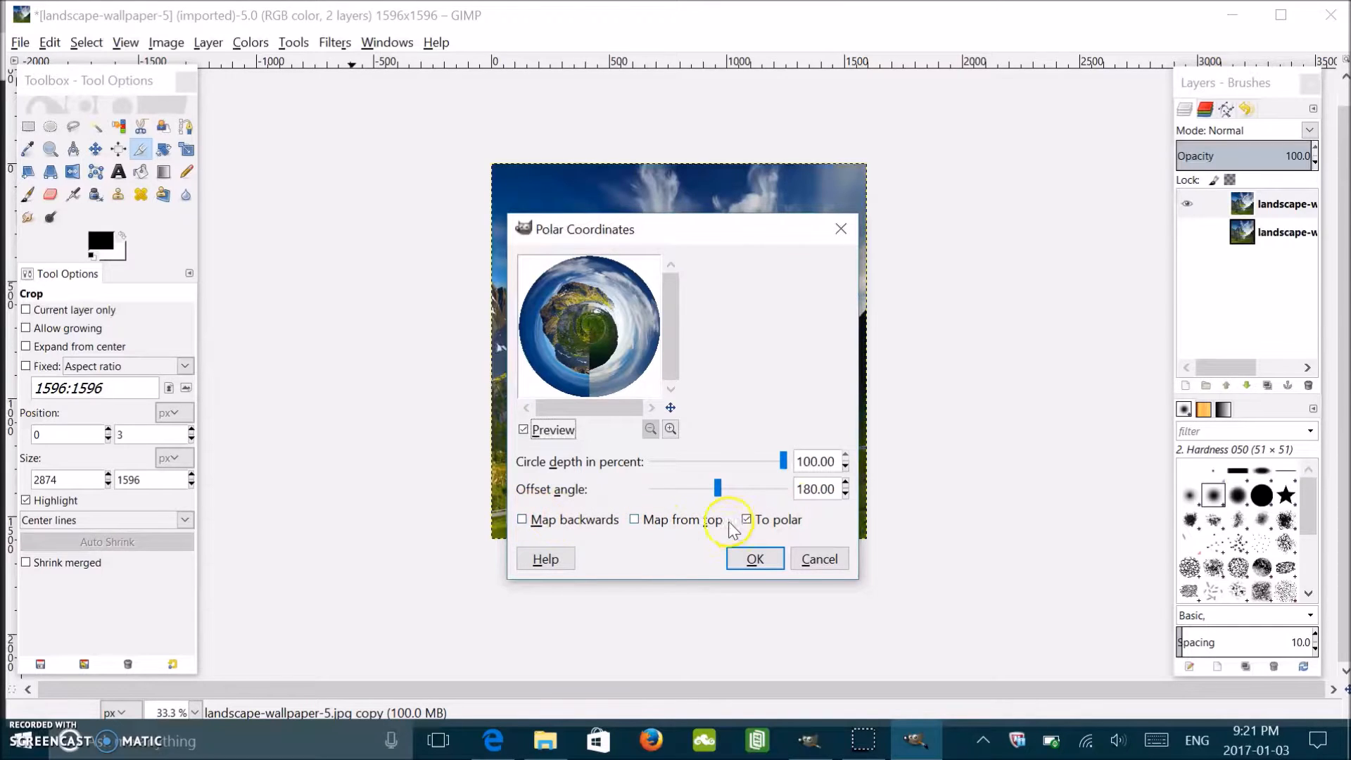
mouse_move(784, 519)
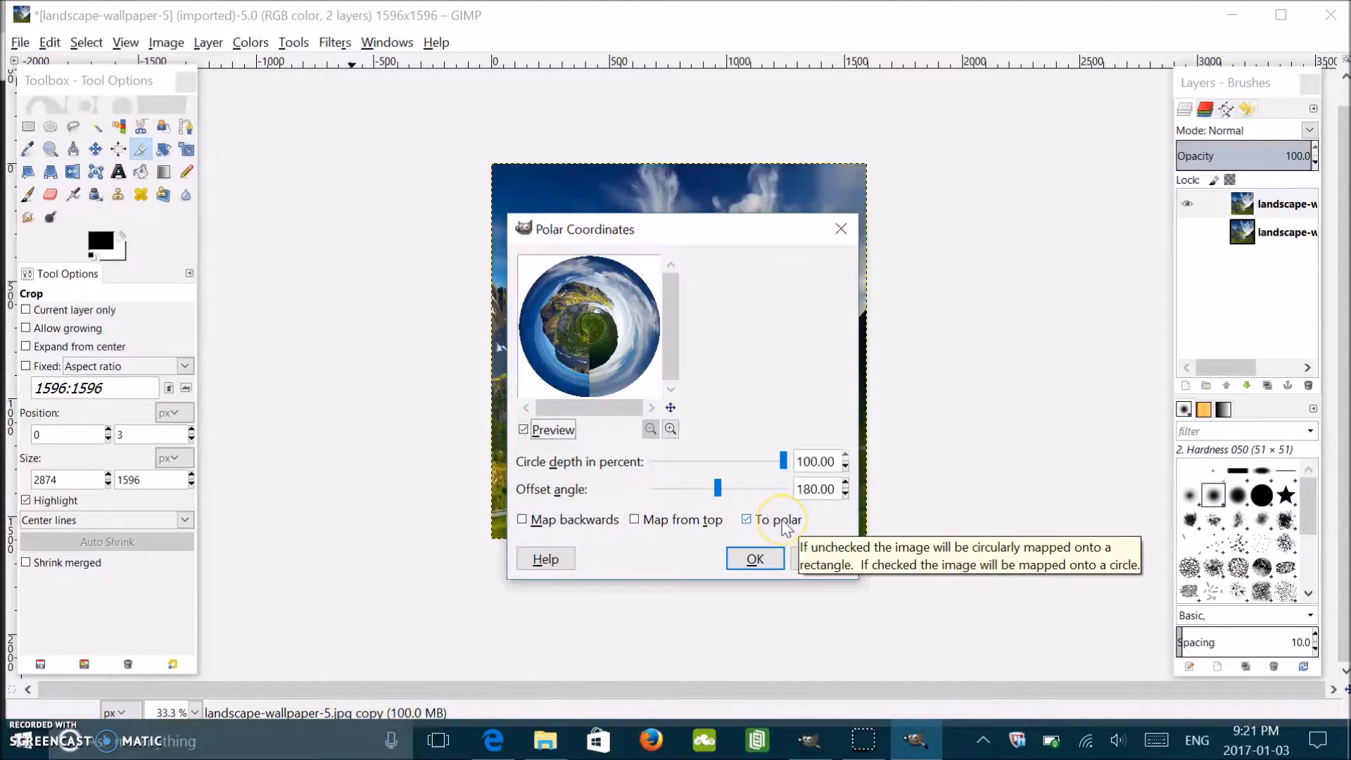
mouse_move(697, 572)
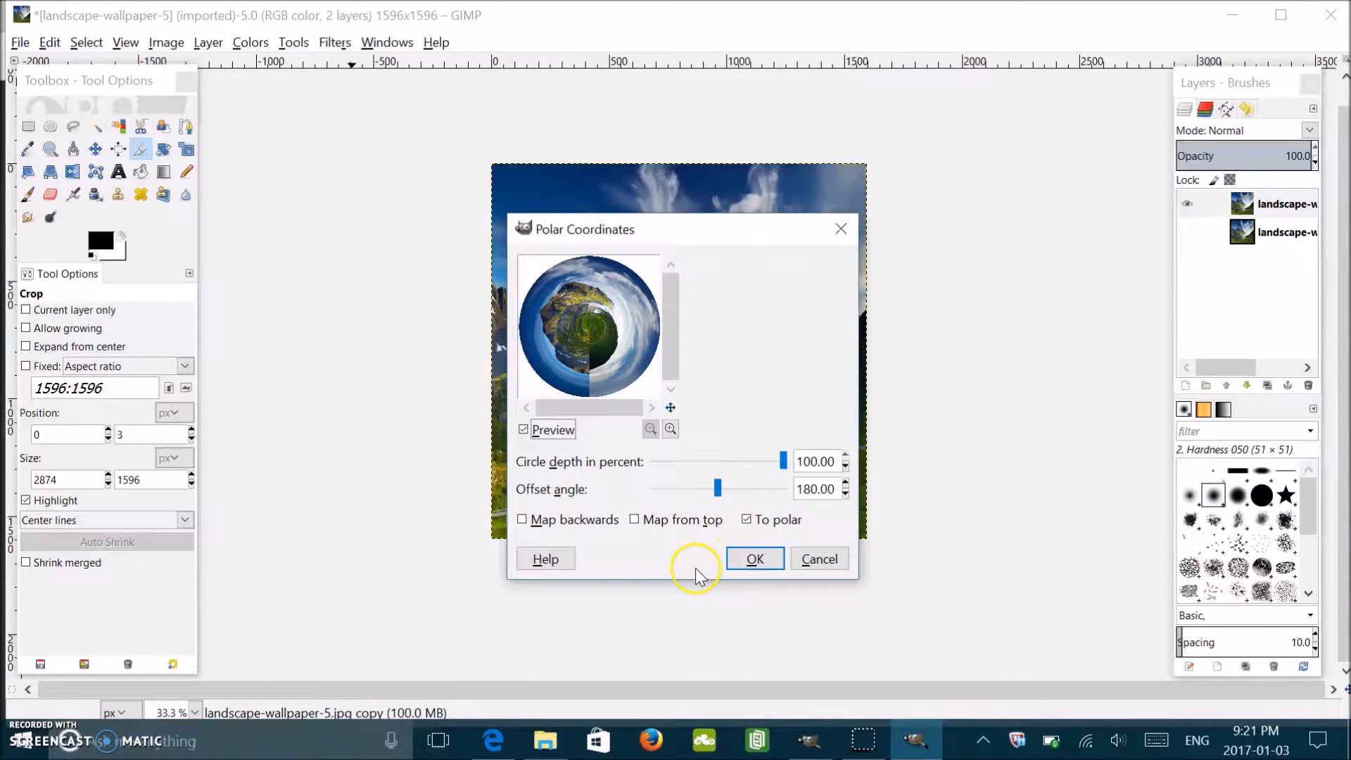
mouse_move(636, 289)
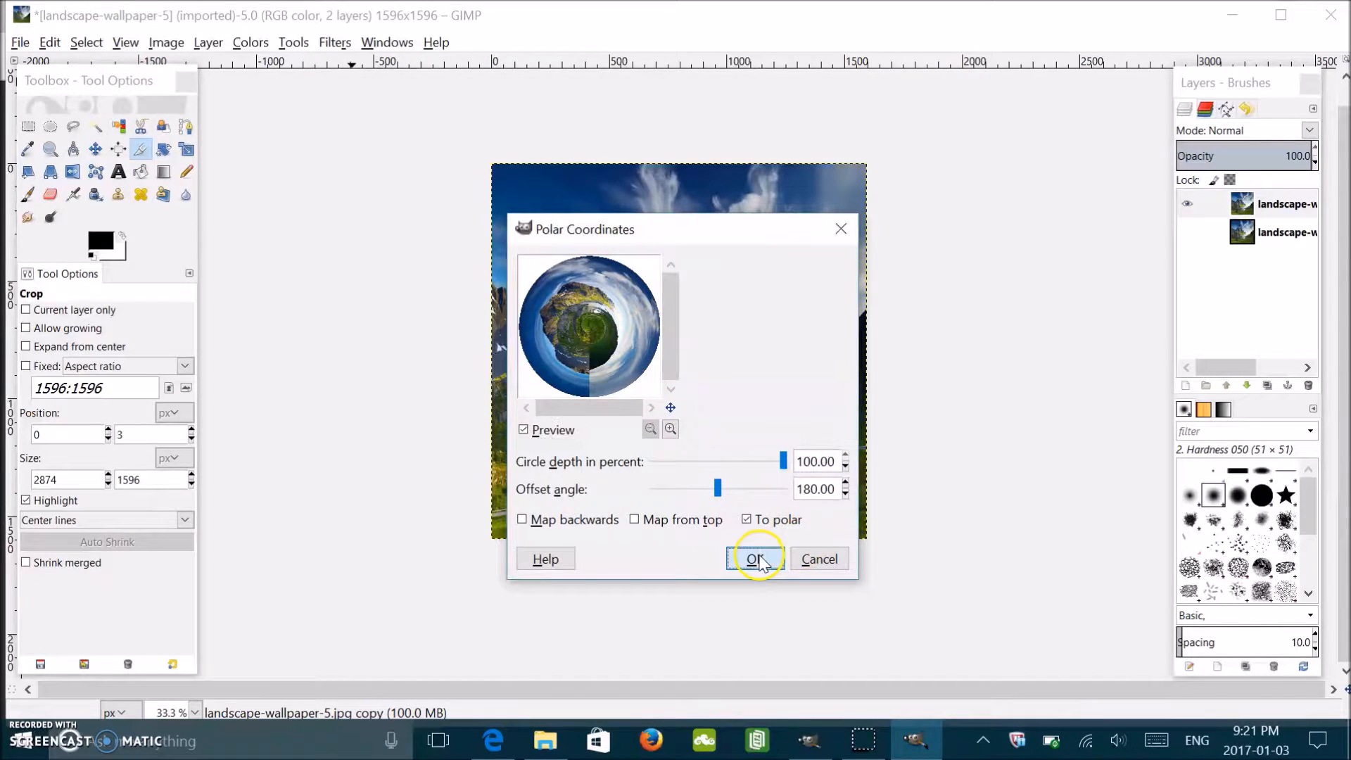
click(754, 559)
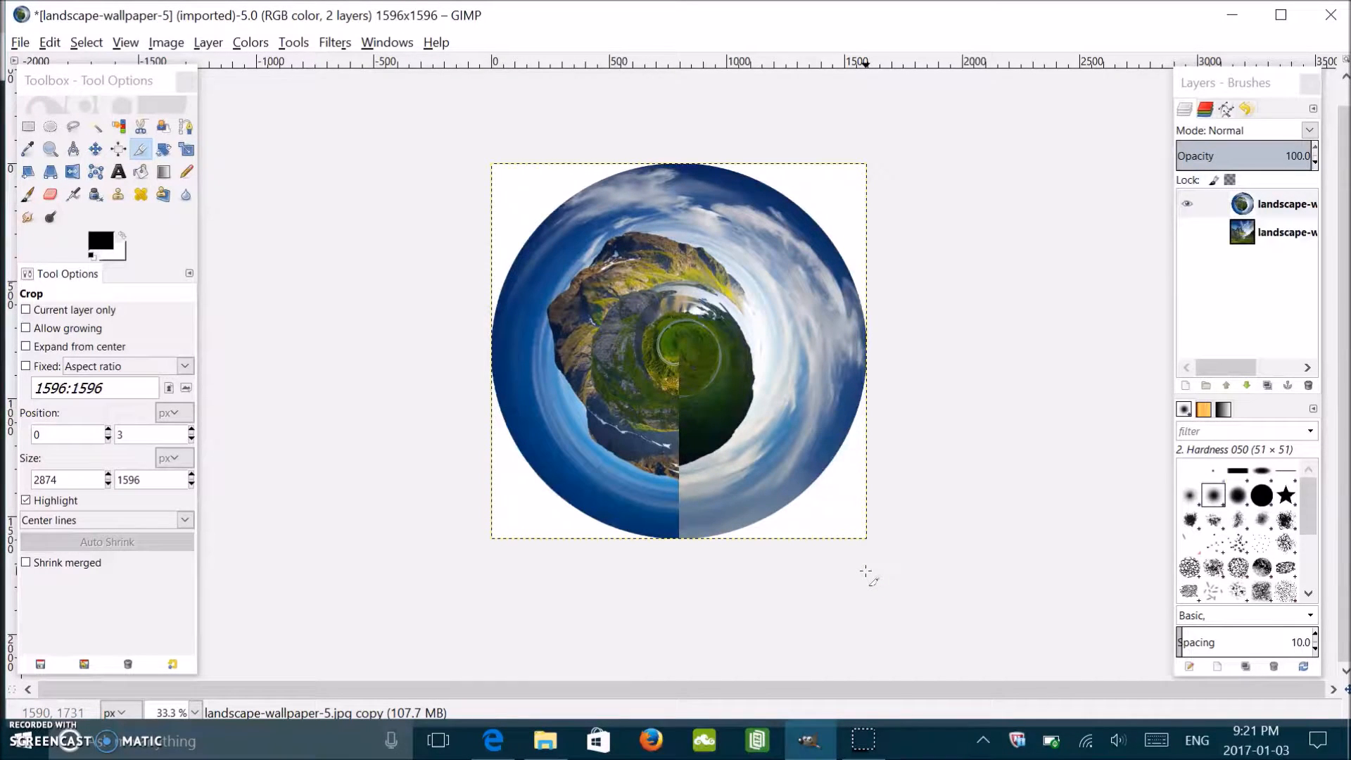
mouse_move(667, 427)
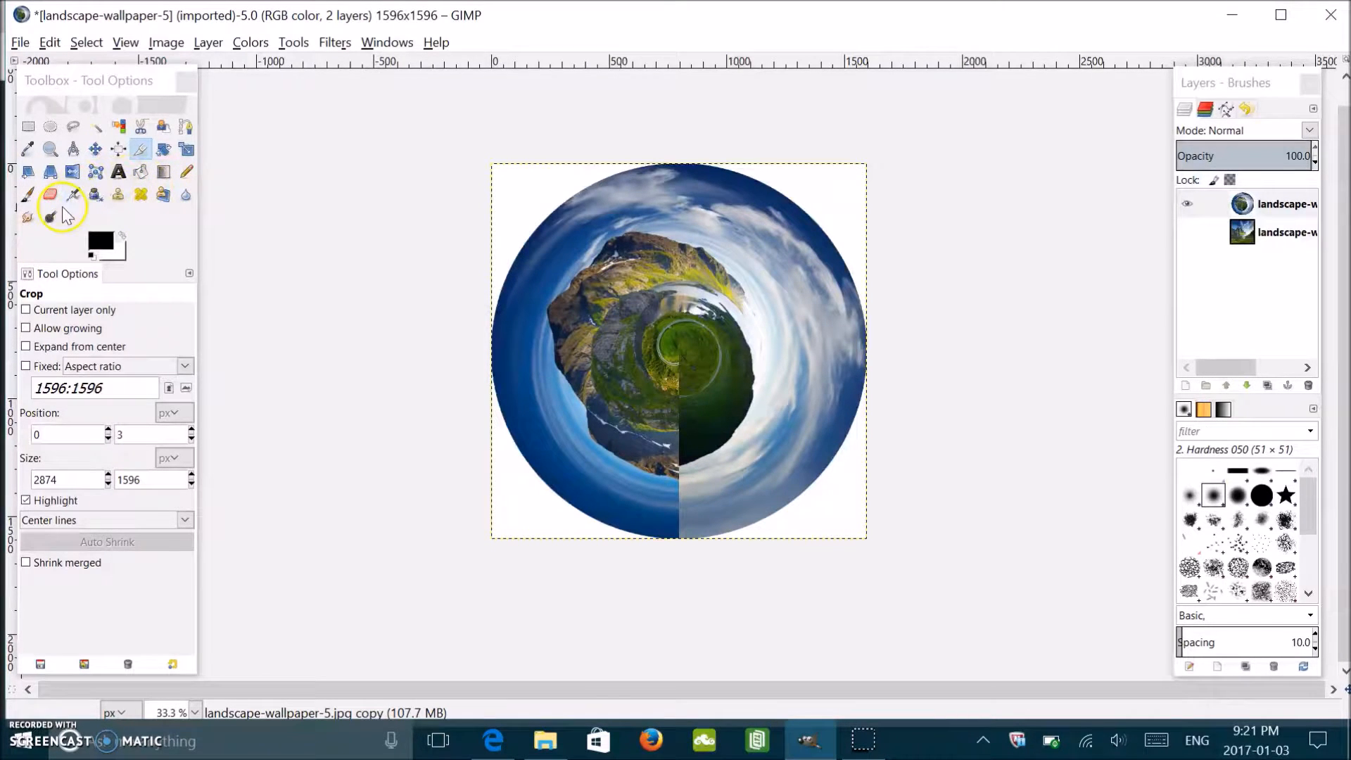
Step: Zoom so the tiny-planet circle nearly fills the canvas window
click(50, 149)
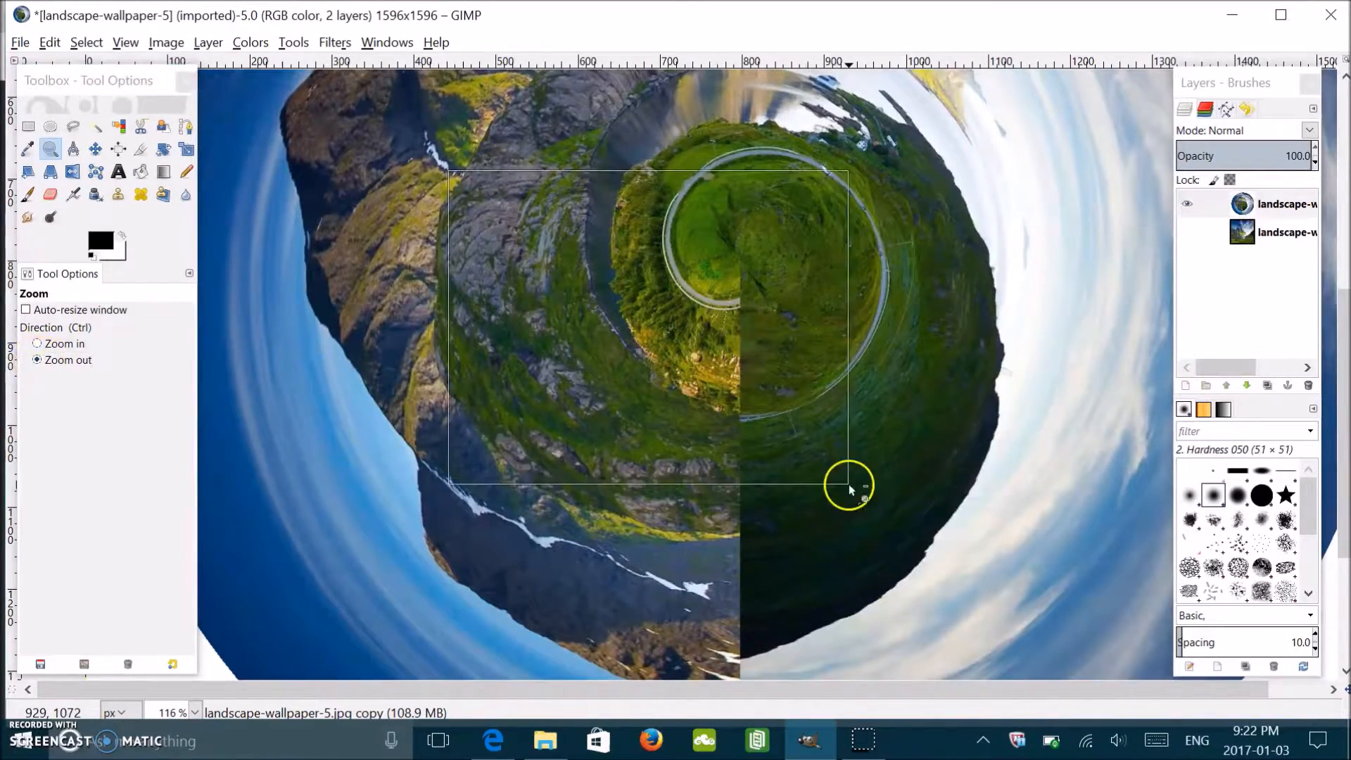
click(848, 487)
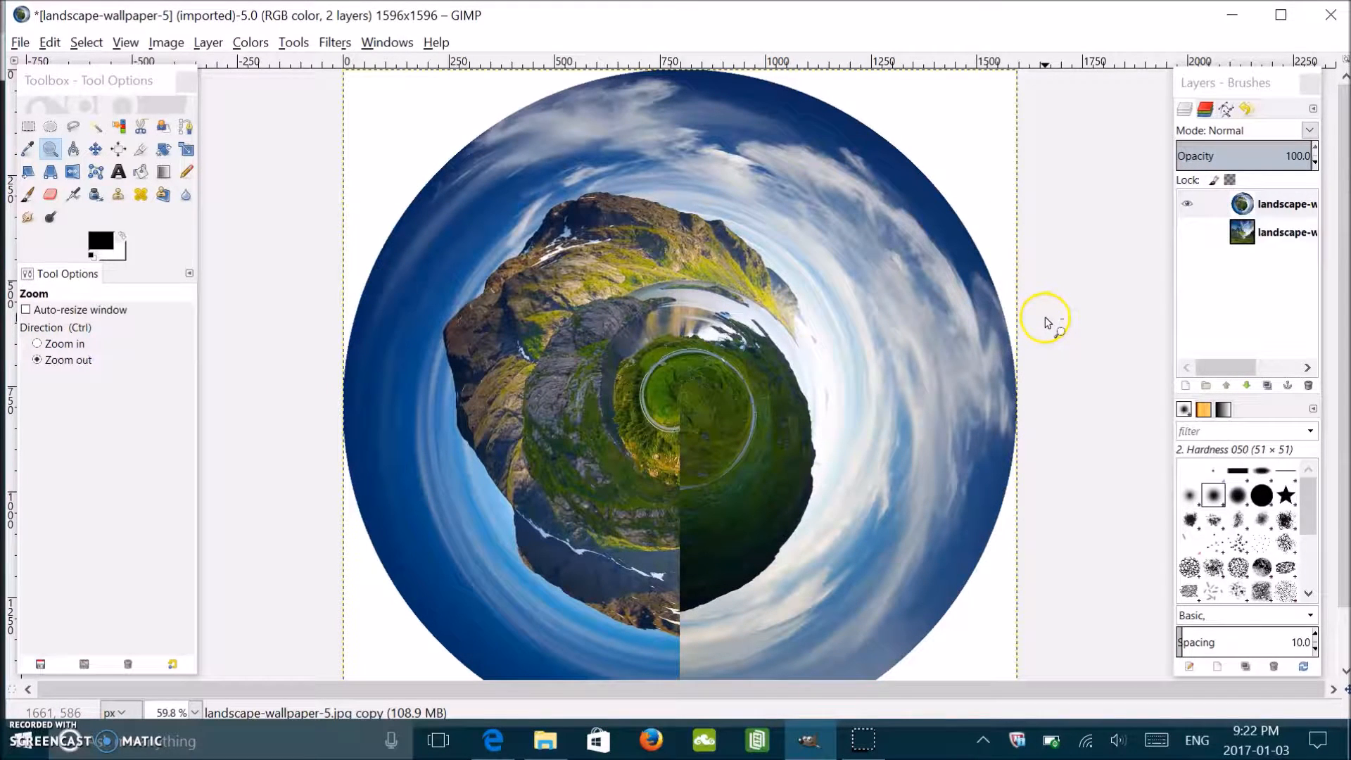
mouse_move(641, 251)
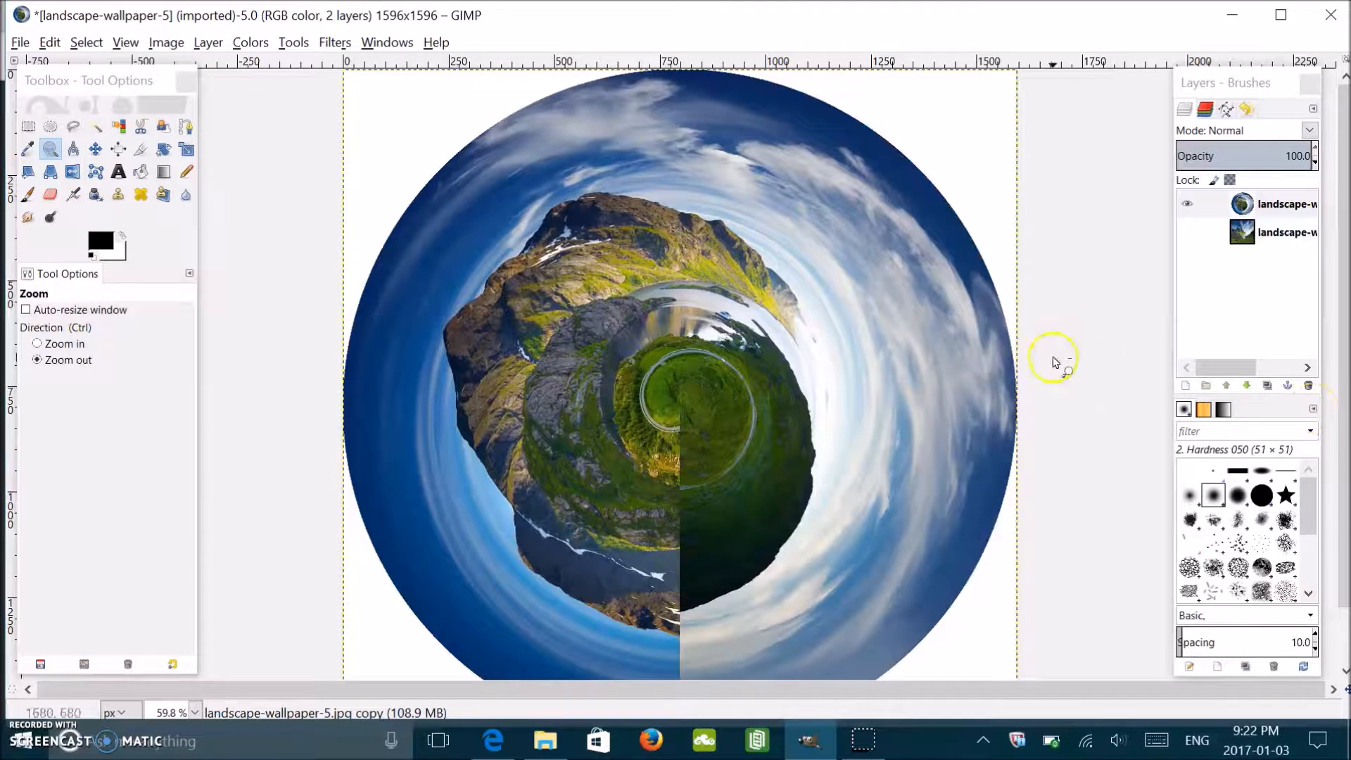
mouse_move(1040, 366)
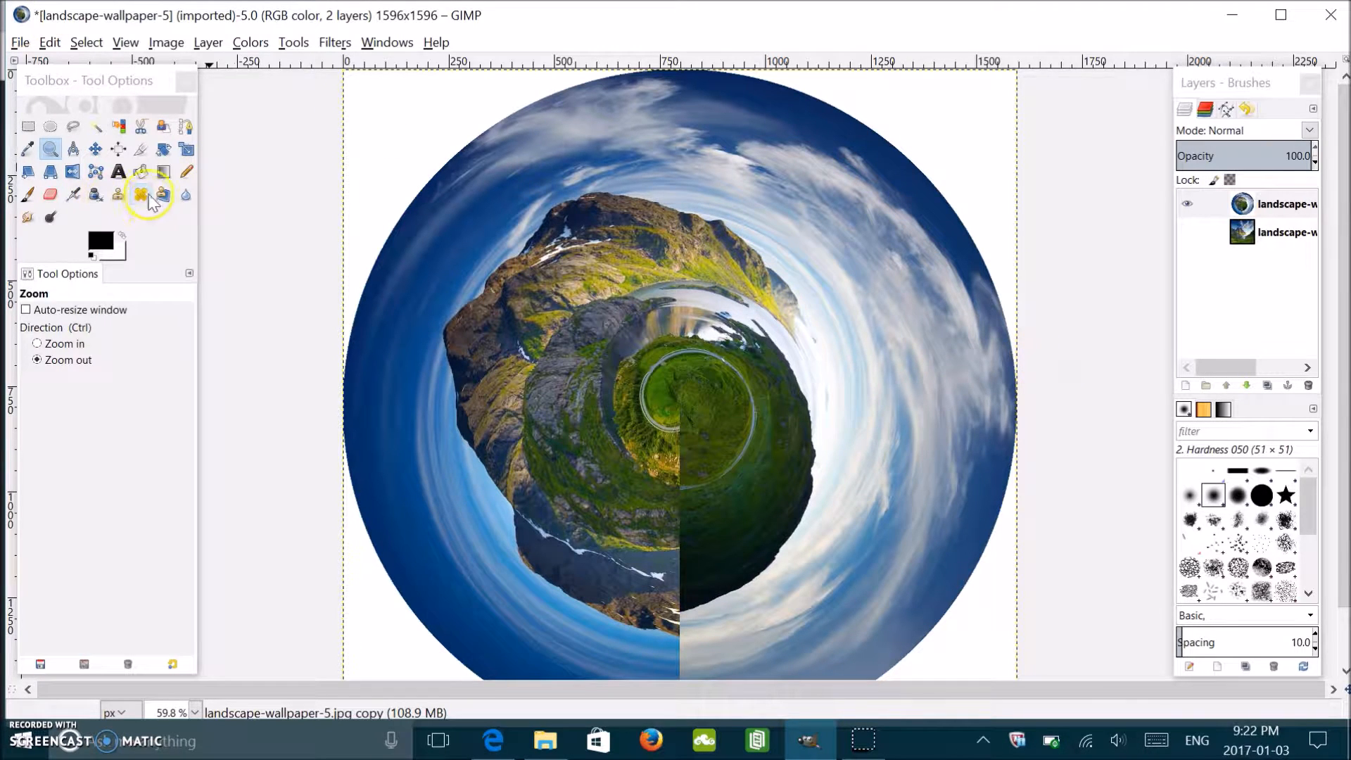
Step: Sample dark green from the central grass as foreground colour and return to the Airbrush
click(74, 194)
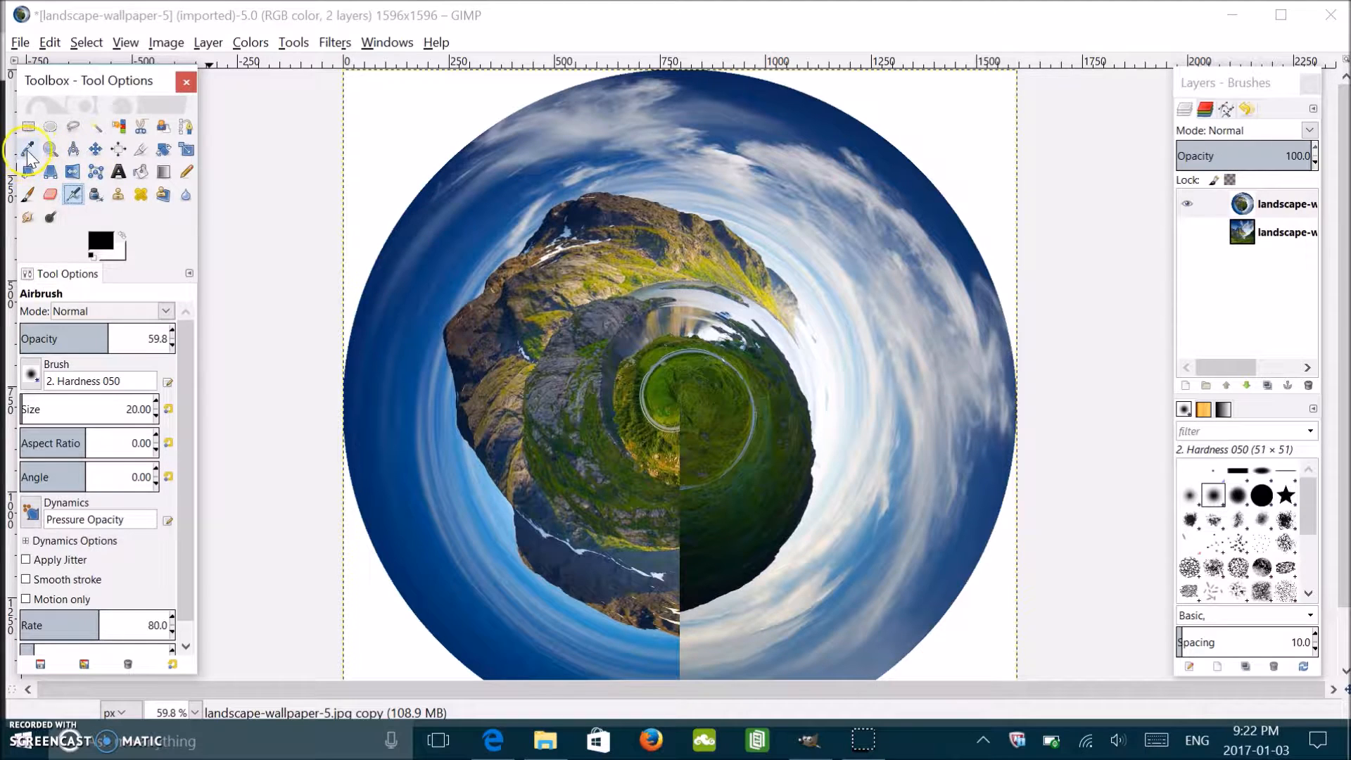
mouse_move(29, 151)
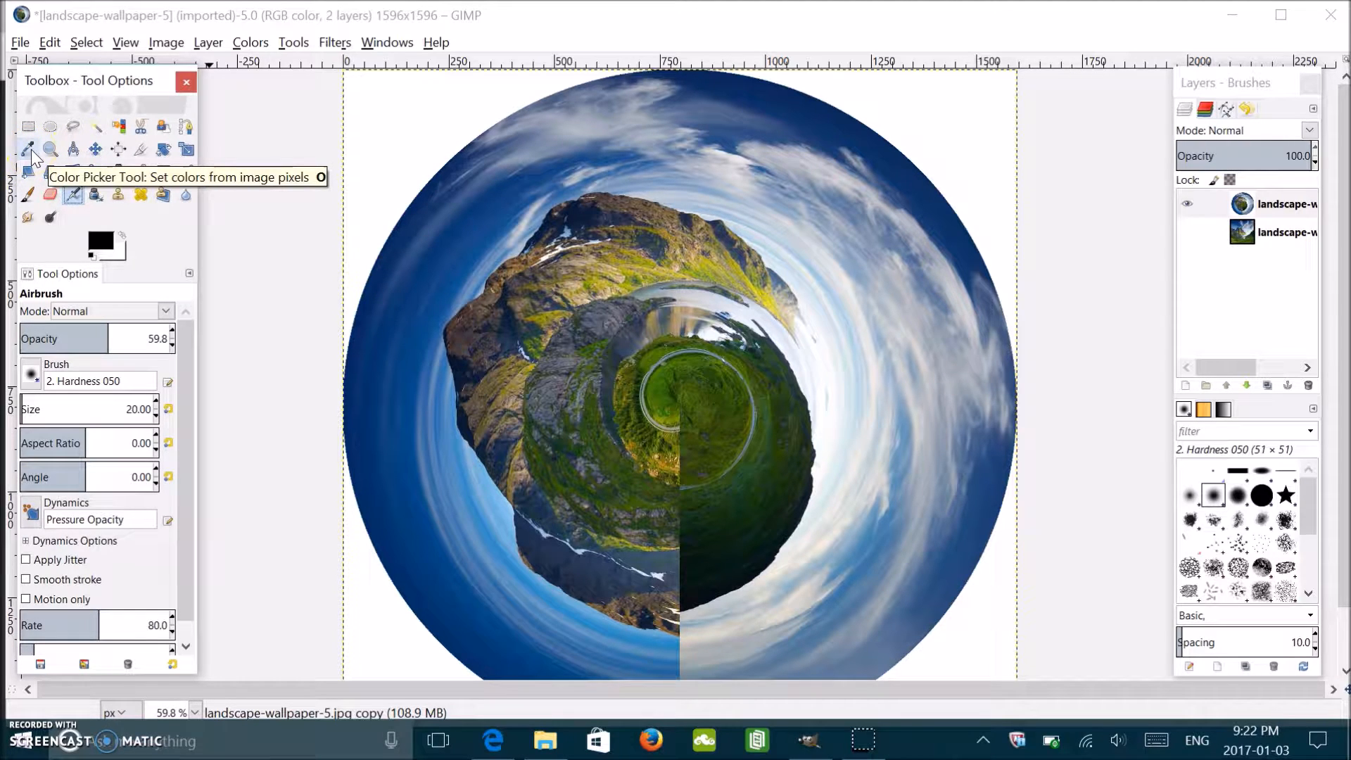
click(28, 149)
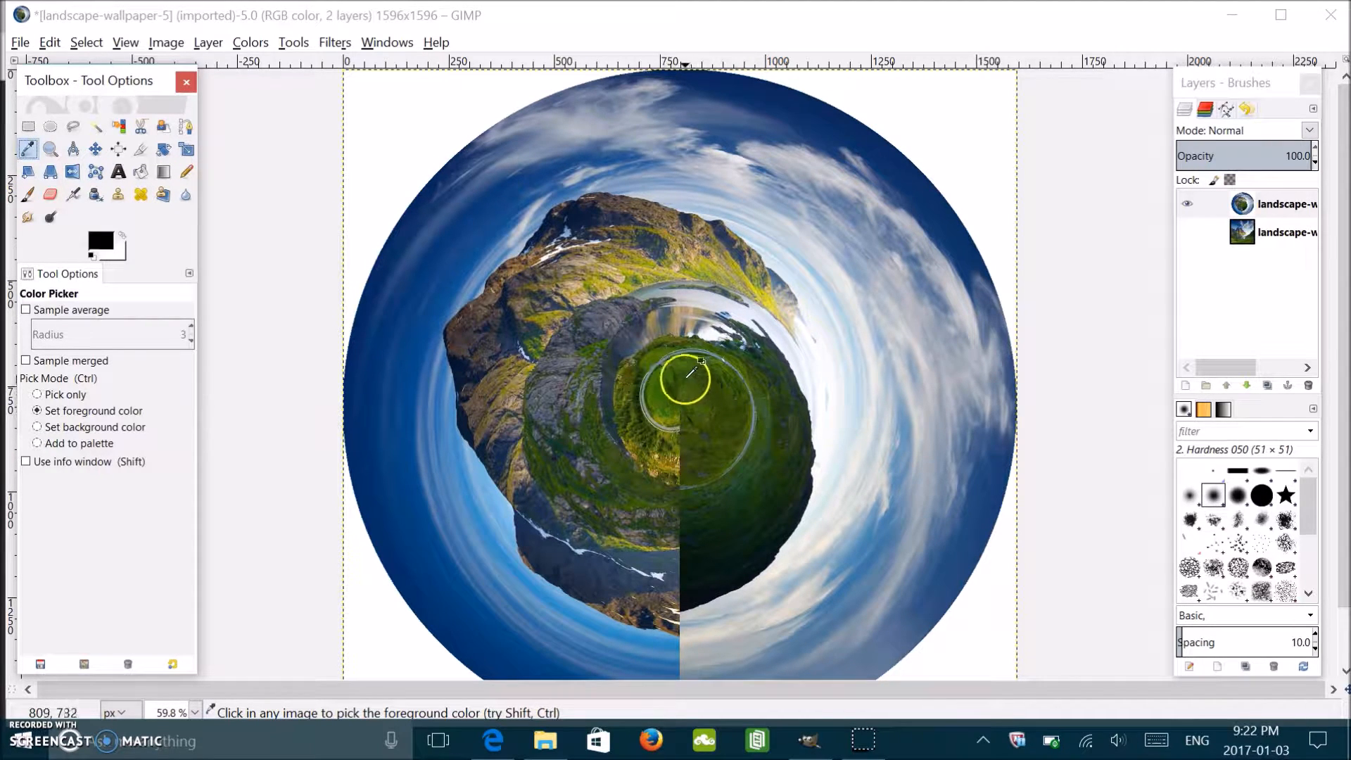
click(687, 374)
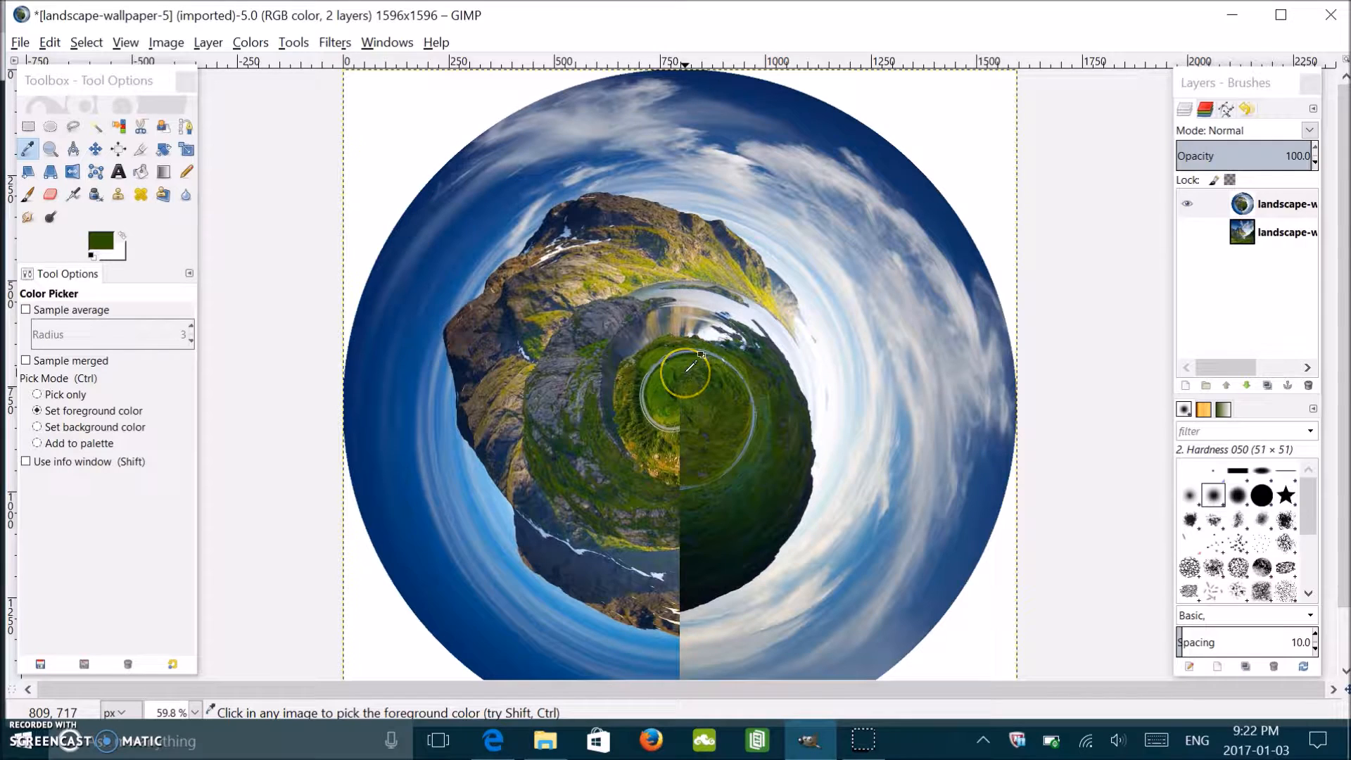
click(73, 193)
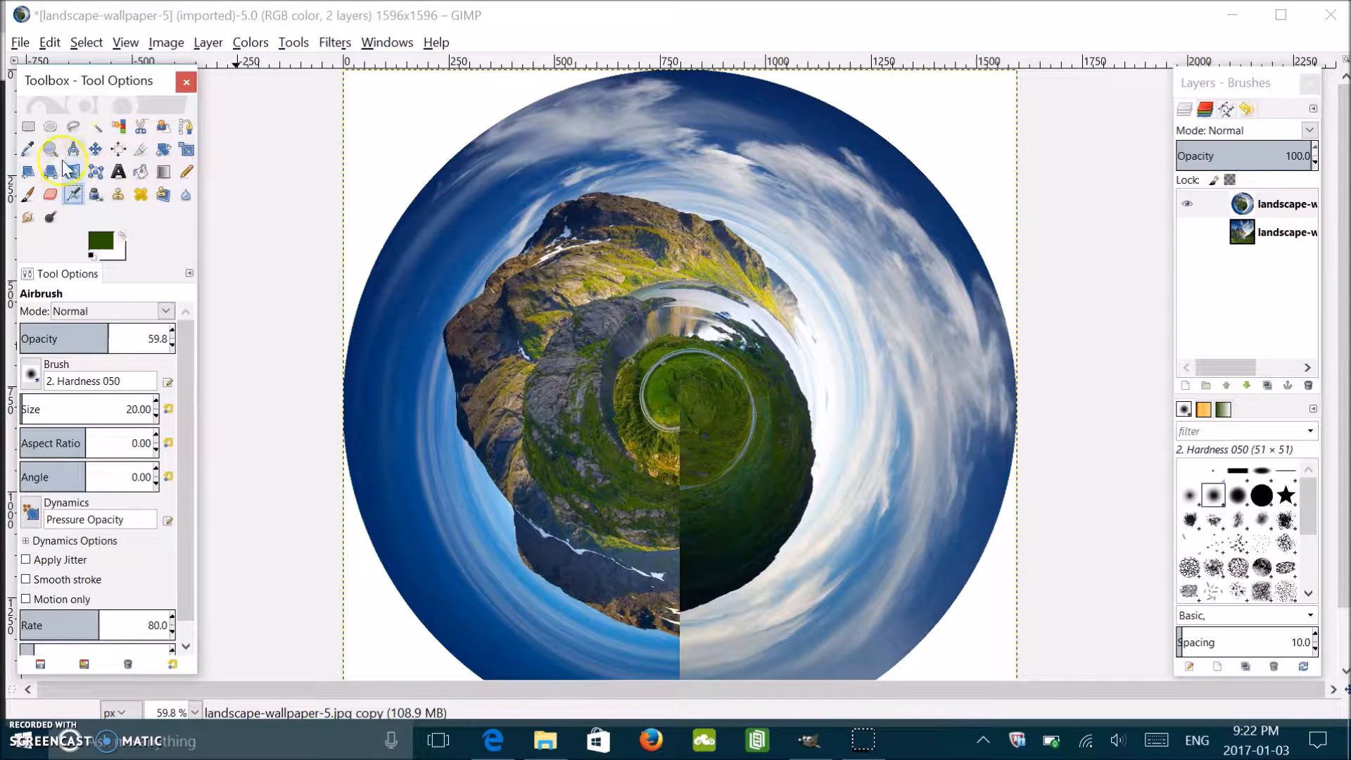
click(51, 149)
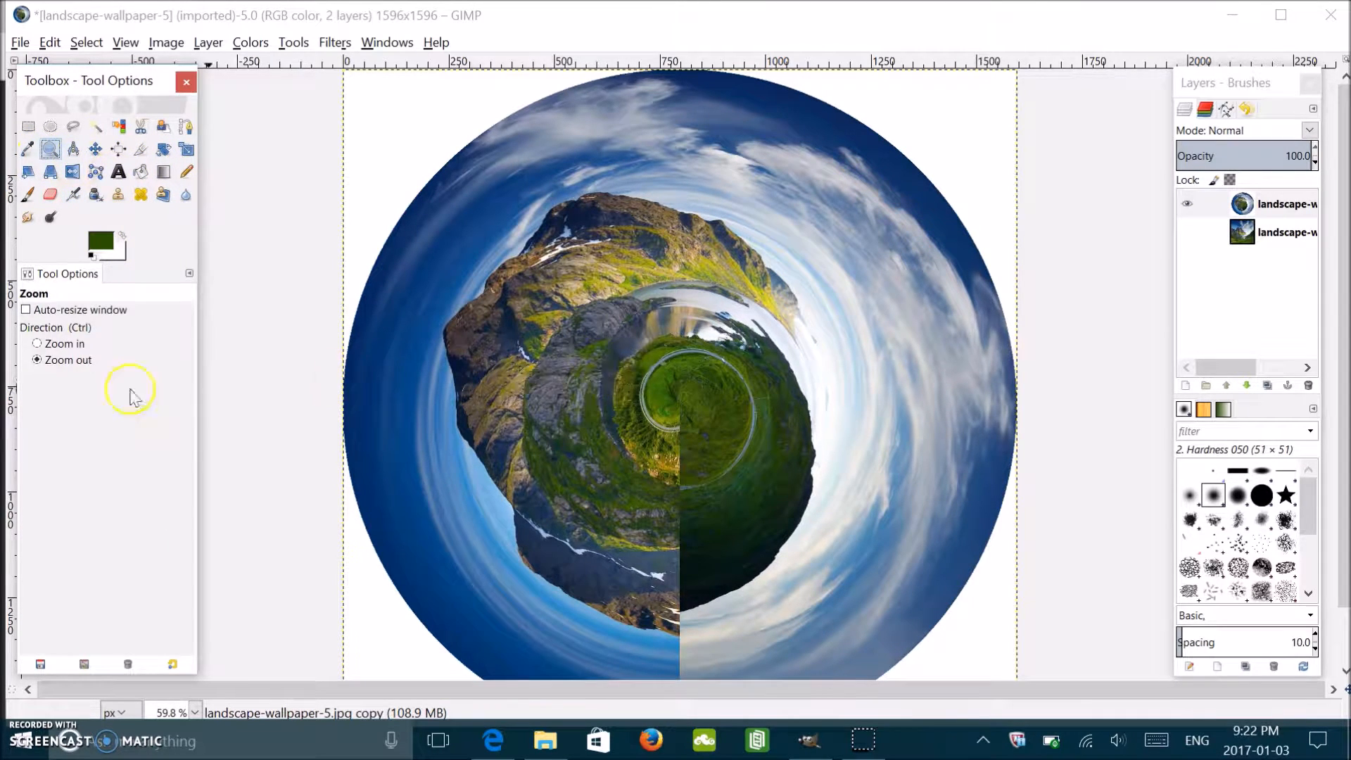
click(37, 343)
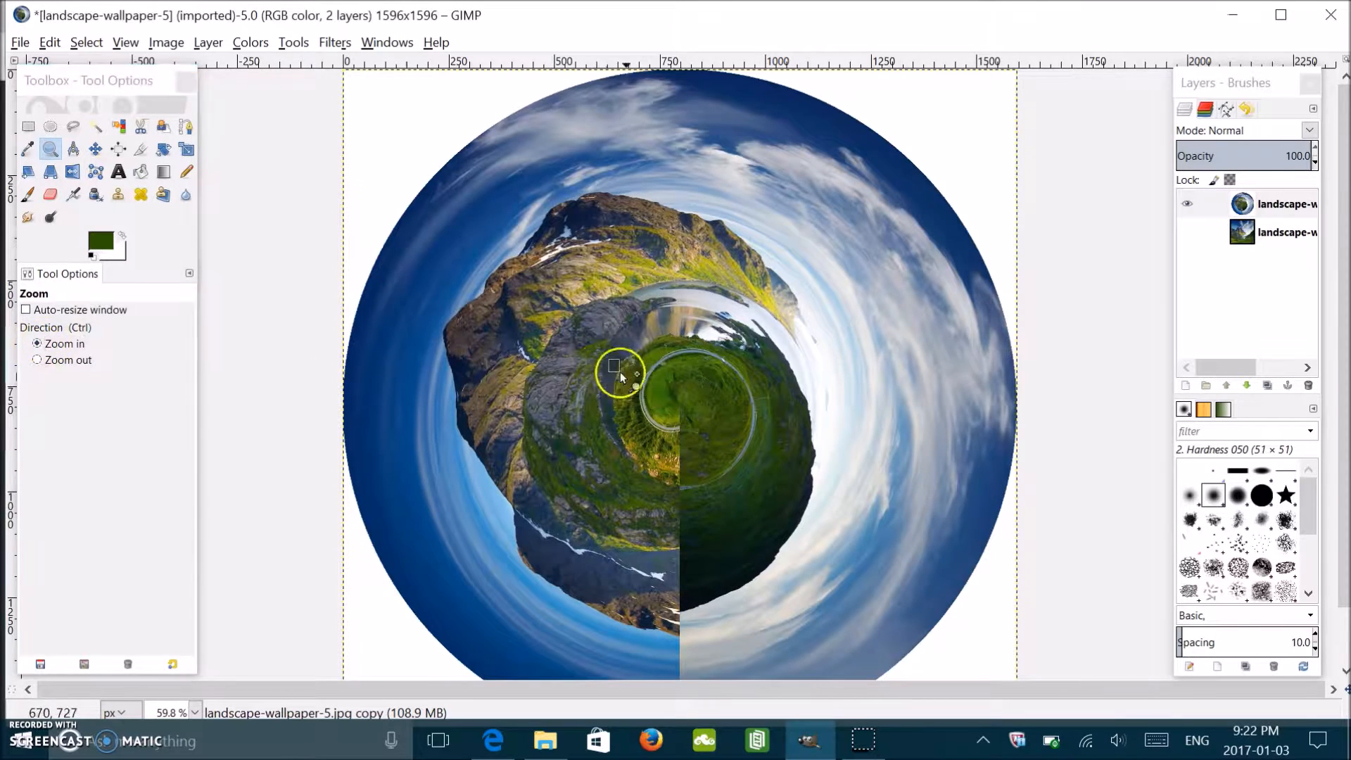
Step: Magnify the planet's centre and airbrush dark green strokes along the seam there
click(616, 370)
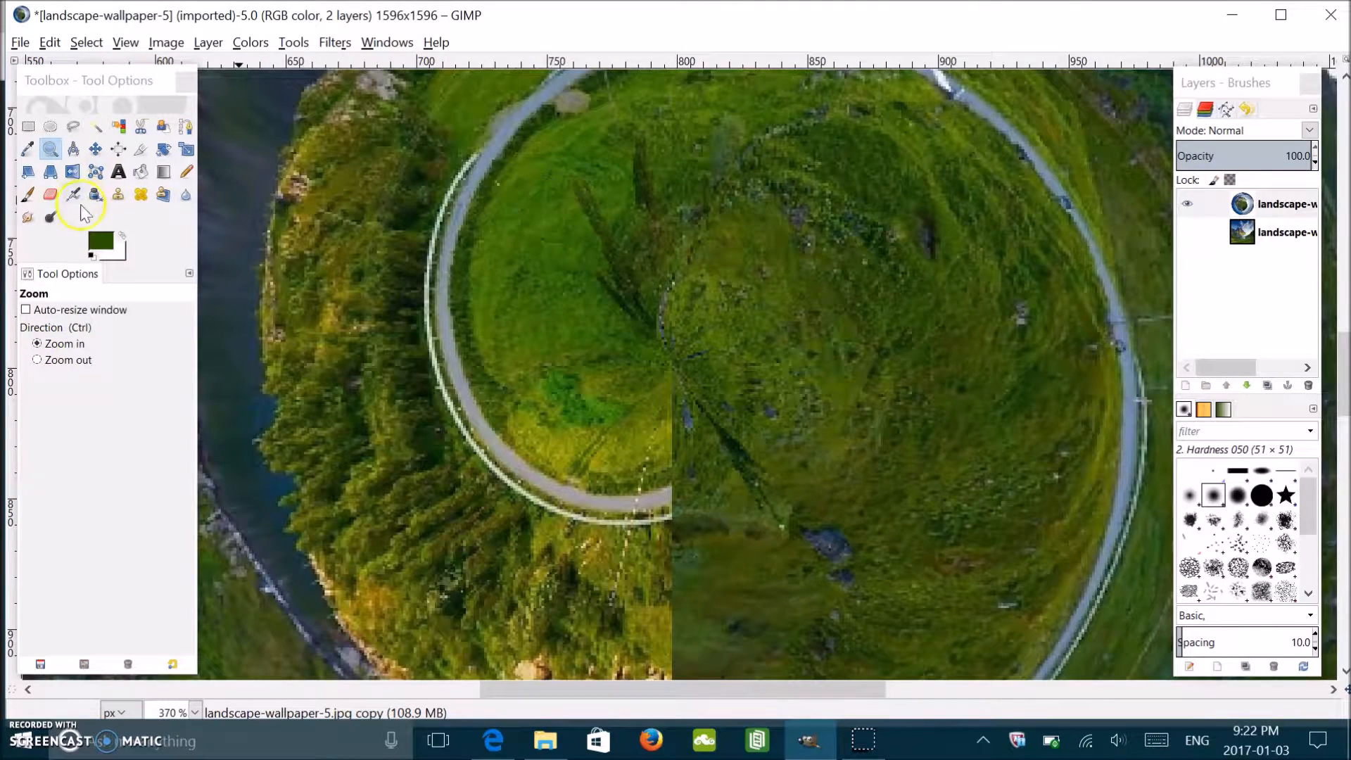
click(72, 193)
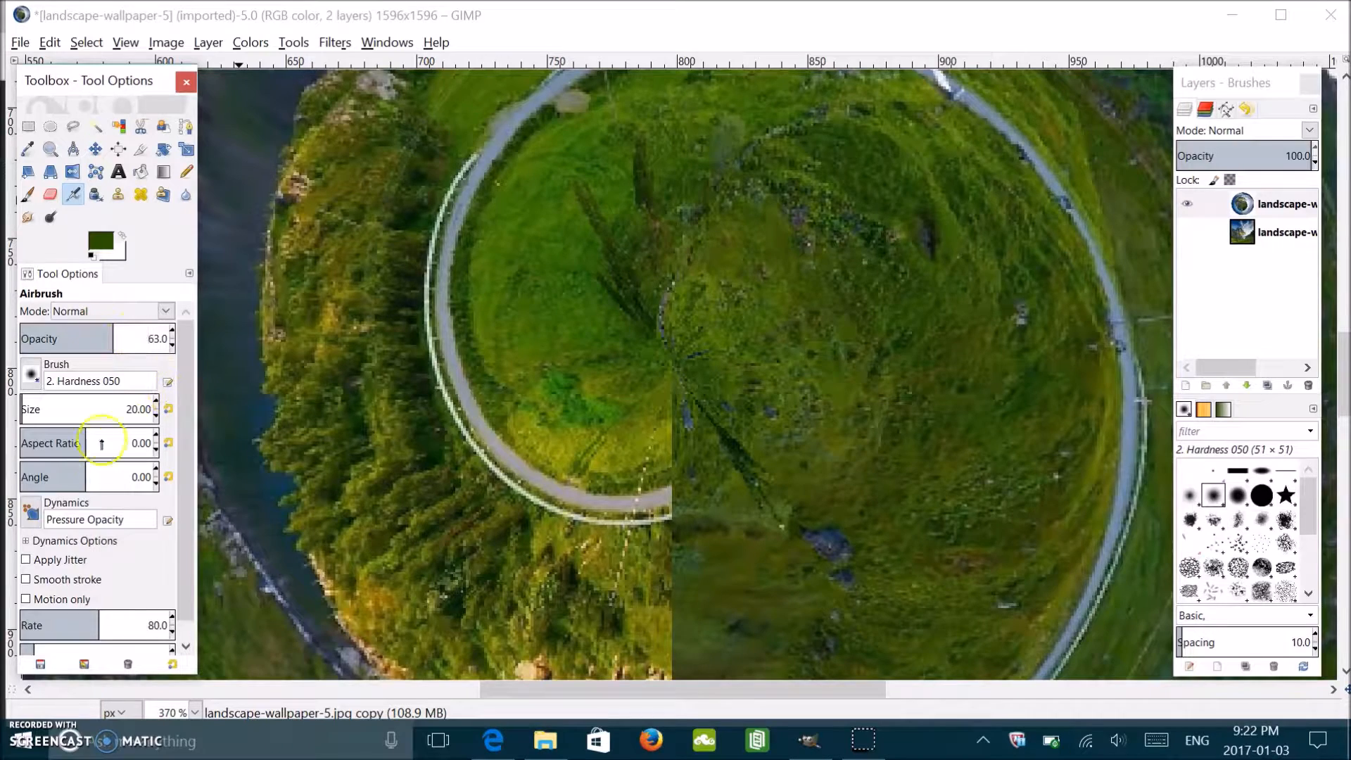
mouse_move(681, 325)
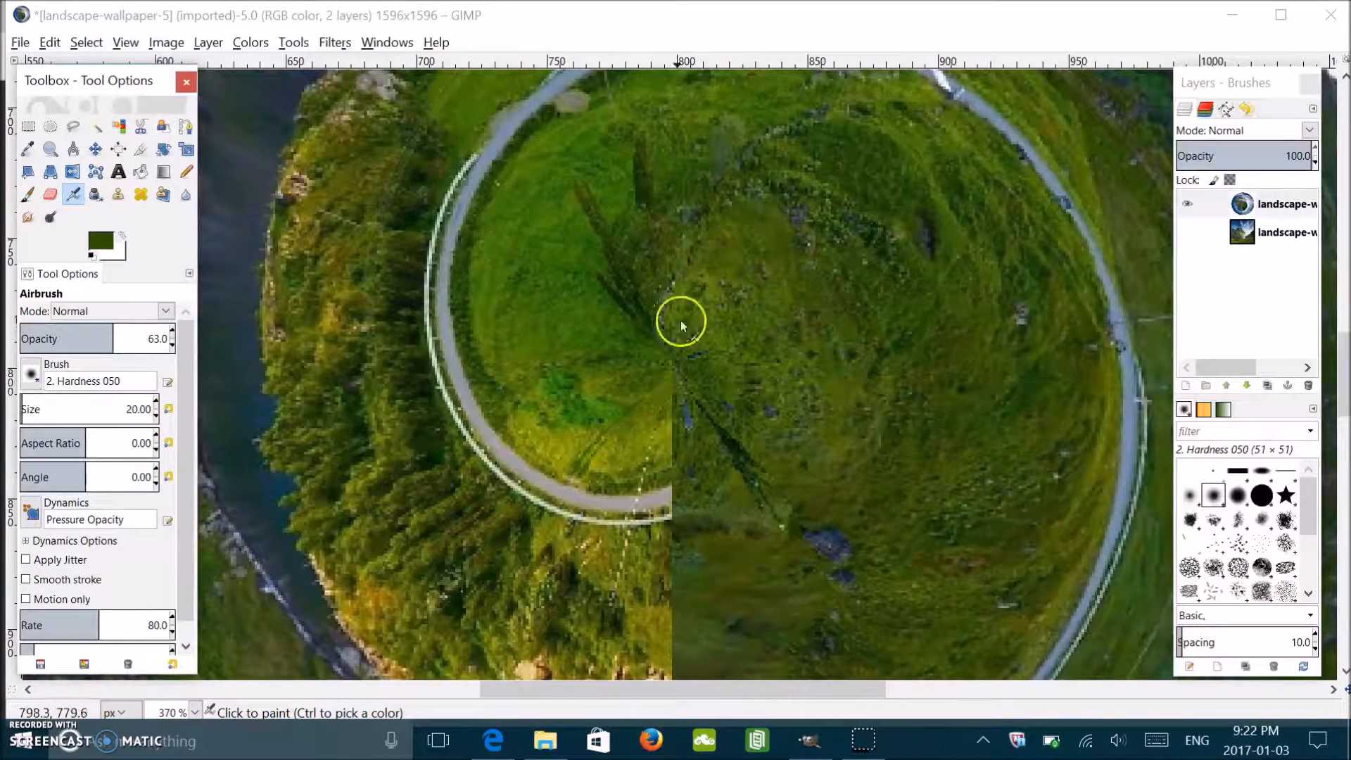
mouse_move(34, 421)
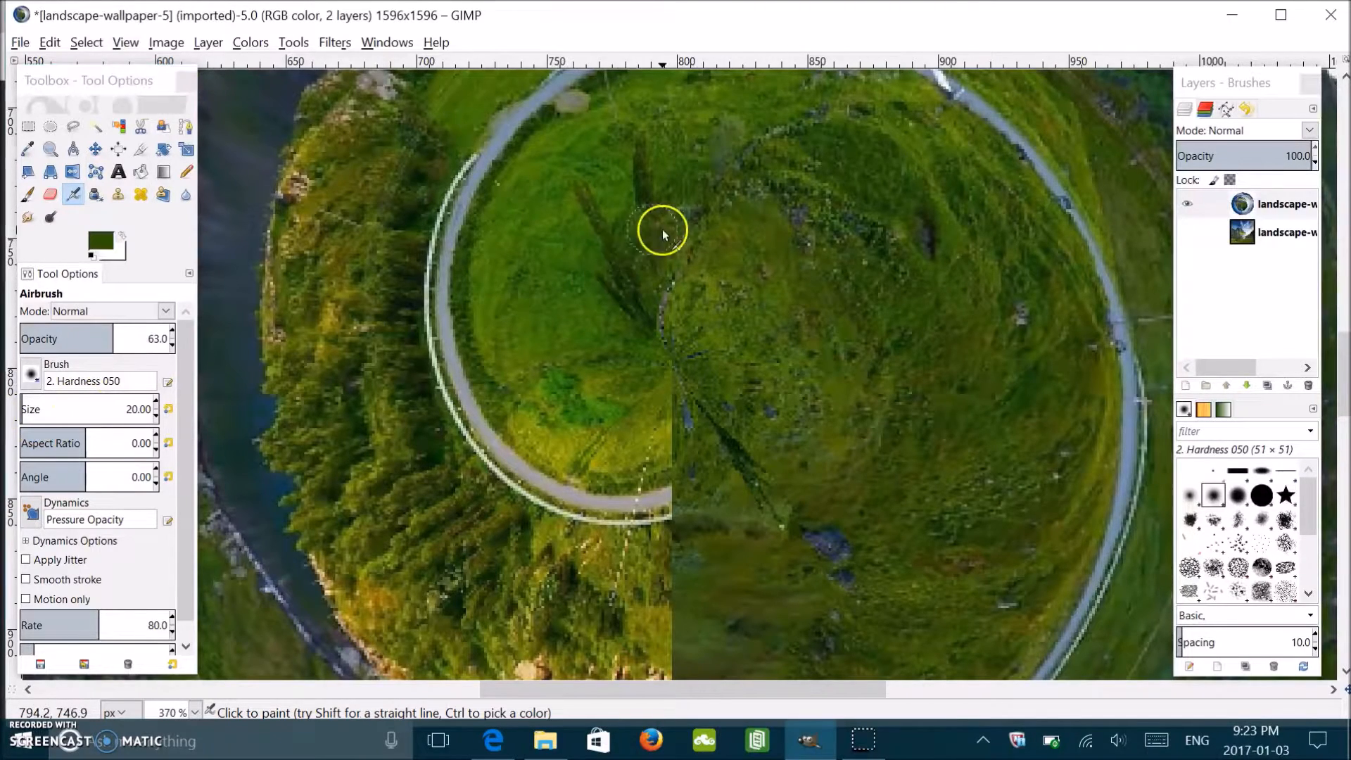
mouse_move(641, 328)
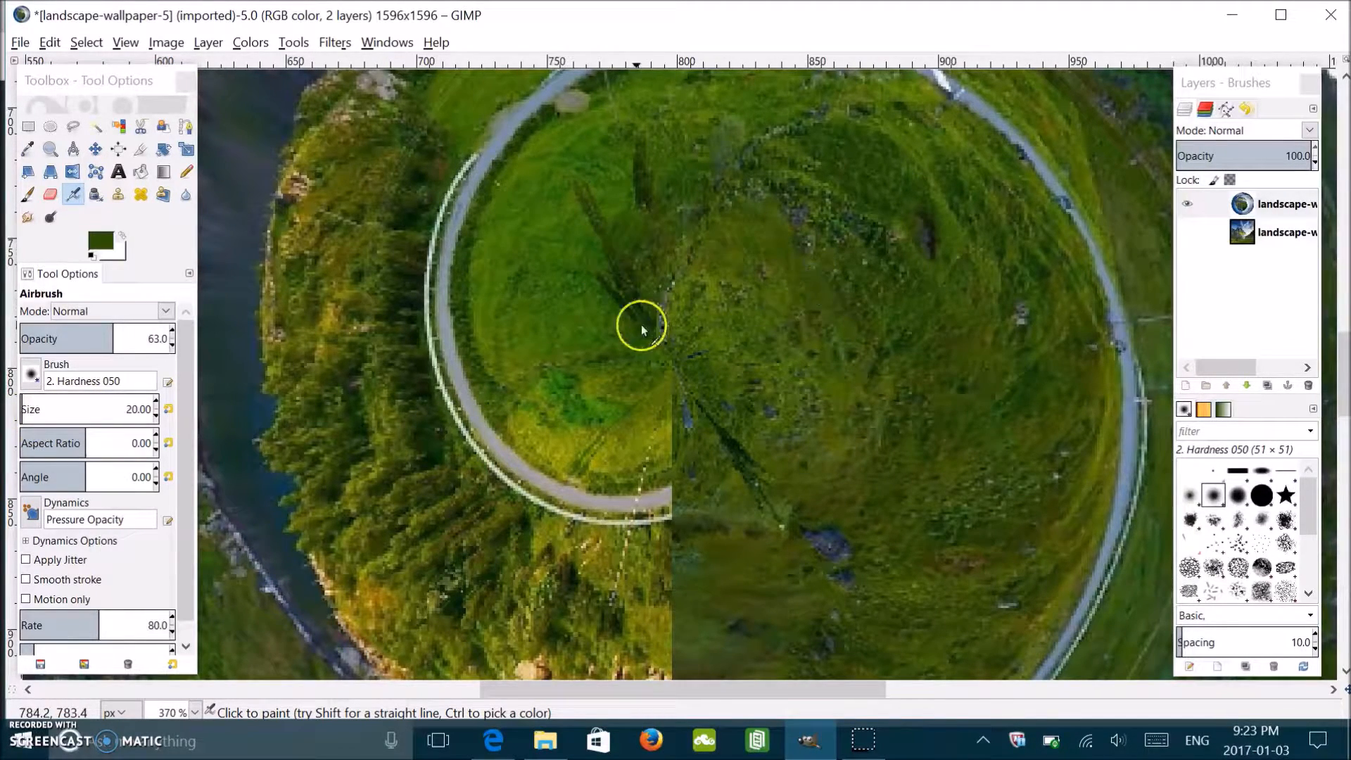
mouse_move(854, 378)
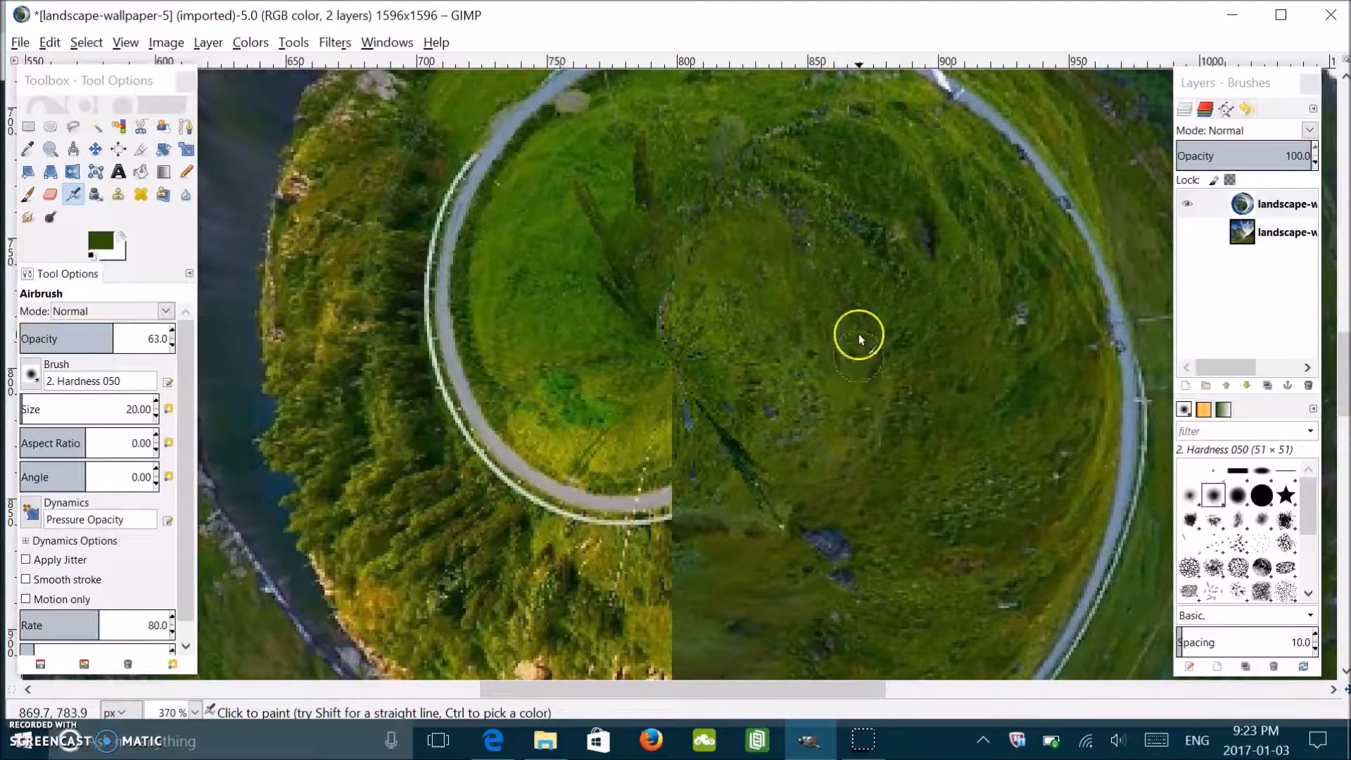
mouse_move(795, 390)
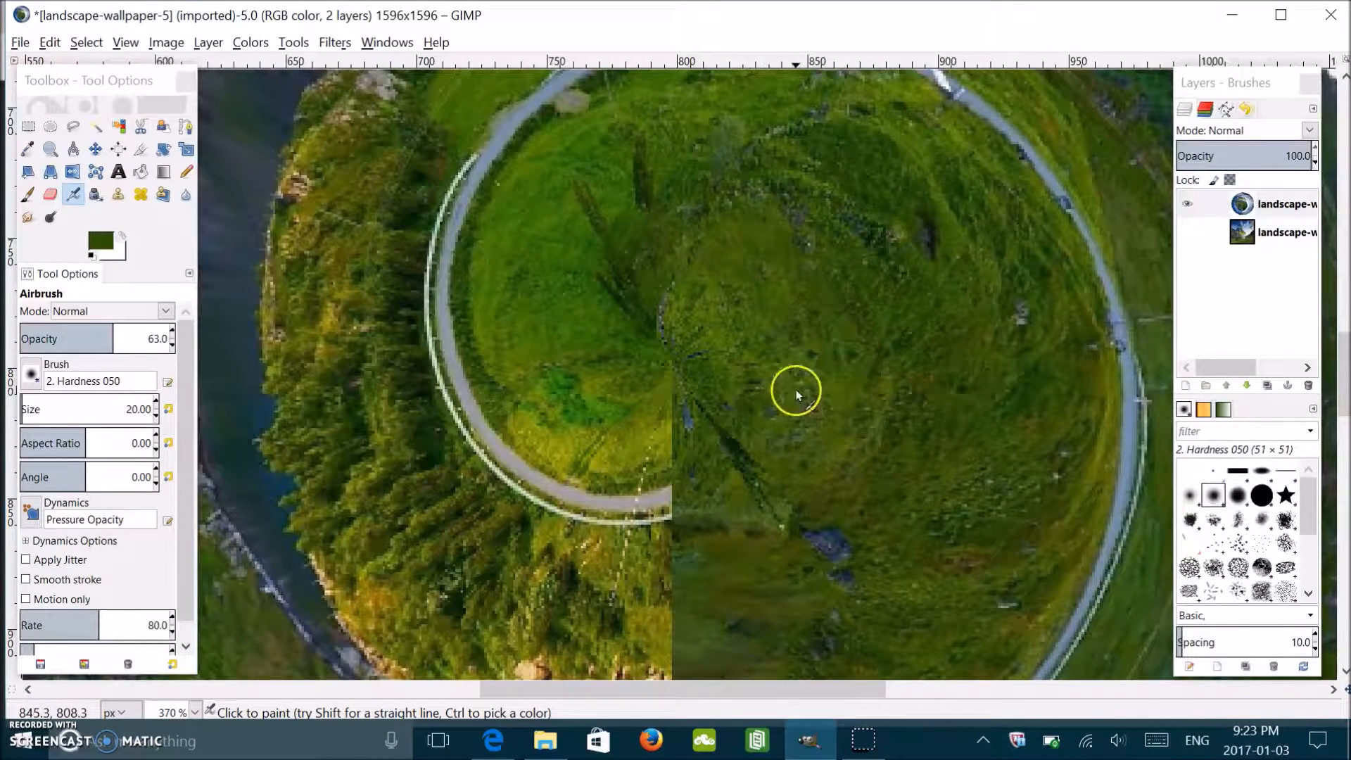
mouse_move(536, 385)
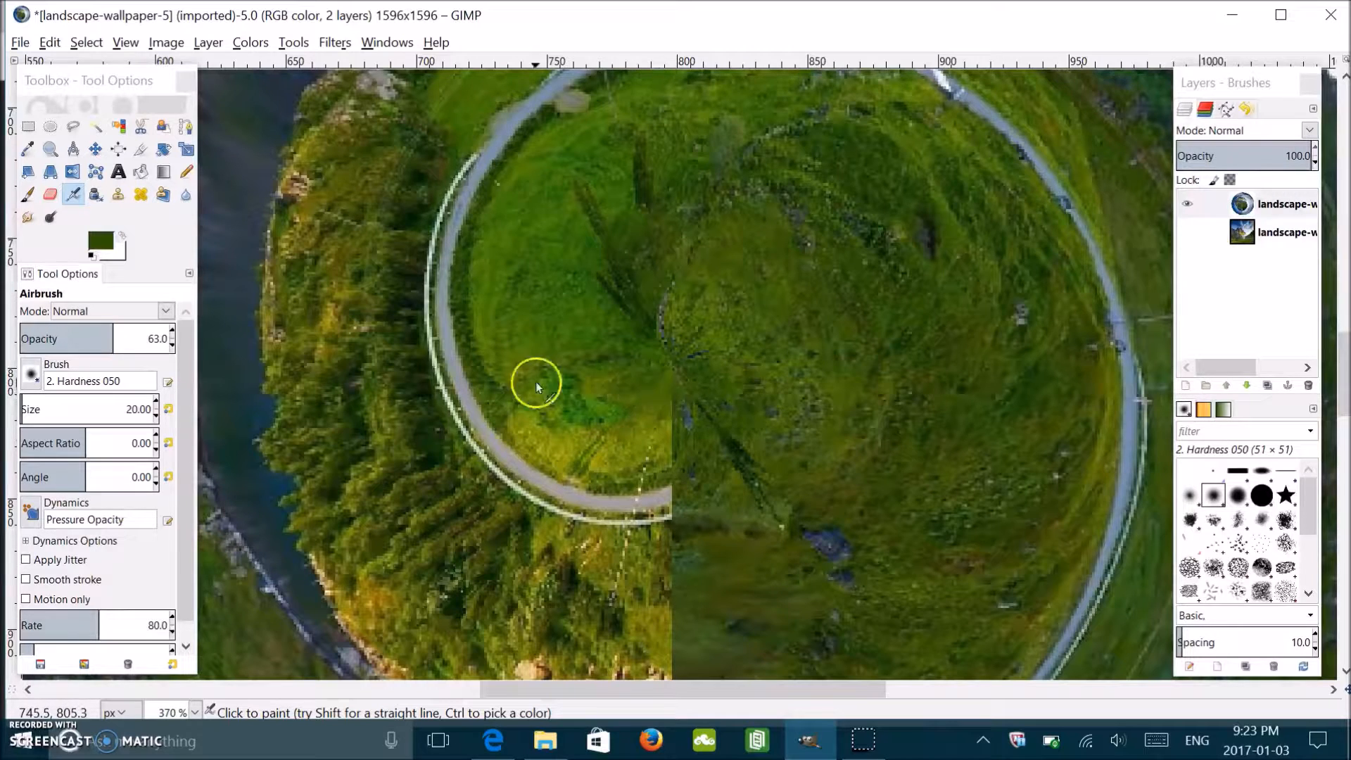
mouse_move(709, 425)
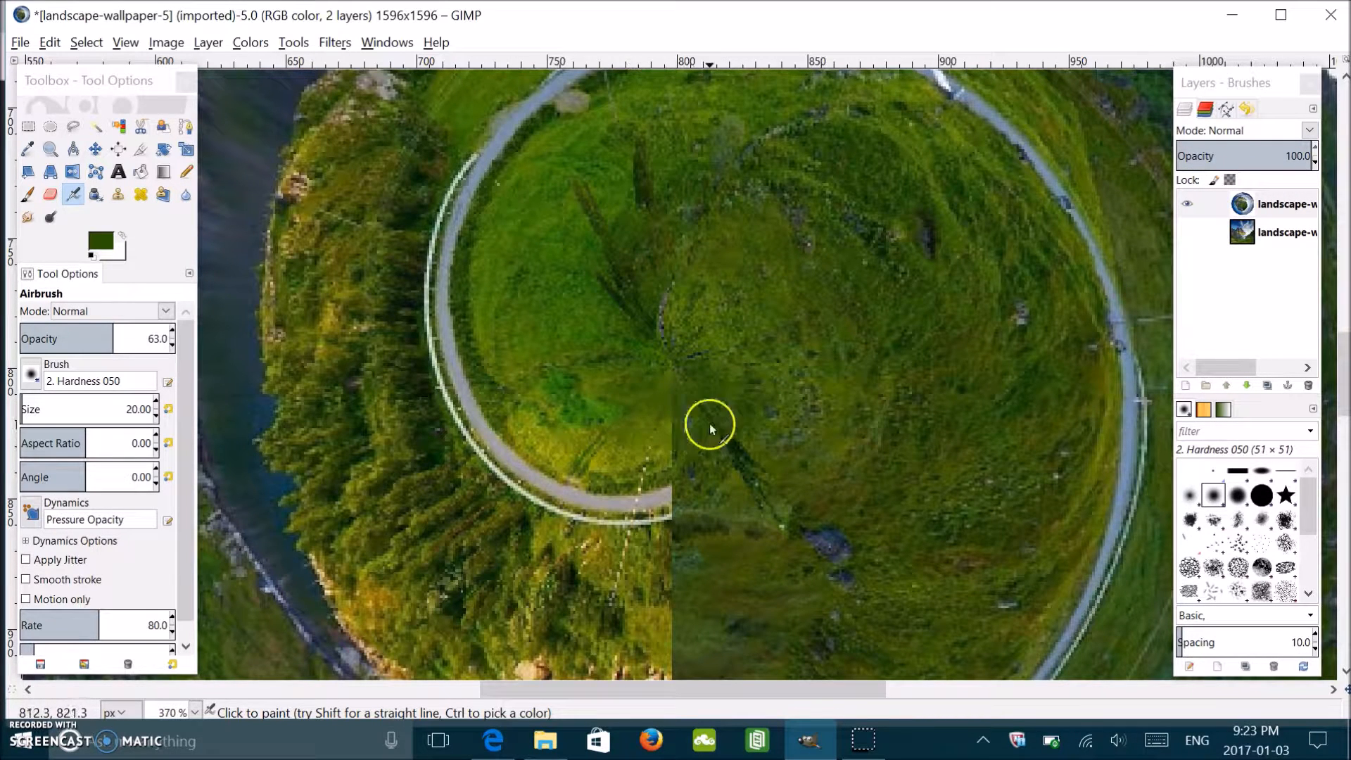
mouse_move(977, 348)
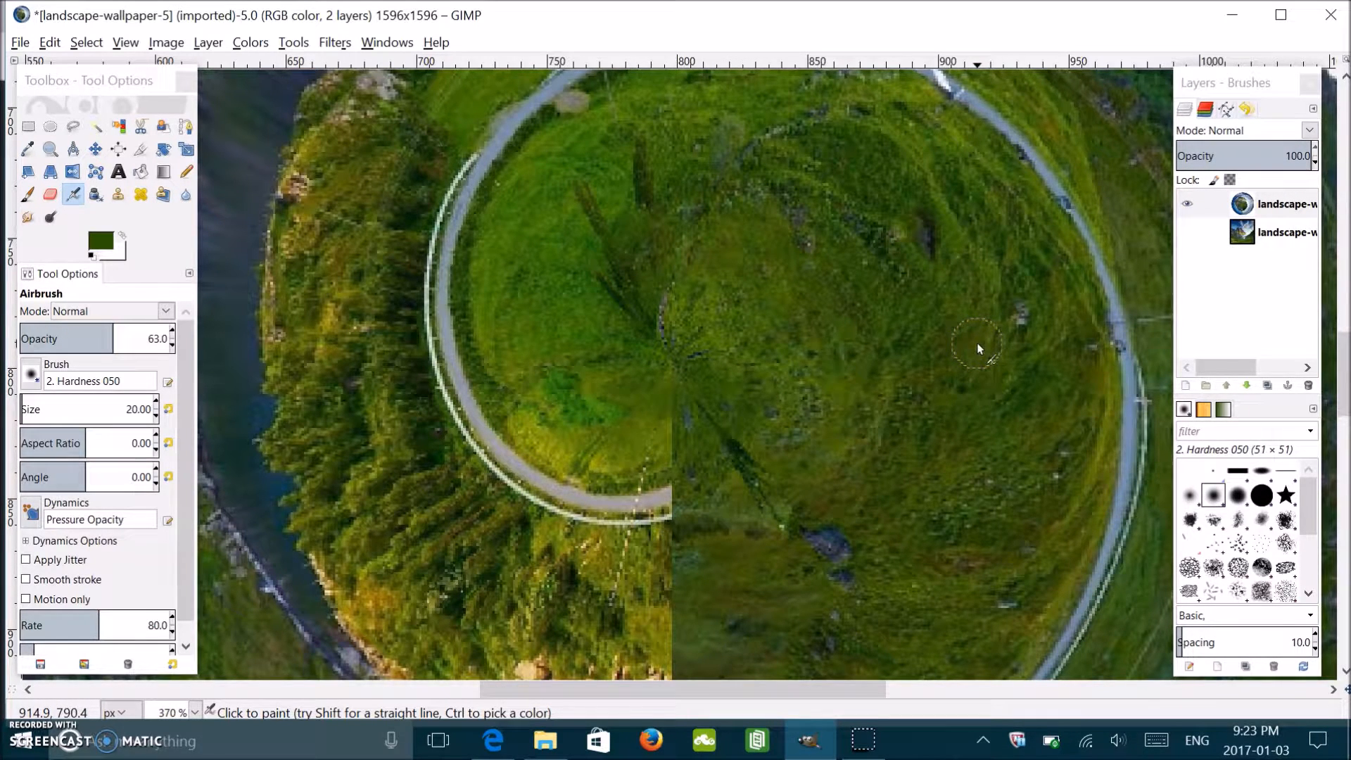
mouse_move(690, 328)
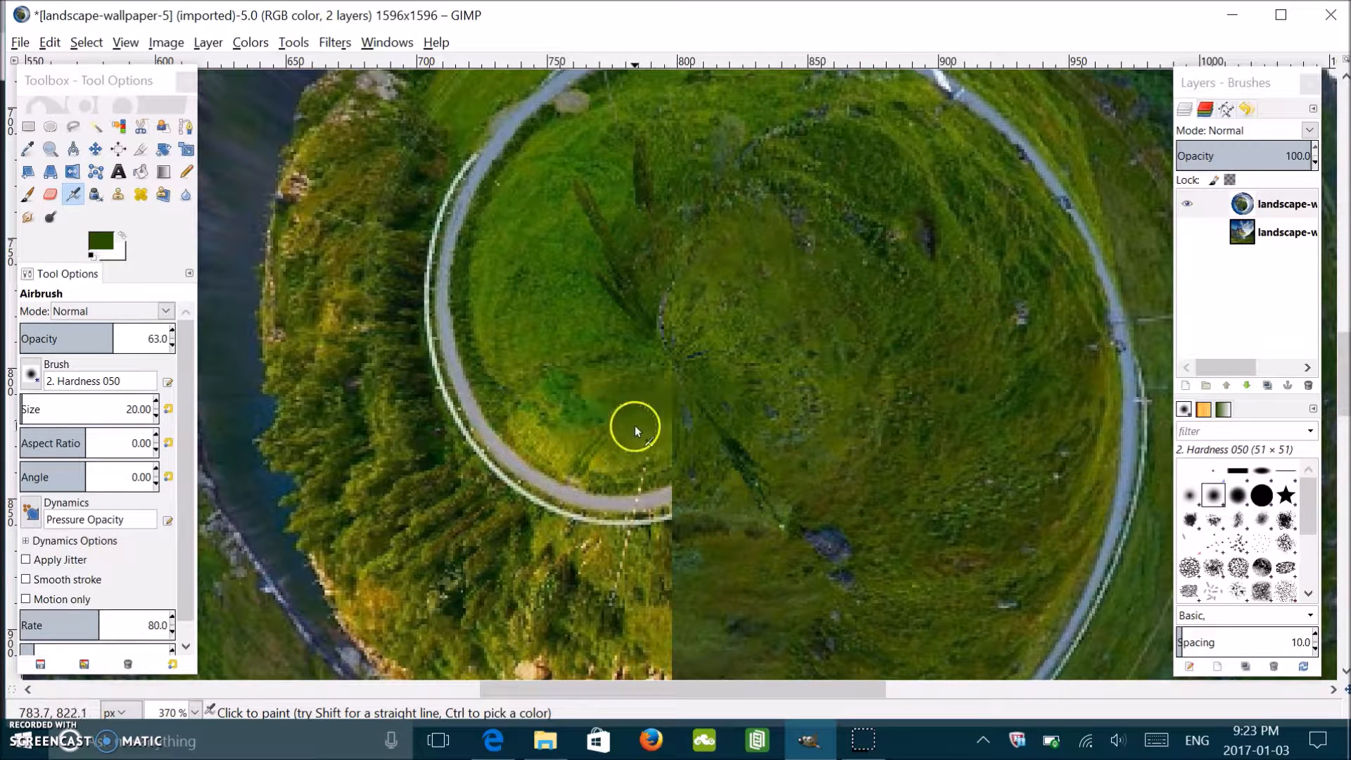
mouse_move(631, 345)
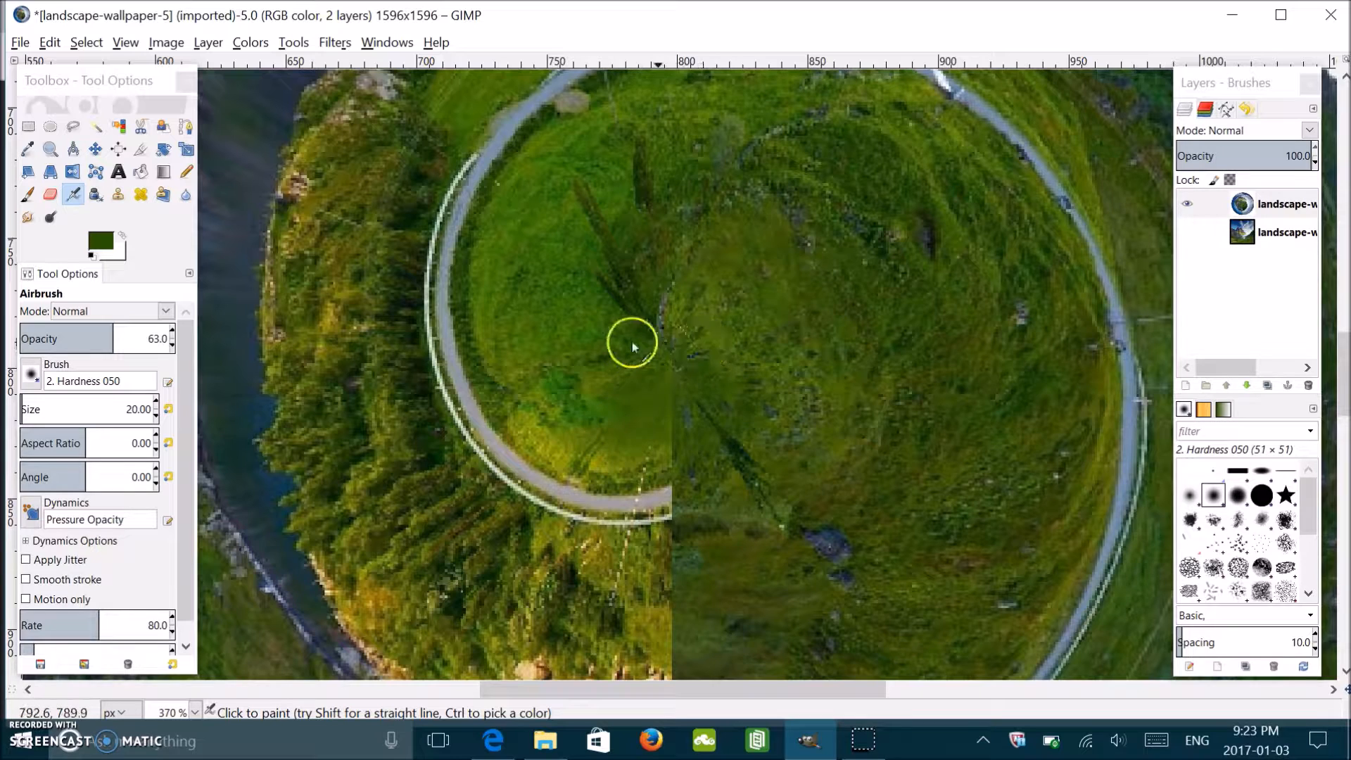
mouse_move(667, 415)
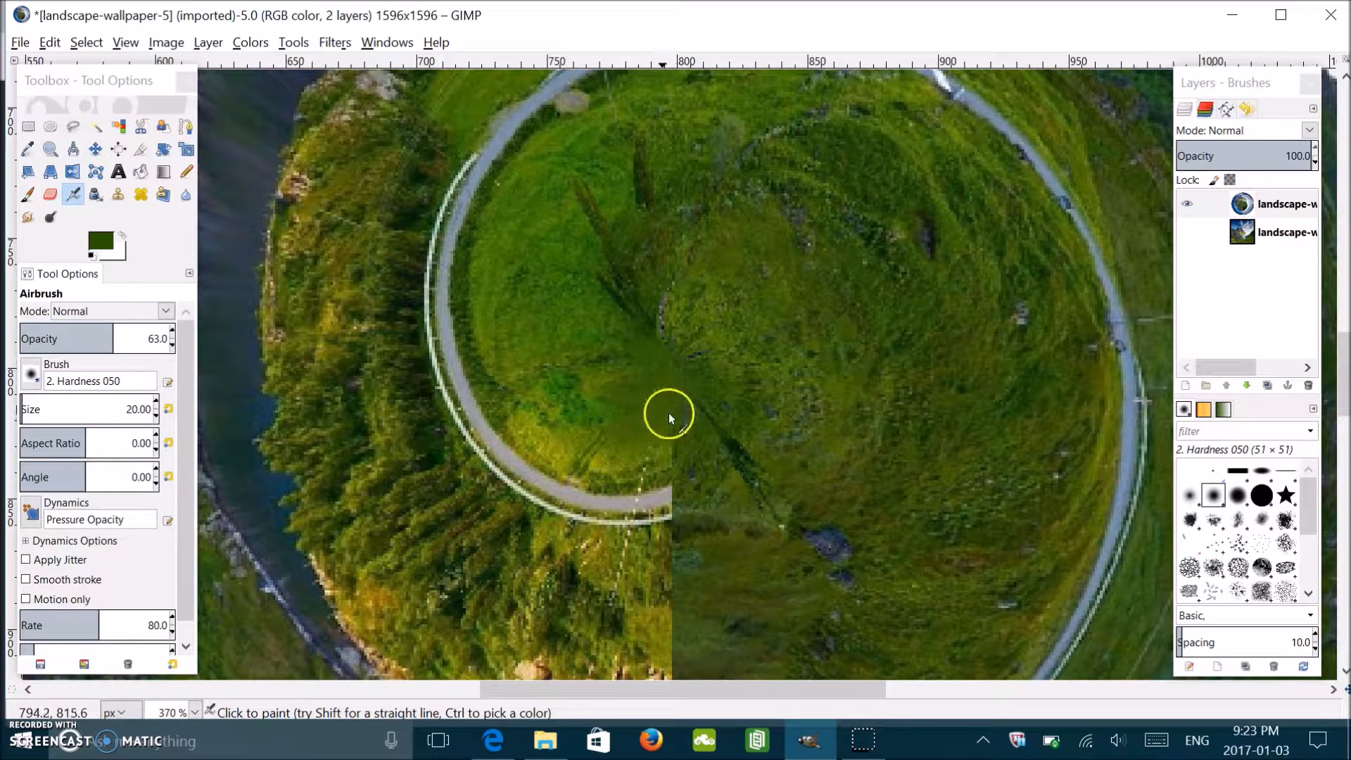
mouse_move(1273, 346)
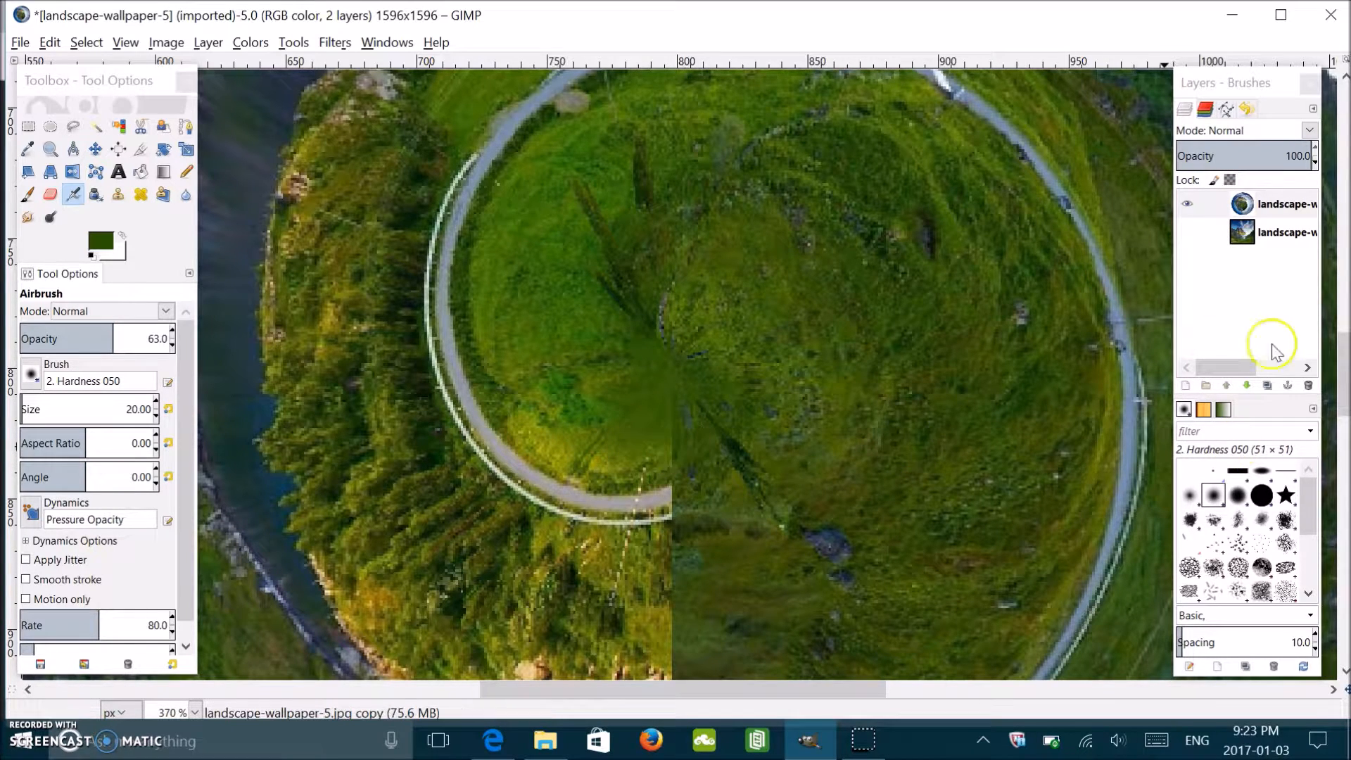
mouse_move(642, 418)
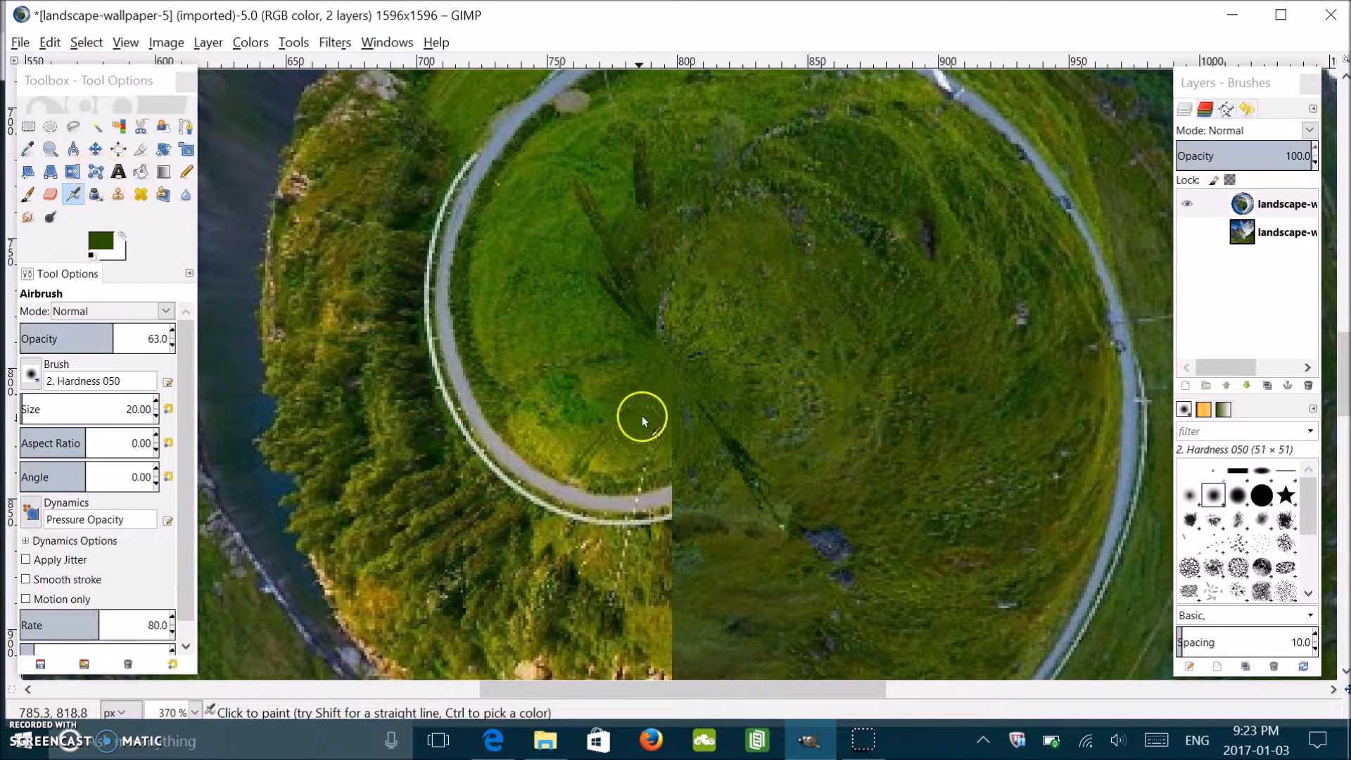
mouse_move(604, 363)
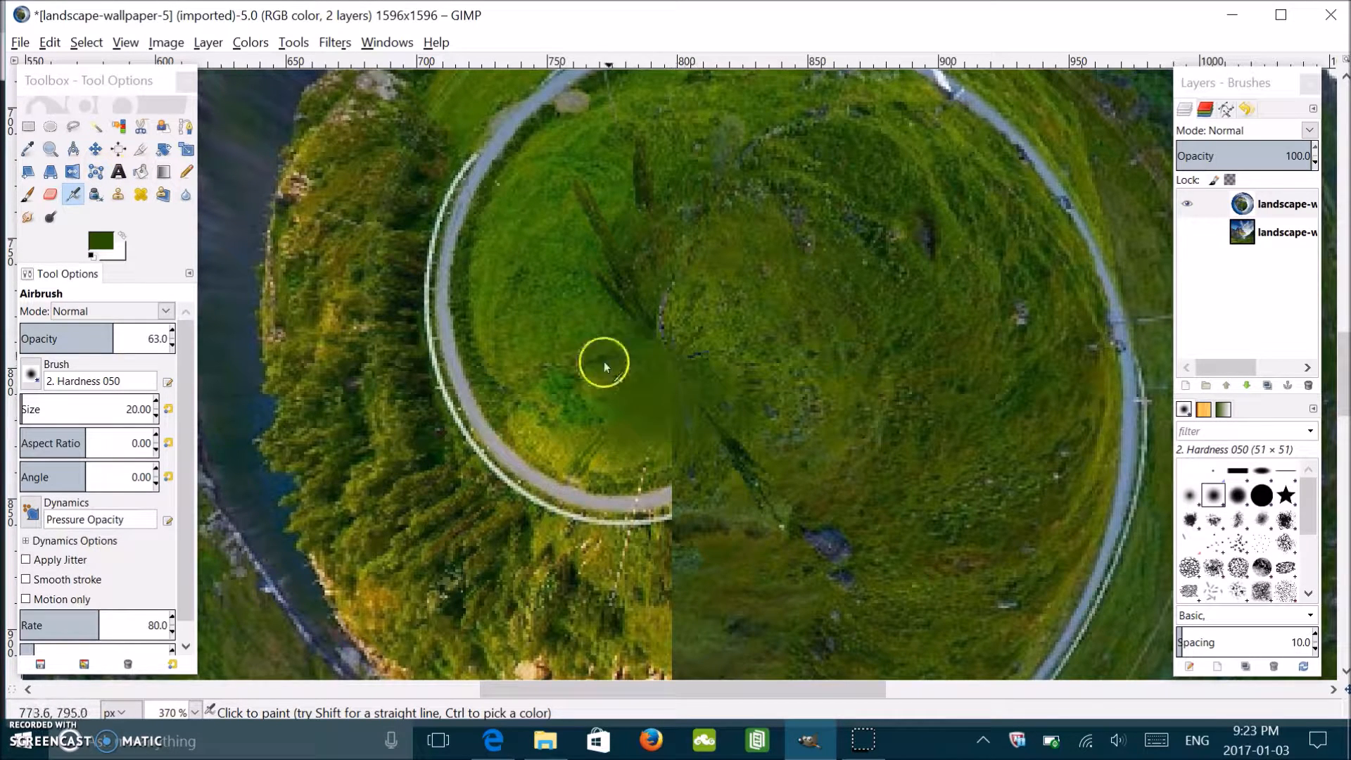
mouse_move(556, 361)
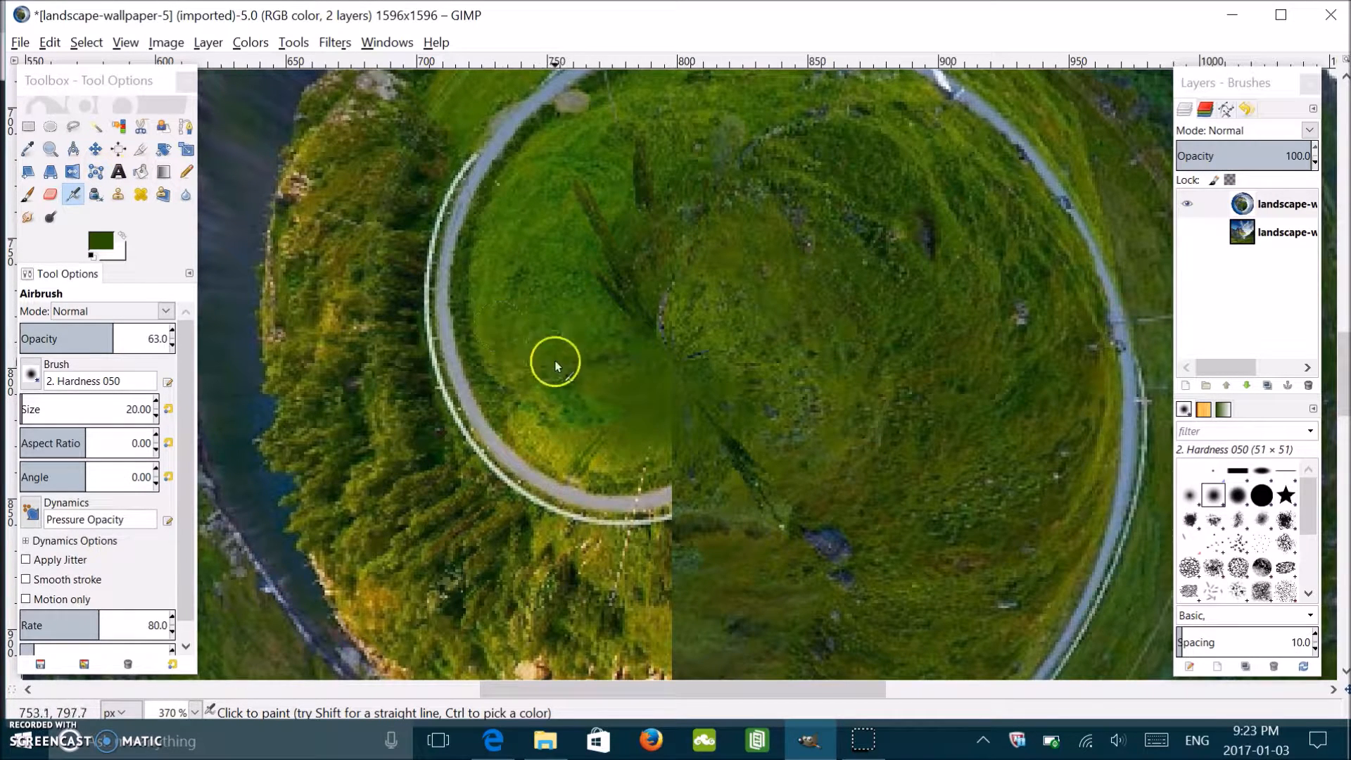
mouse_move(560, 456)
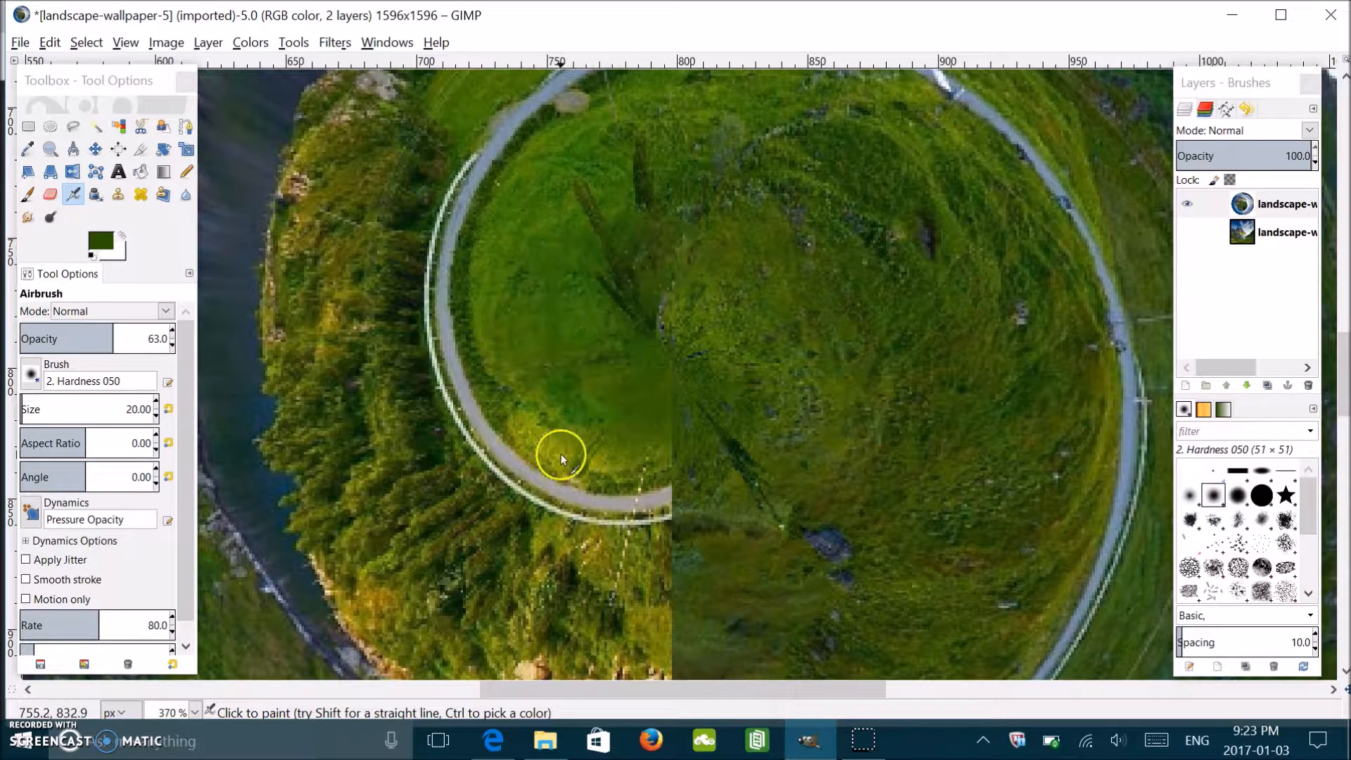
mouse_move(678, 405)
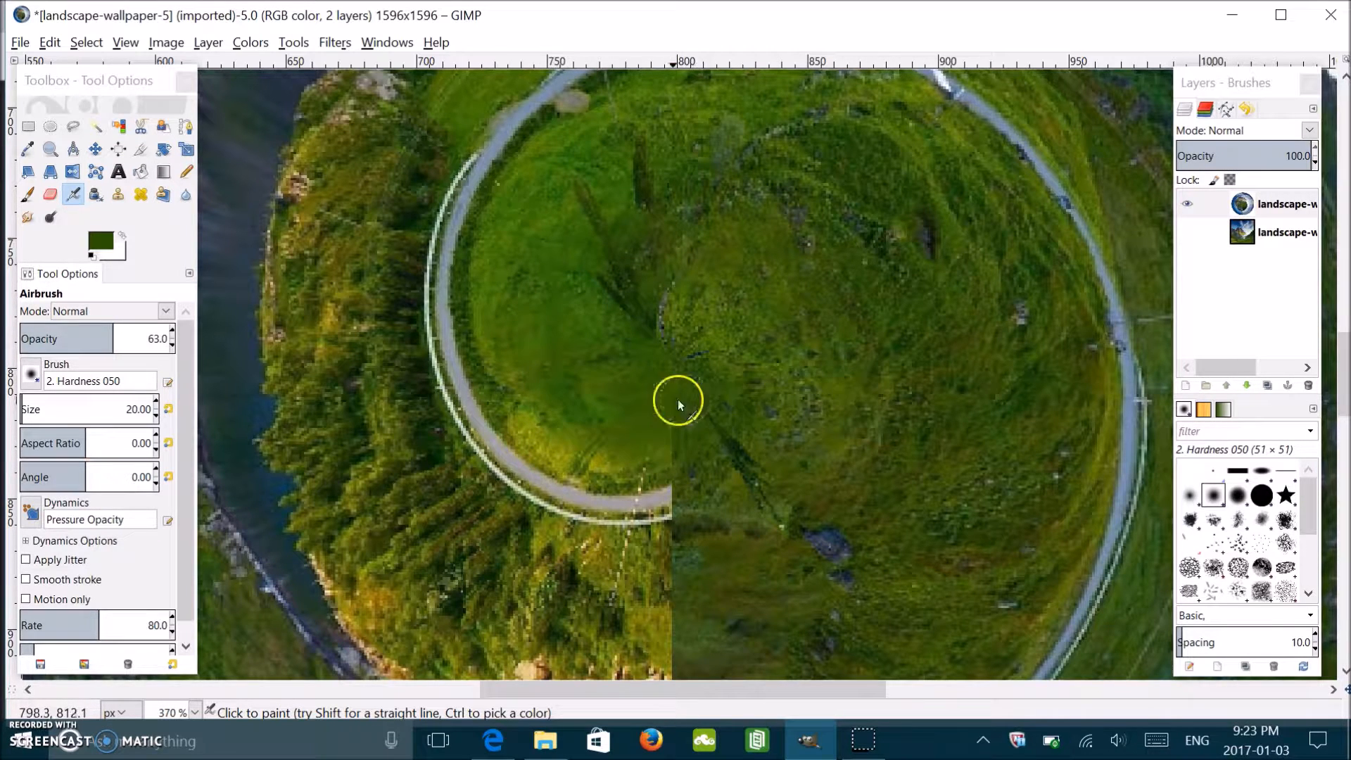
mouse_move(285, 301)
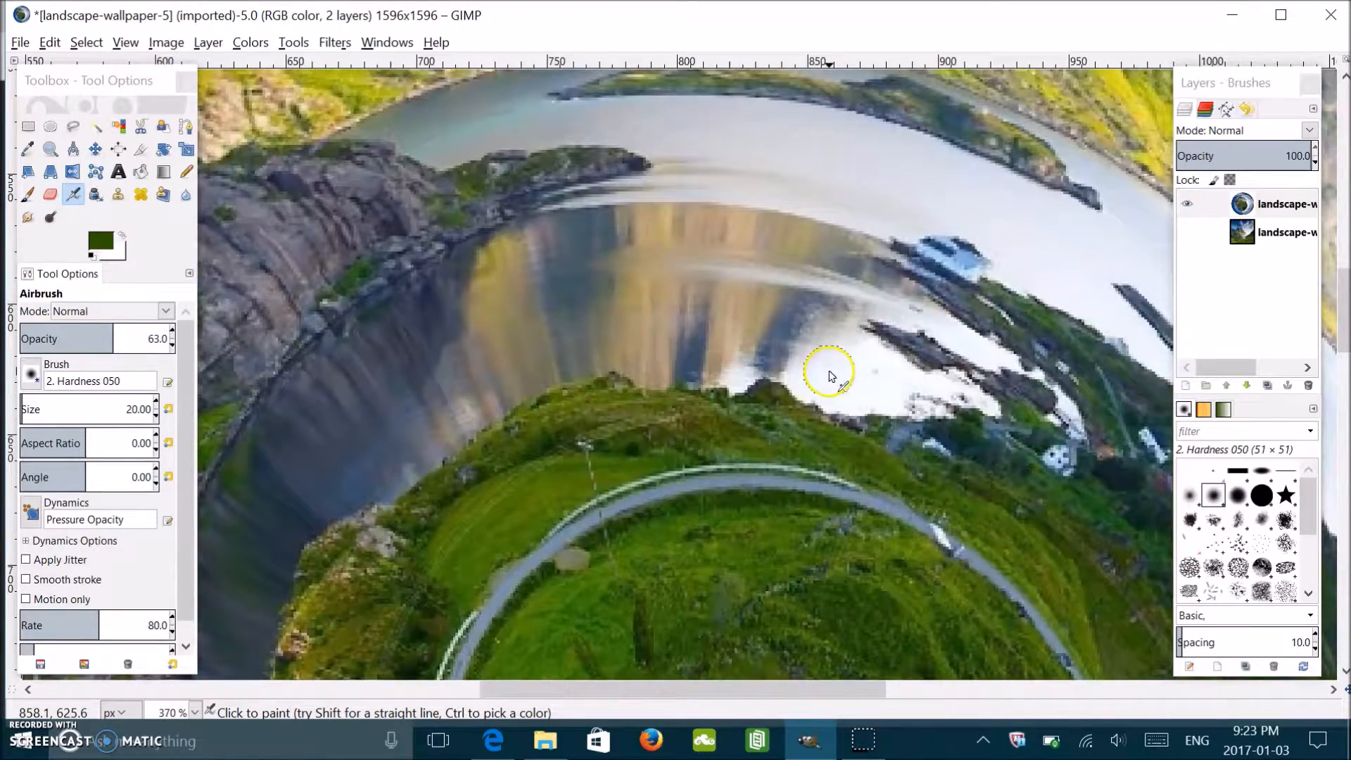
scroll(down, 3)
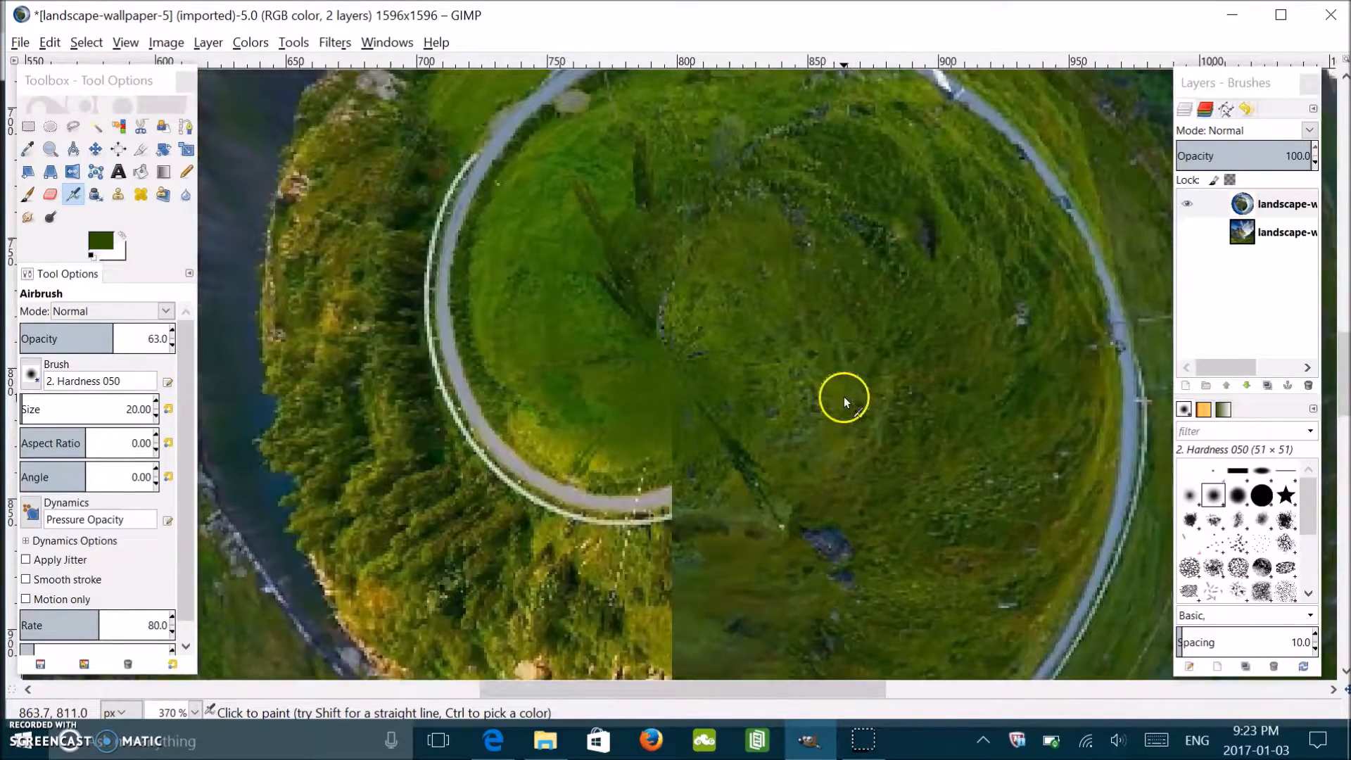
mouse_move(456, 377)
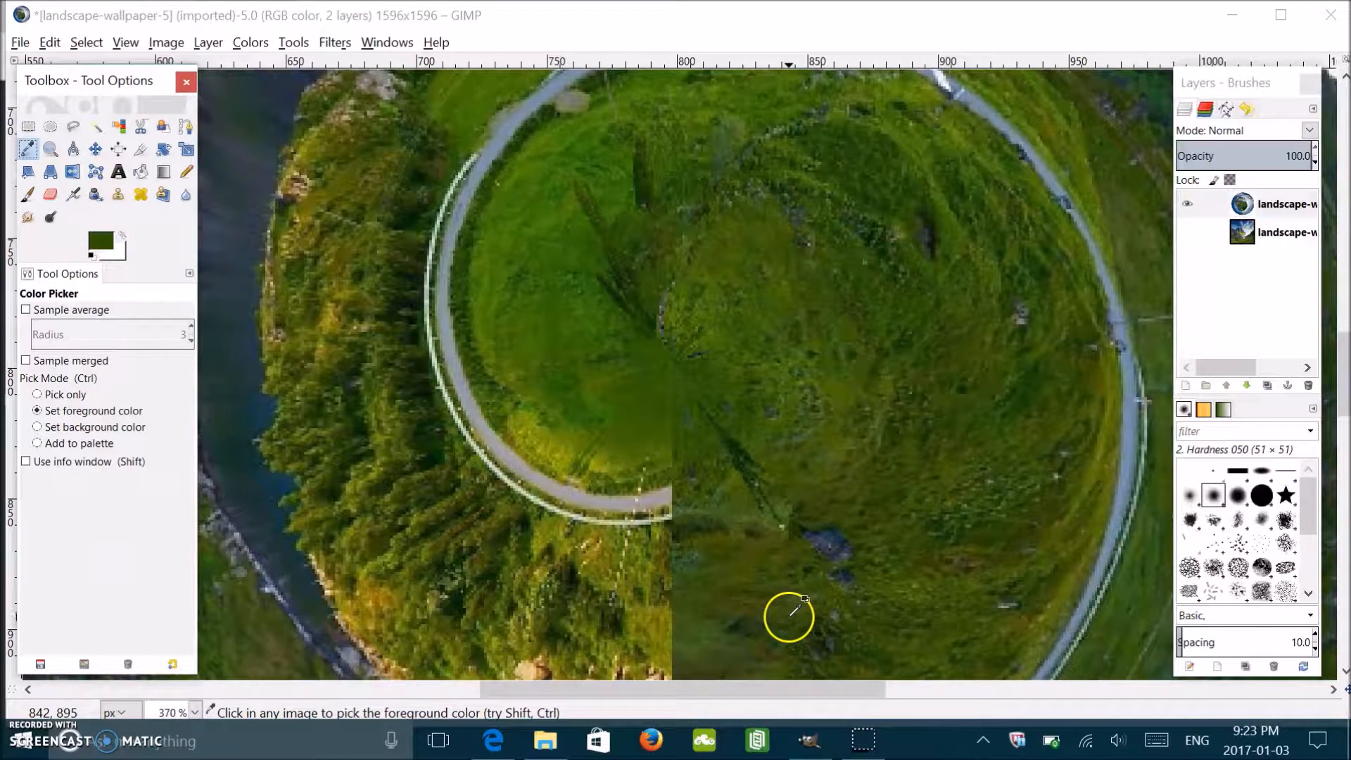
mouse_move(689, 551)
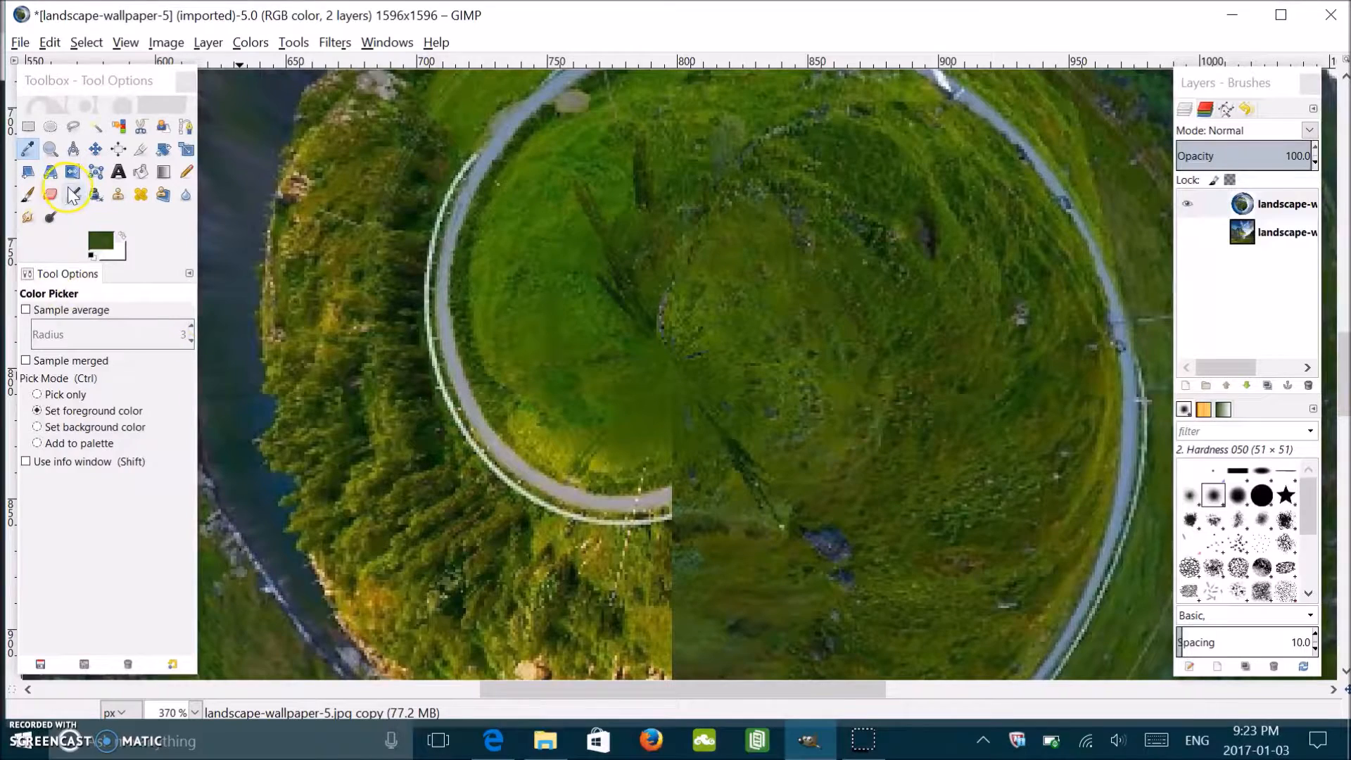
Step: Sample olive and darker greens nearby and airbrush them over the seam down the hillside and rocks
click(72, 172)
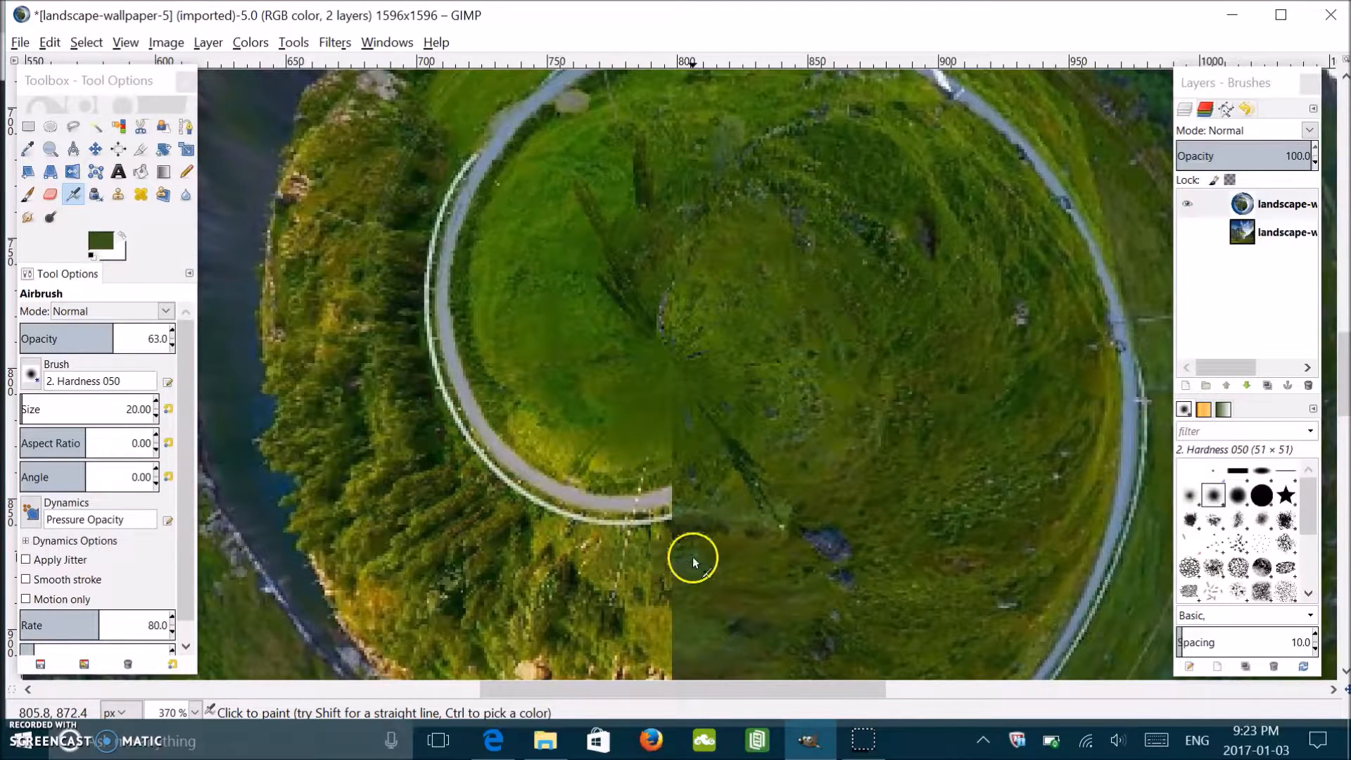
mouse_move(712, 504)
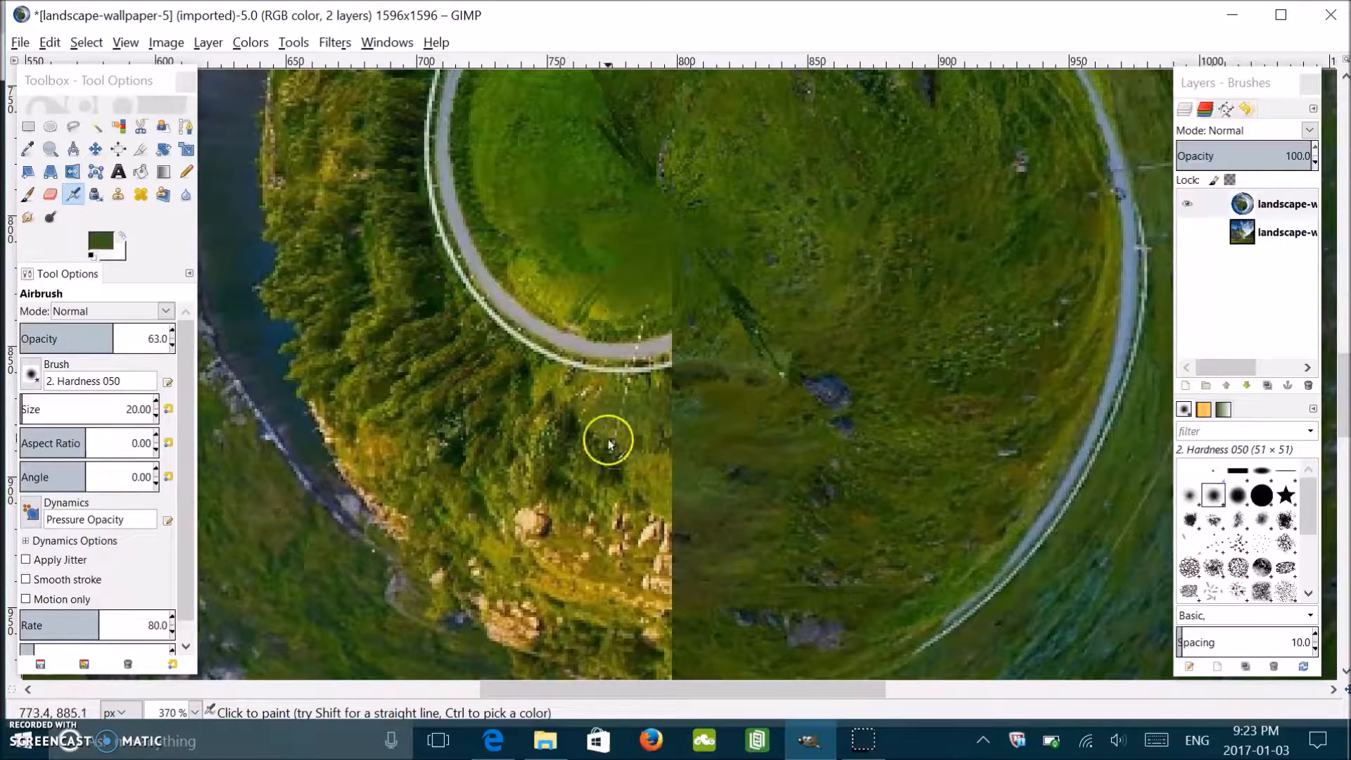
mouse_move(670, 430)
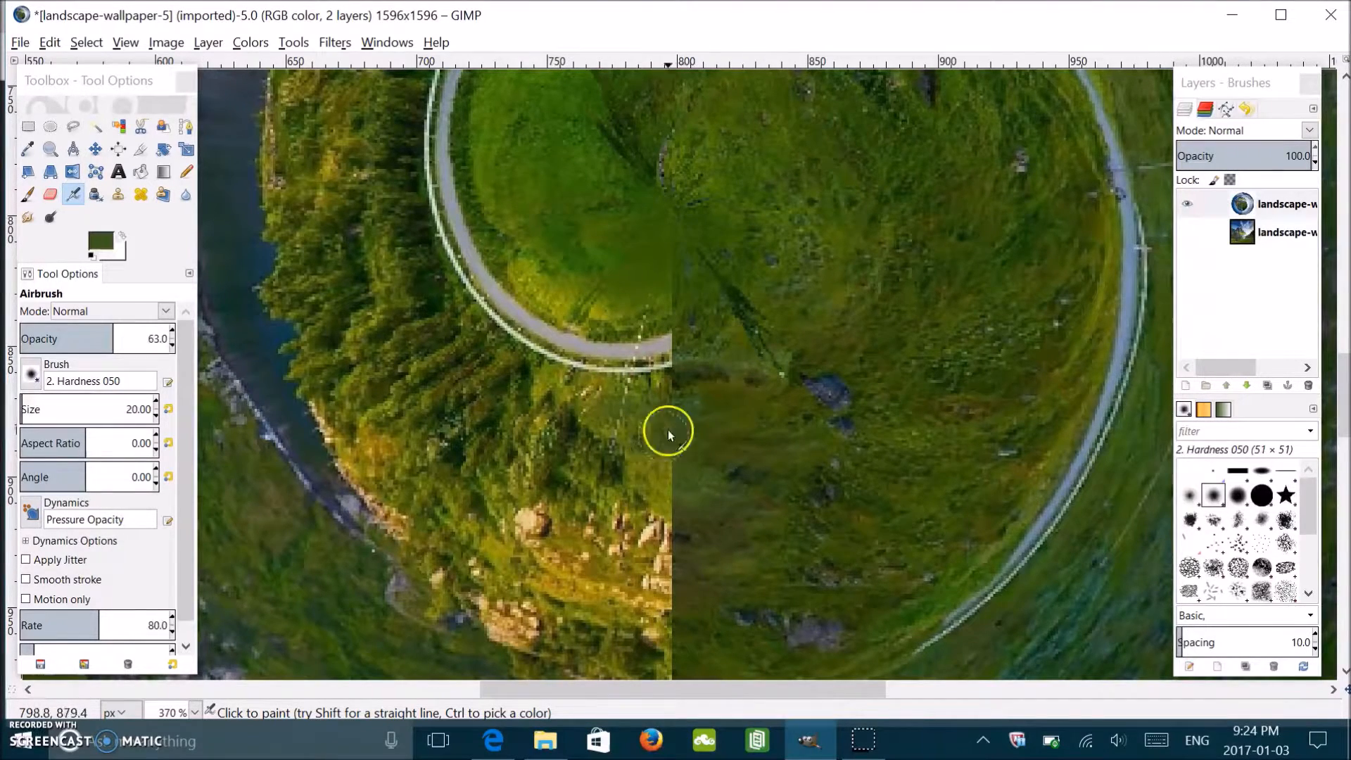
mouse_move(715, 525)
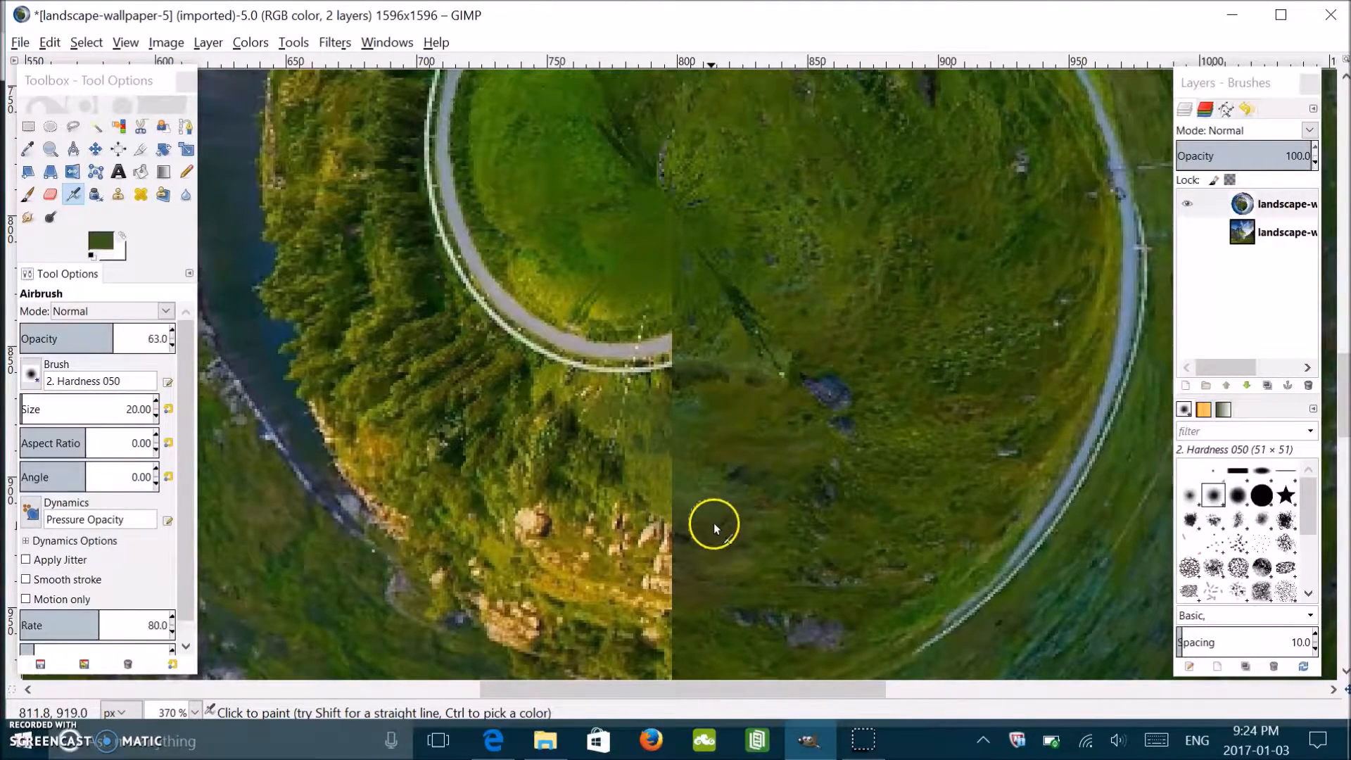
mouse_move(661, 418)
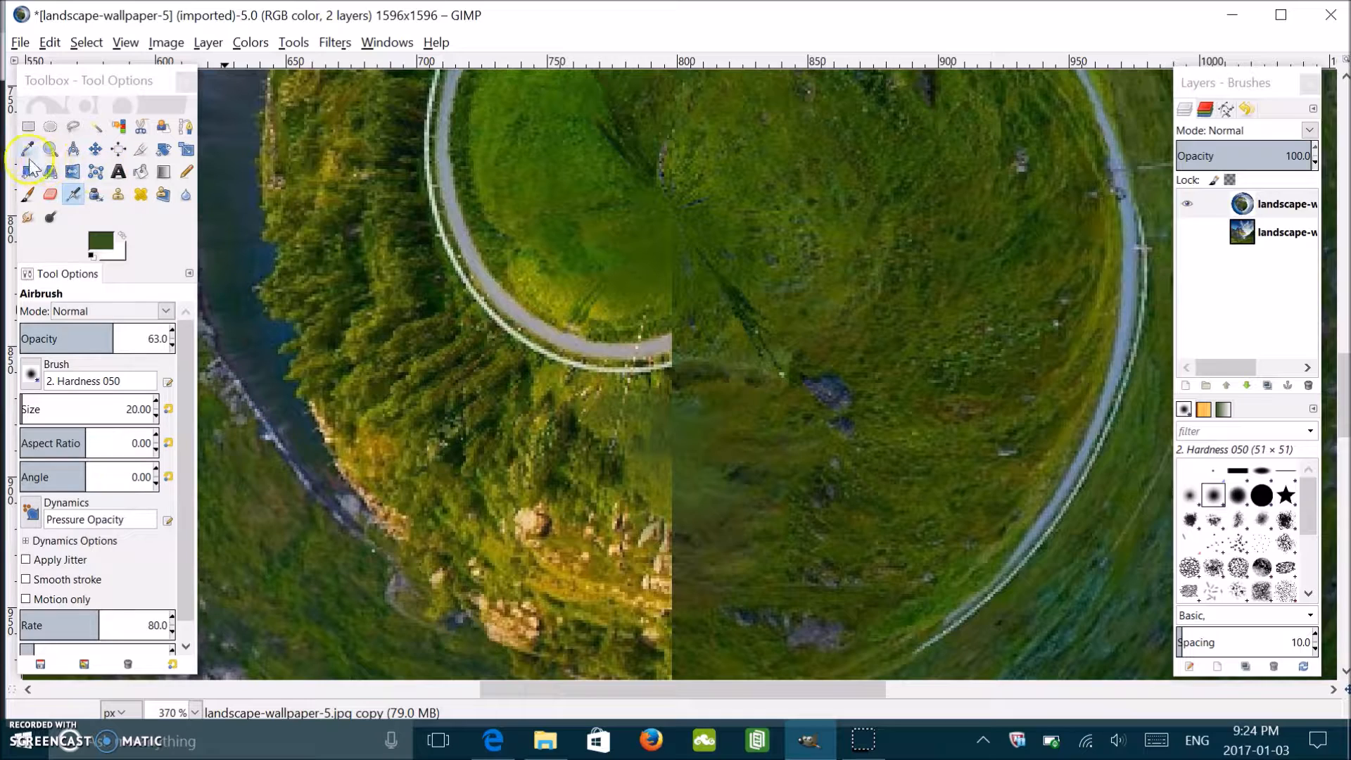
click(29, 150)
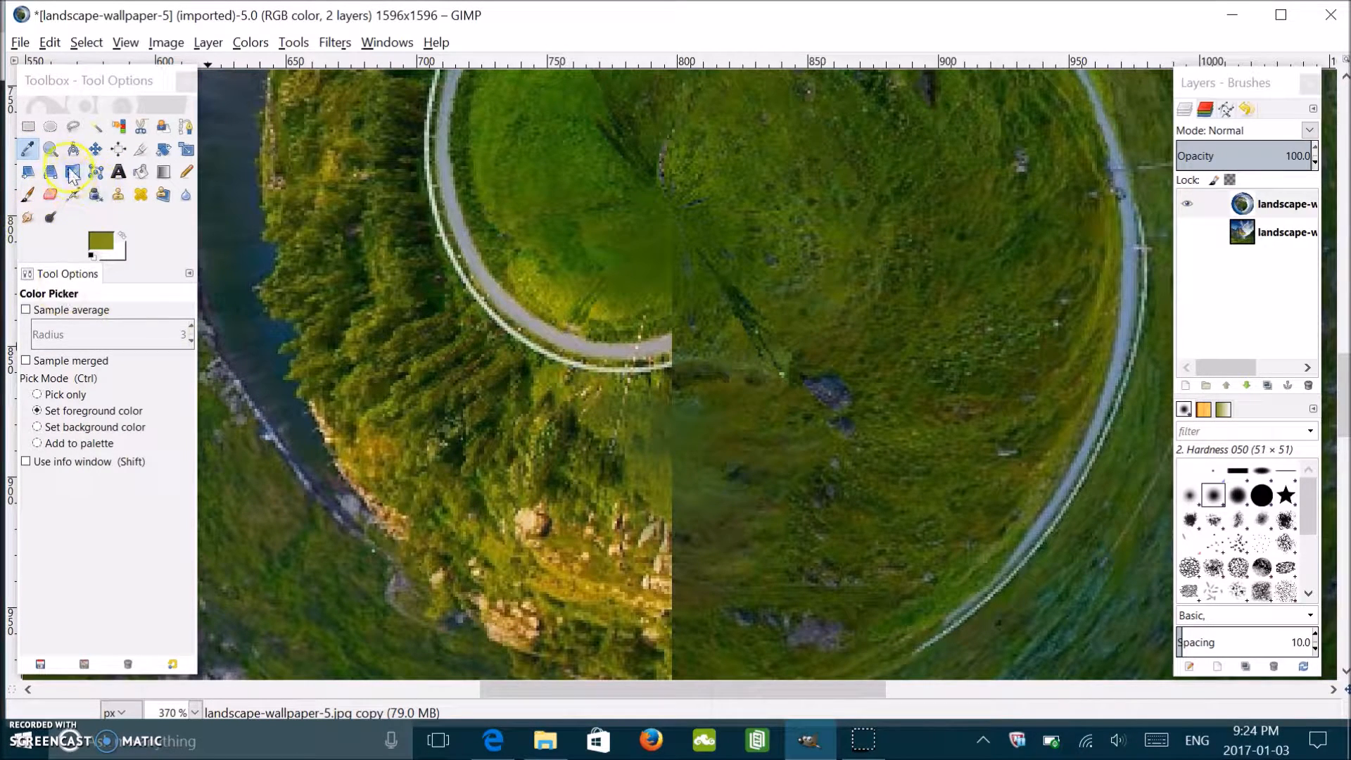
click(72, 194)
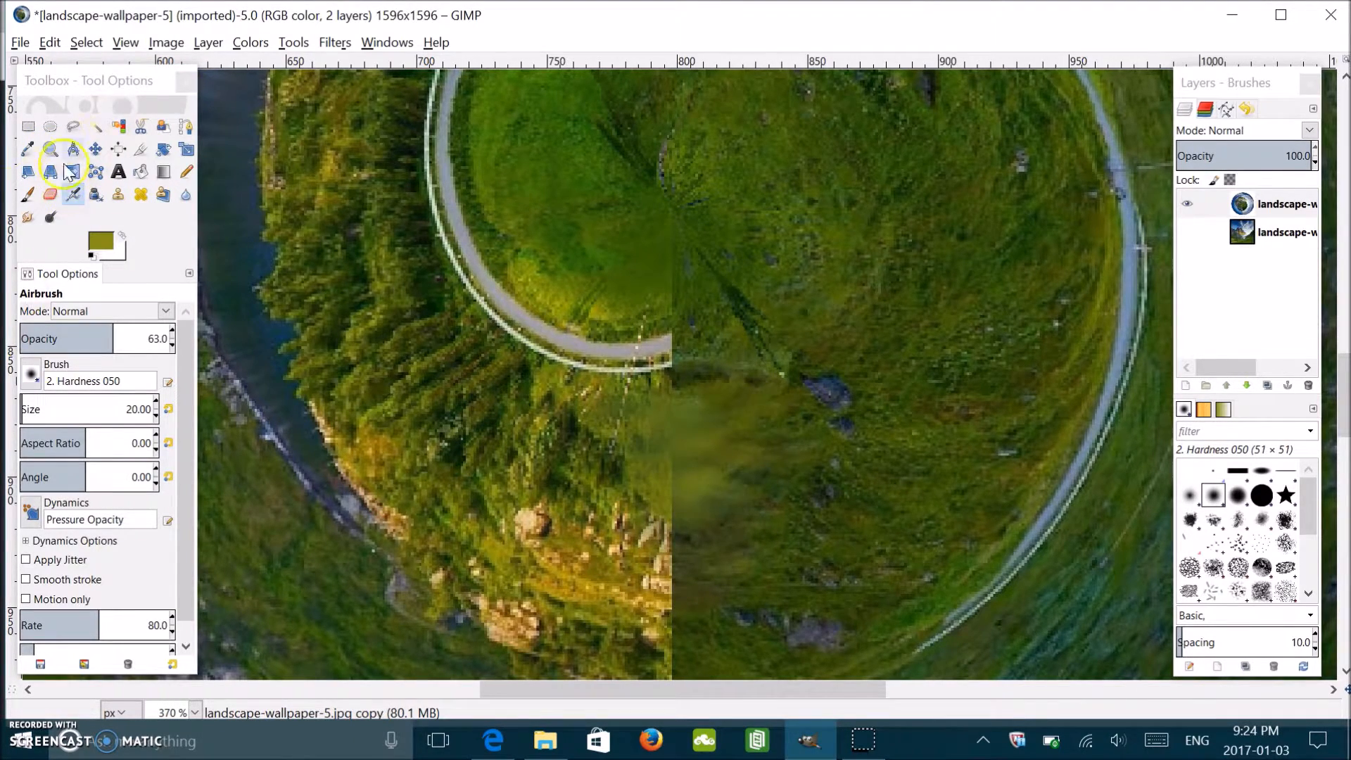
mouse_move(525, 525)
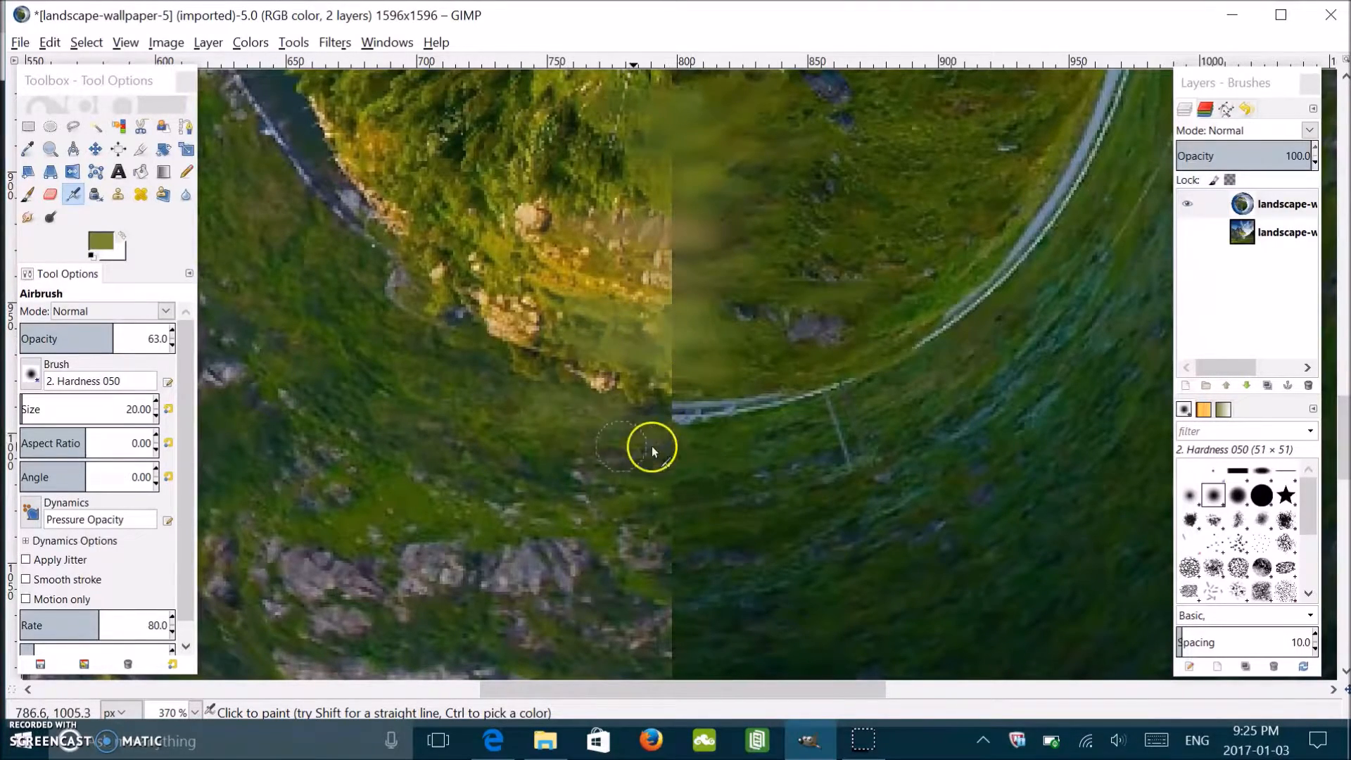
click(184, 195)
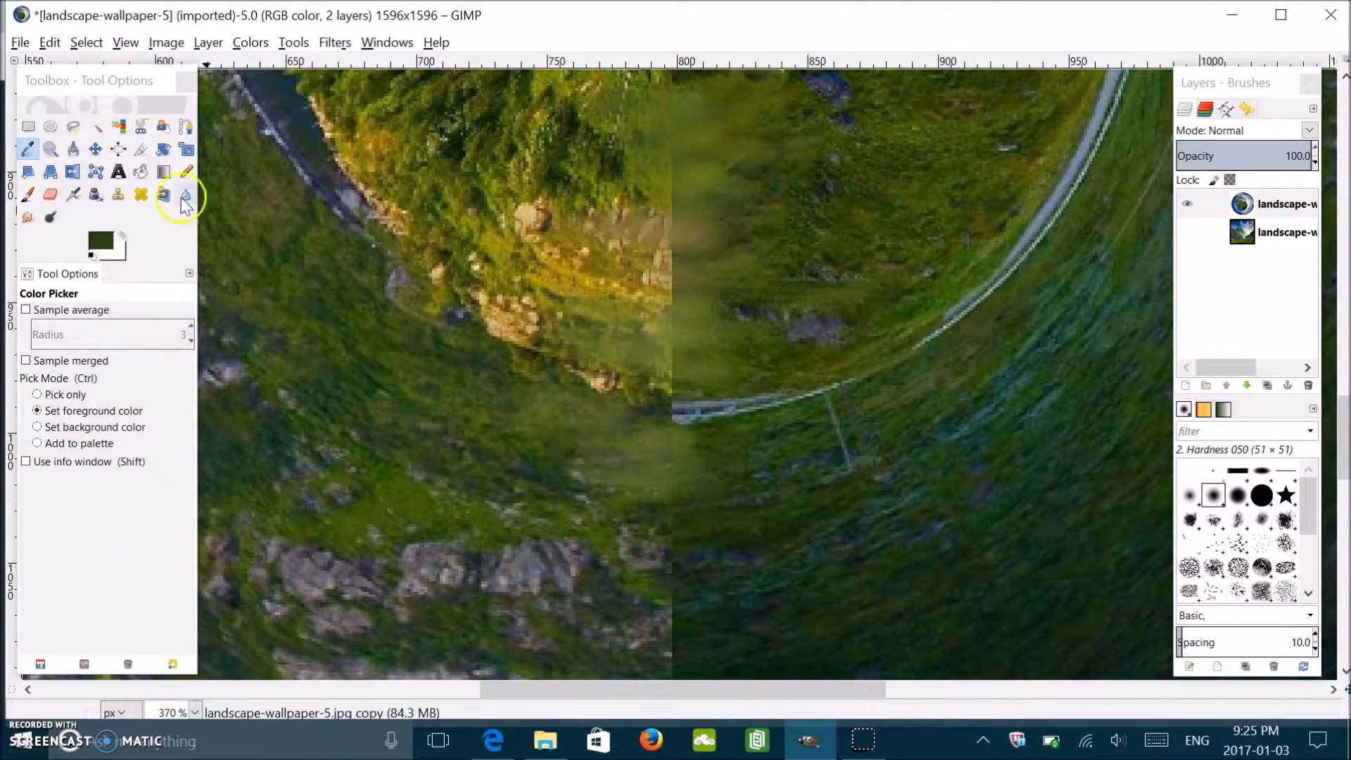
click(73, 194)
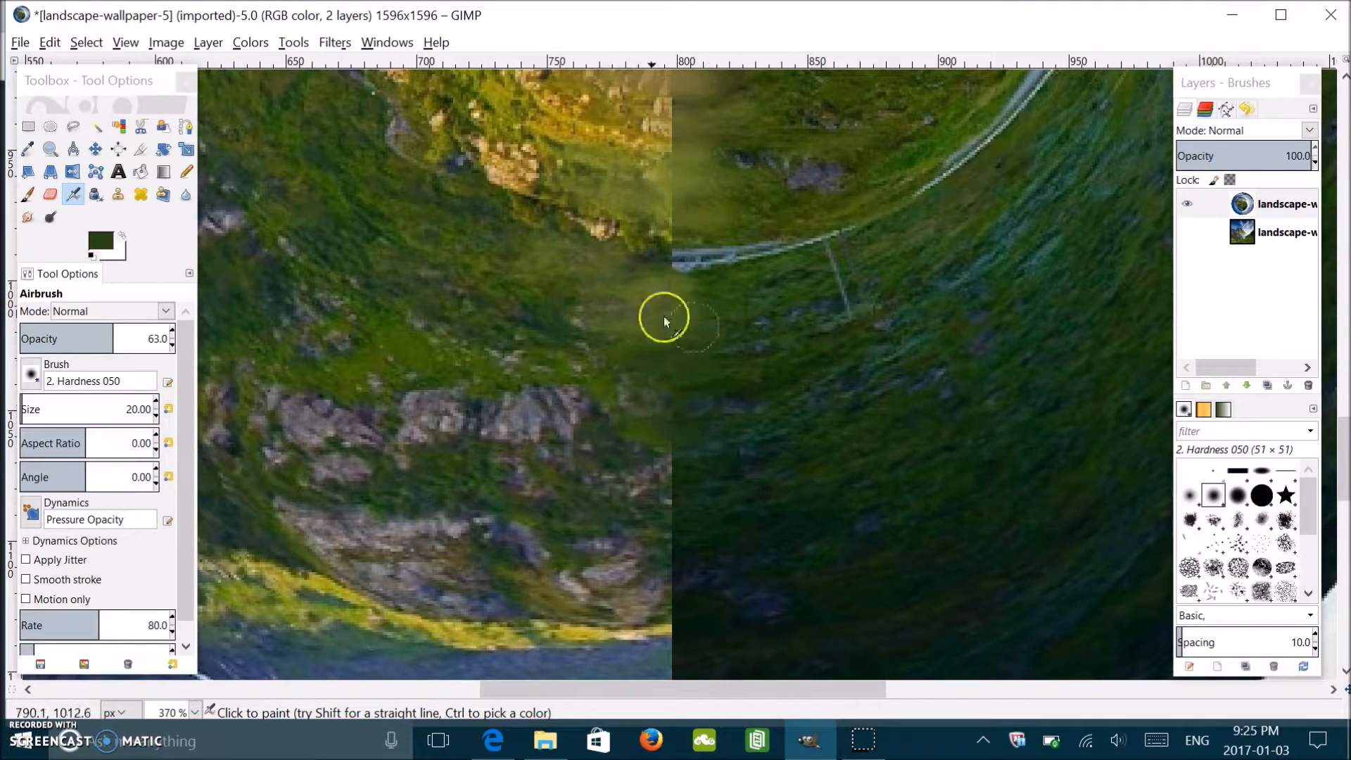
mouse_move(644, 466)
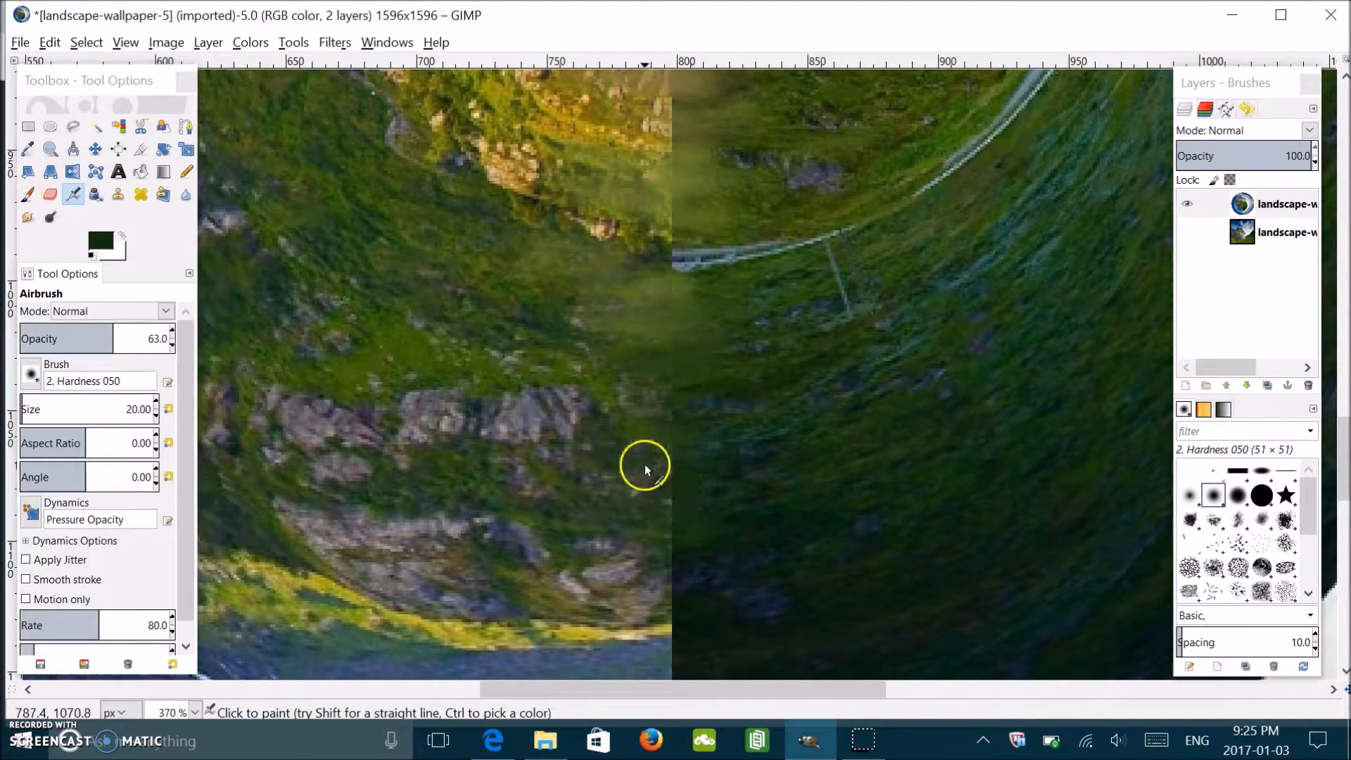
mouse_move(644, 585)
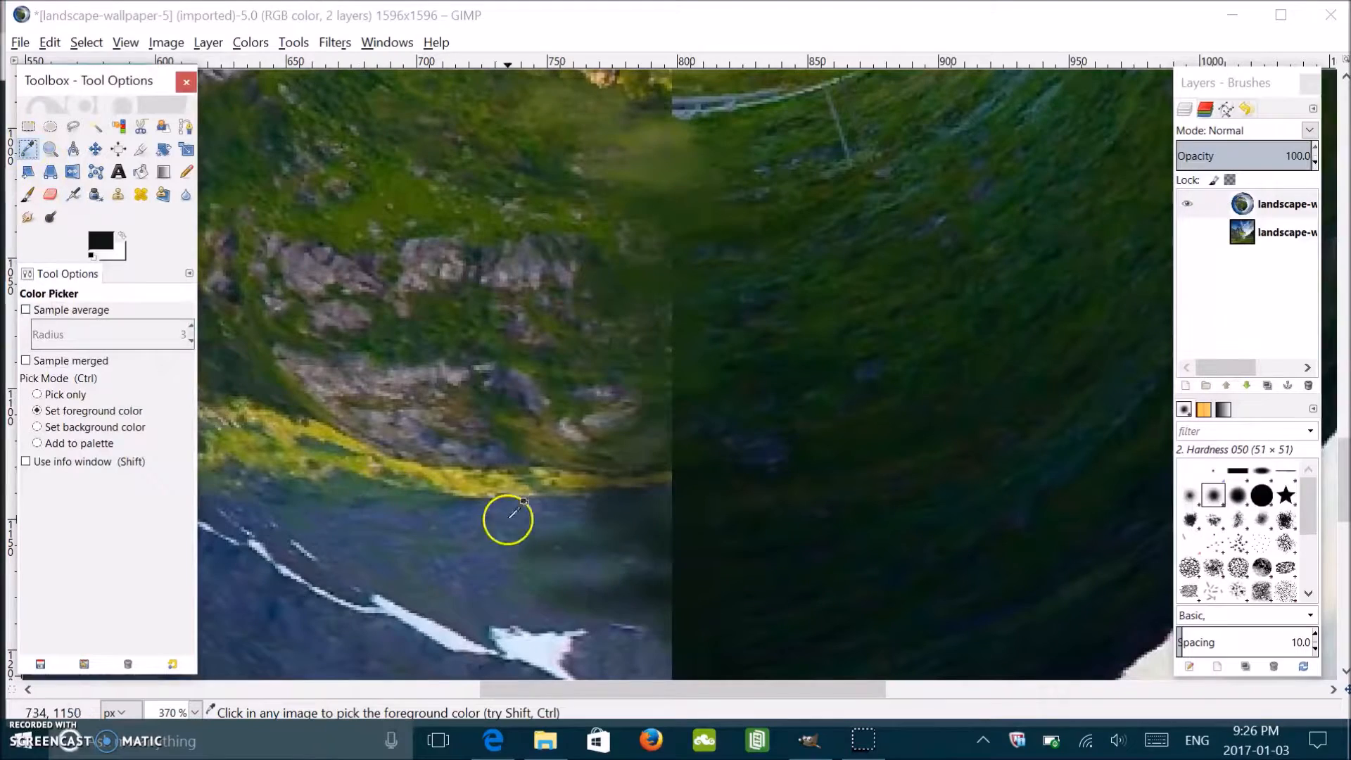
click(72, 194)
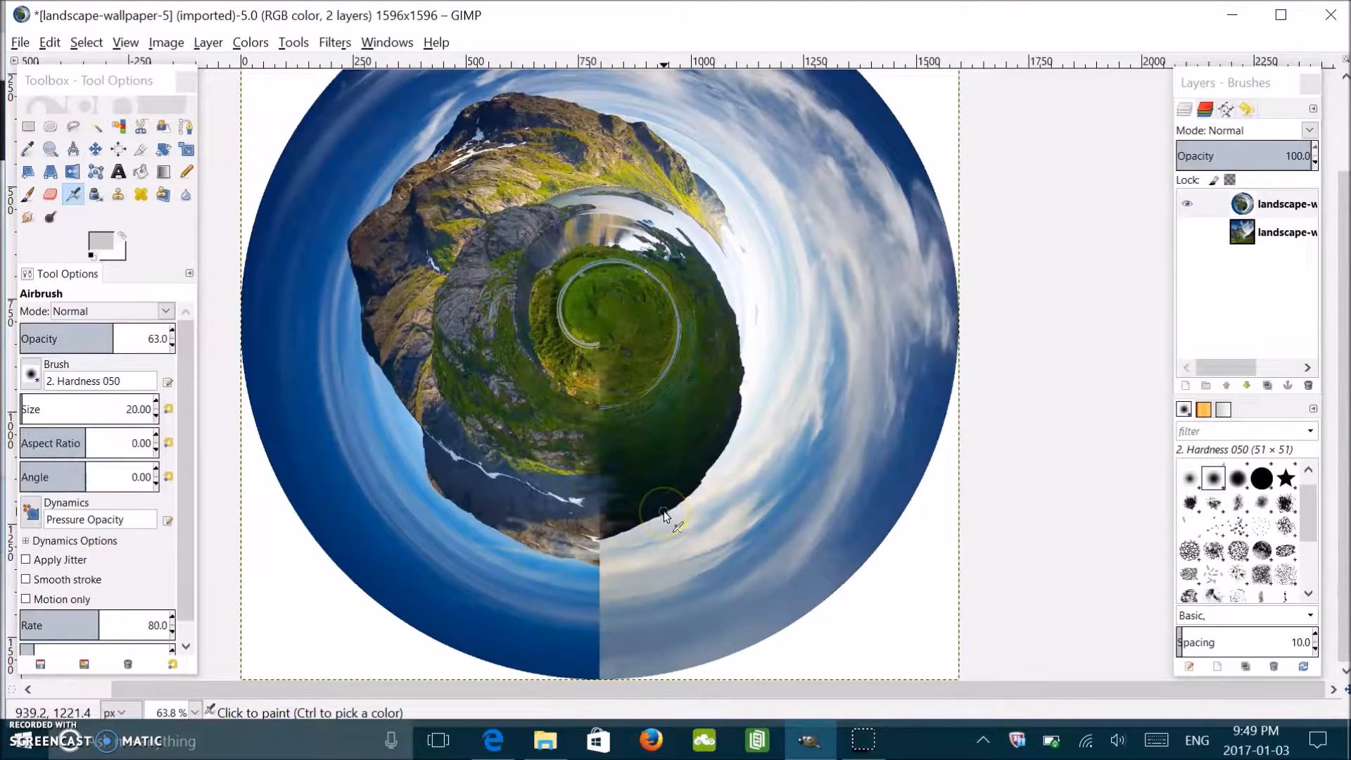
mouse_move(689, 508)
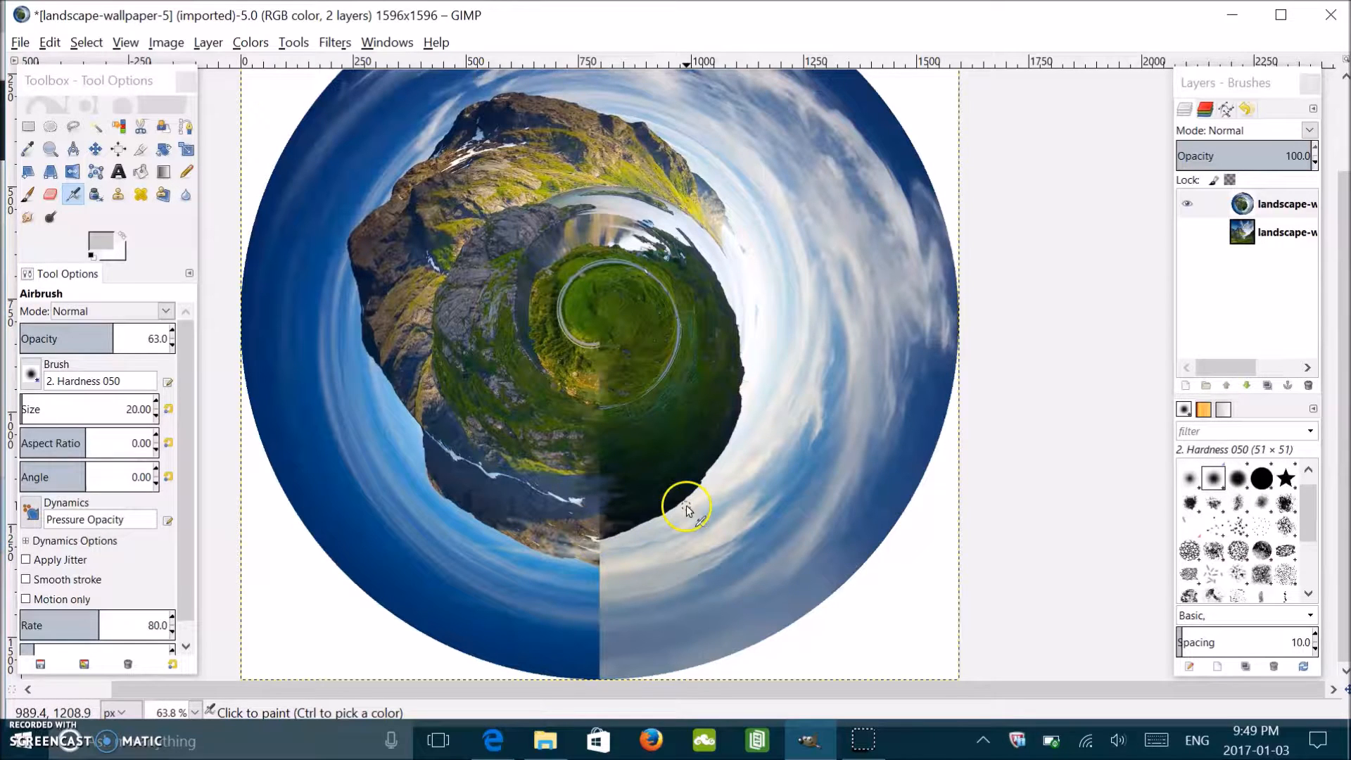
mouse_move(579, 565)
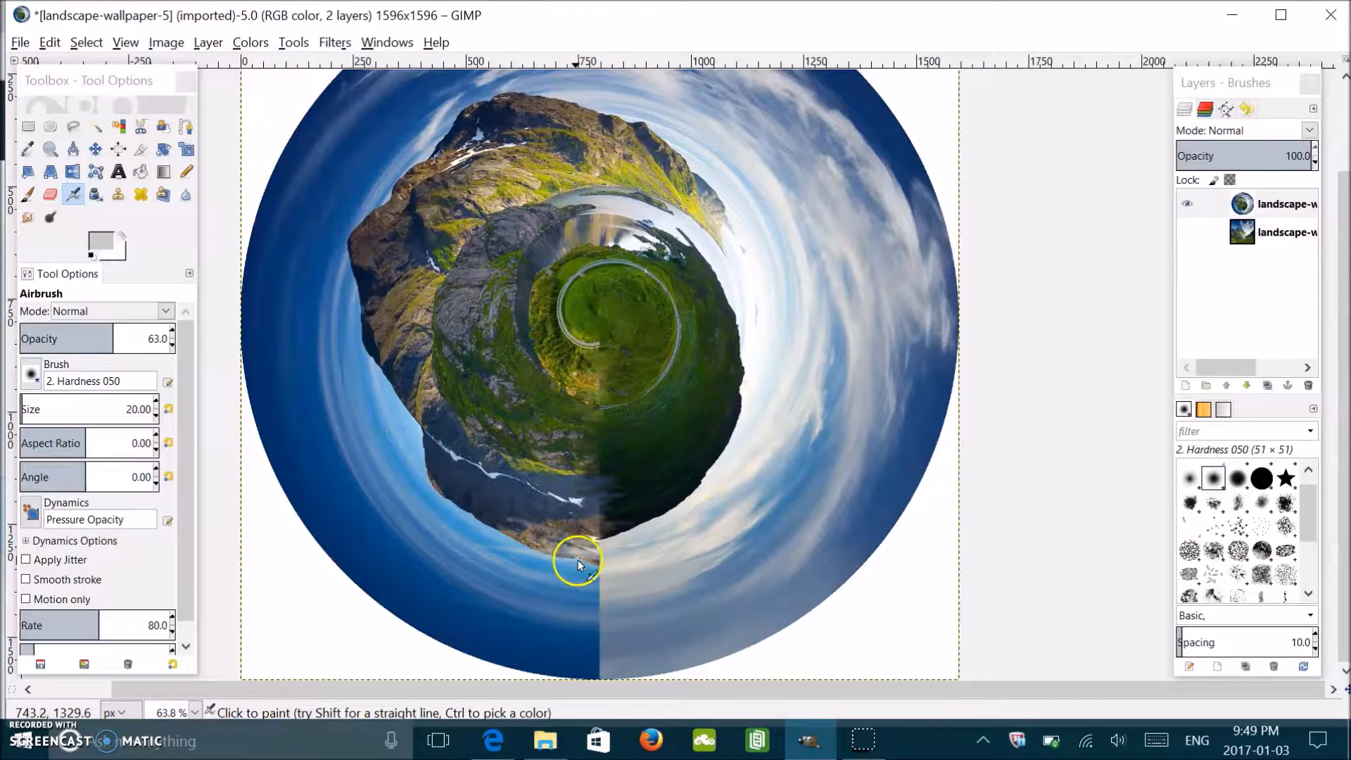
mouse_move(659, 199)
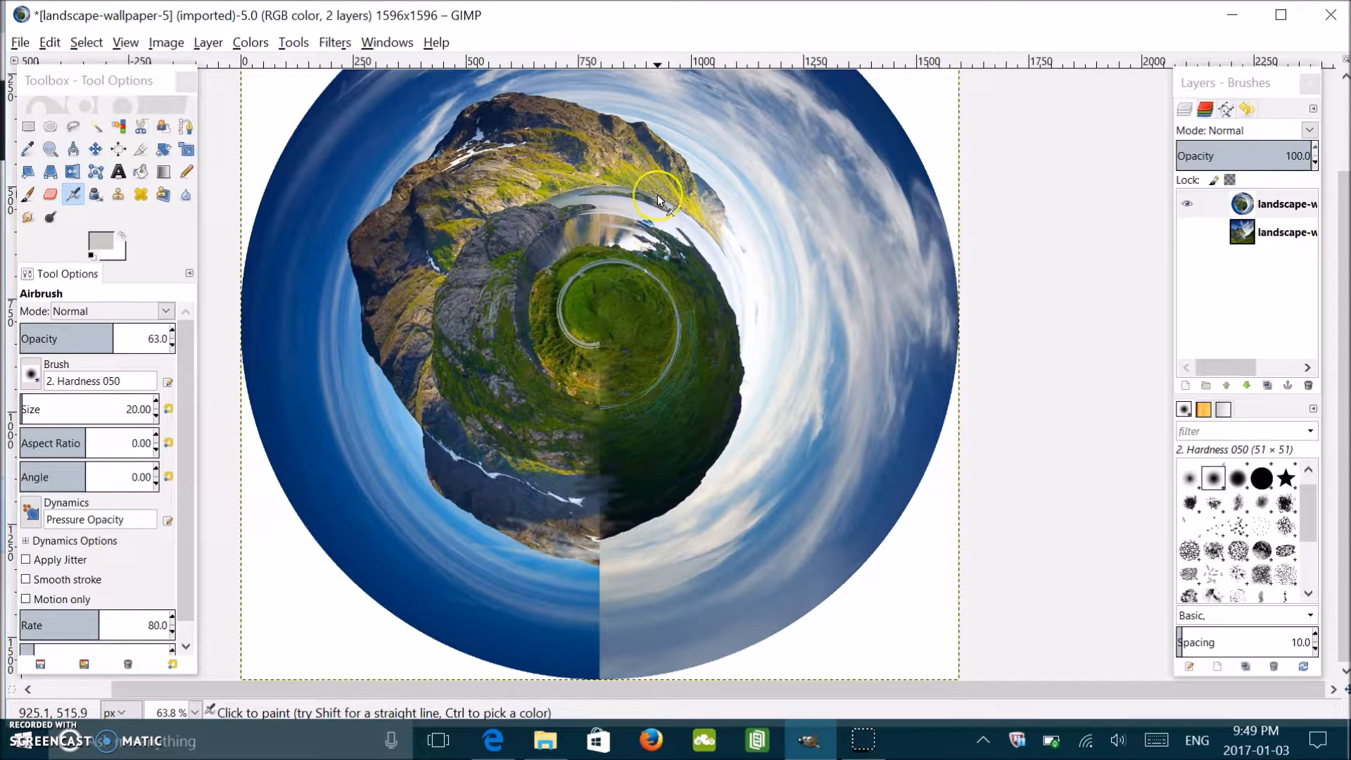
mouse_move(556, 188)
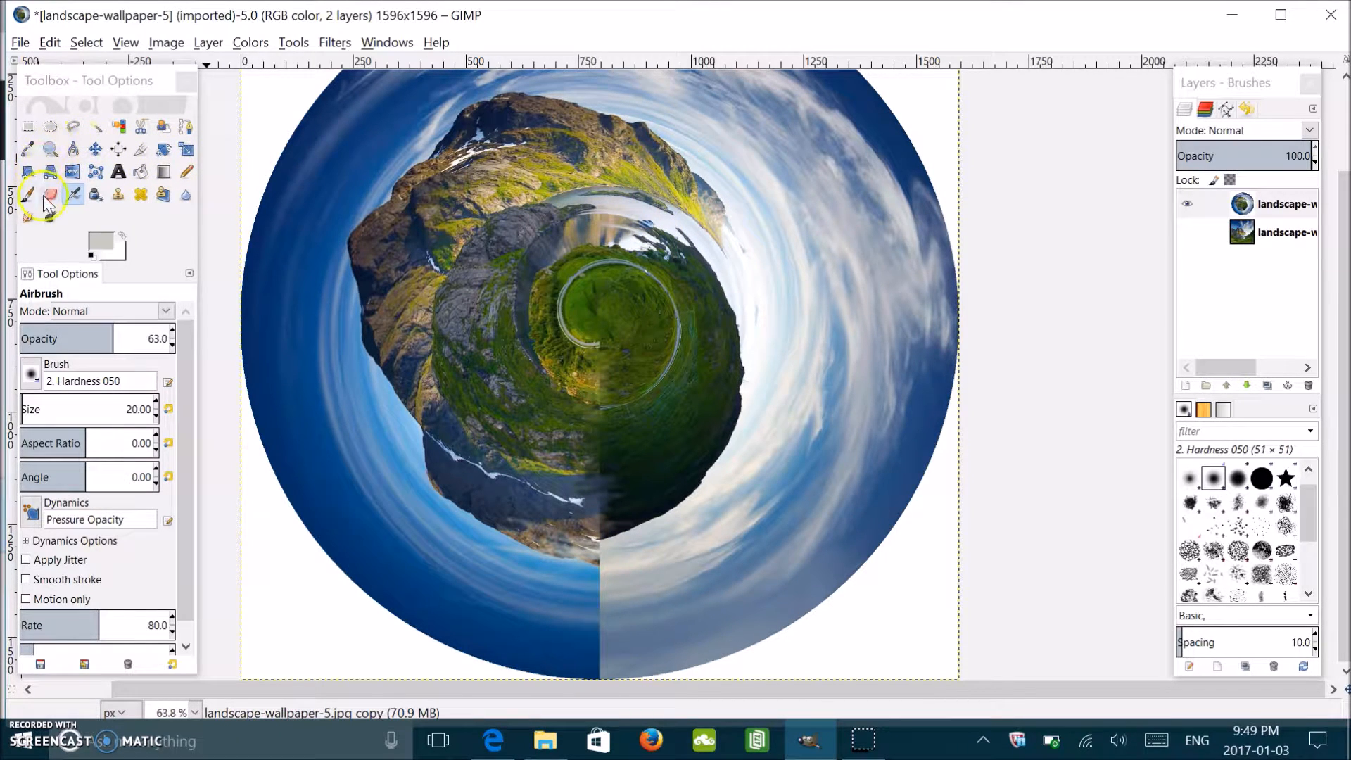
mouse_move(28, 216)
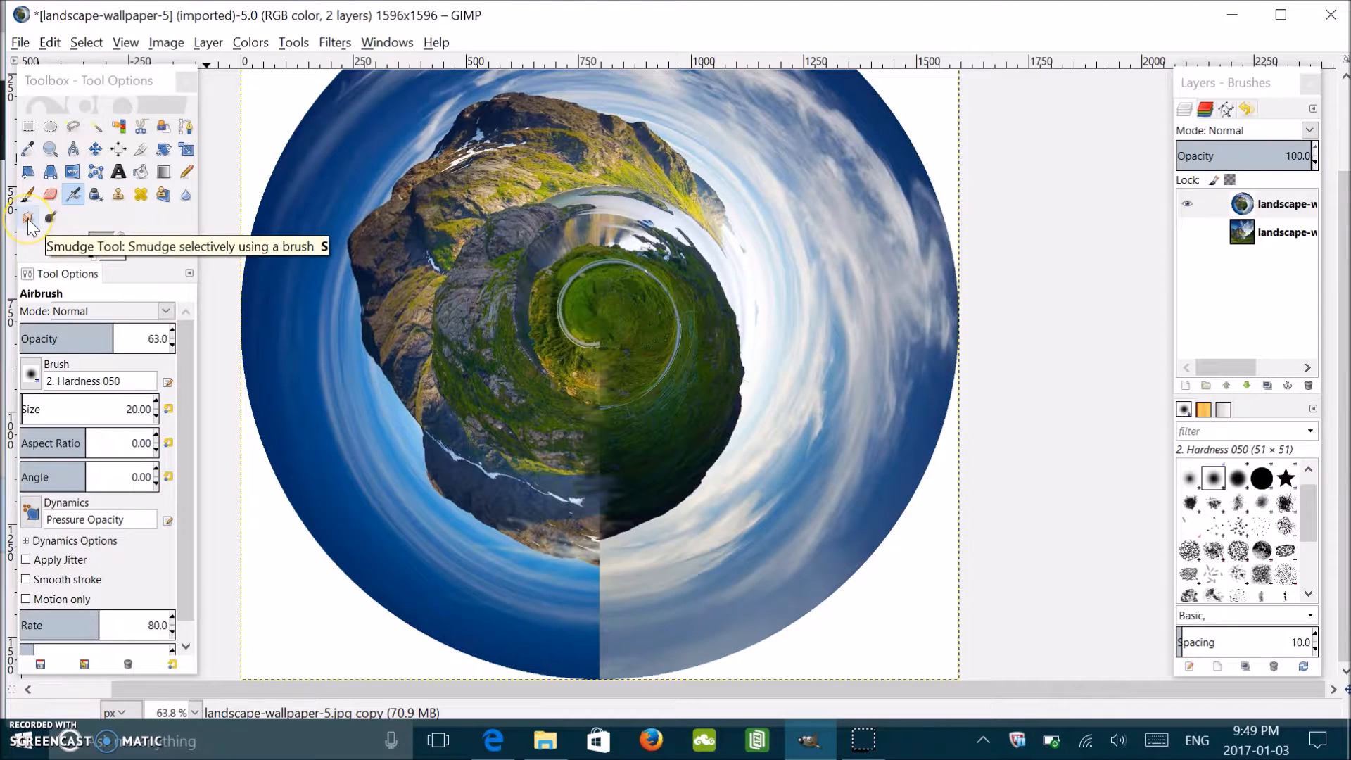
Step: Pick the Smudge tool and zoom to about 171% on the lower hillside seam
click(28, 216)
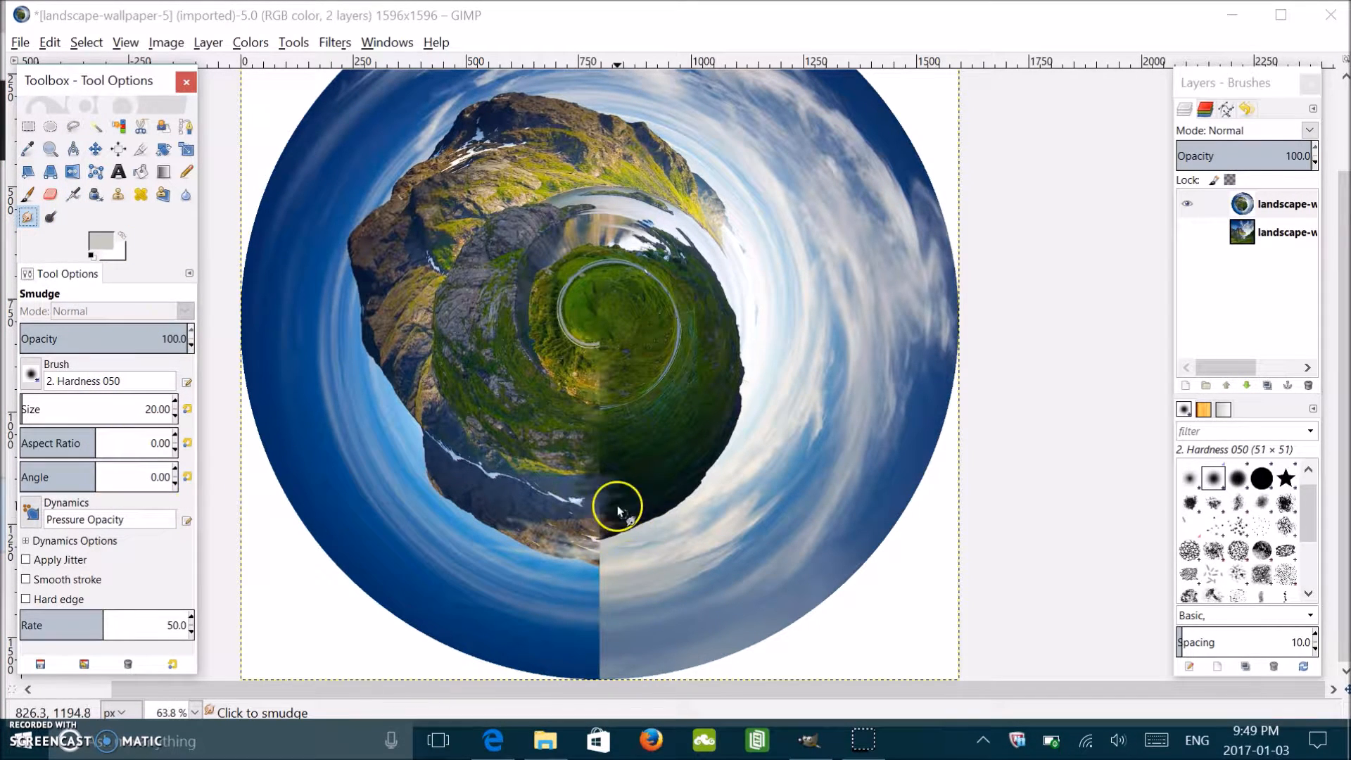
mouse_move(584, 313)
text(25)
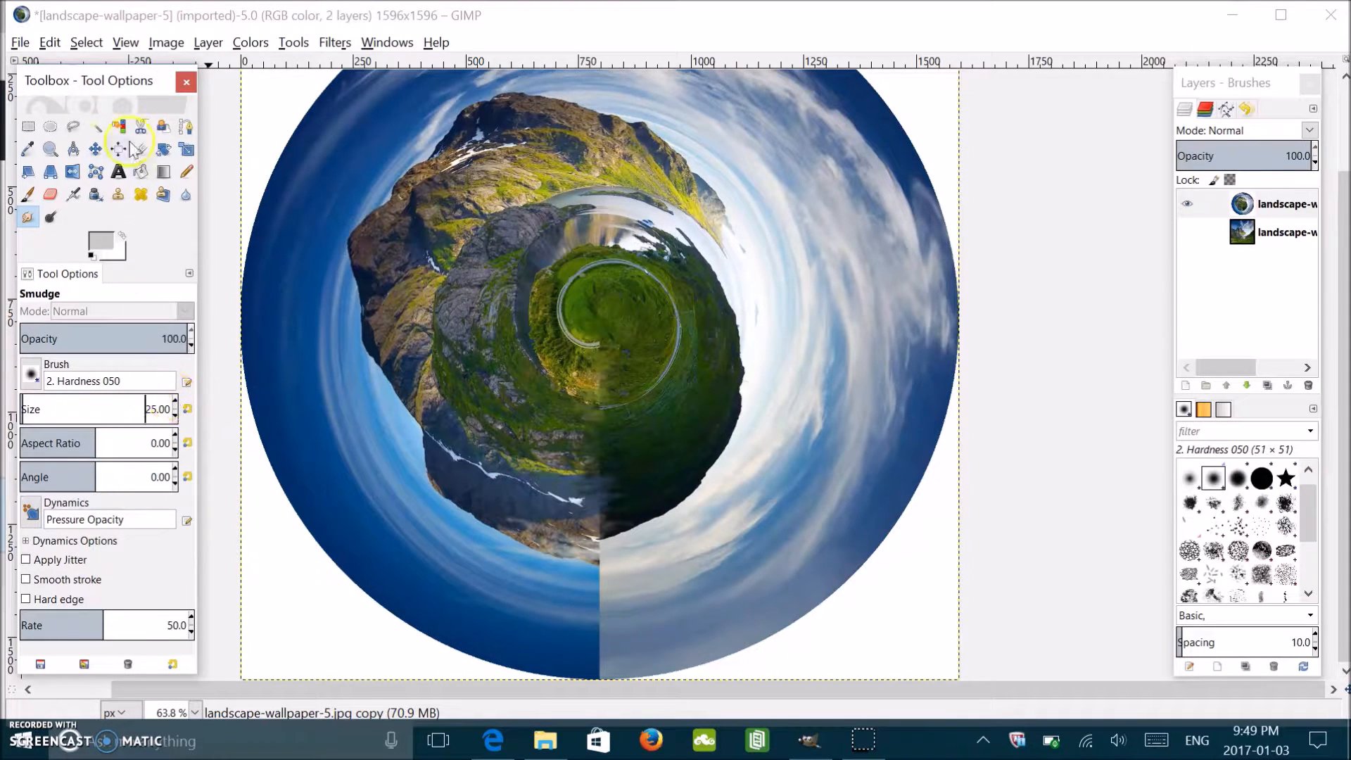
mouse_move(61, 215)
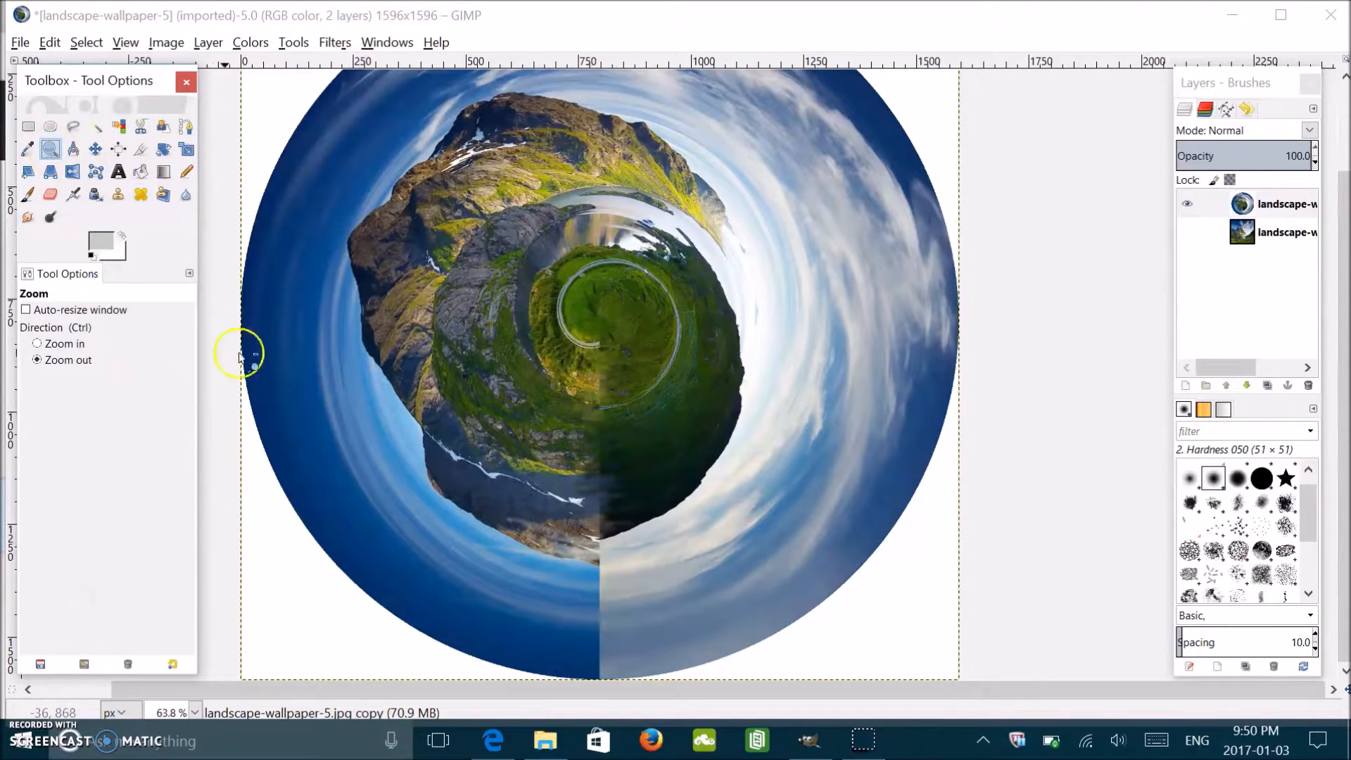
click(36, 344)
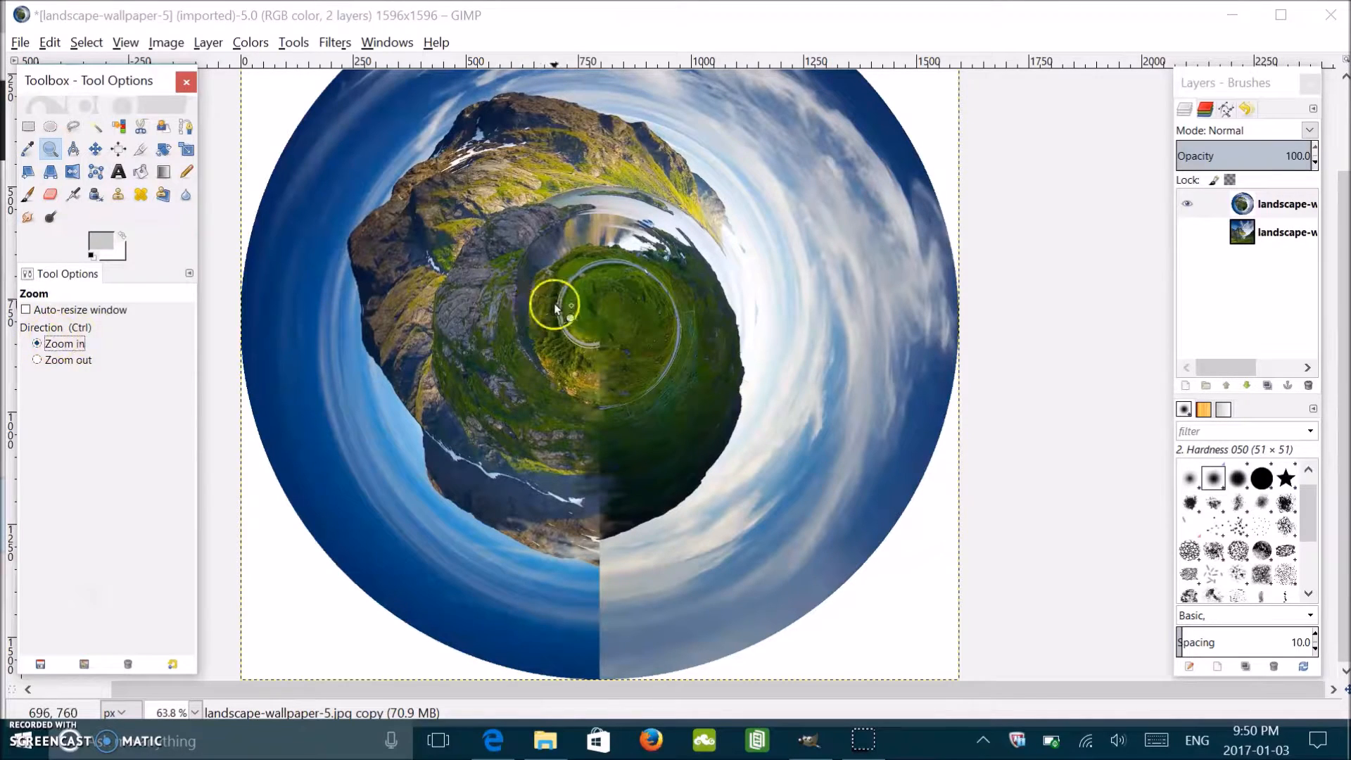
click(555, 310)
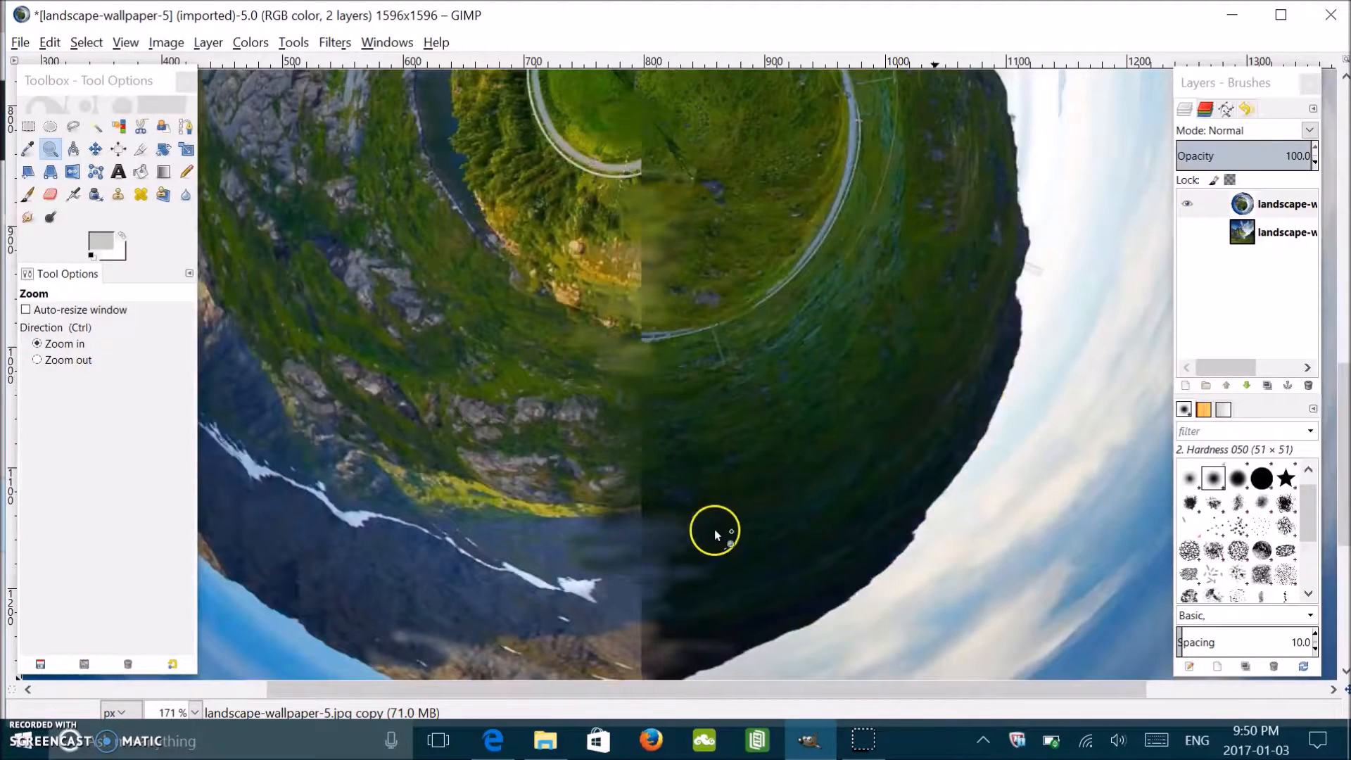
mouse_move(77, 197)
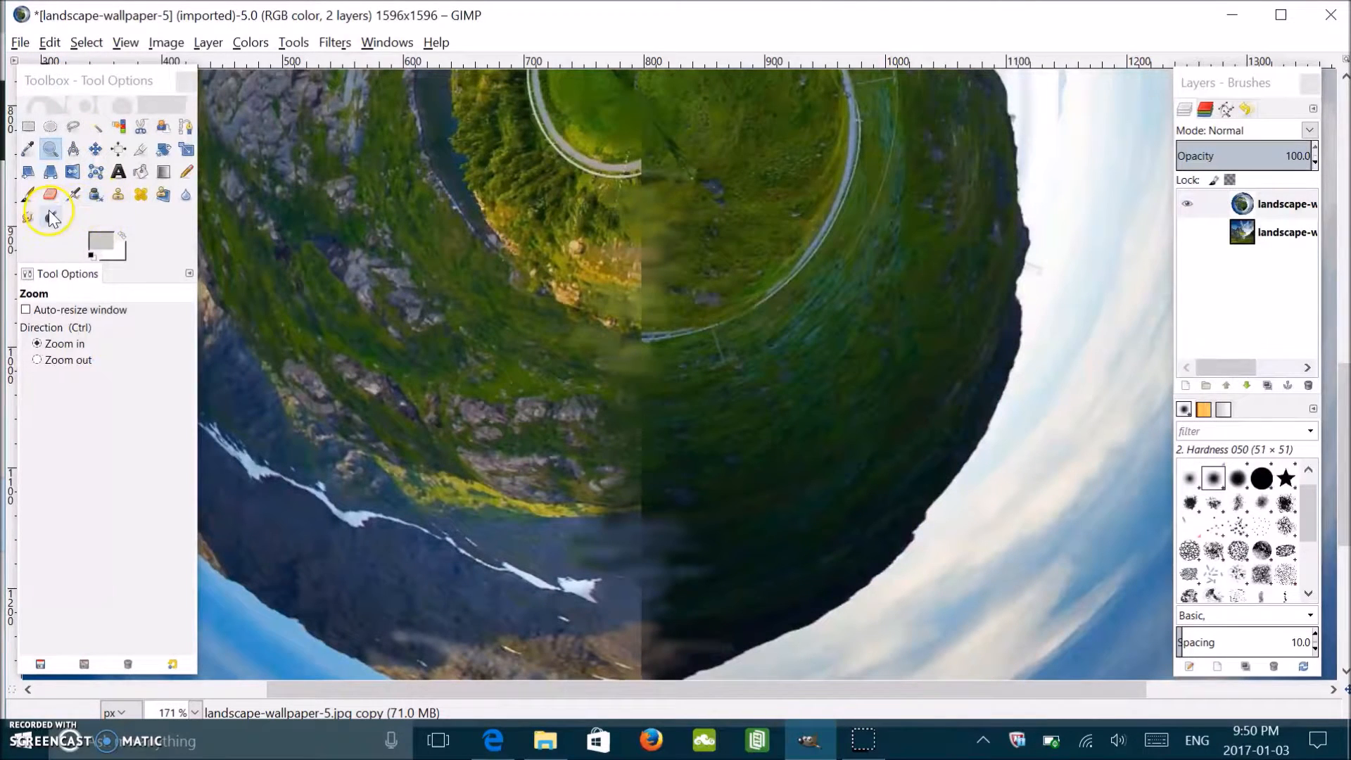
Step: Smudge the seam through the green hillside into soft blended streaks
click(27, 217)
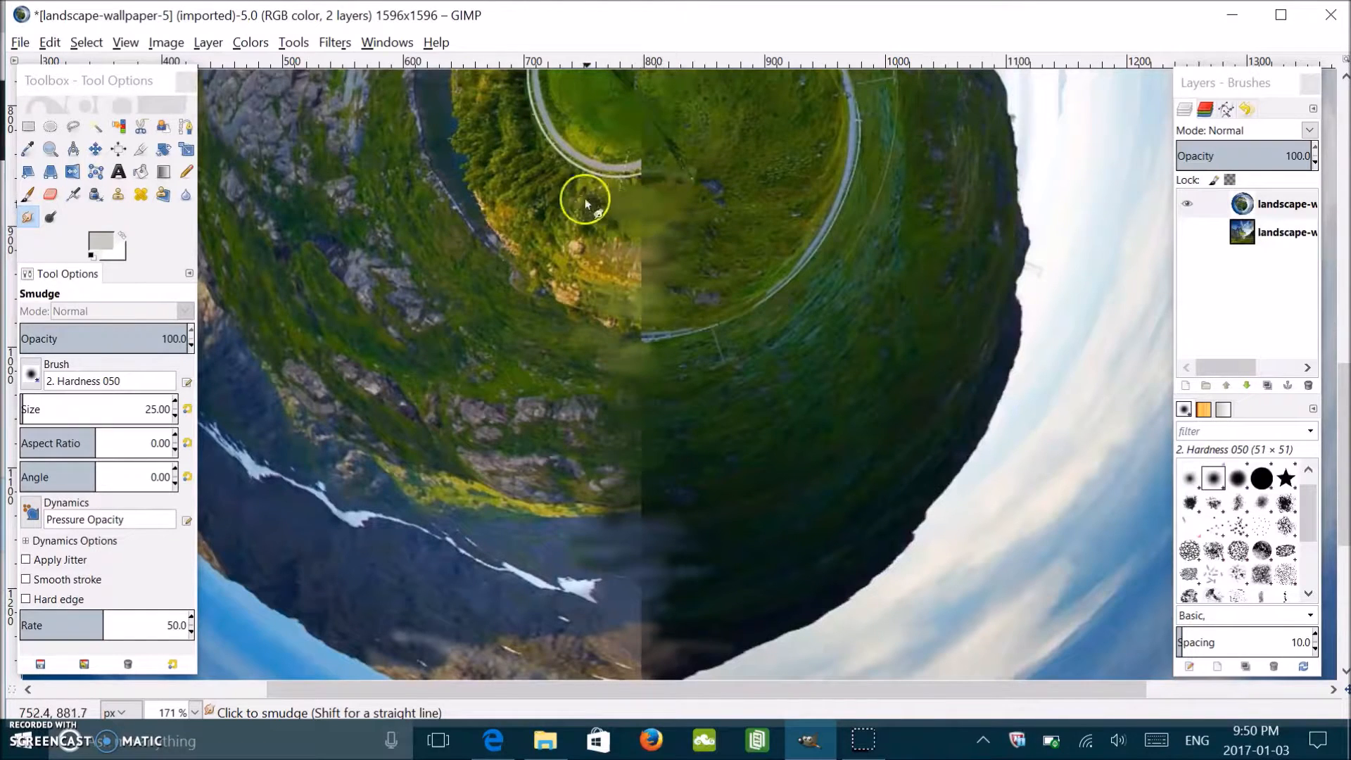
mouse_move(654, 112)
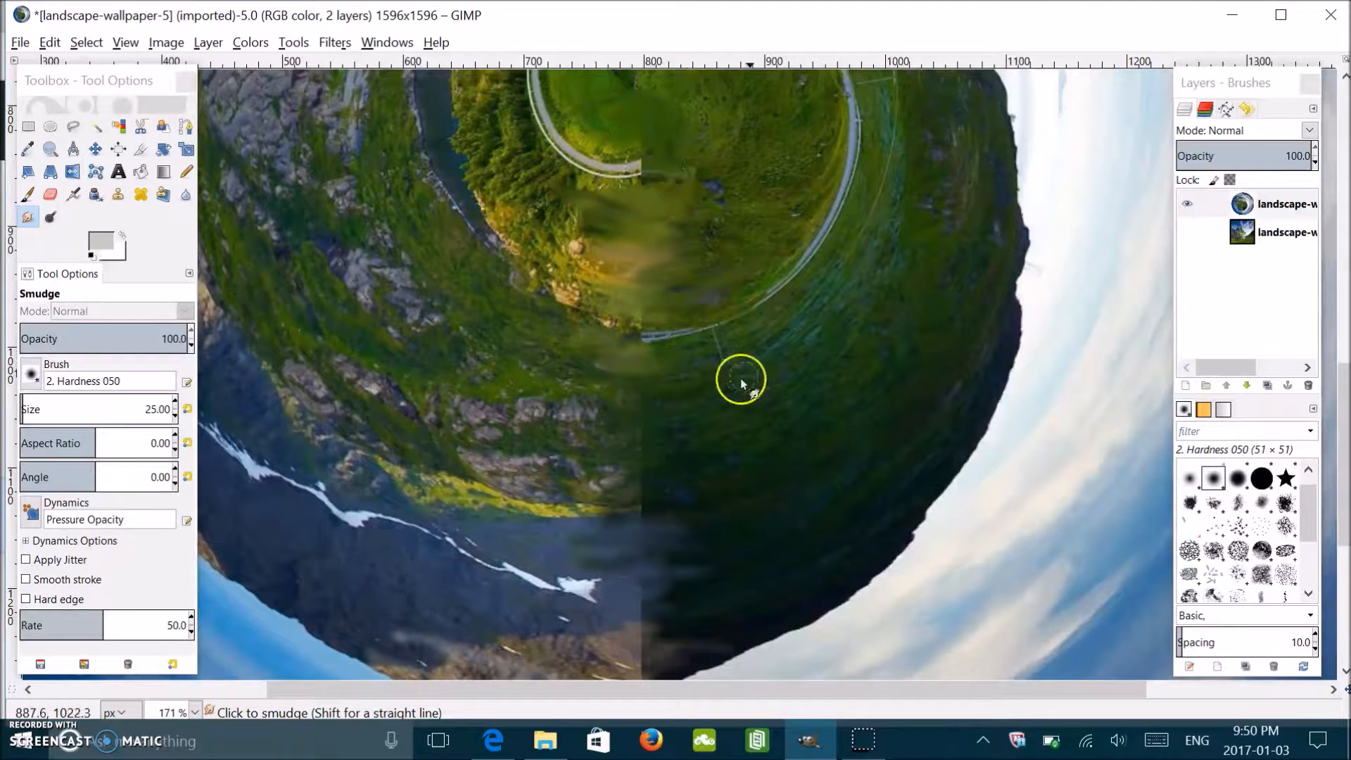
mouse_move(594, 426)
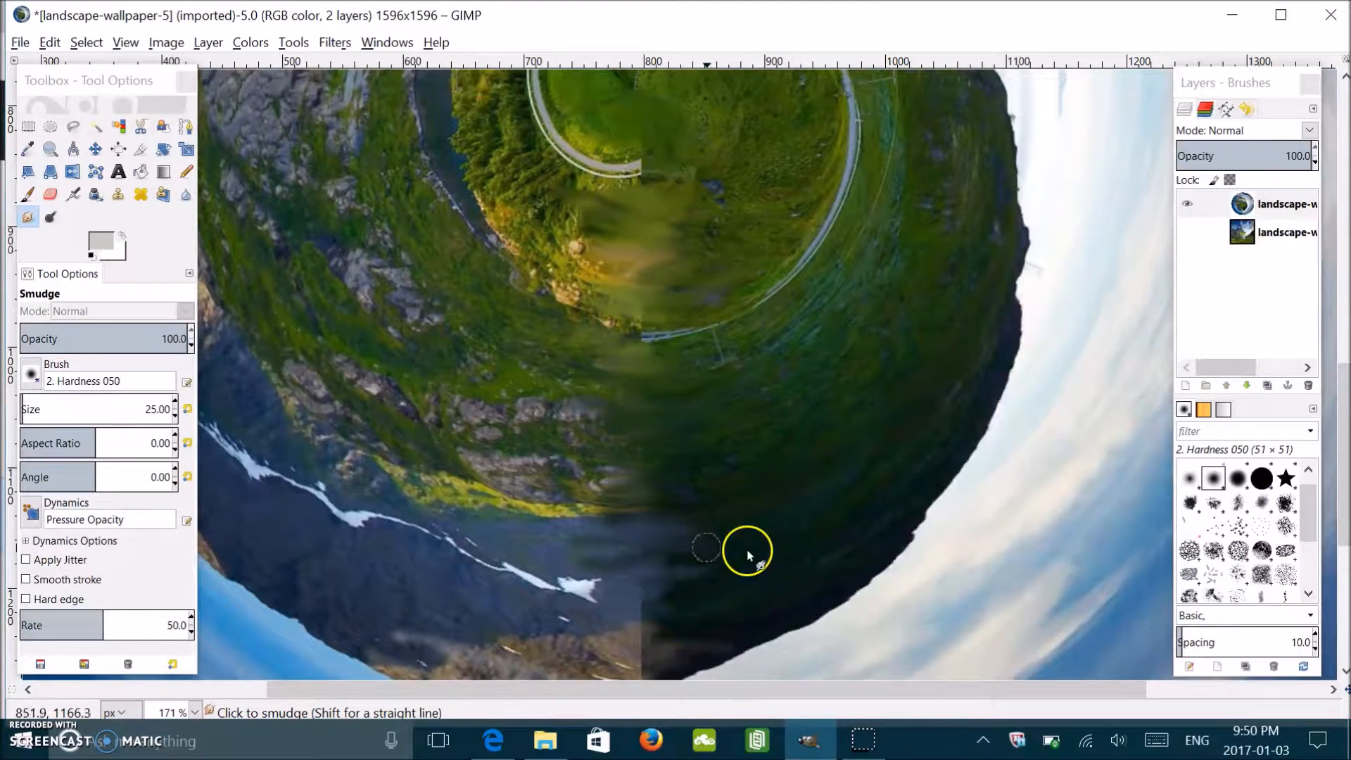
mouse_move(531, 528)
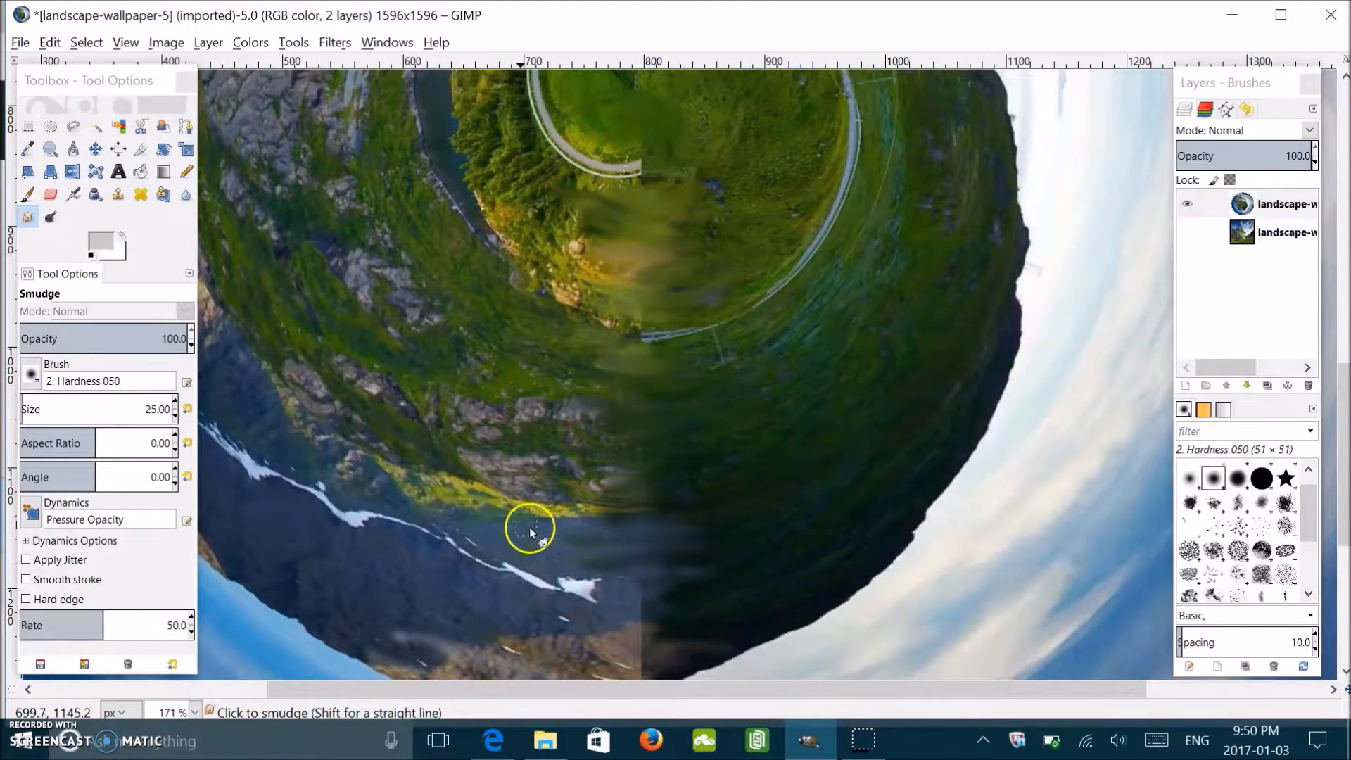
mouse_move(677, 569)
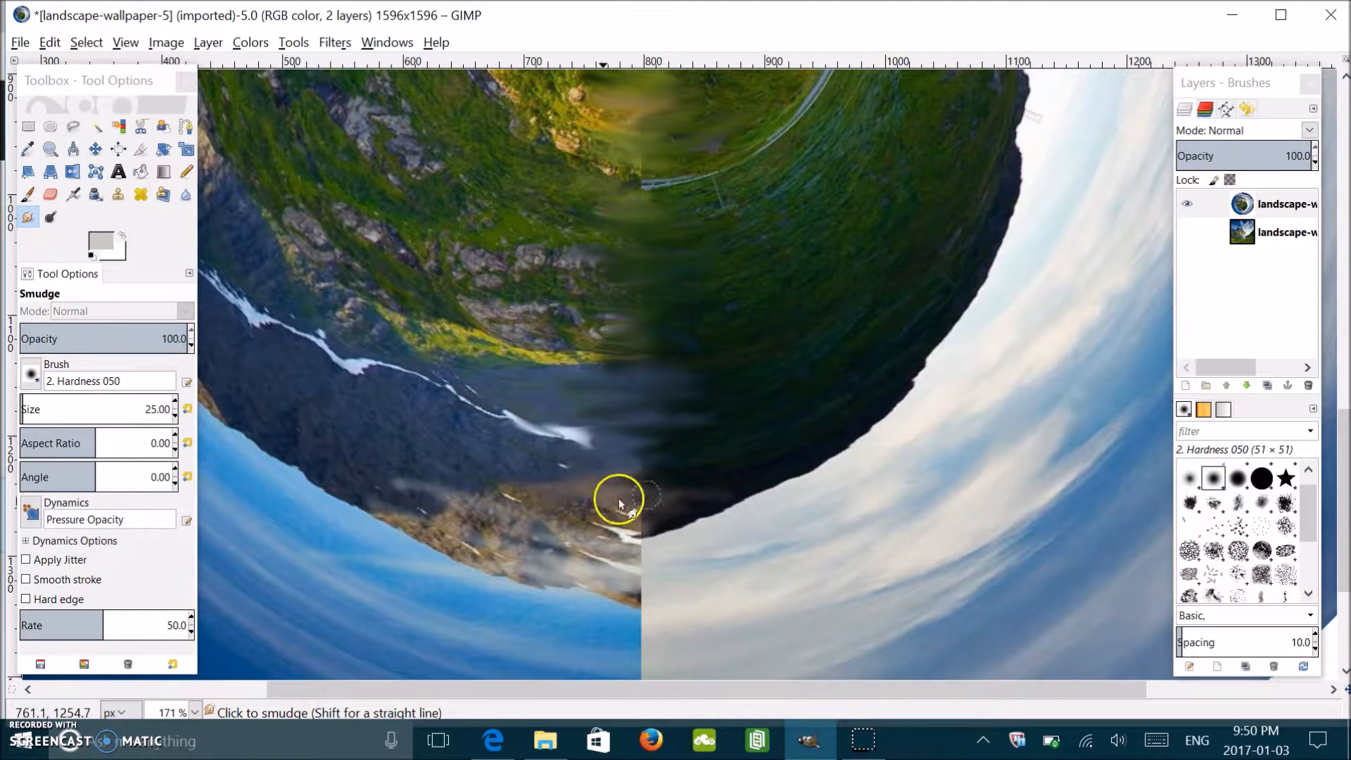
mouse_move(687, 482)
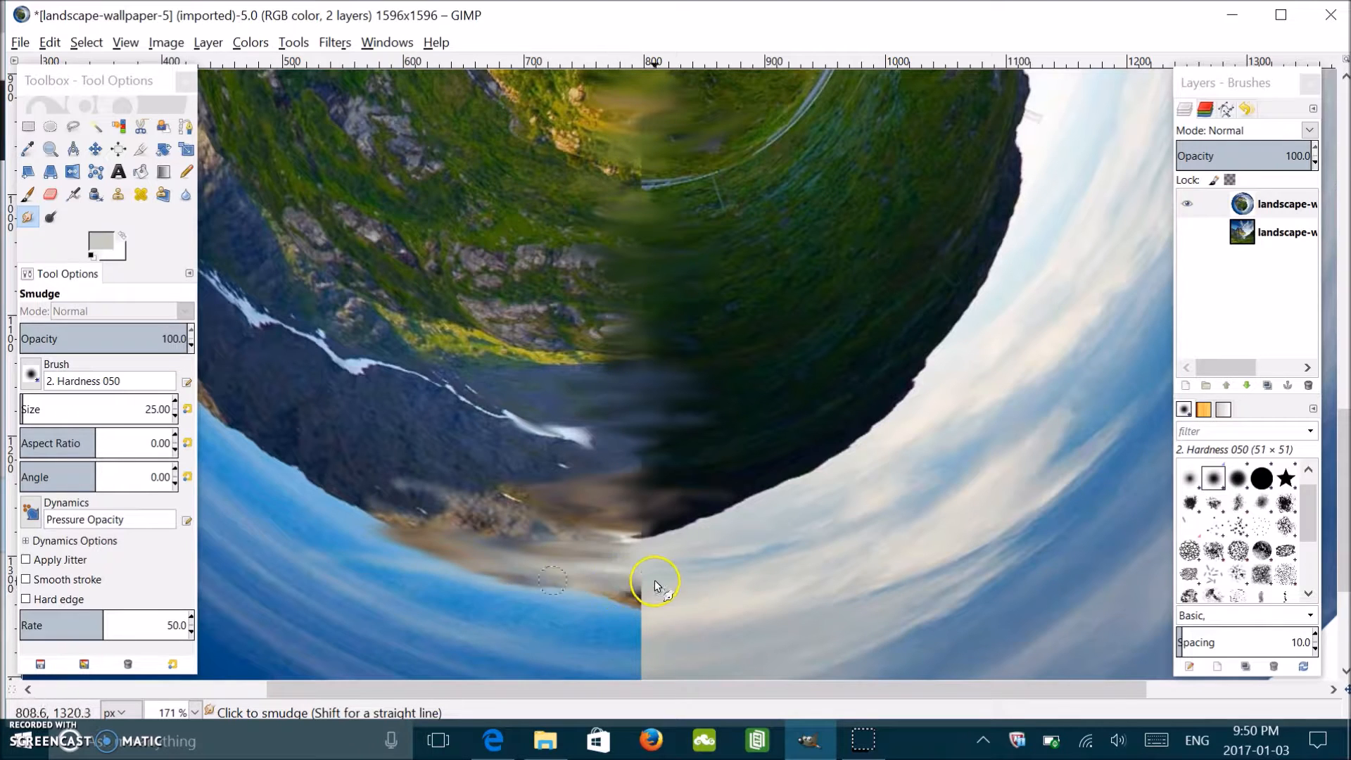
mouse_move(578, 578)
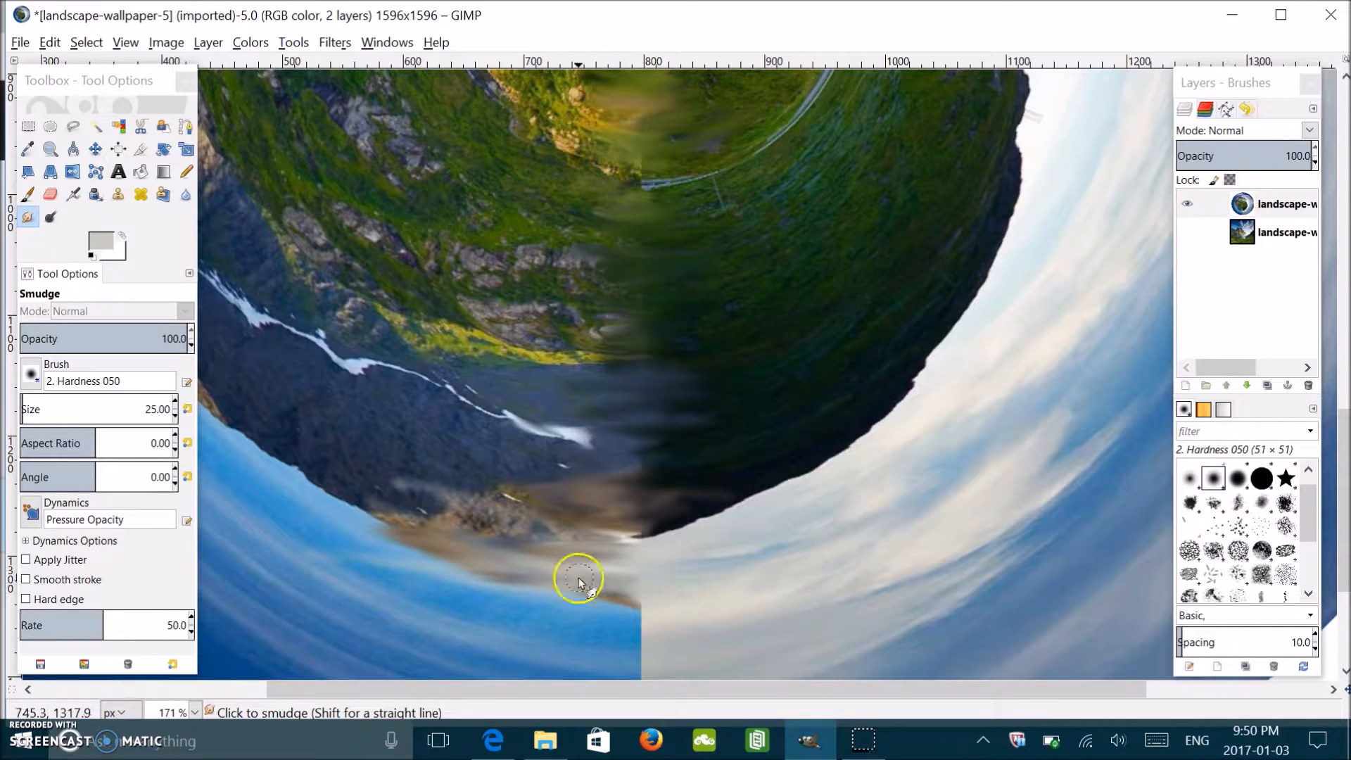
mouse_move(590, 604)
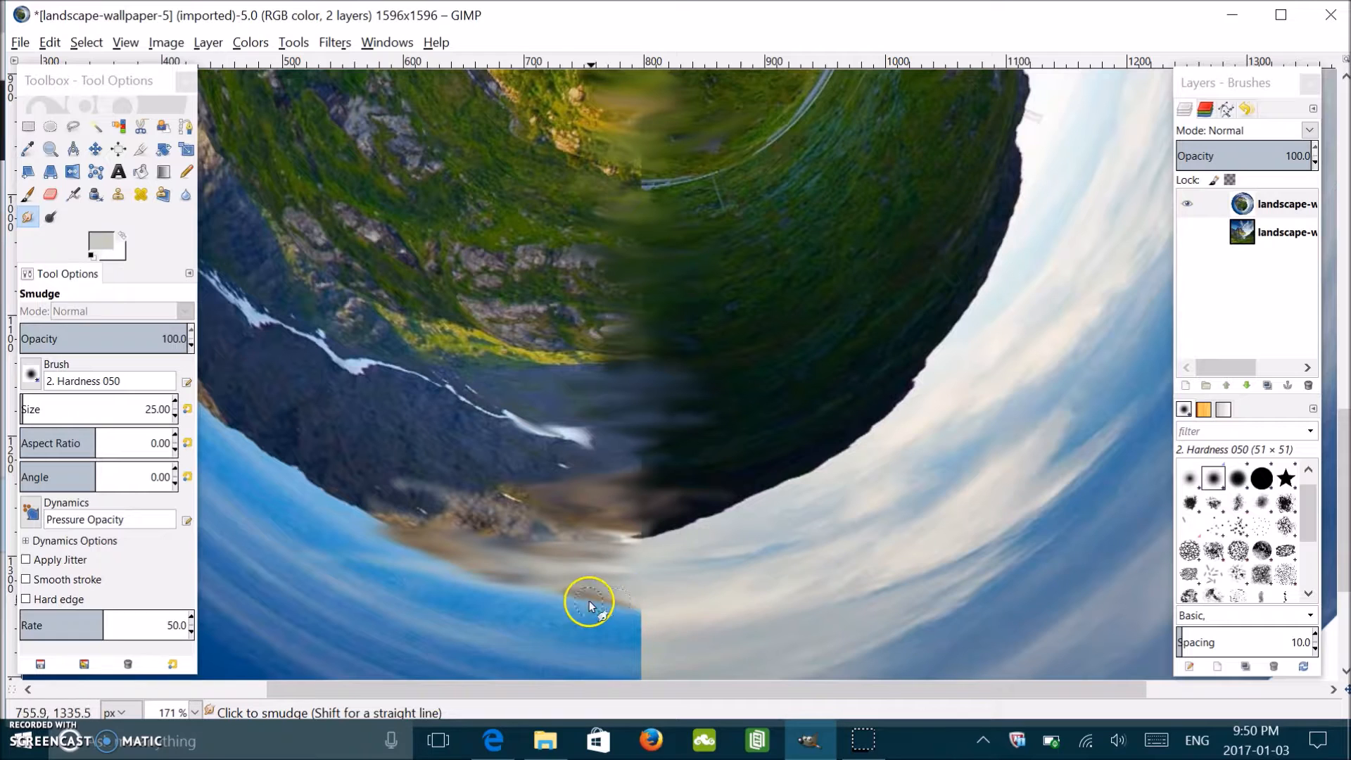
mouse_move(645, 535)
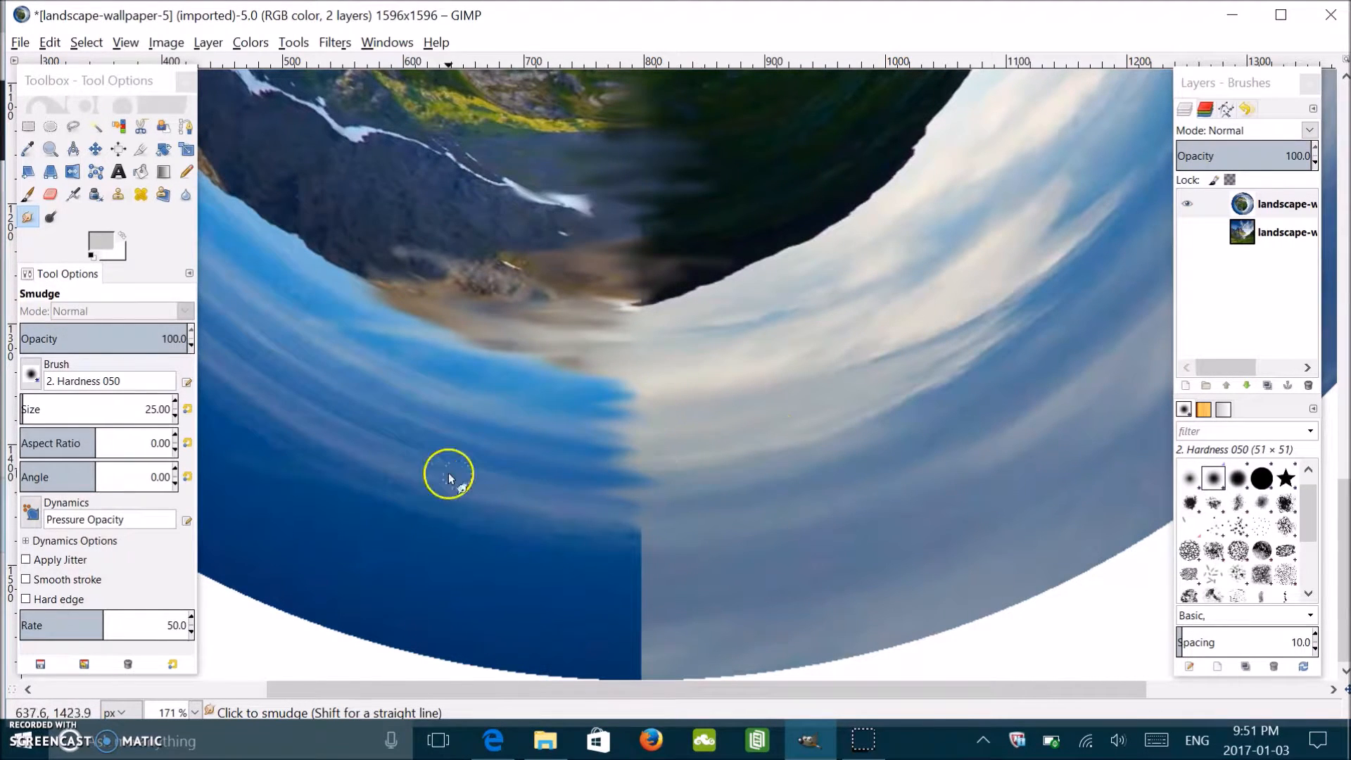
mouse_move(739, 559)
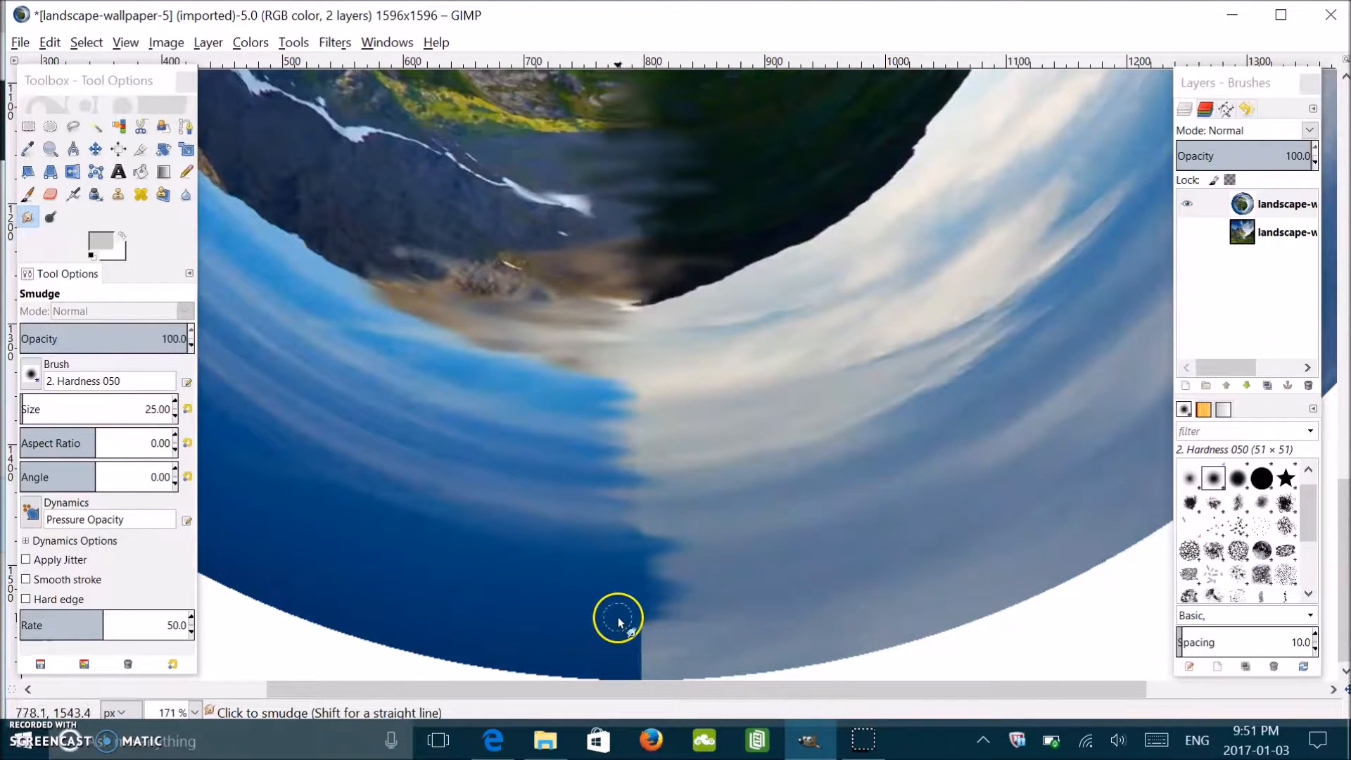
mouse_move(545, 617)
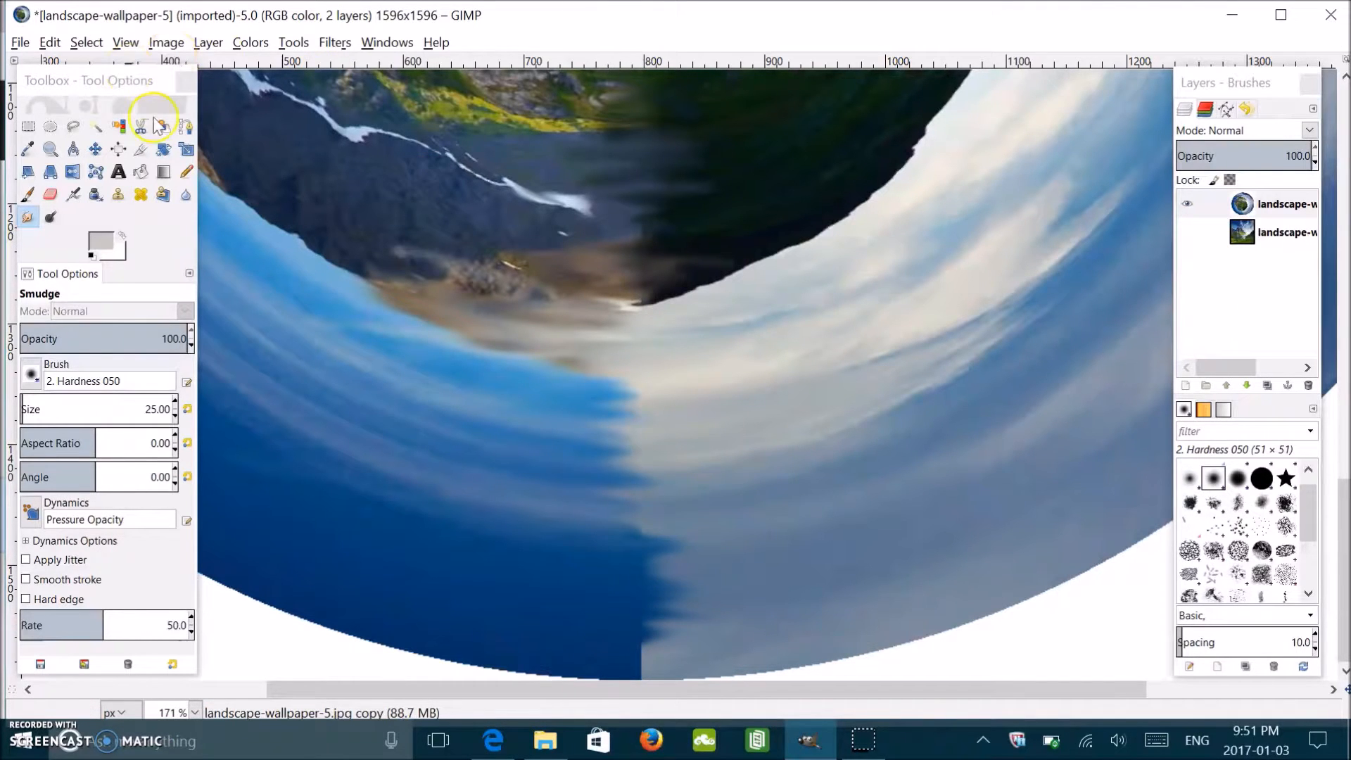
mouse_move(641, 662)
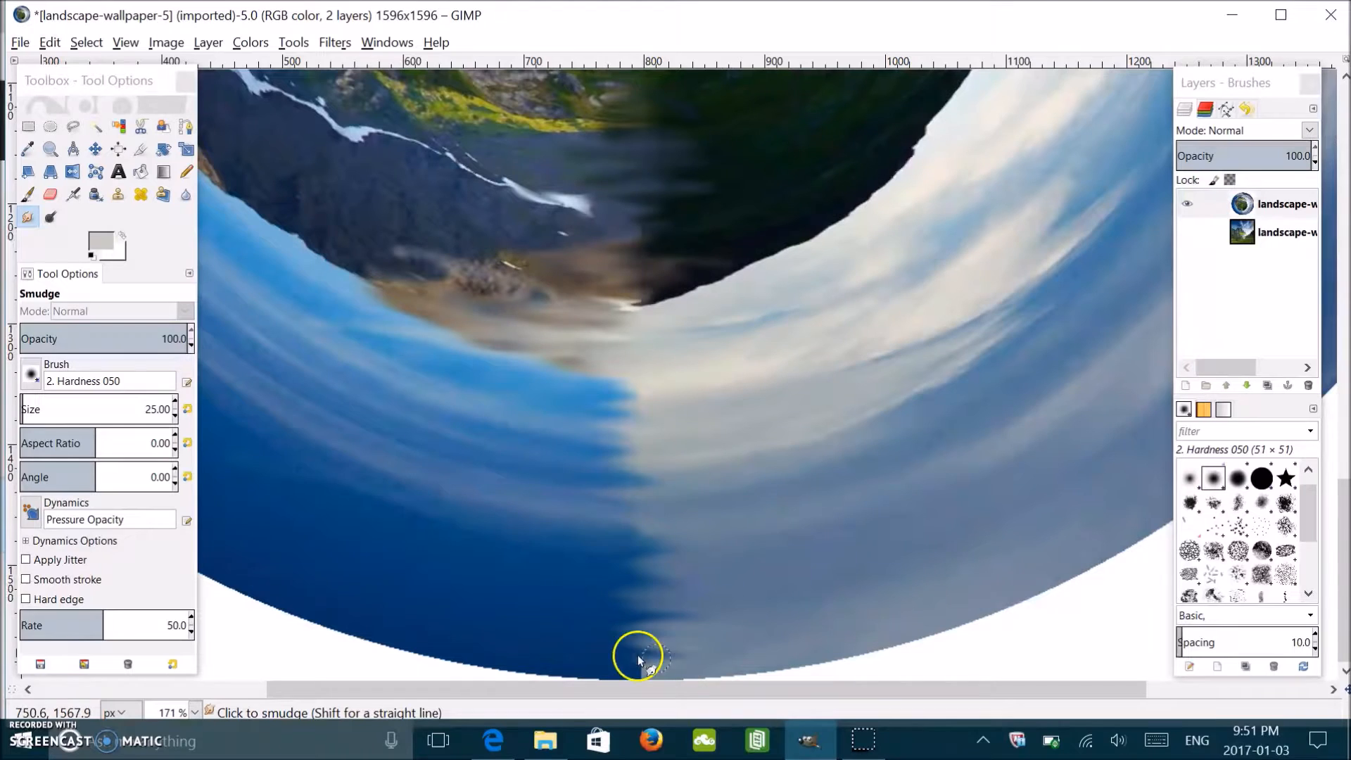
mouse_move(670, 498)
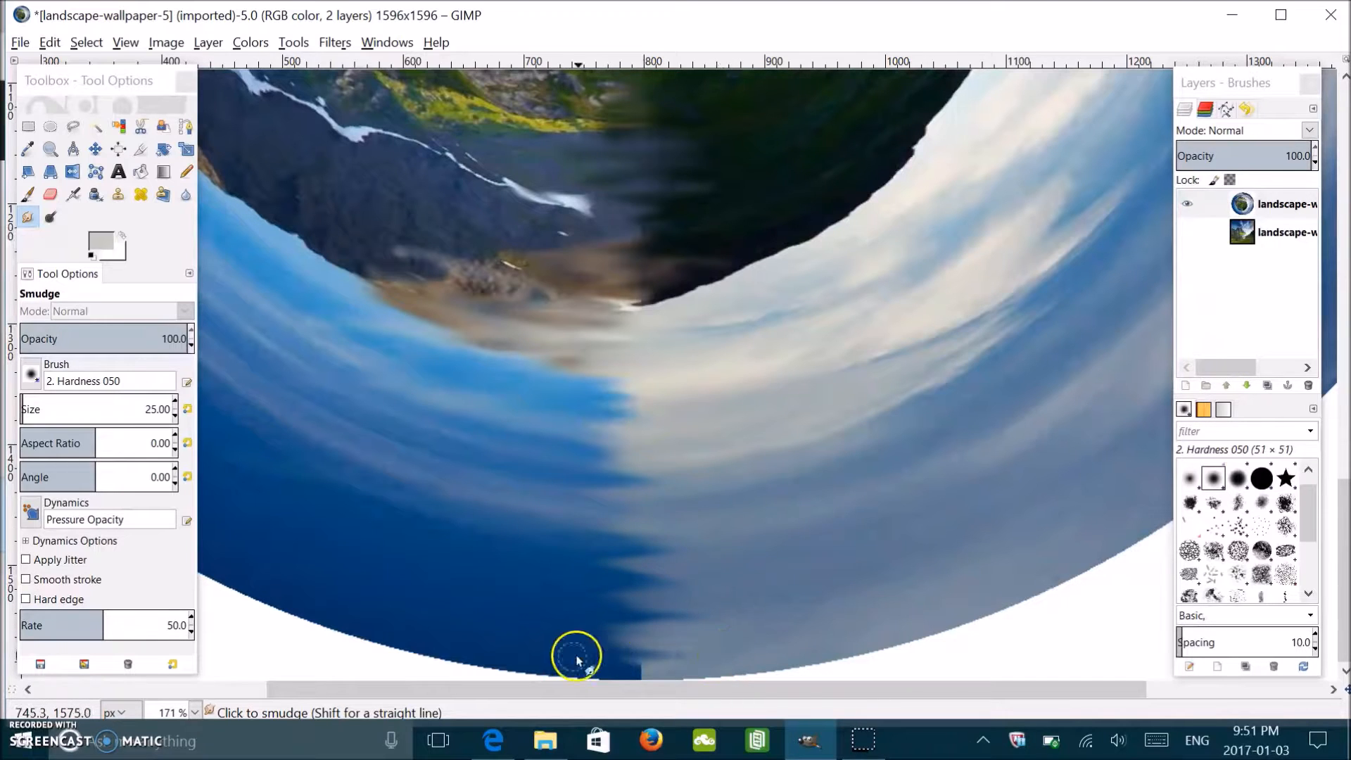
mouse_move(419, 540)
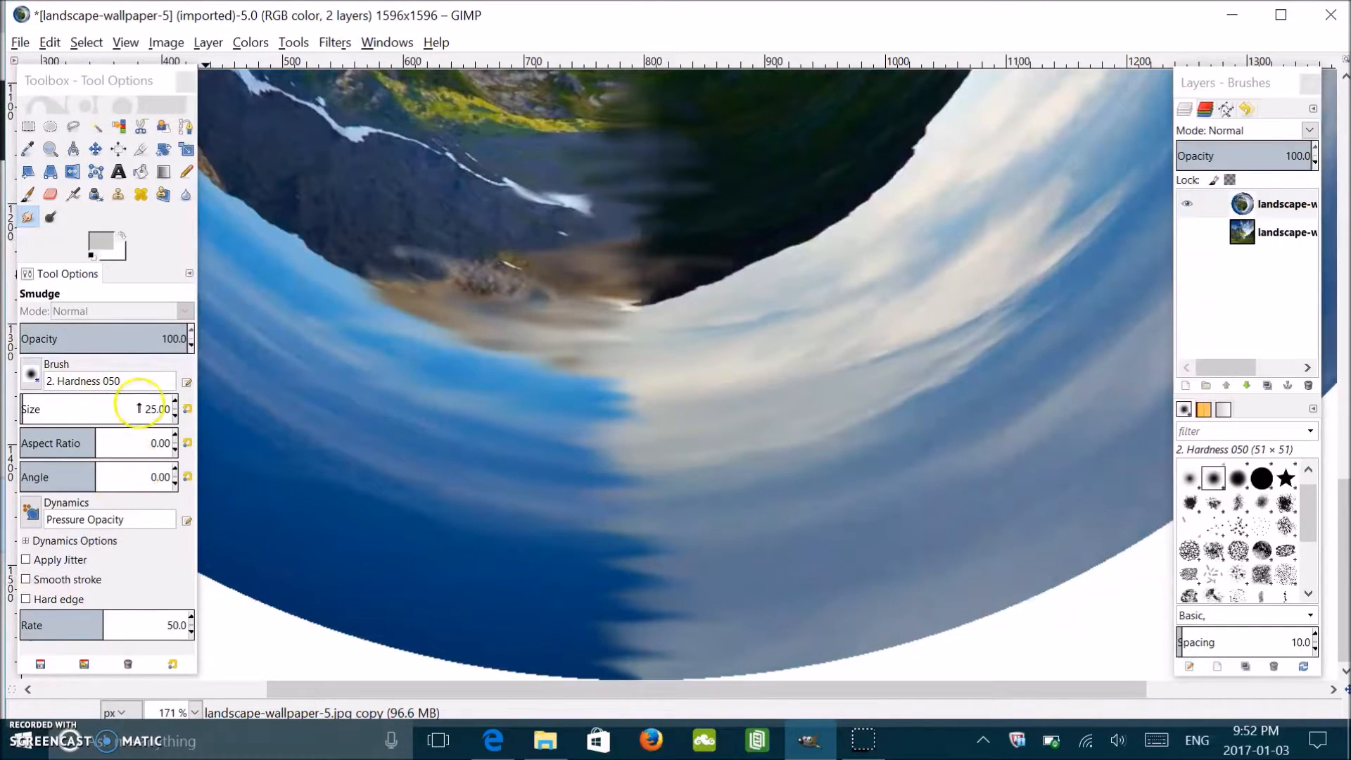
Step: Raise the Smudge brush Size to 40 and keep blending the sky seam
click(182, 409)
text(40)
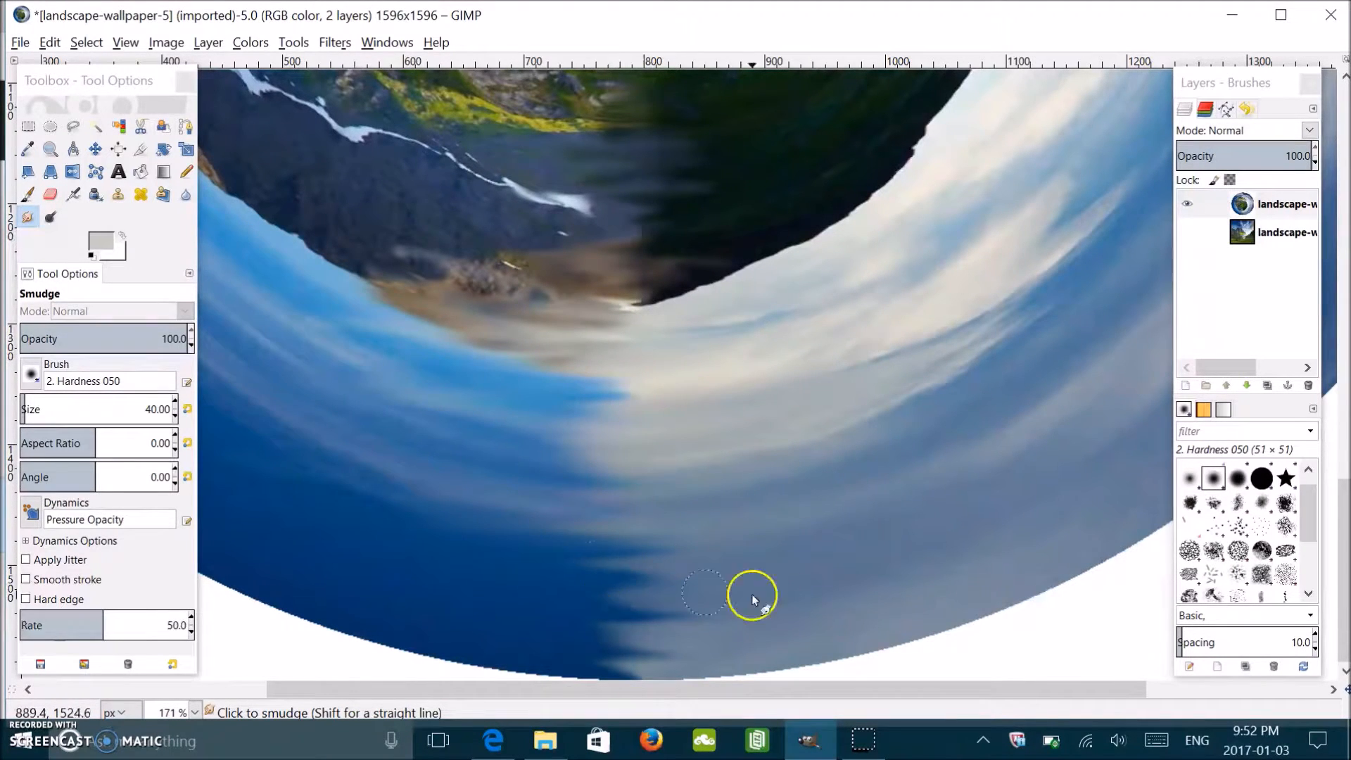
mouse_move(722, 407)
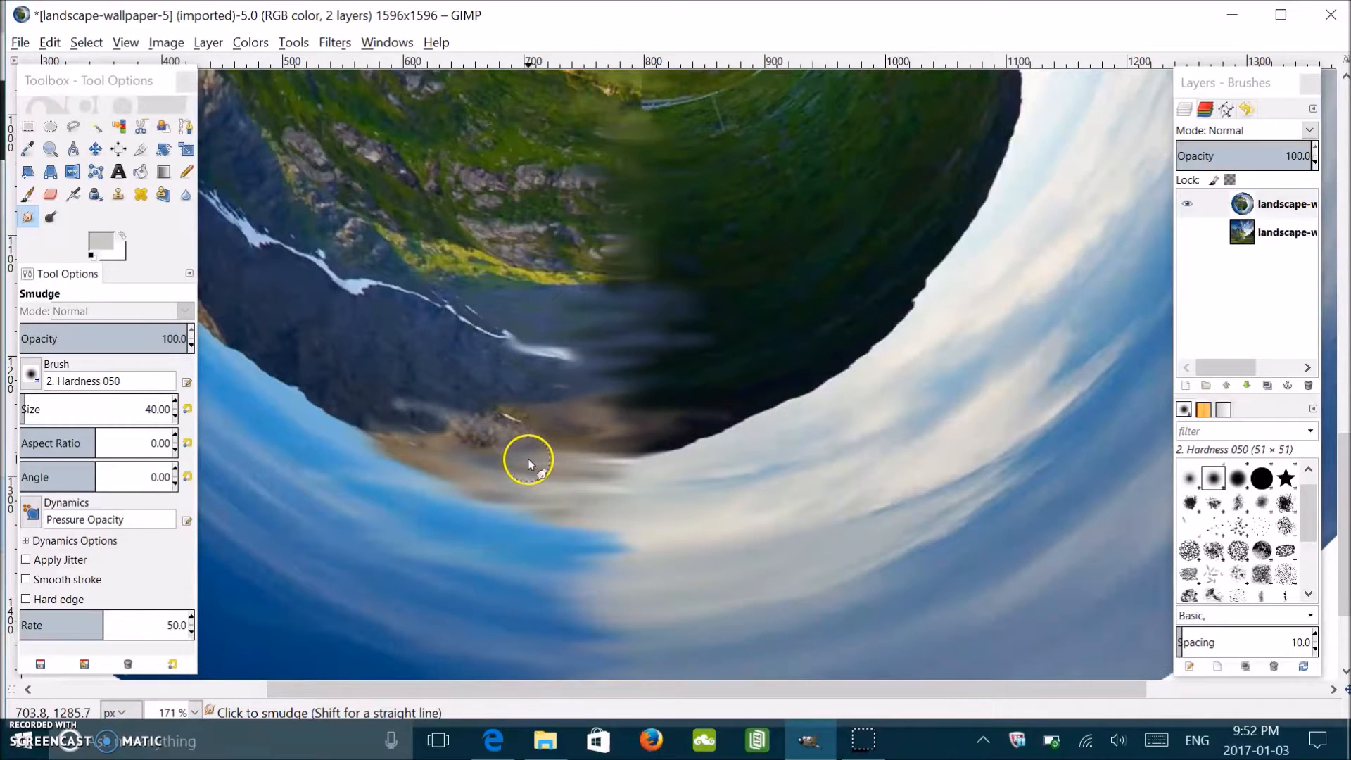
mouse_move(470, 481)
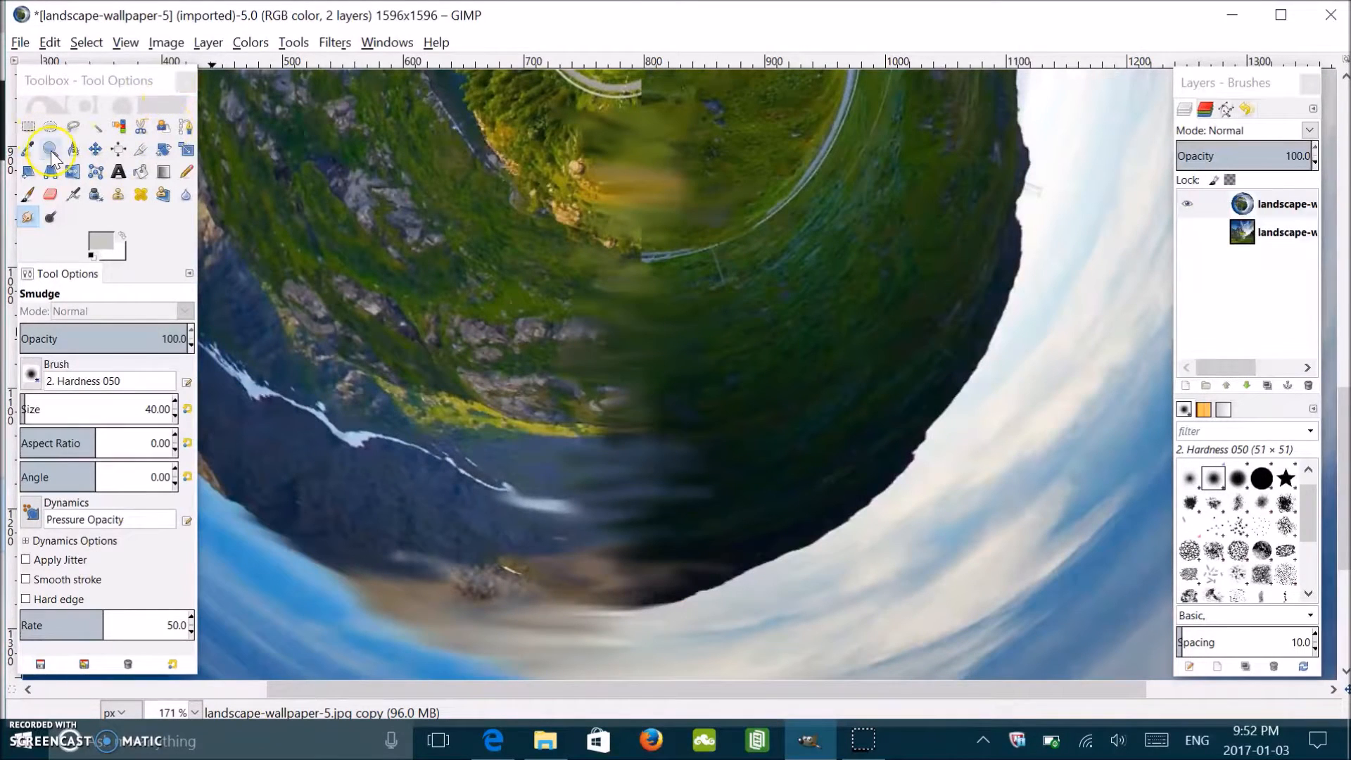
Step: Zoom out to the whole image, then back in to about 70% so the planet fills the window
click(51, 149)
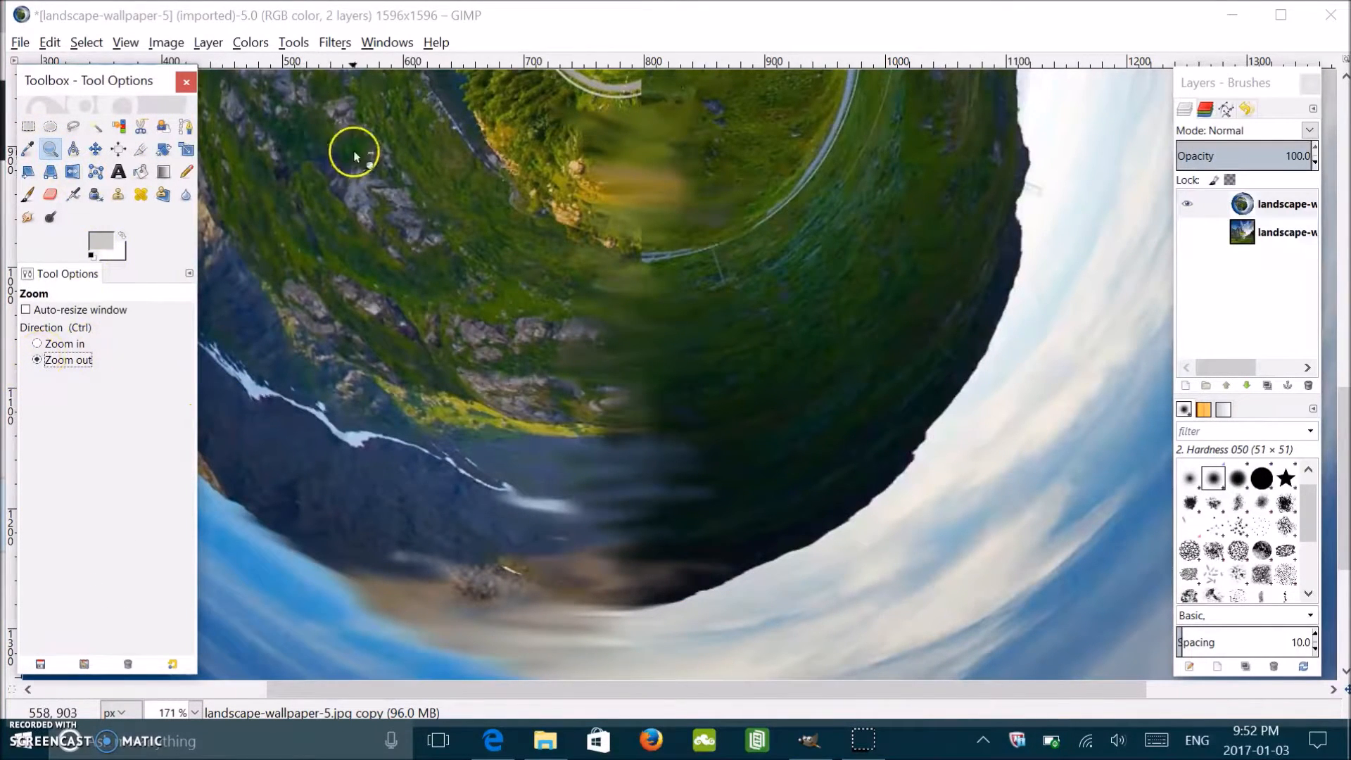
click(375, 159)
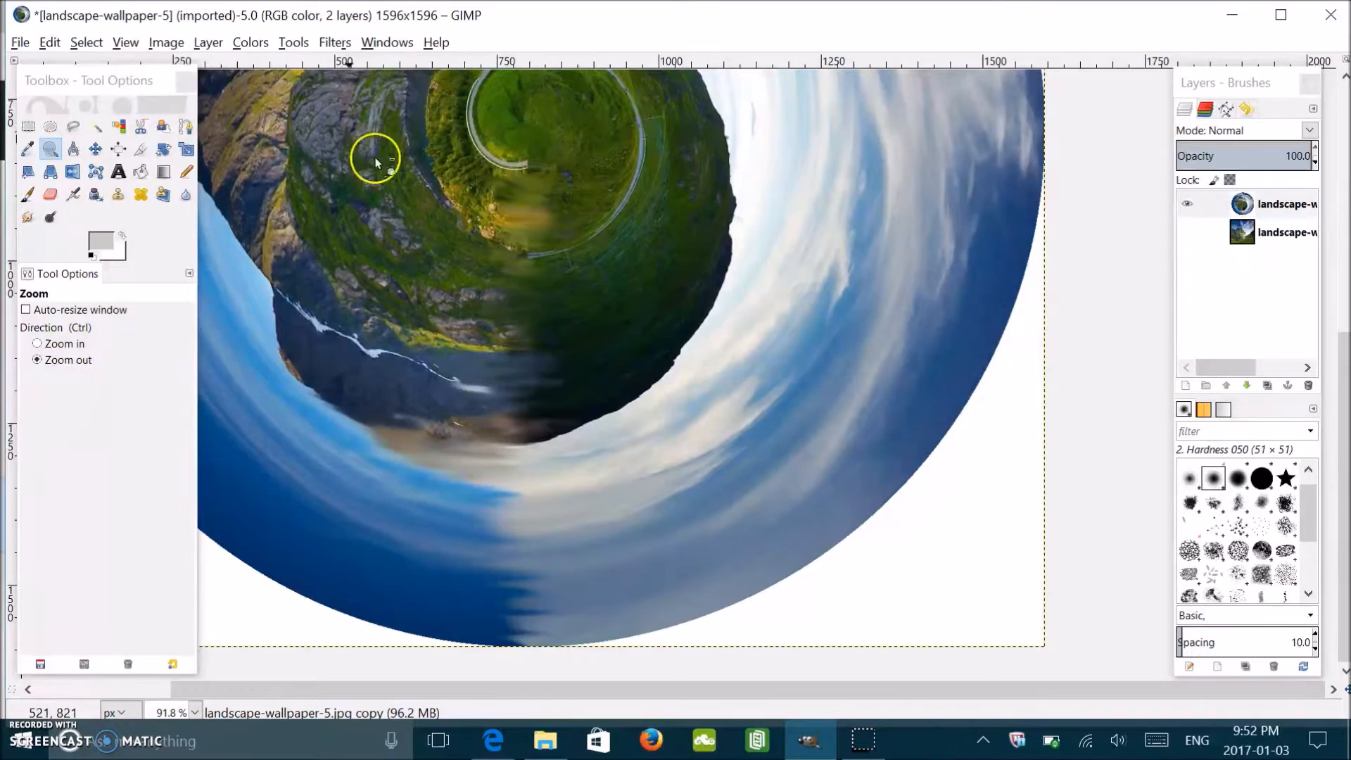
click(375, 159)
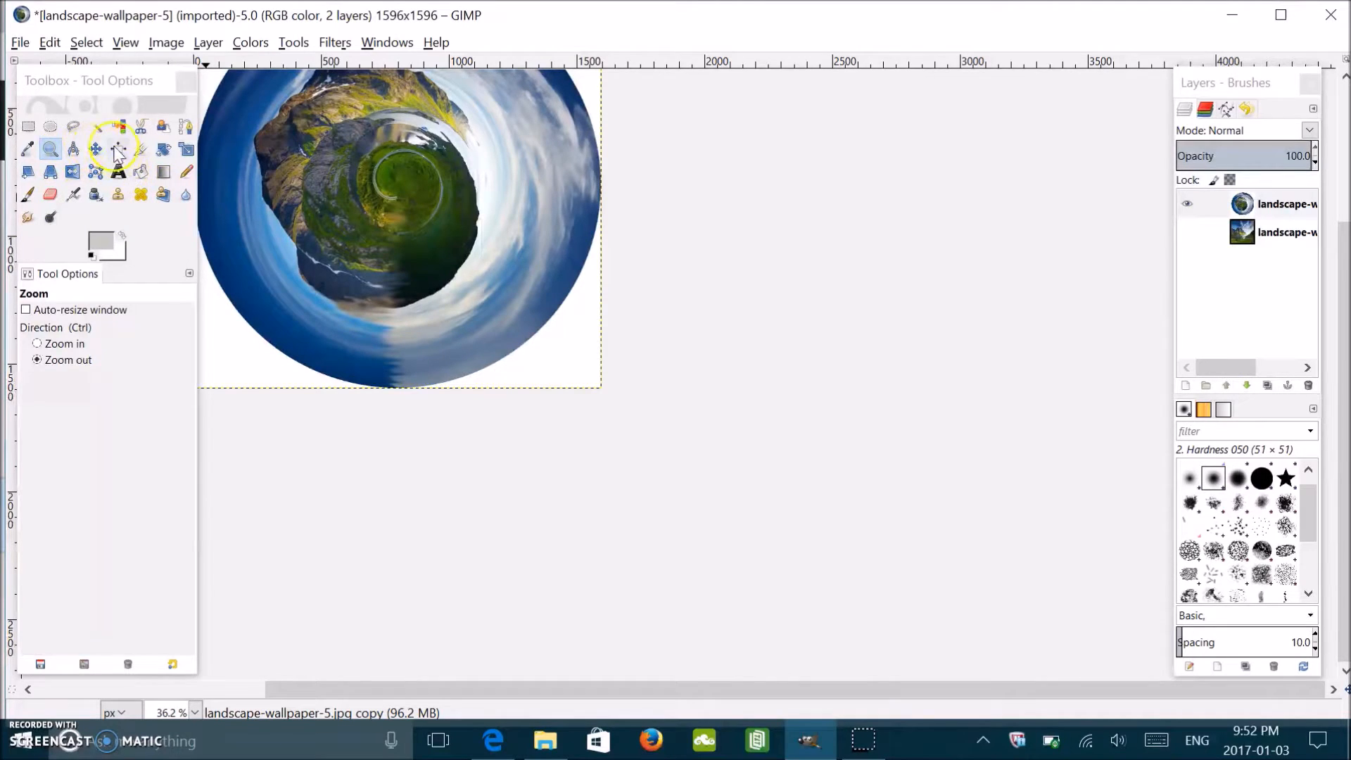
mouse_move(94, 149)
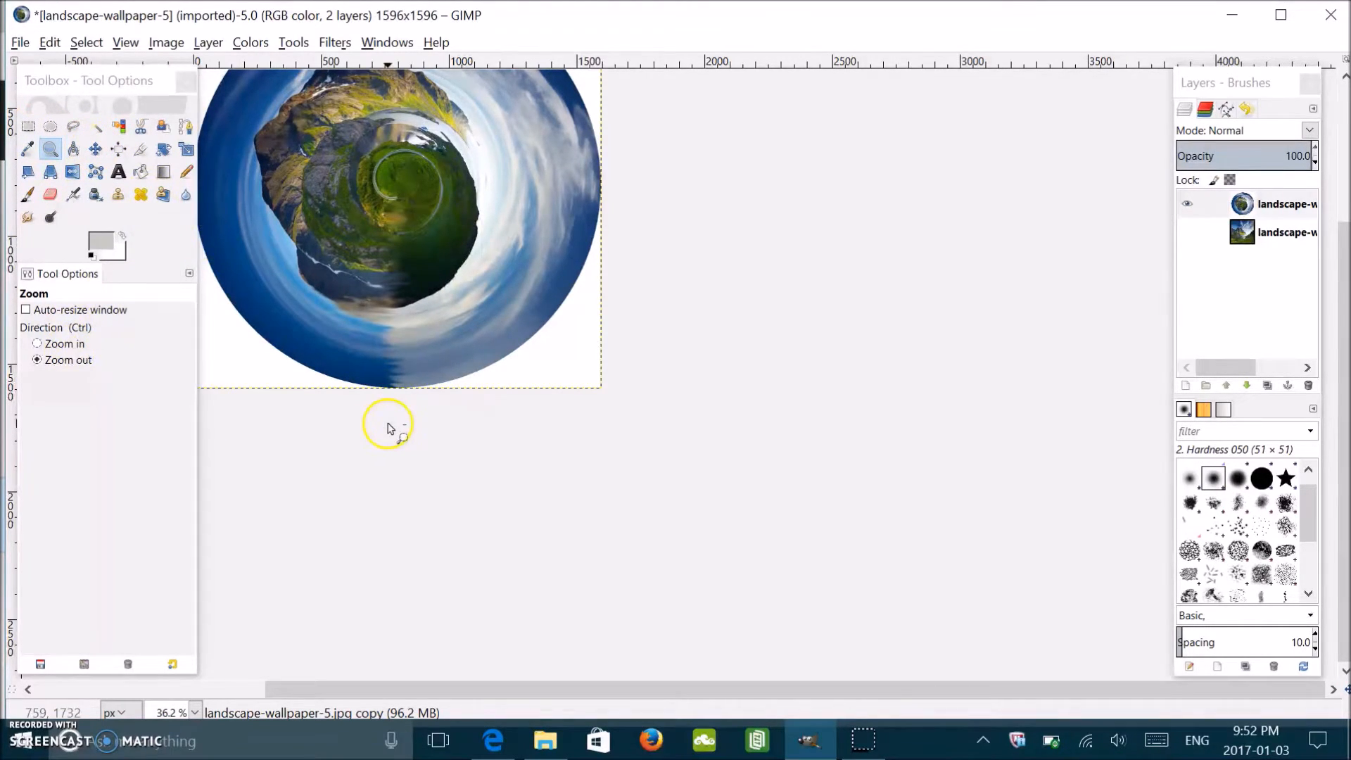
click(389, 422)
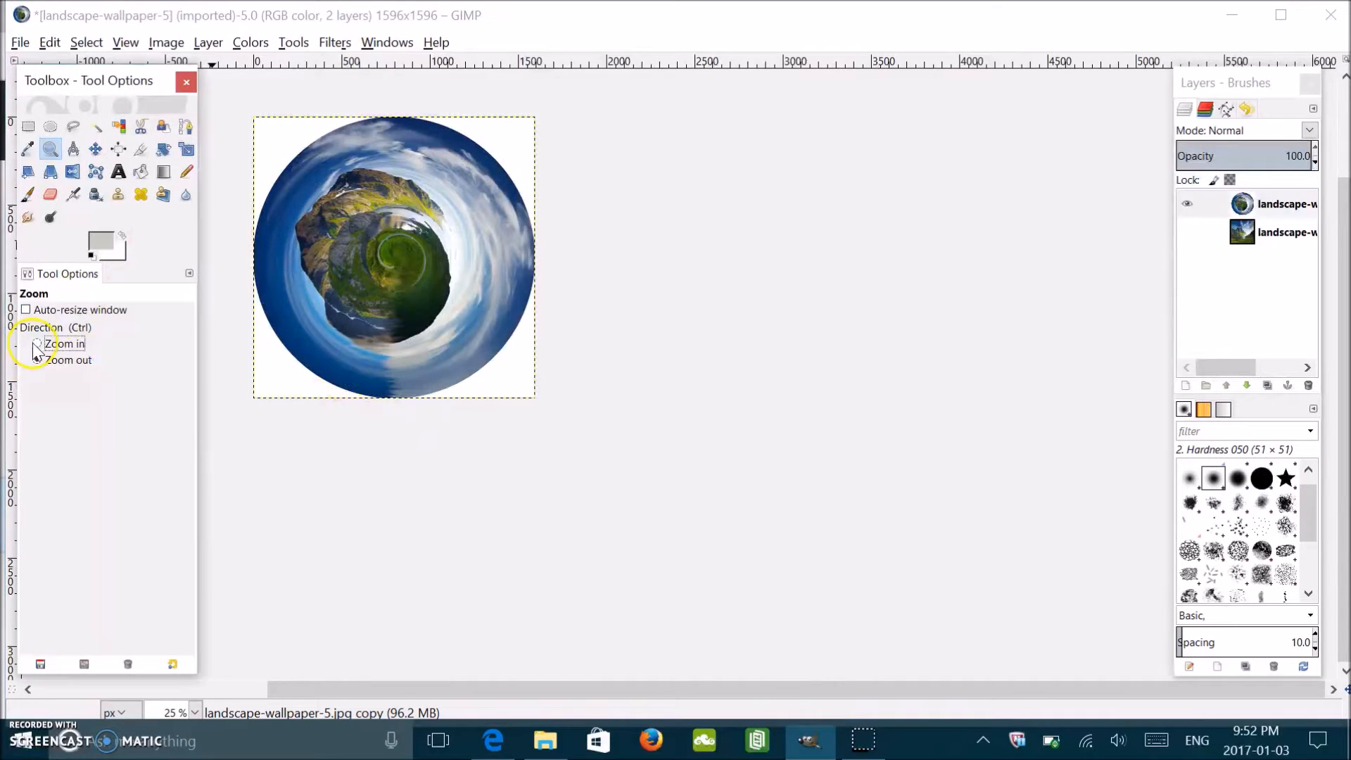
click(397, 259)
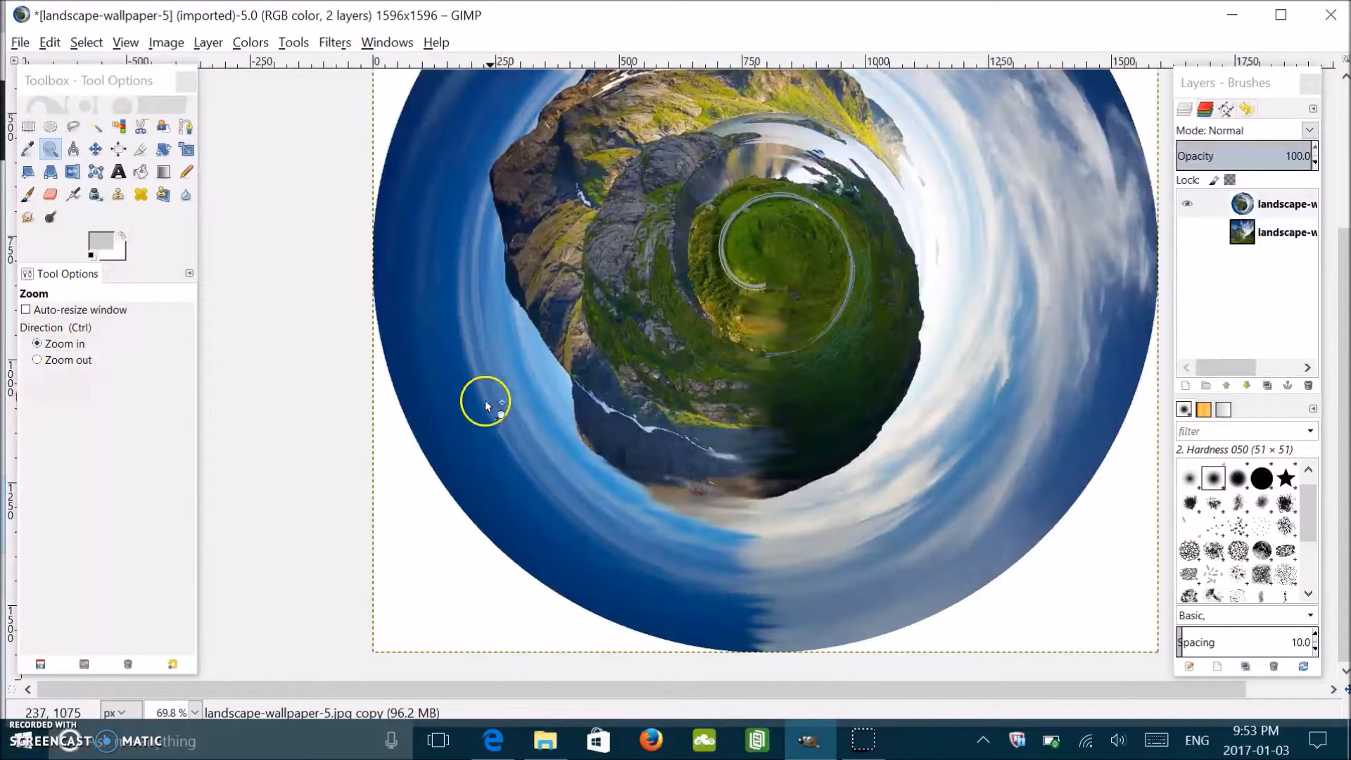
mouse_move(690, 485)
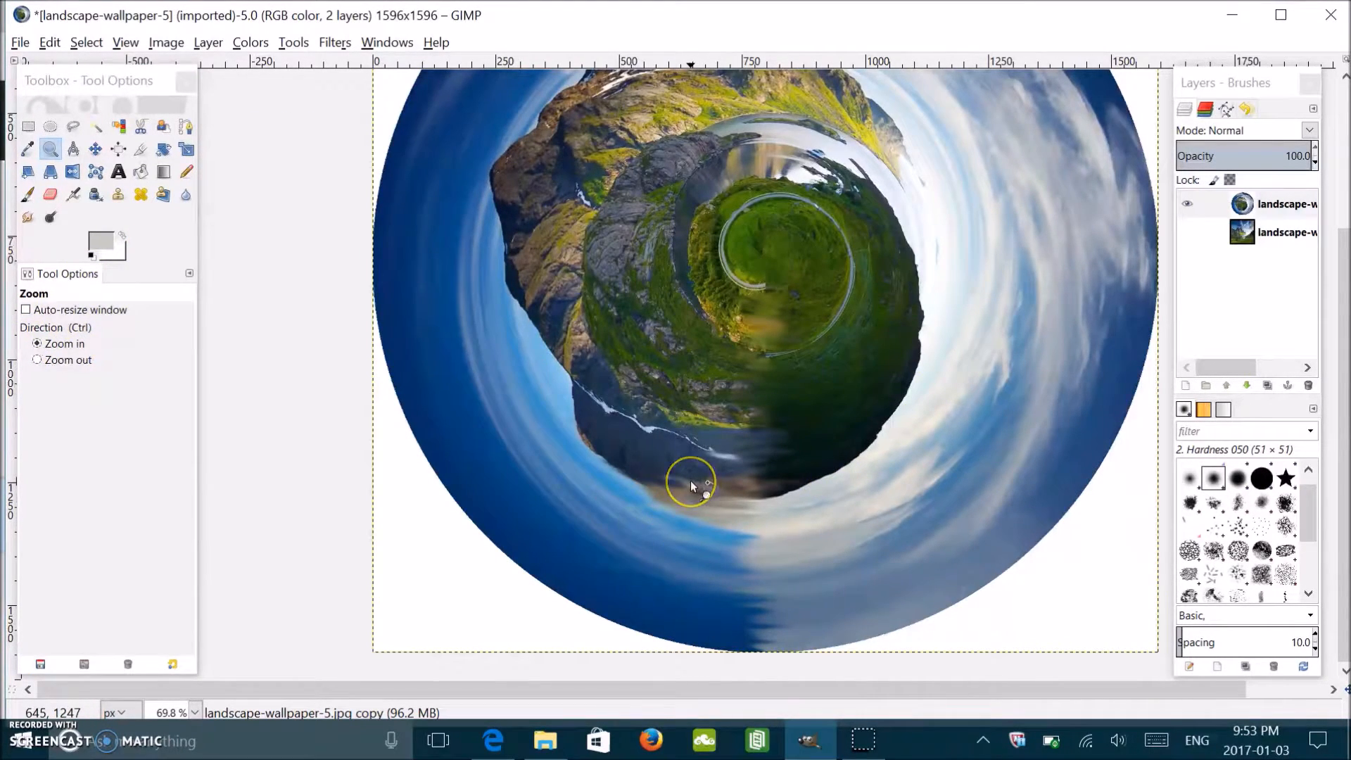
mouse_move(819, 491)
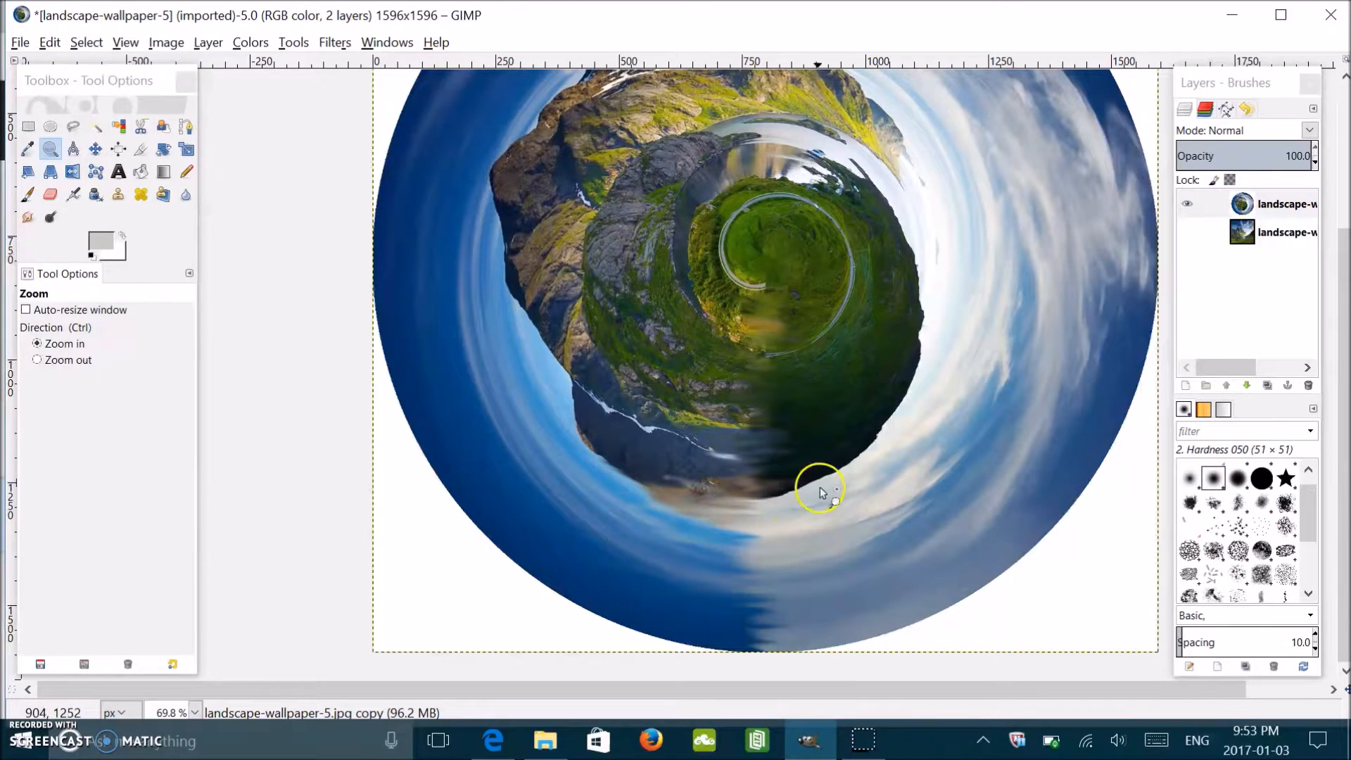
mouse_move(321, 483)
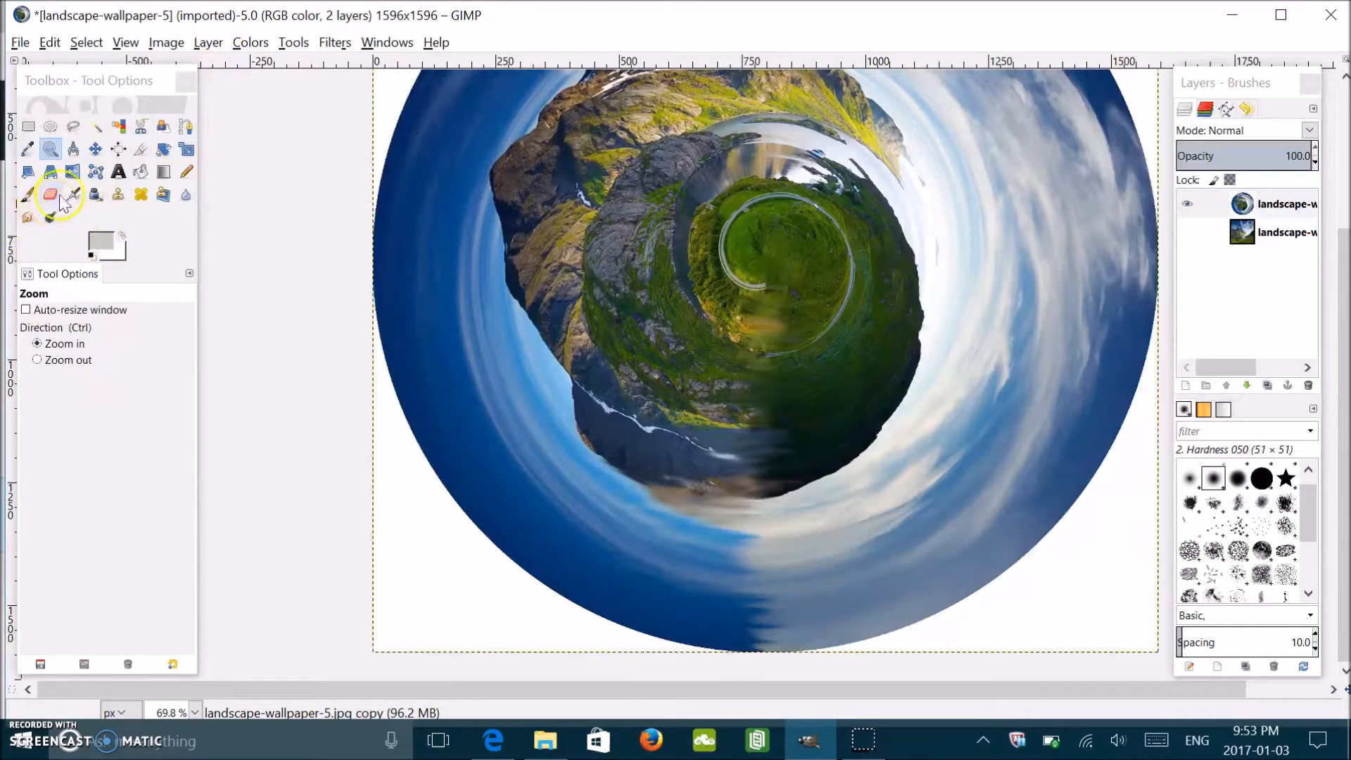
Step: Airbrush over the sky seam at about 42 opacity, then return to smudging the grassy centre
click(71, 195)
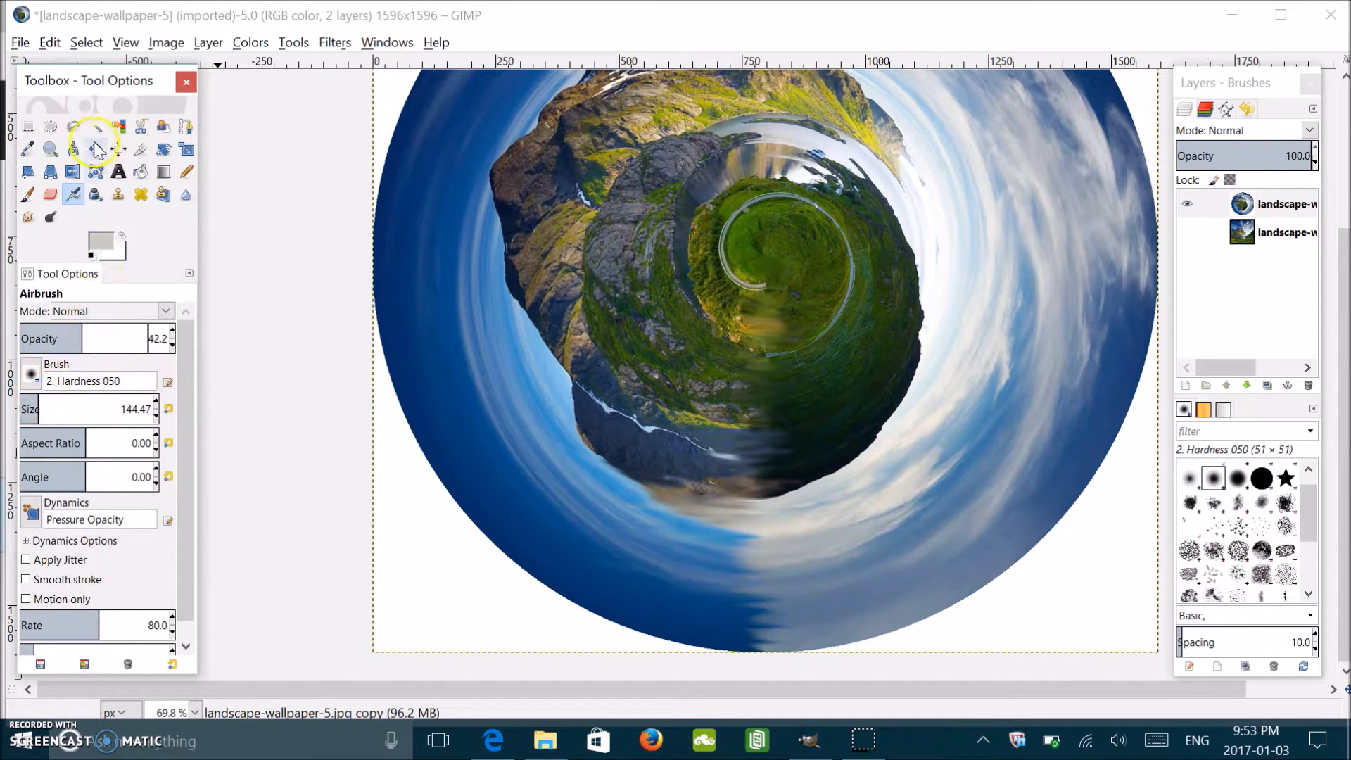
click(98, 240)
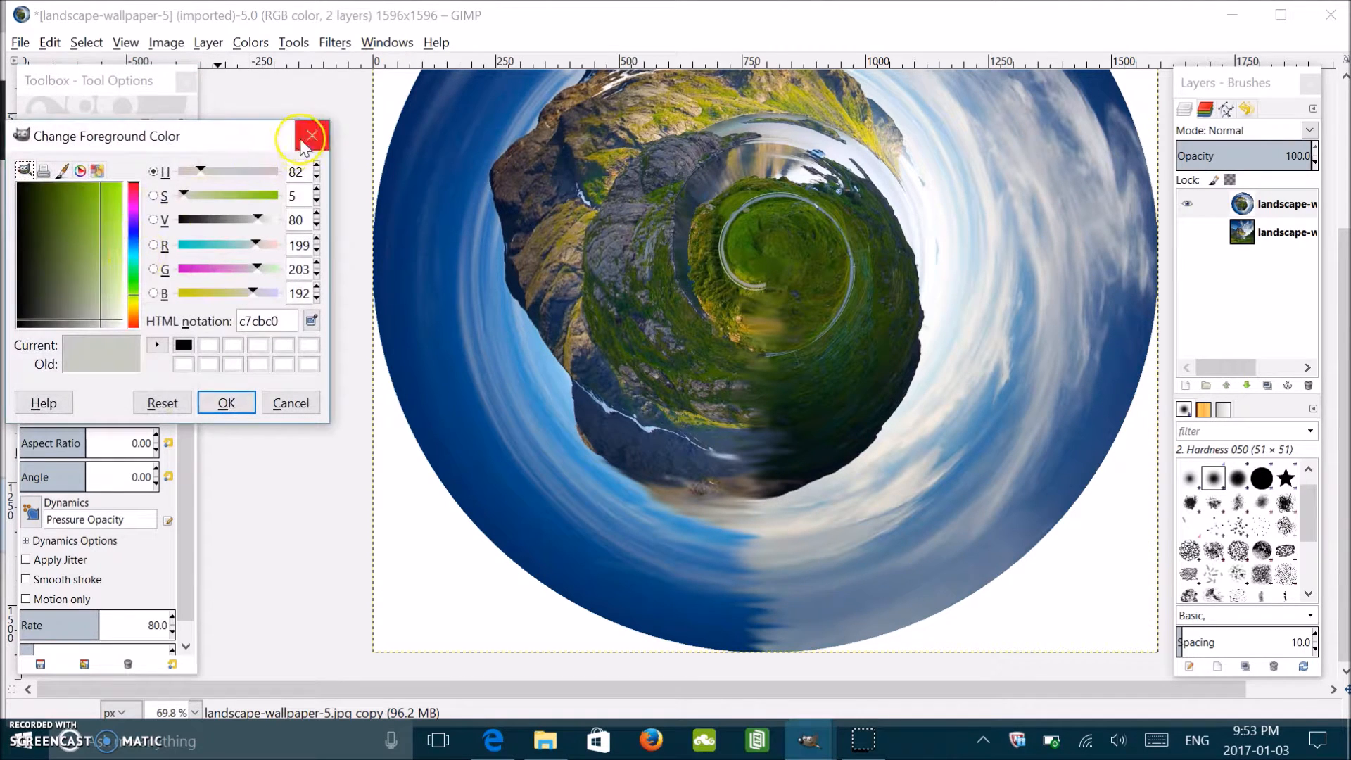
click(301, 136)
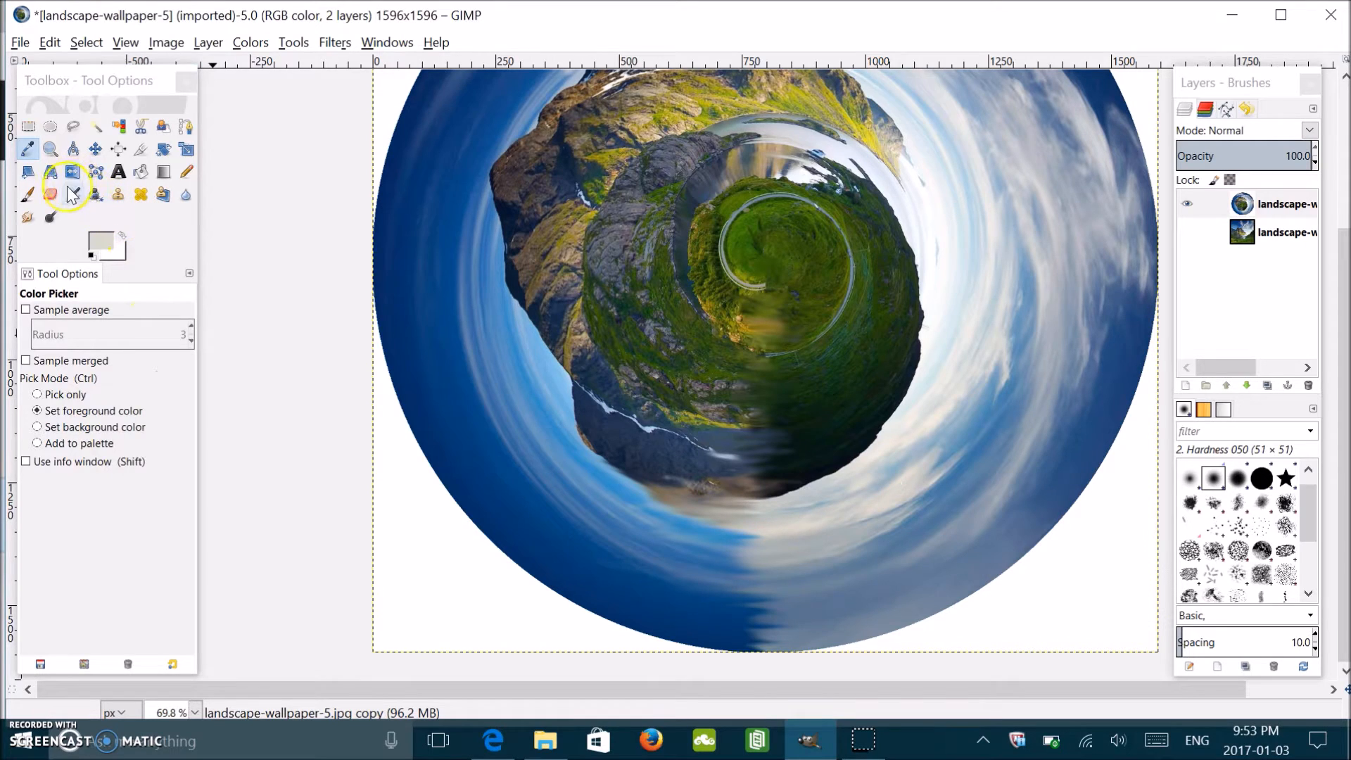
click(72, 171)
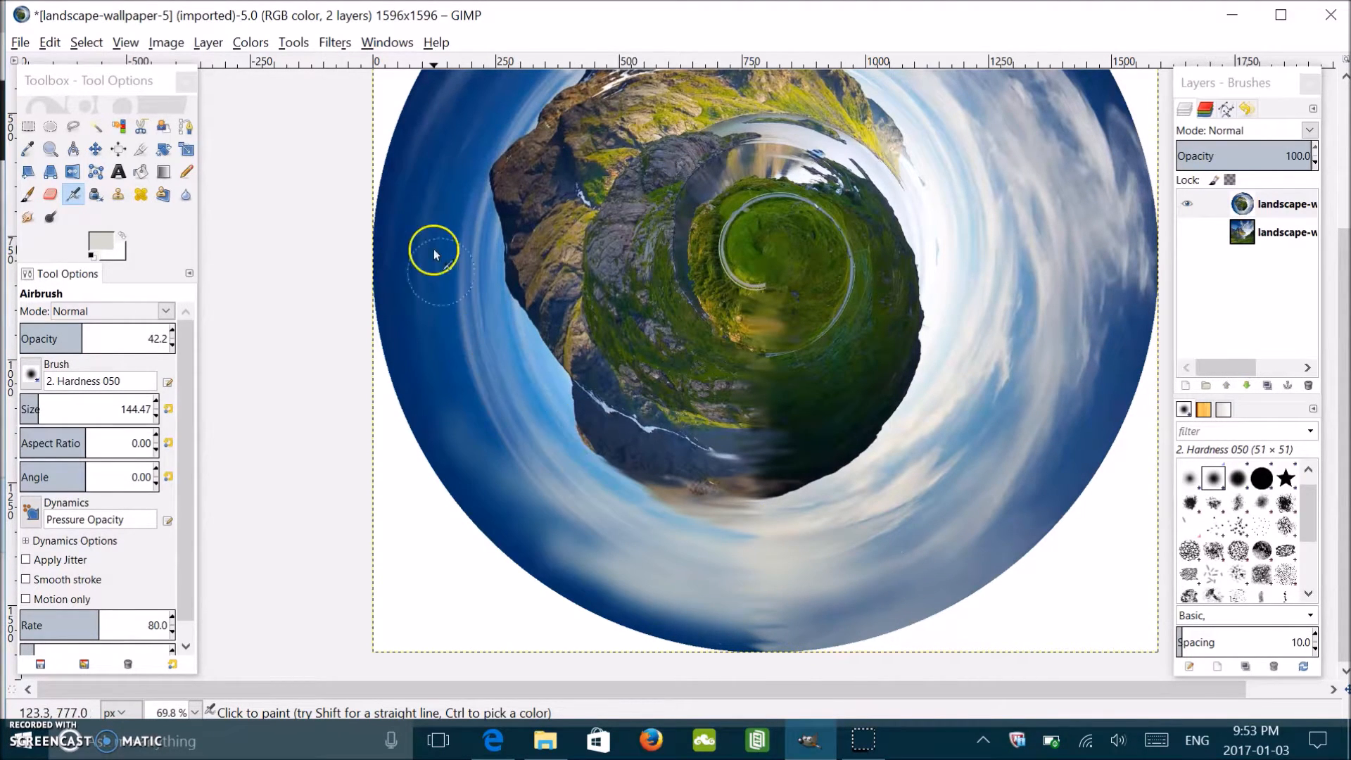
click(28, 216)
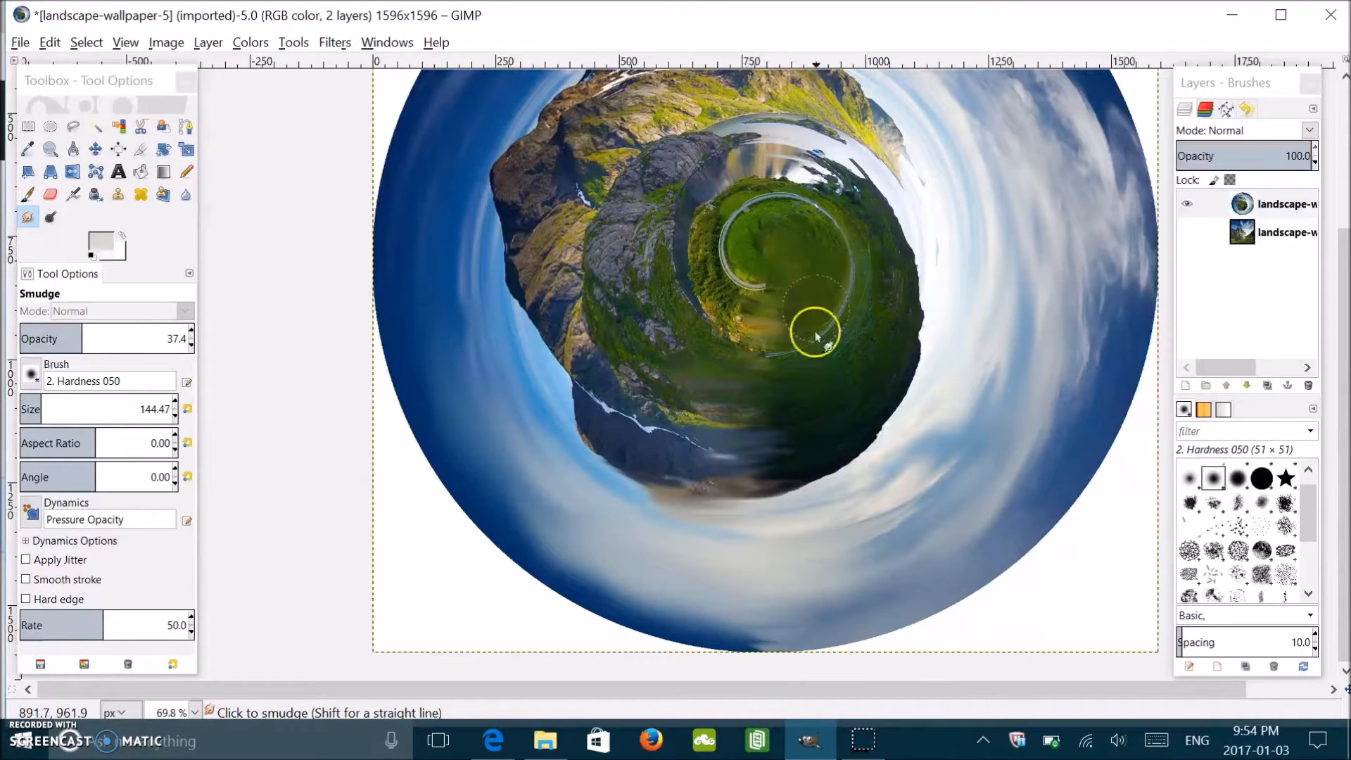
mouse_move(943, 524)
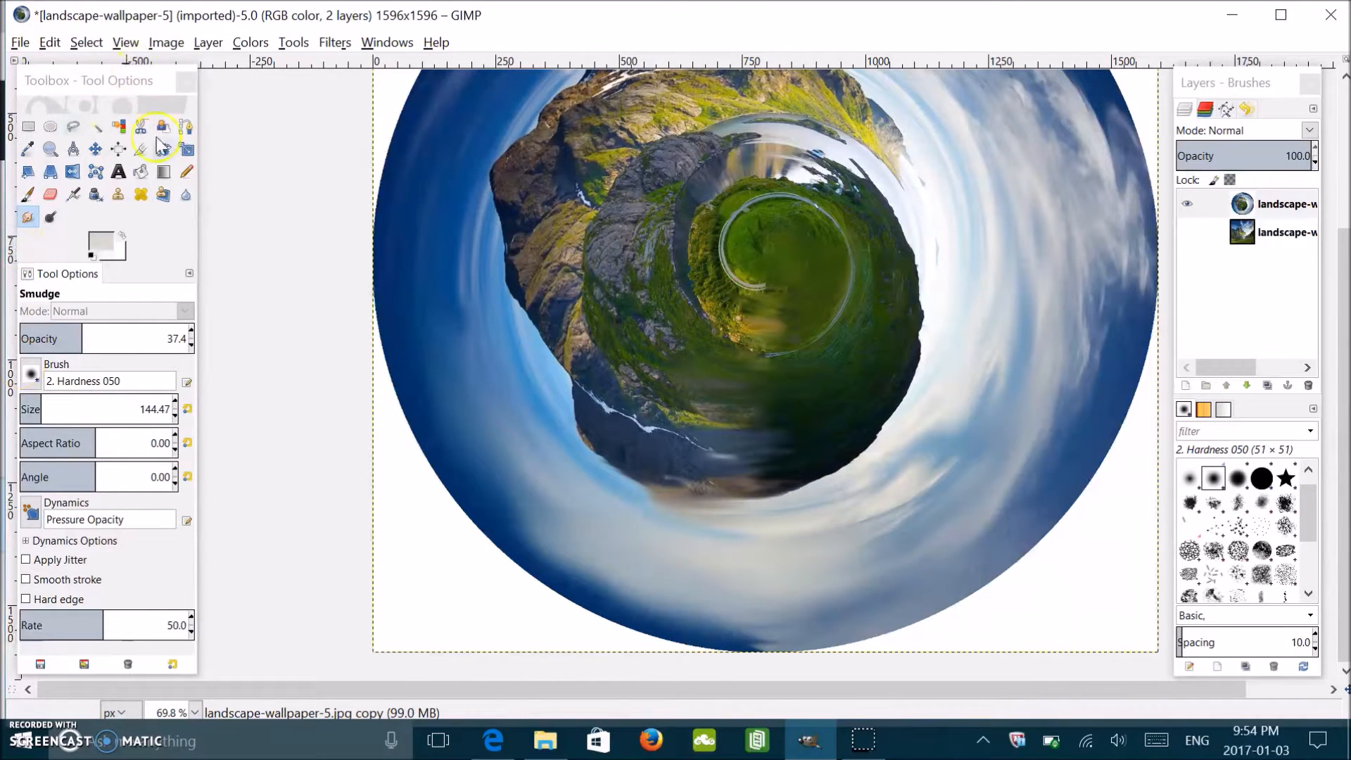
mouse_move(86, 199)
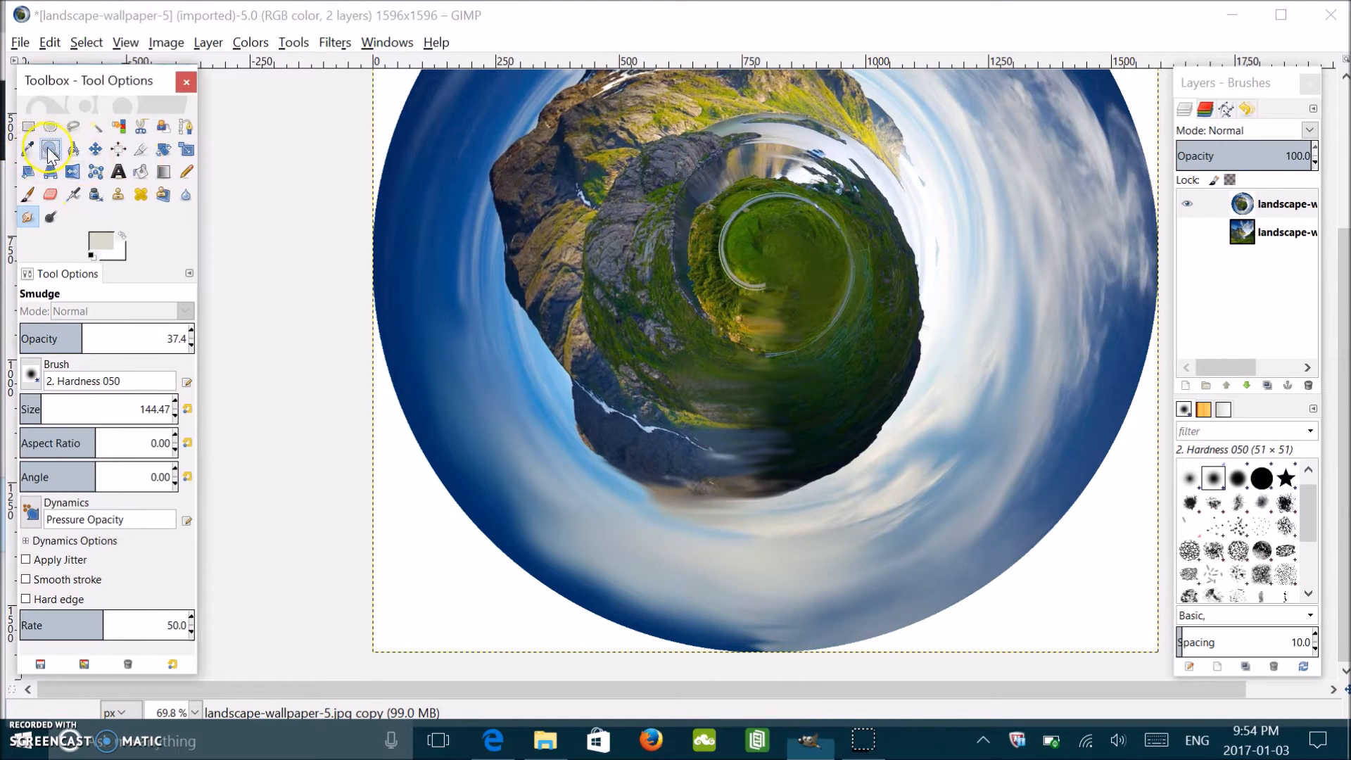
click(49, 149)
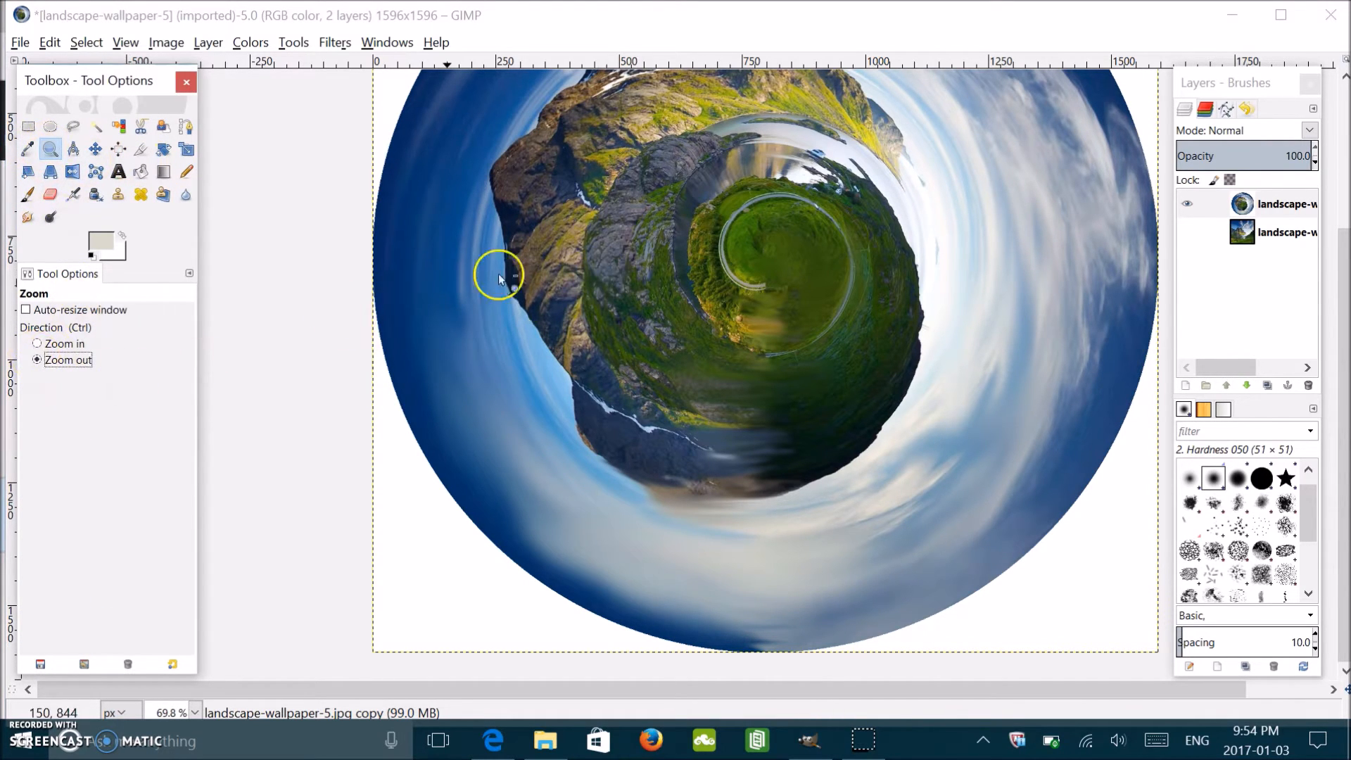
click(498, 276)
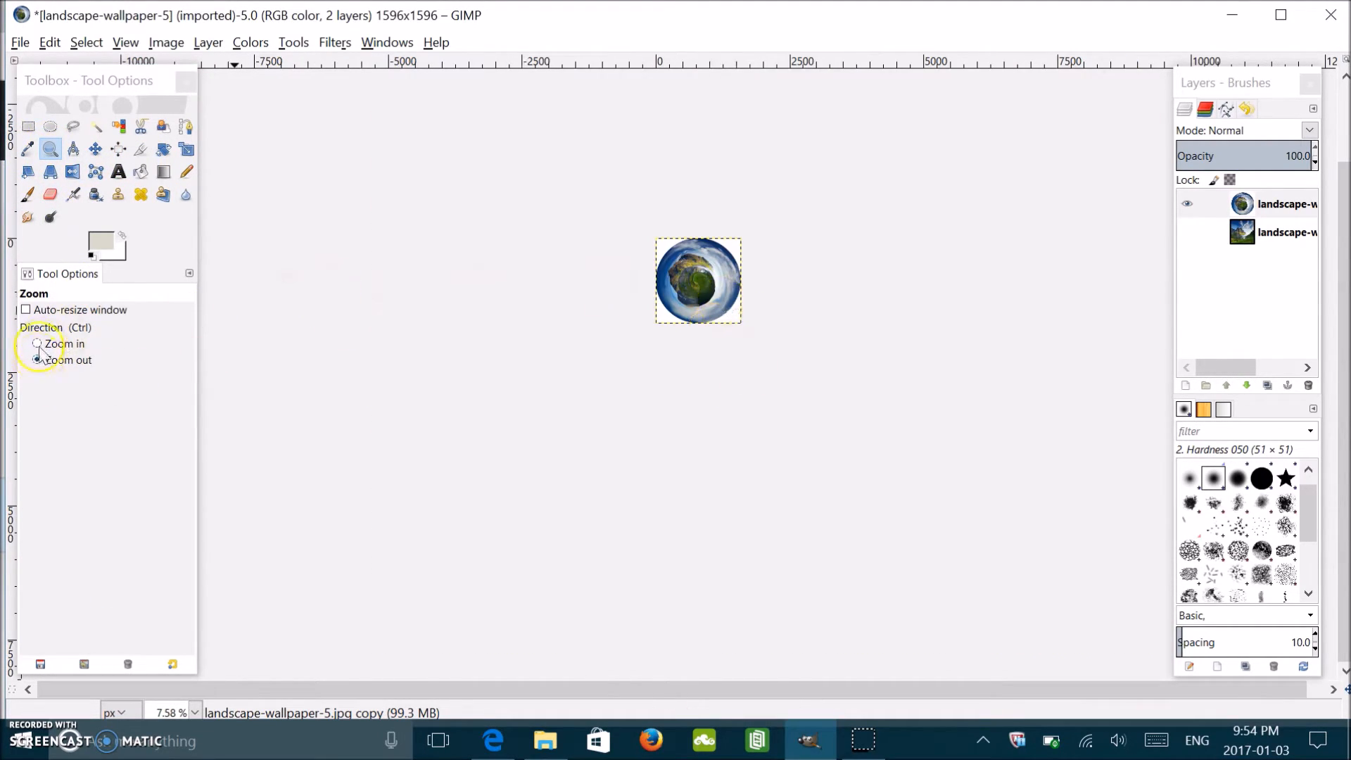
click(36, 343)
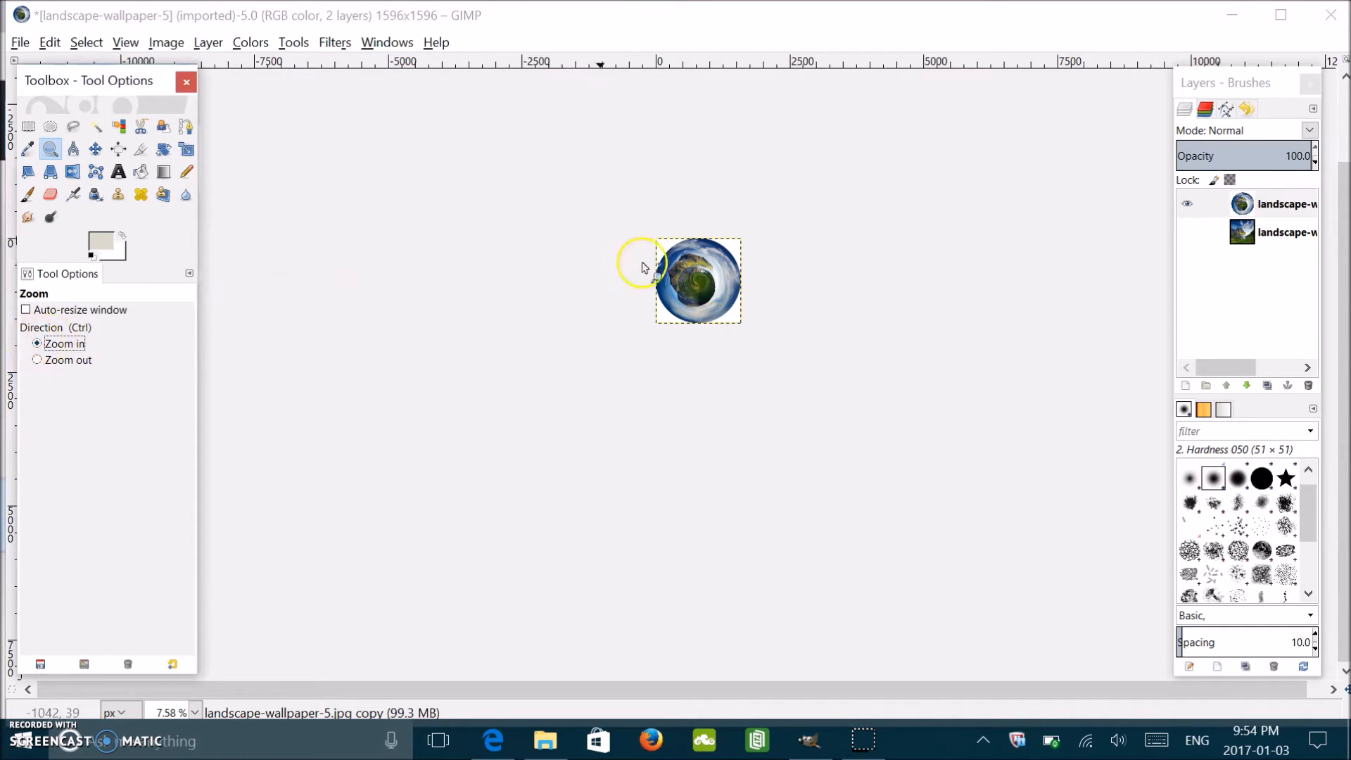
click(698, 280)
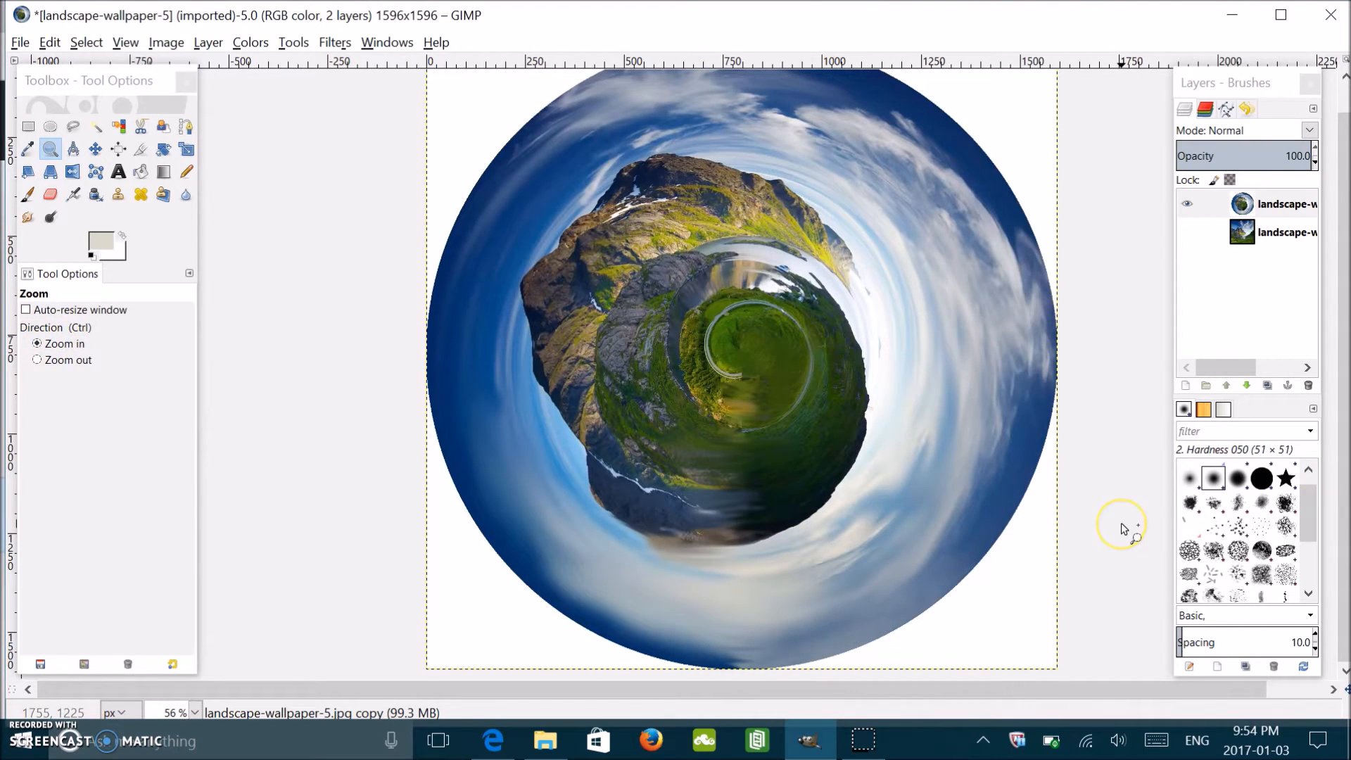
mouse_move(1124, 528)
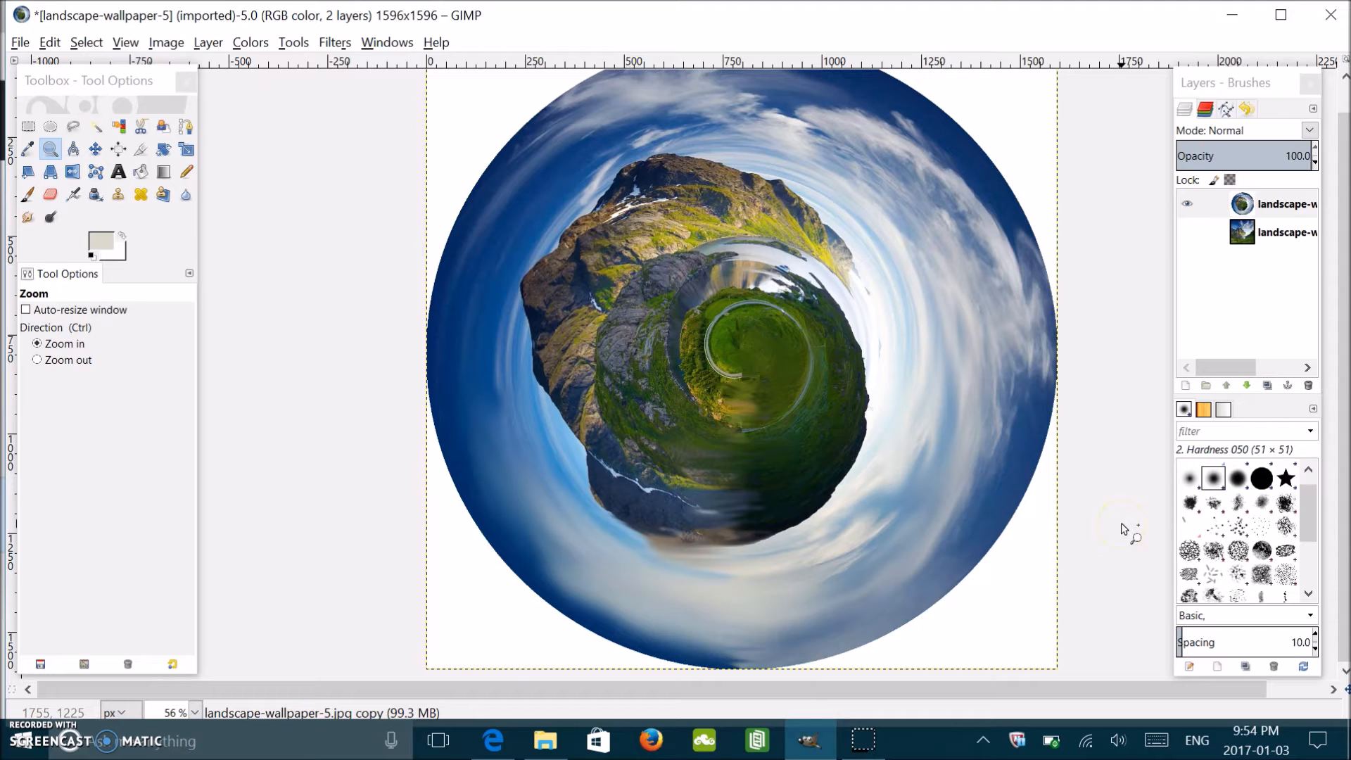
mouse_move(1164, 474)
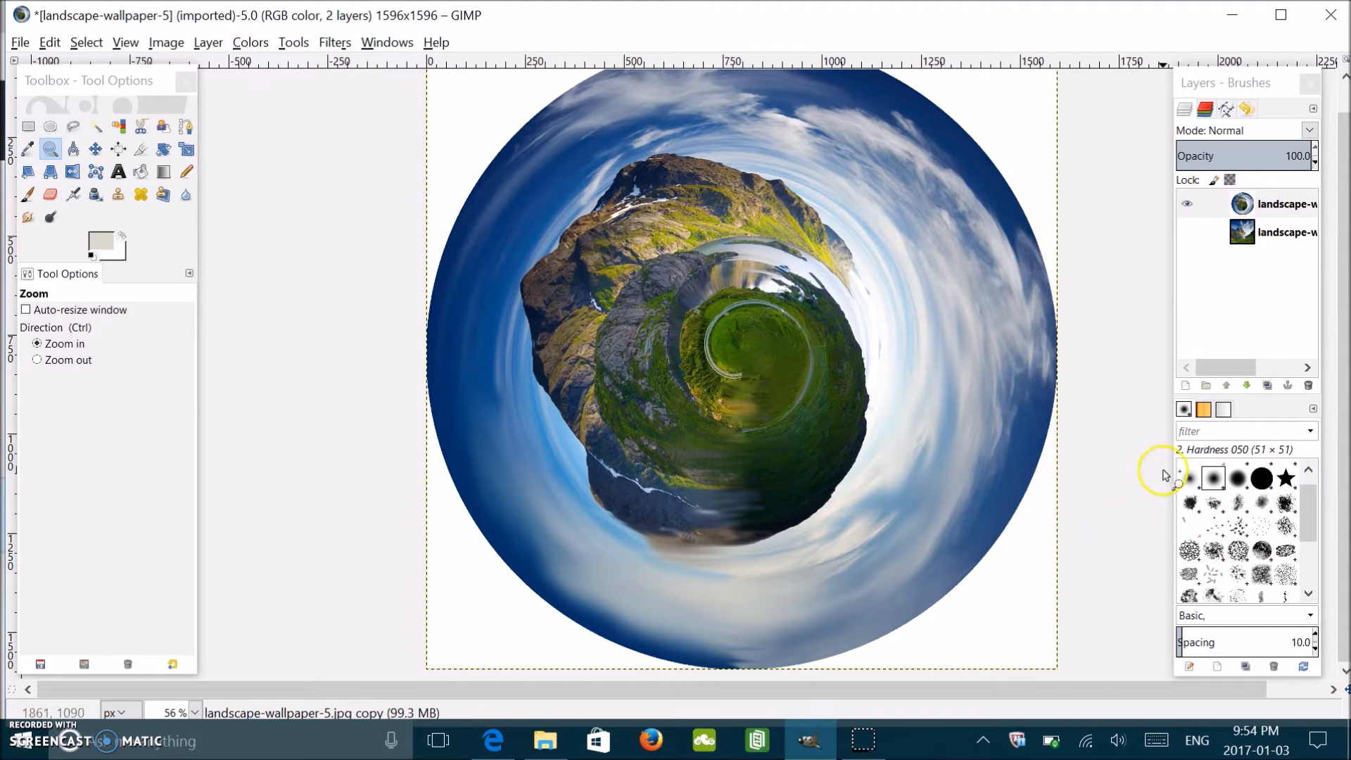
mouse_move(1005, 332)
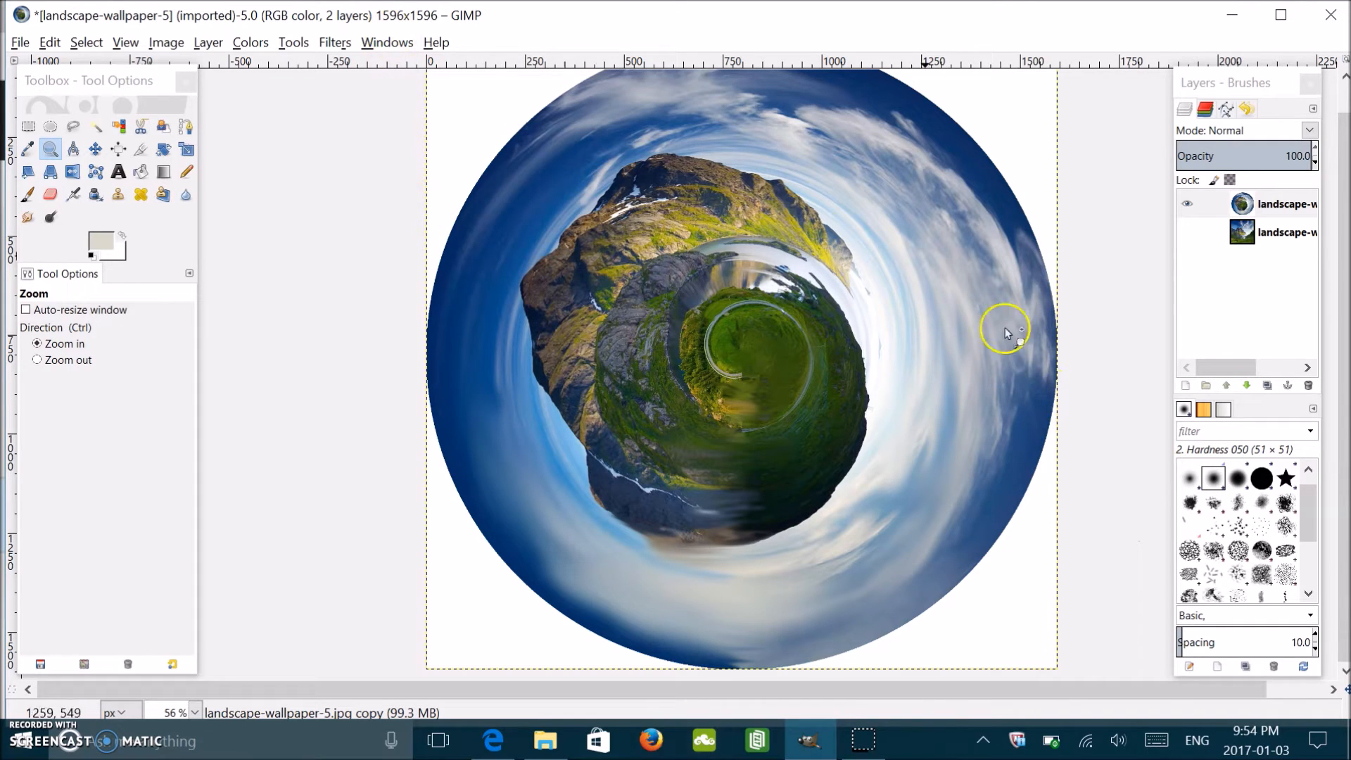
mouse_move(766, 379)
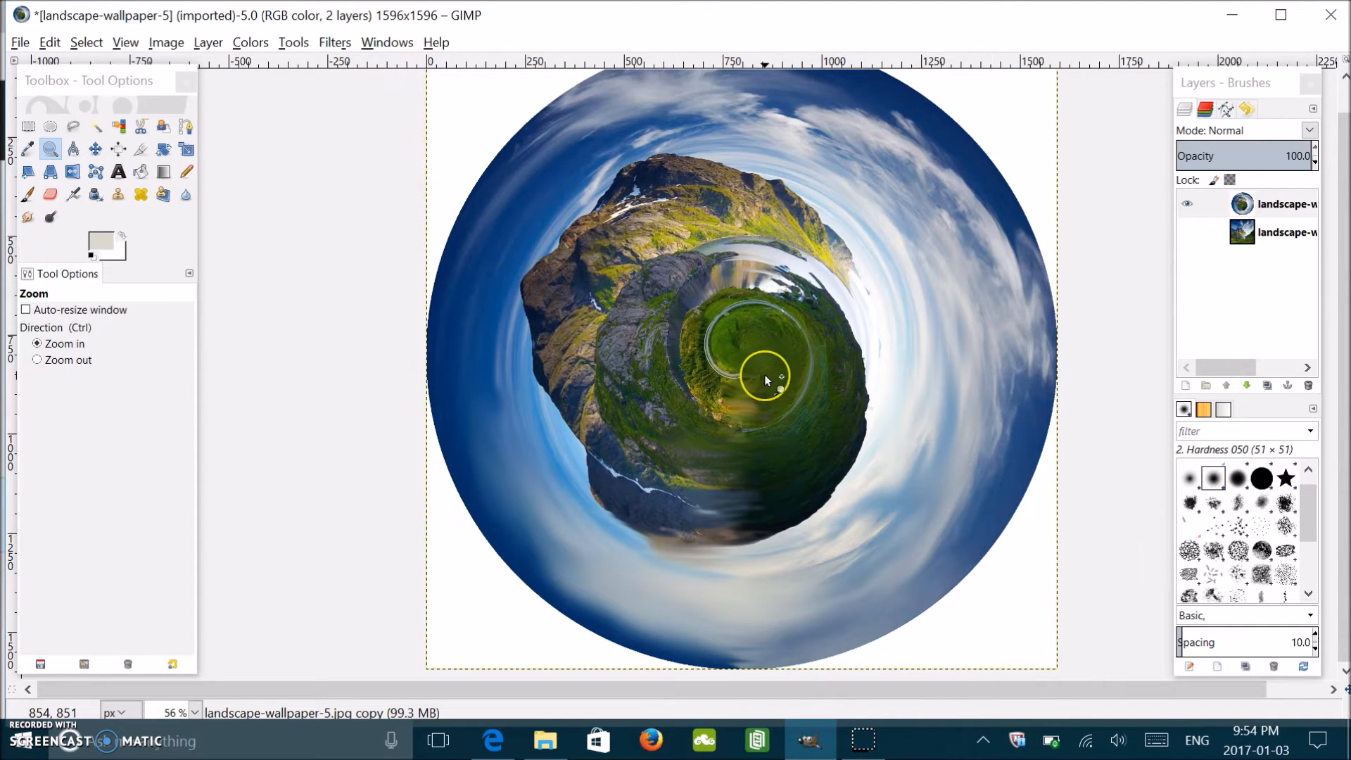
mouse_move(784, 170)
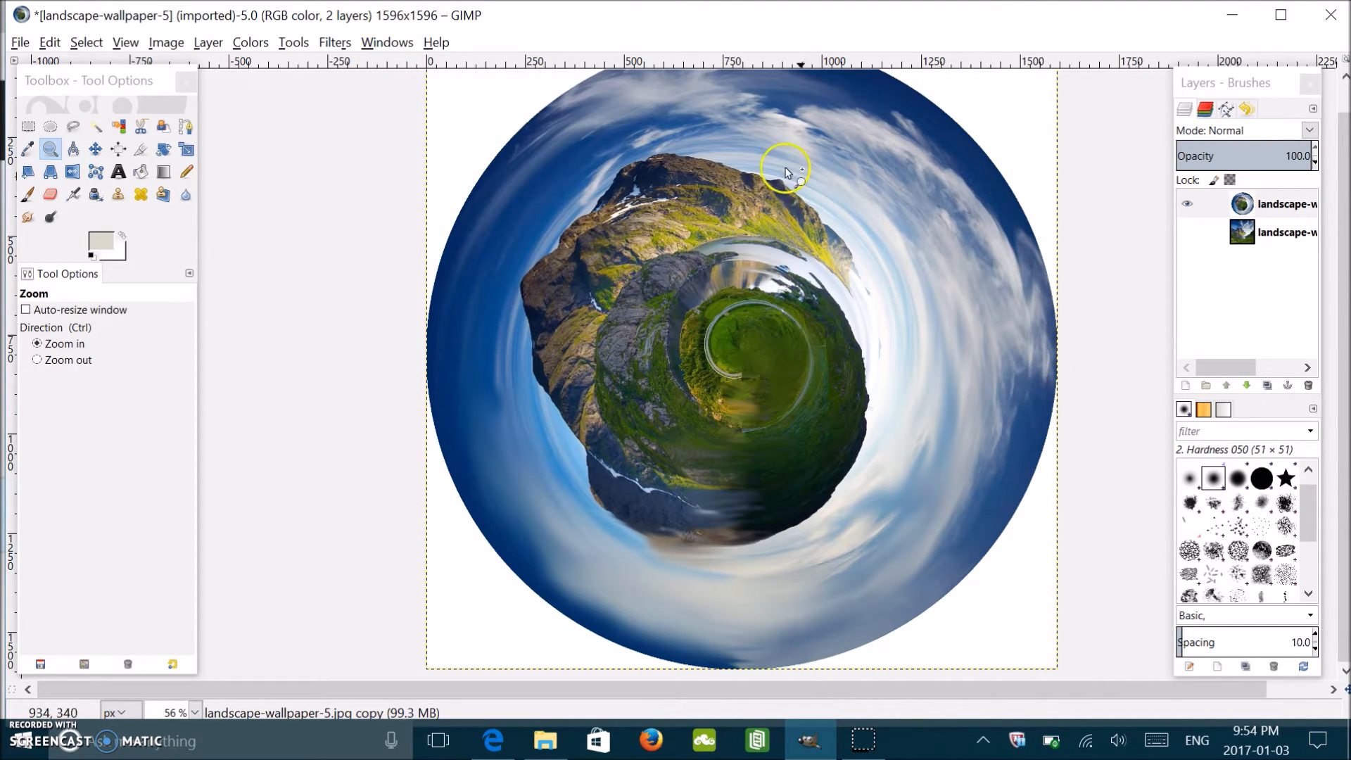
mouse_move(641, 361)
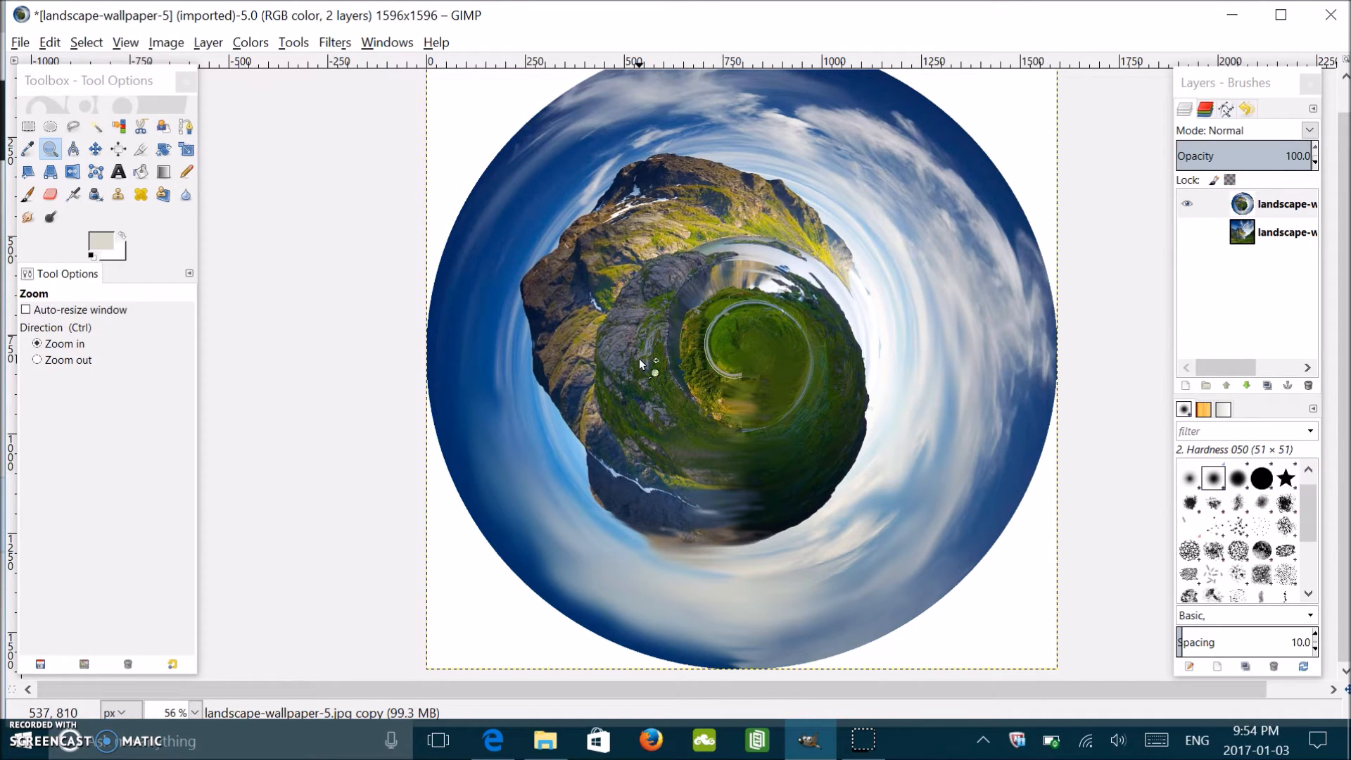
mouse_move(584, 190)
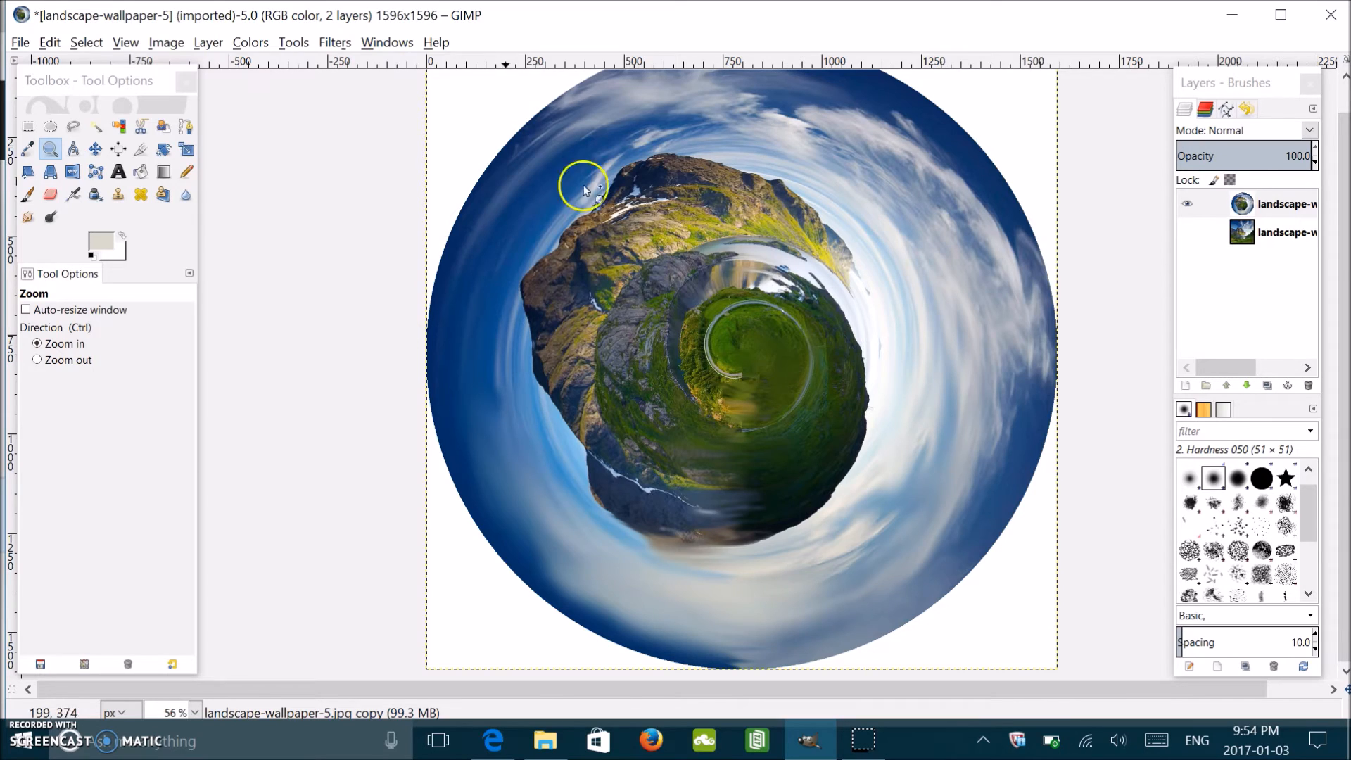
mouse_move(82, 215)
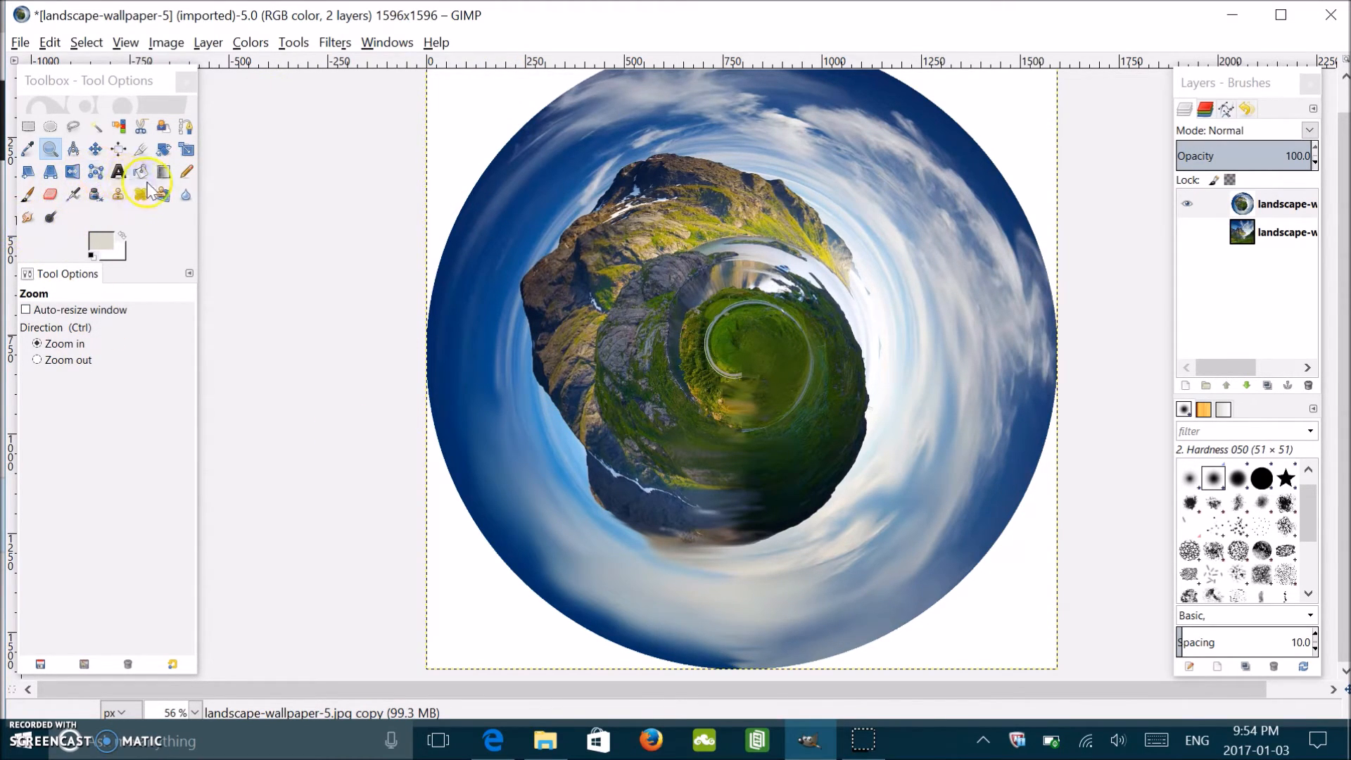
mouse_move(1115, 256)
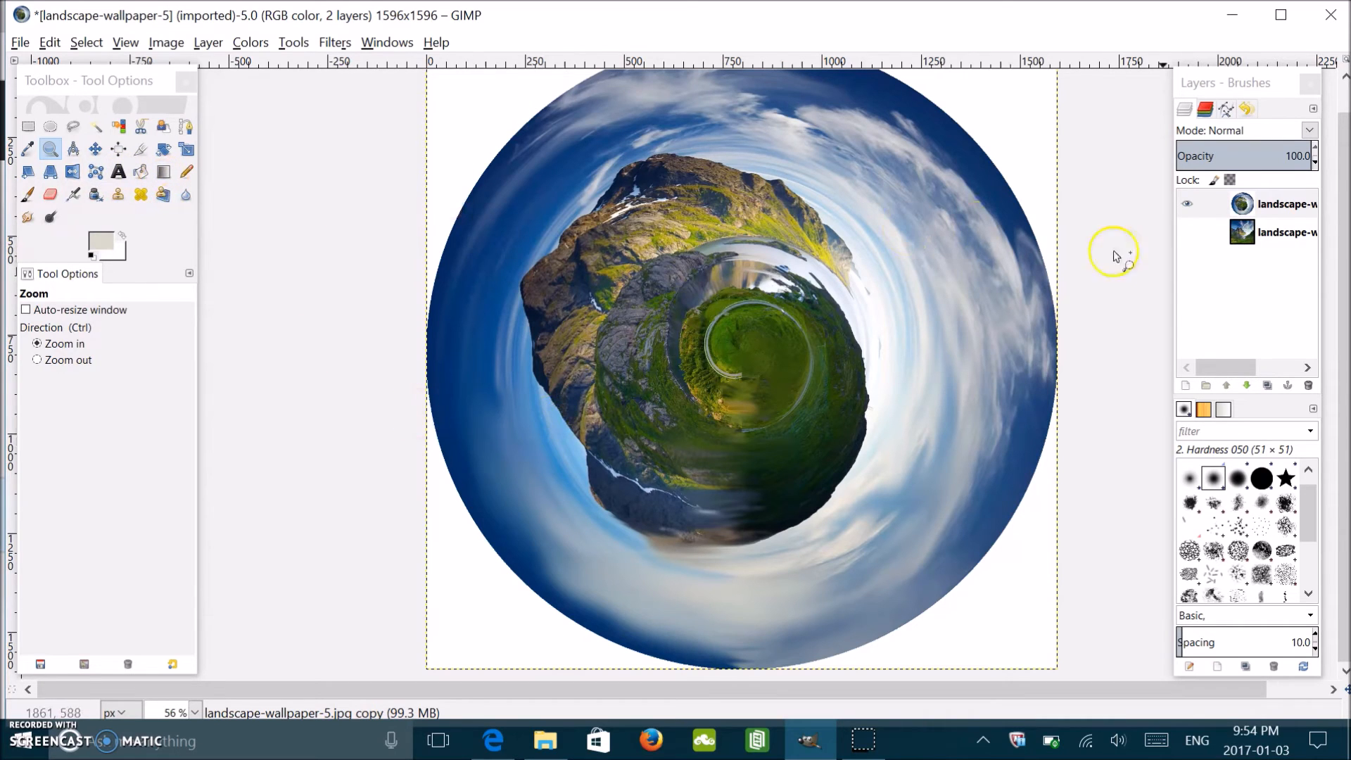
mouse_move(1206, 250)
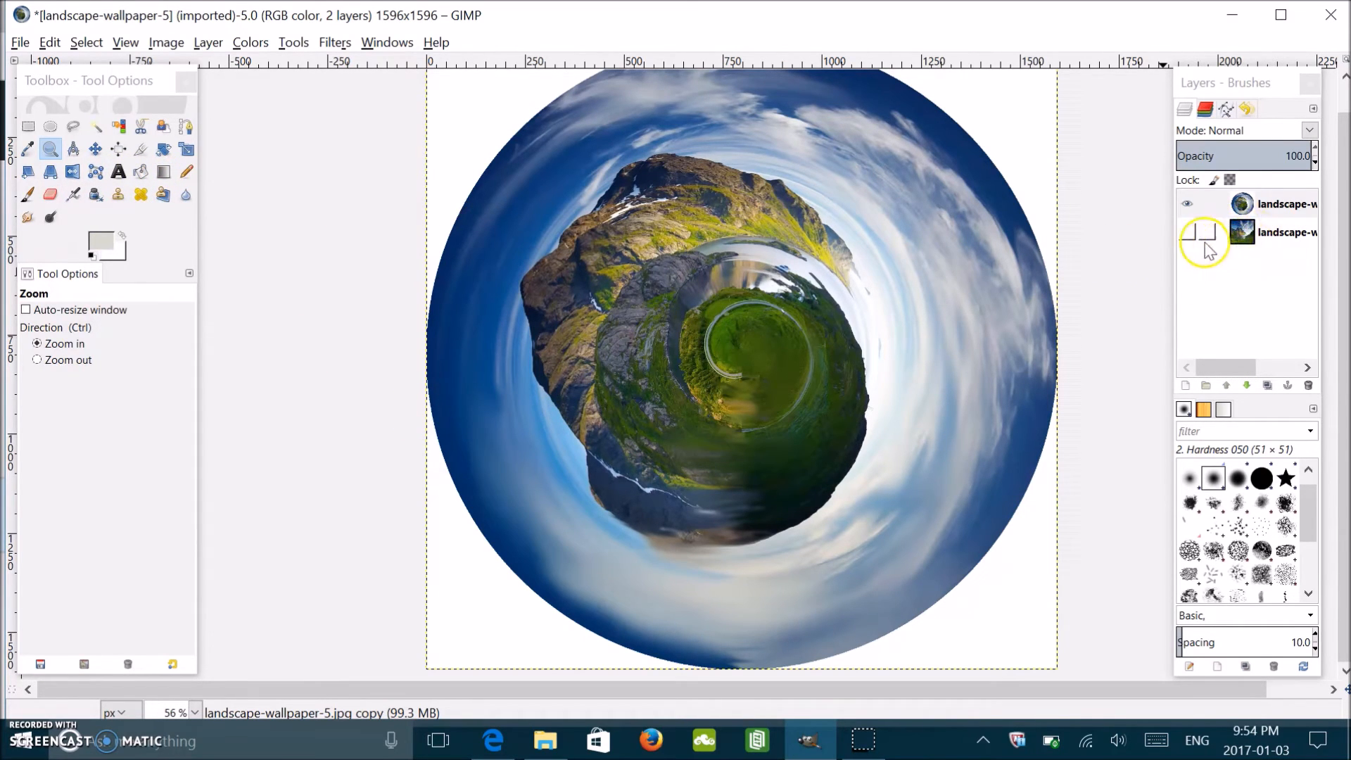
click(1284, 203)
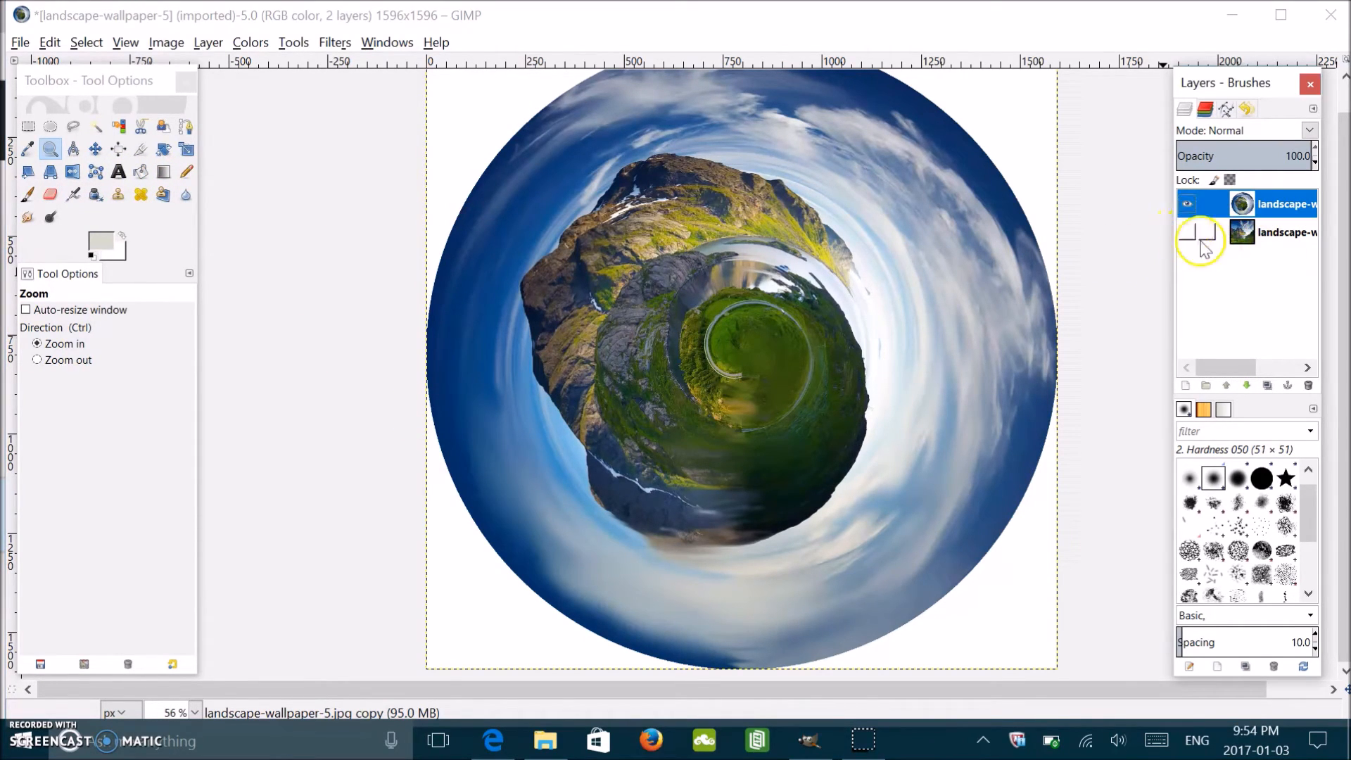
mouse_move(1170, 267)
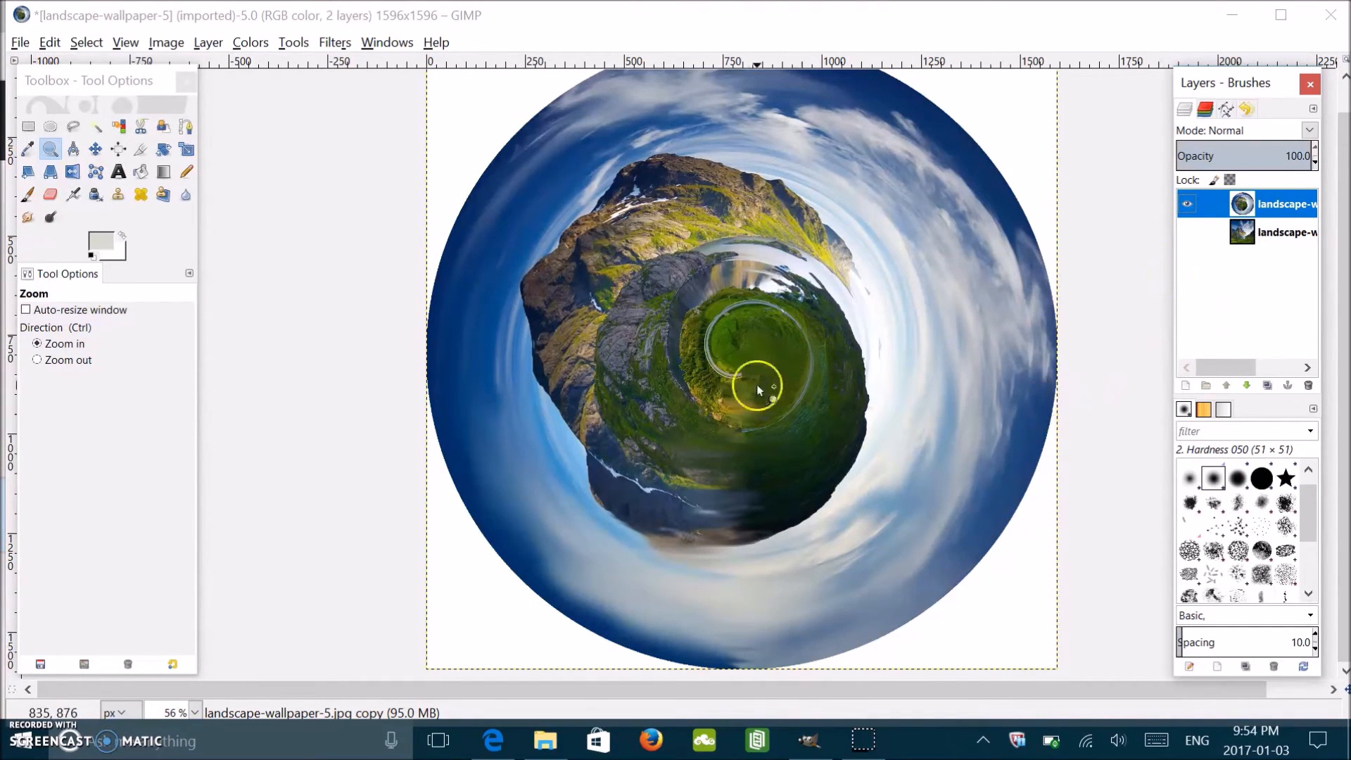
mouse_move(723, 612)
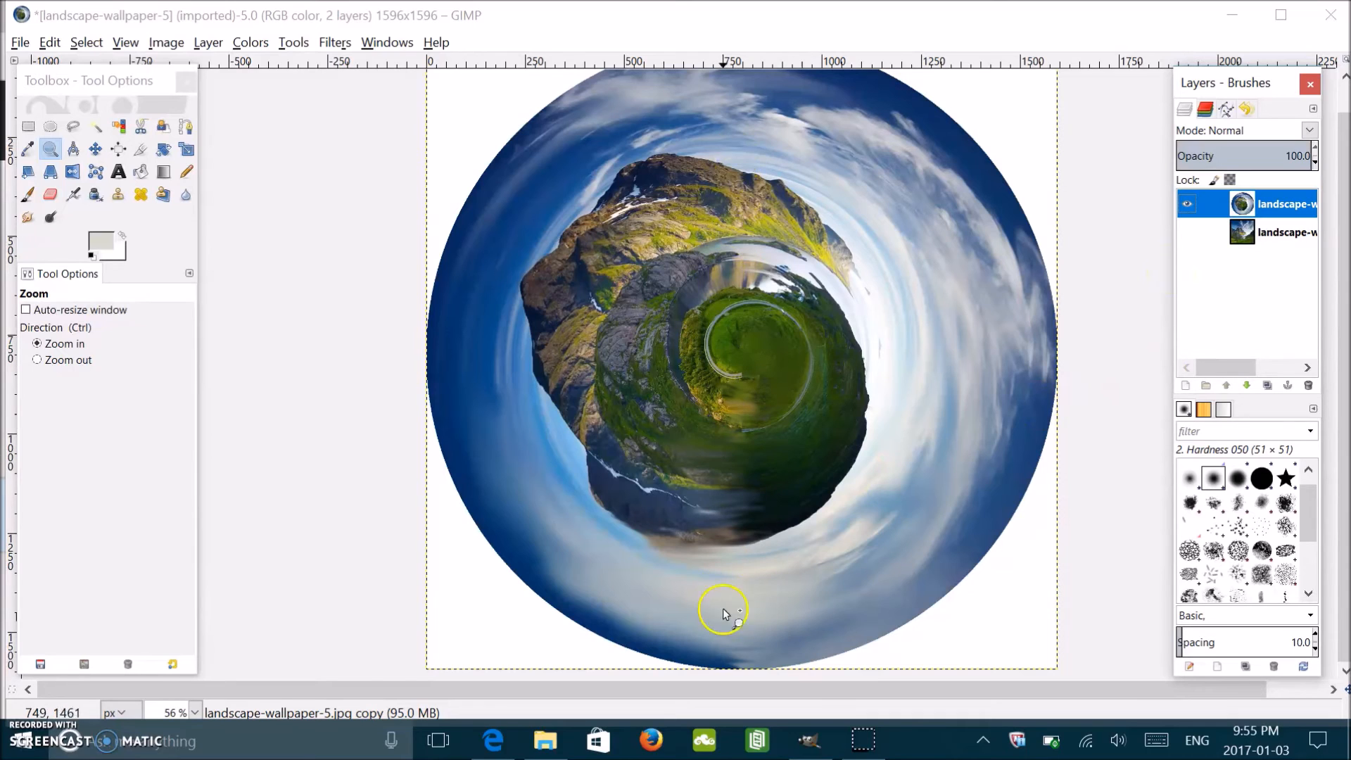
mouse_move(917, 288)
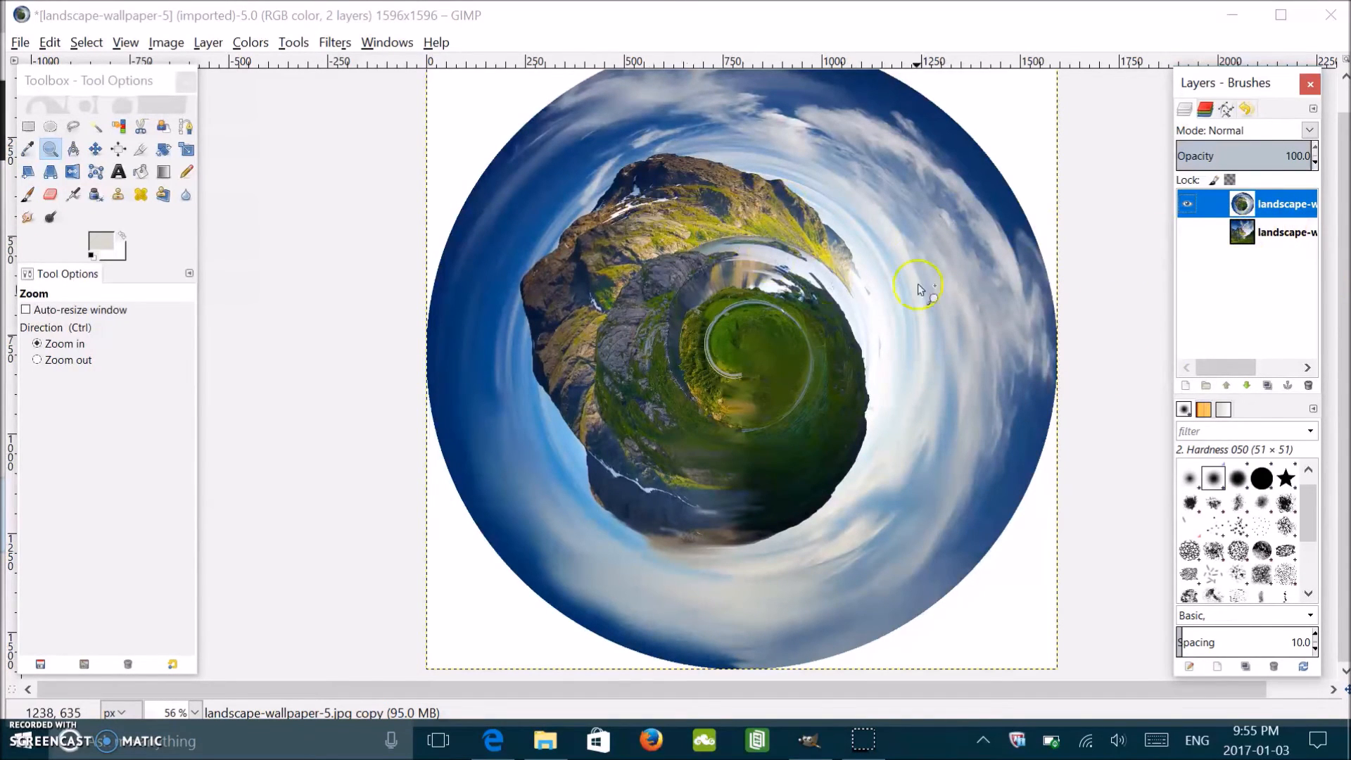
mouse_move(743, 204)
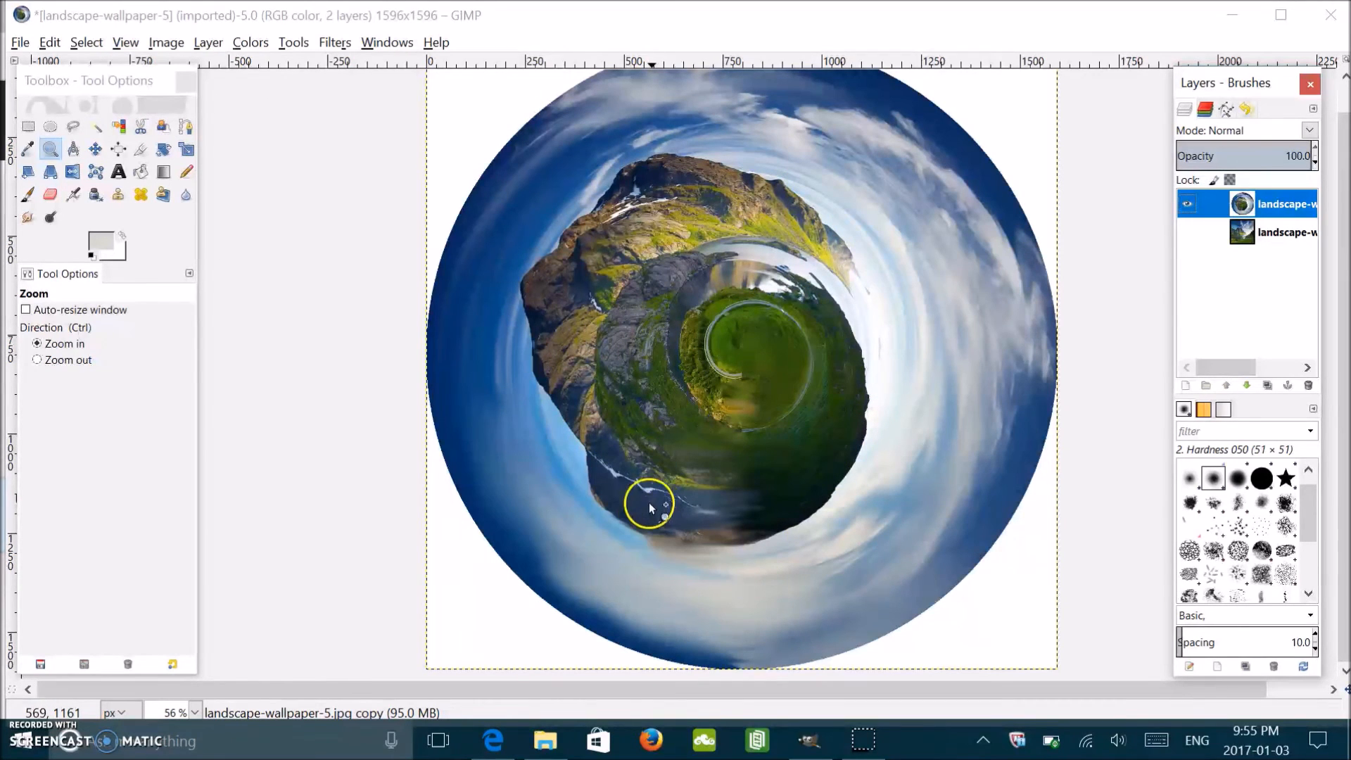
mouse_move(732, 603)
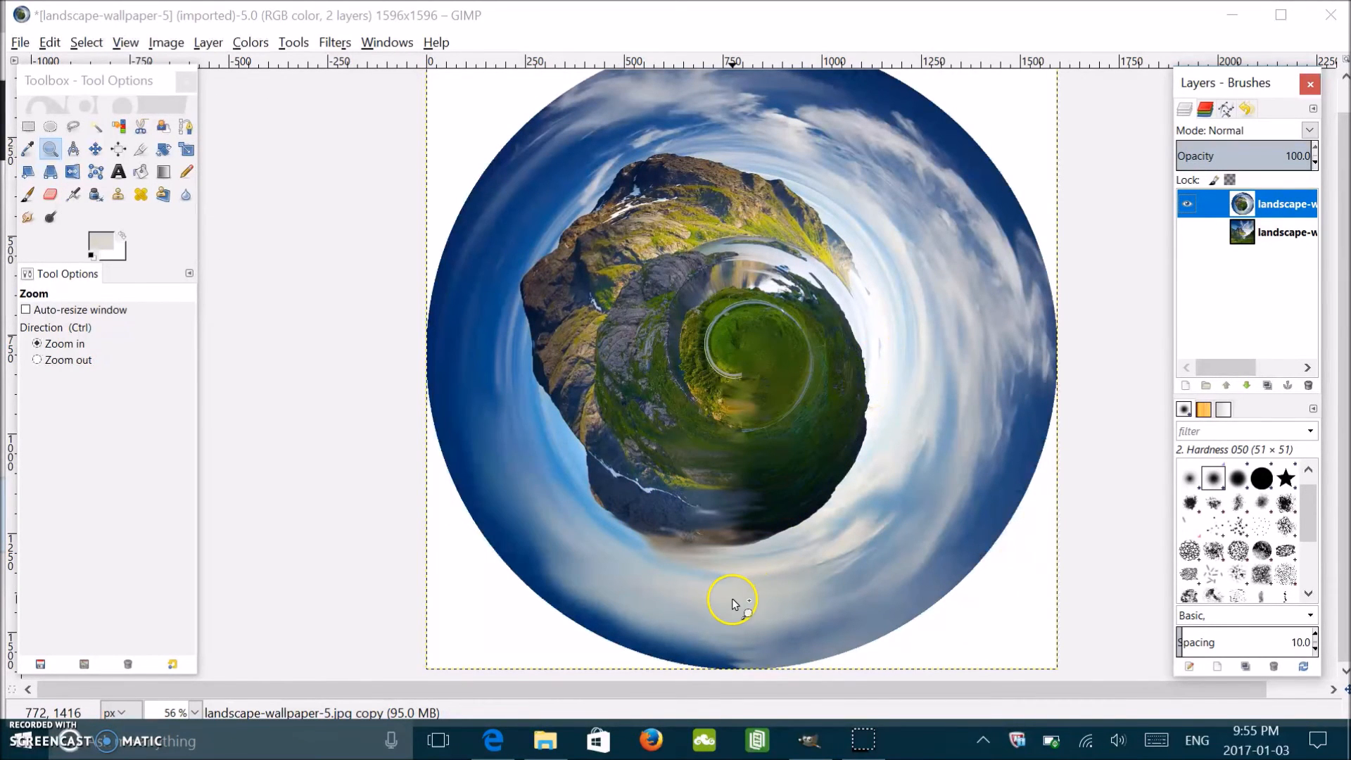
mouse_move(49, 41)
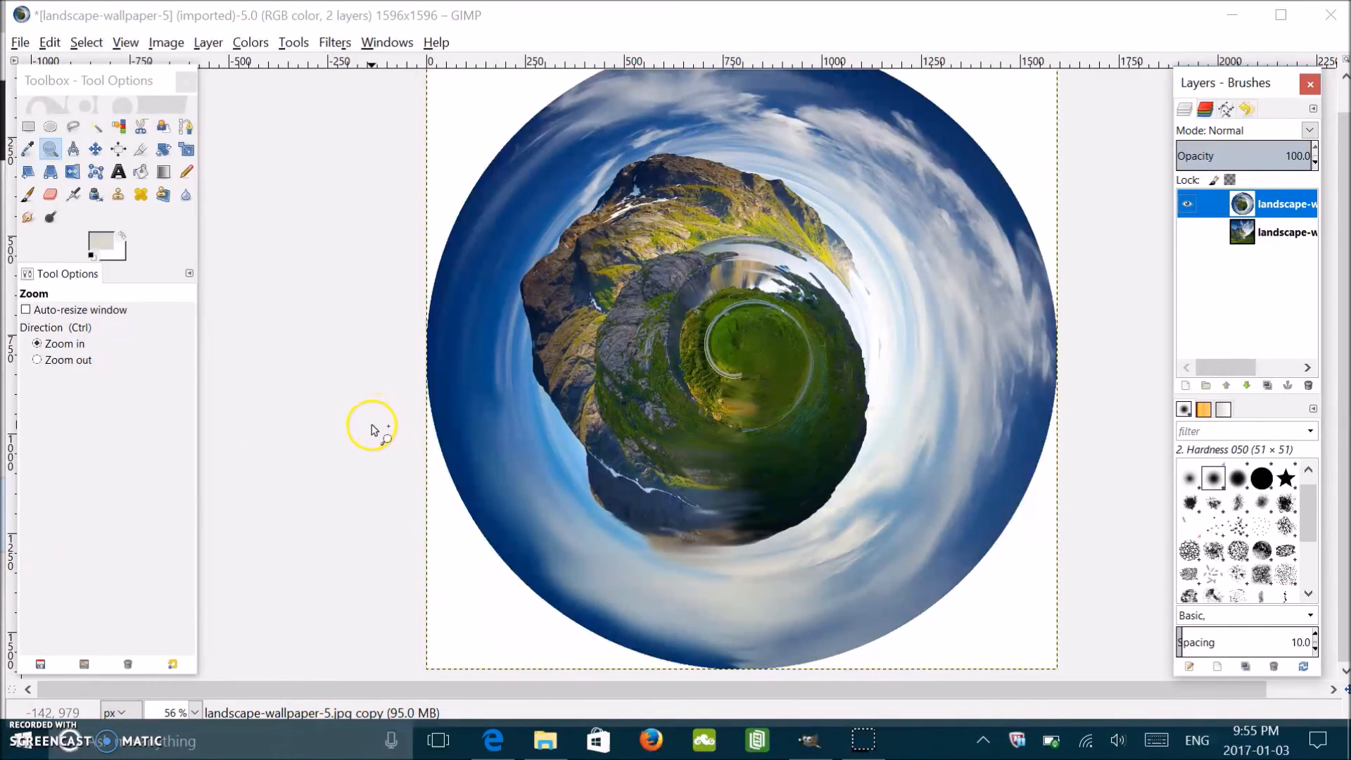
mouse_move(325, 446)
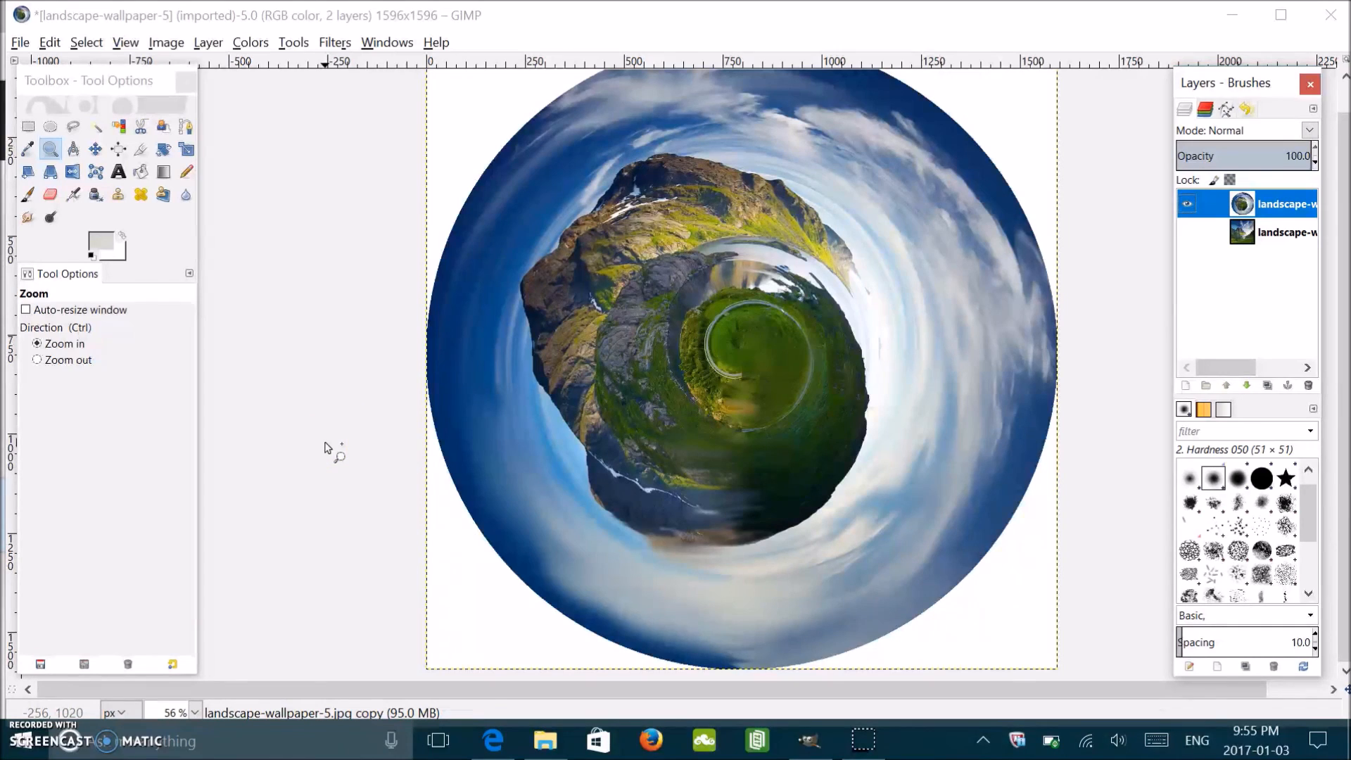
mouse_move(193, 598)
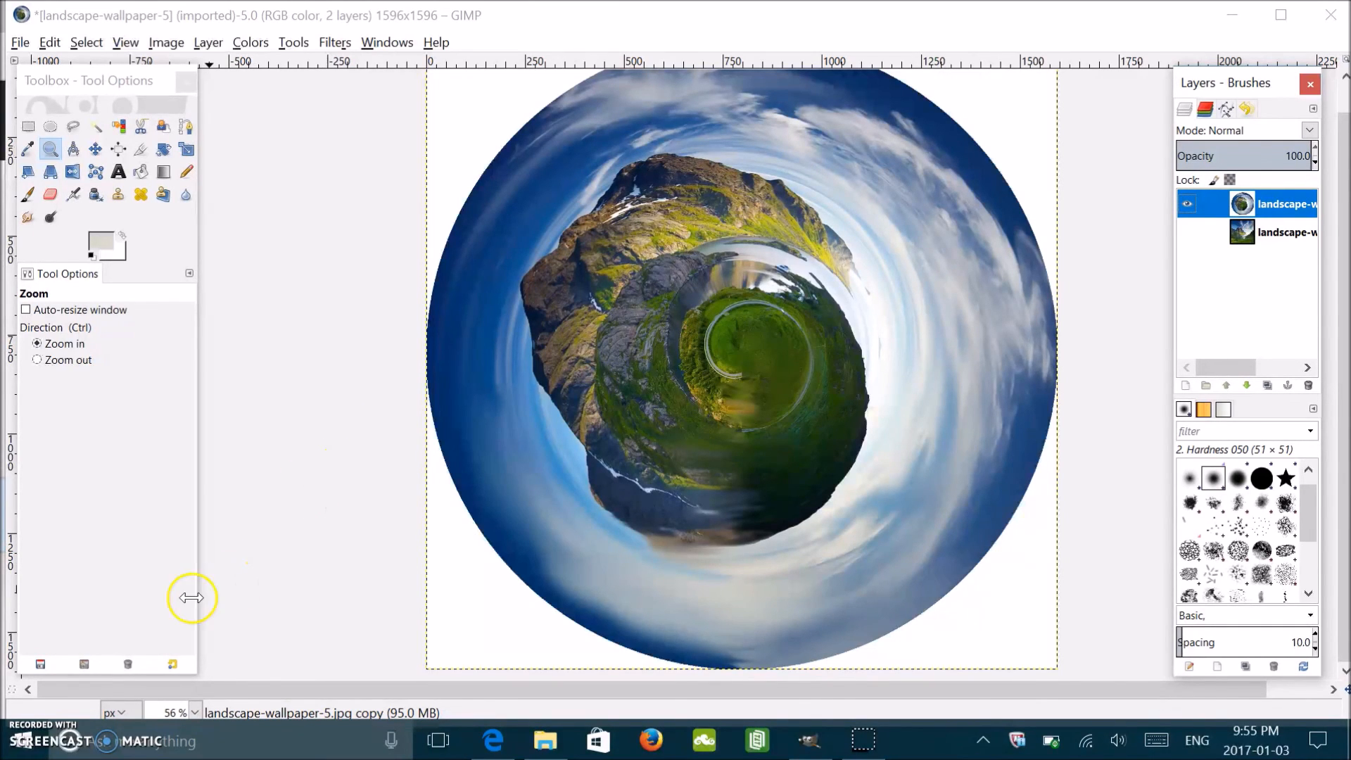